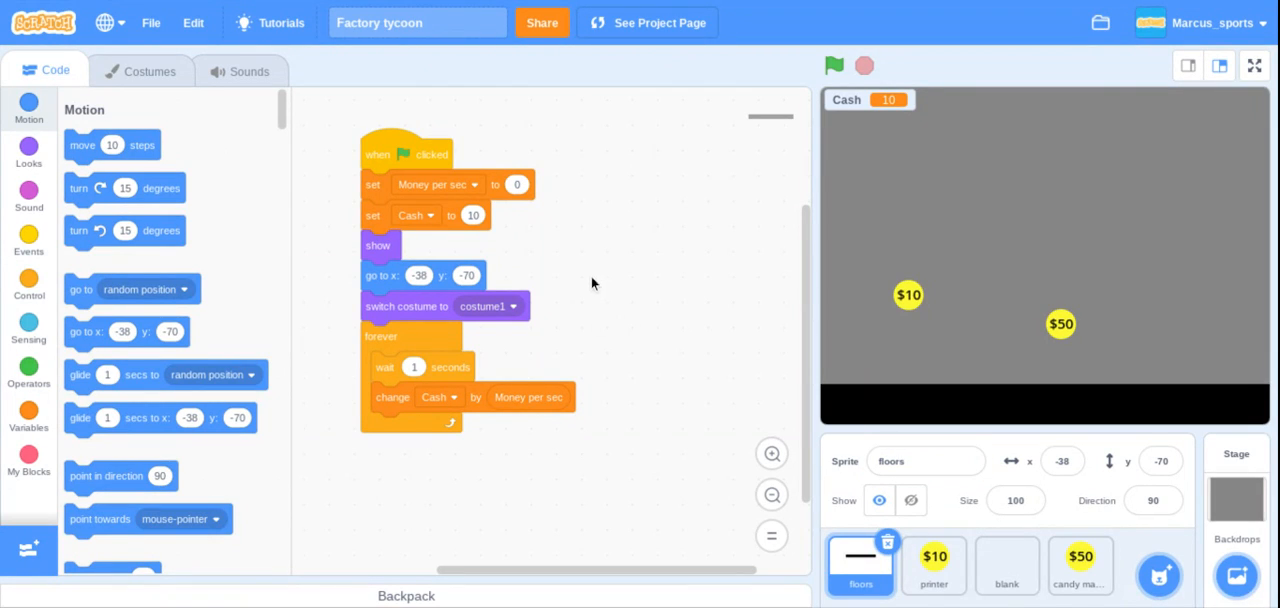
pyautogui.moveTo(600, 166)
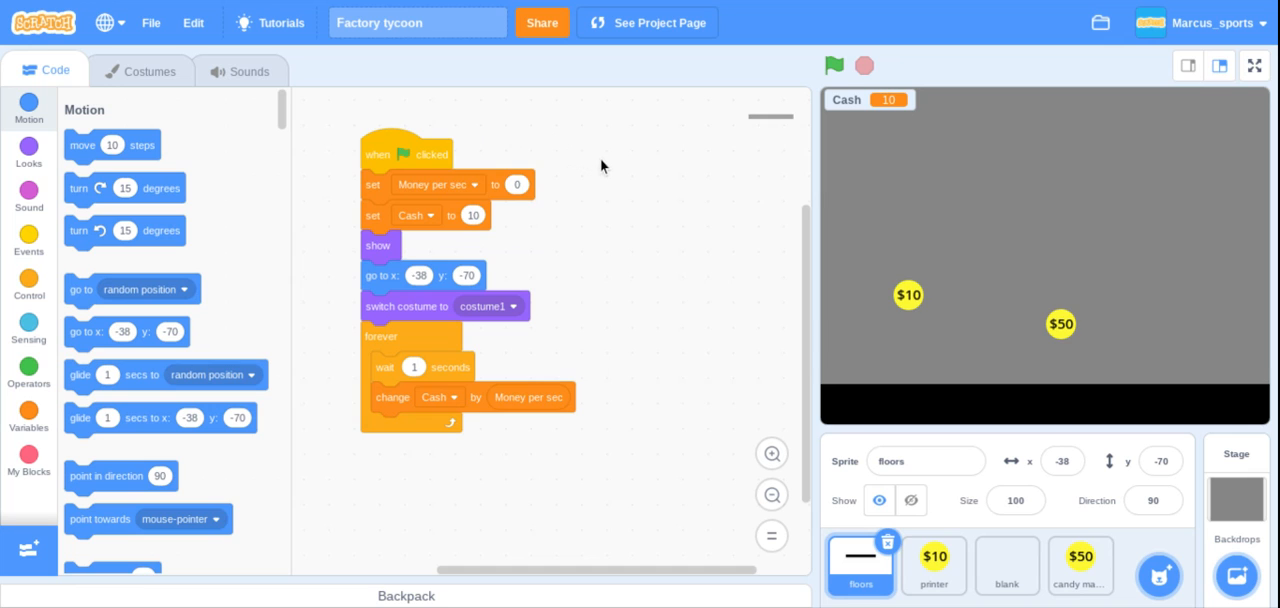
# - Test-play the factory game full-screen, buying the $10 printer and watching Cash climb
pyautogui.moveTo(405, 153); pyautogui.dragTo(465, 200)
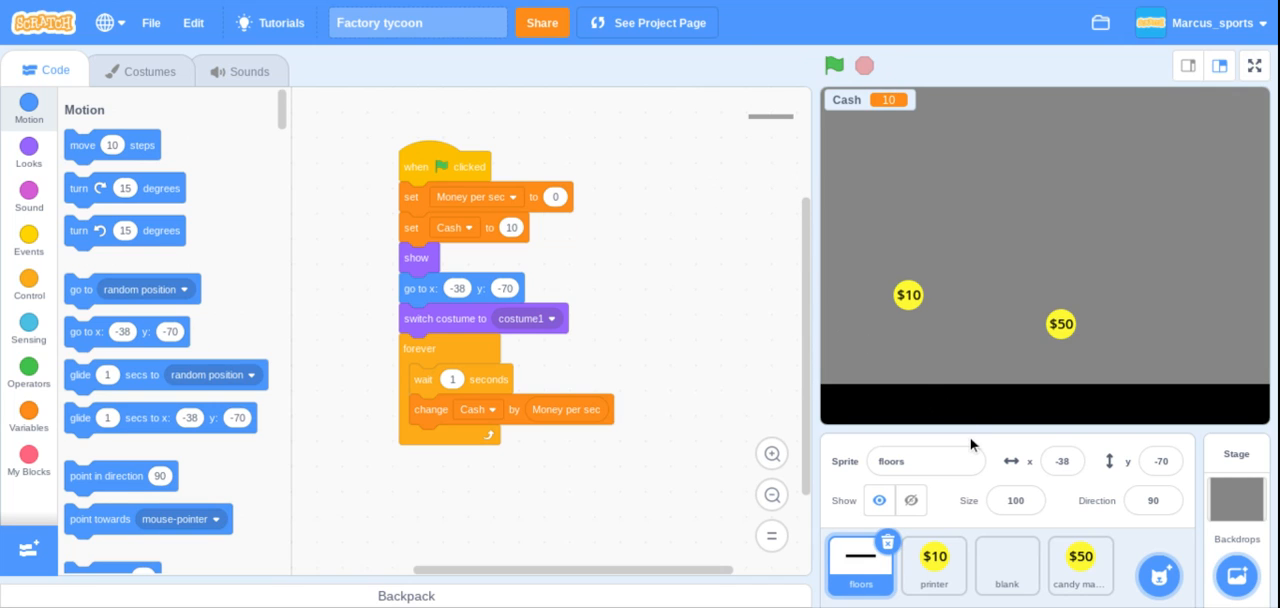
pyautogui.click(1159, 575)
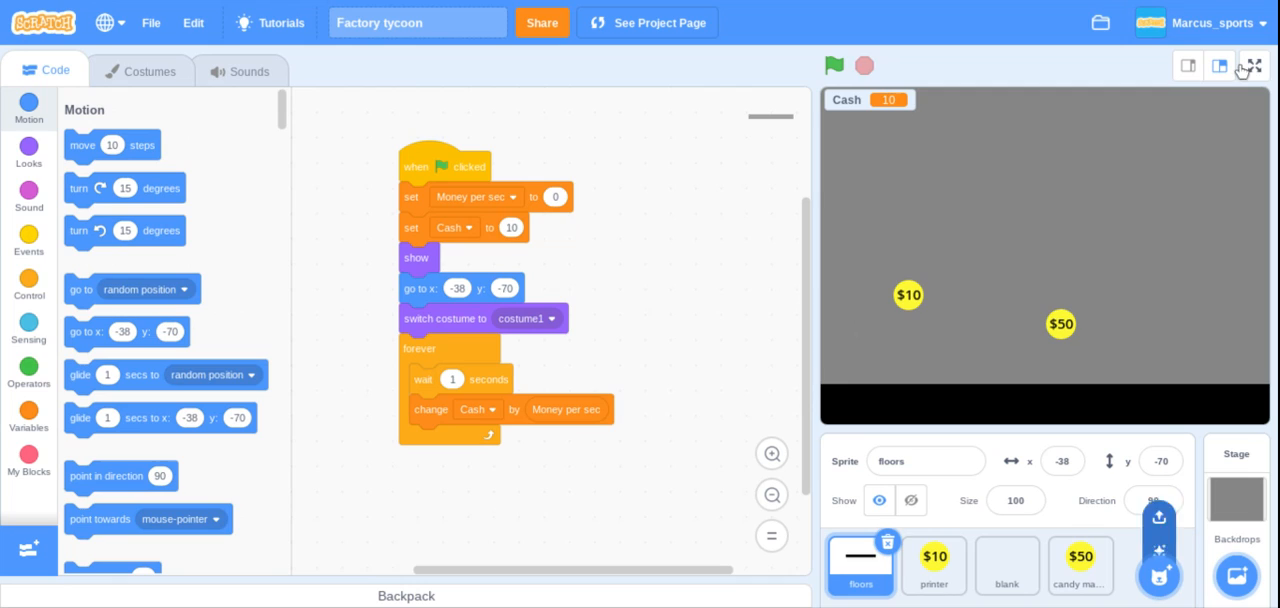
pyautogui.click(1254, 65)
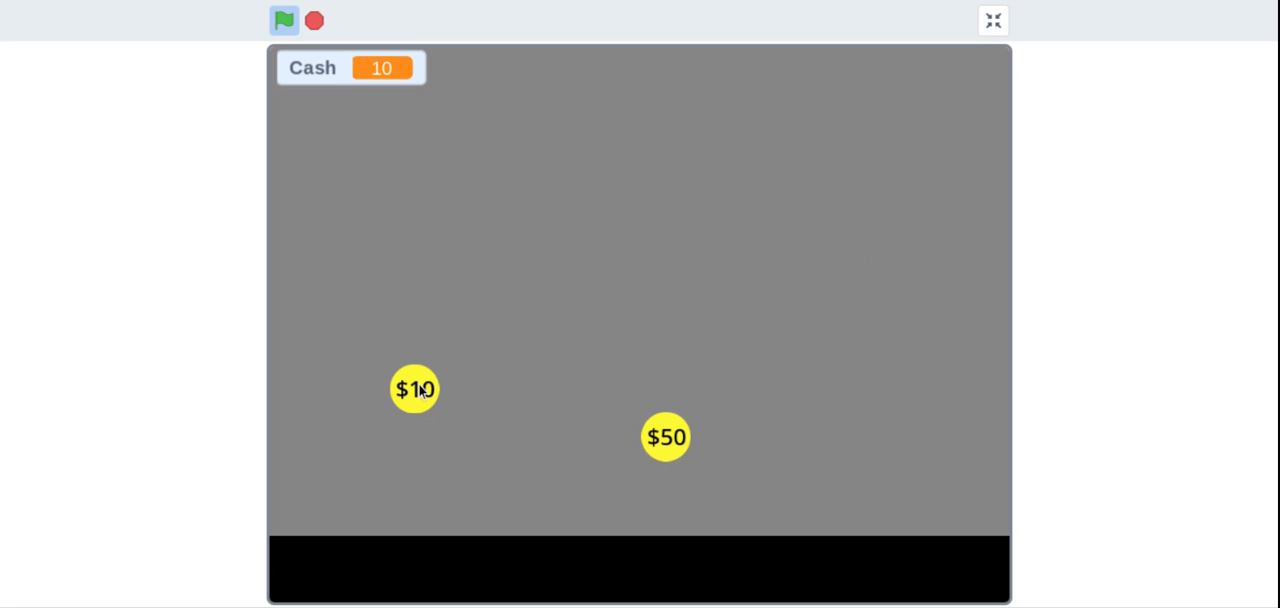
pyautogui.moveTo(461, 444)
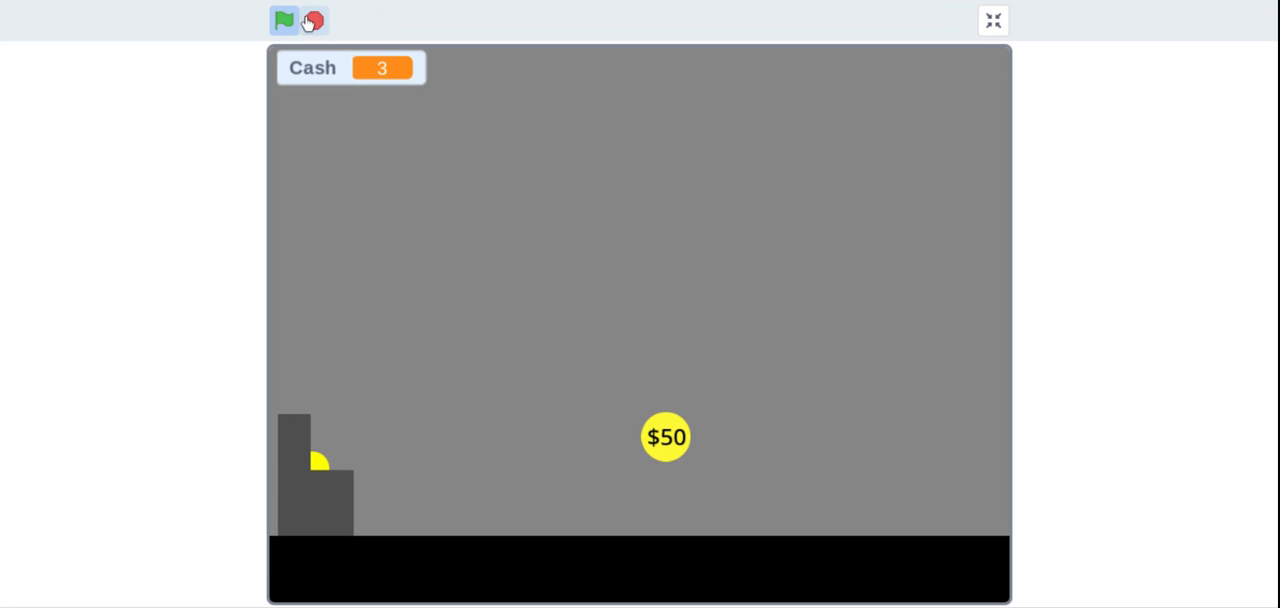
pyautogui.click(285, 20)
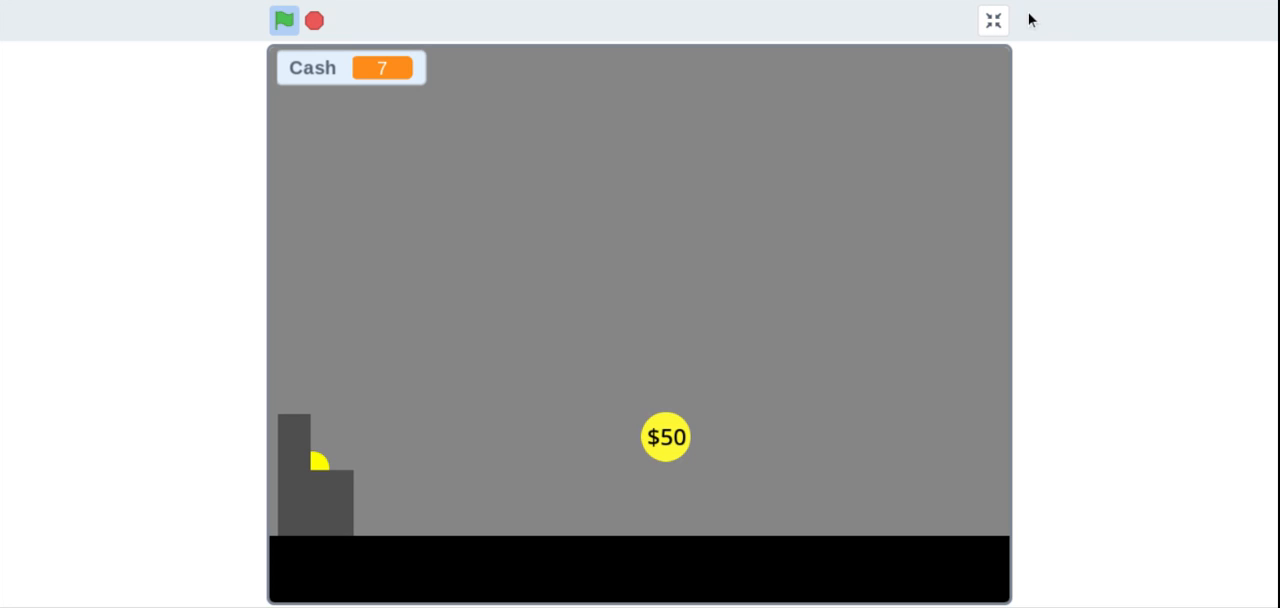
pyautogui.click(992, 20)
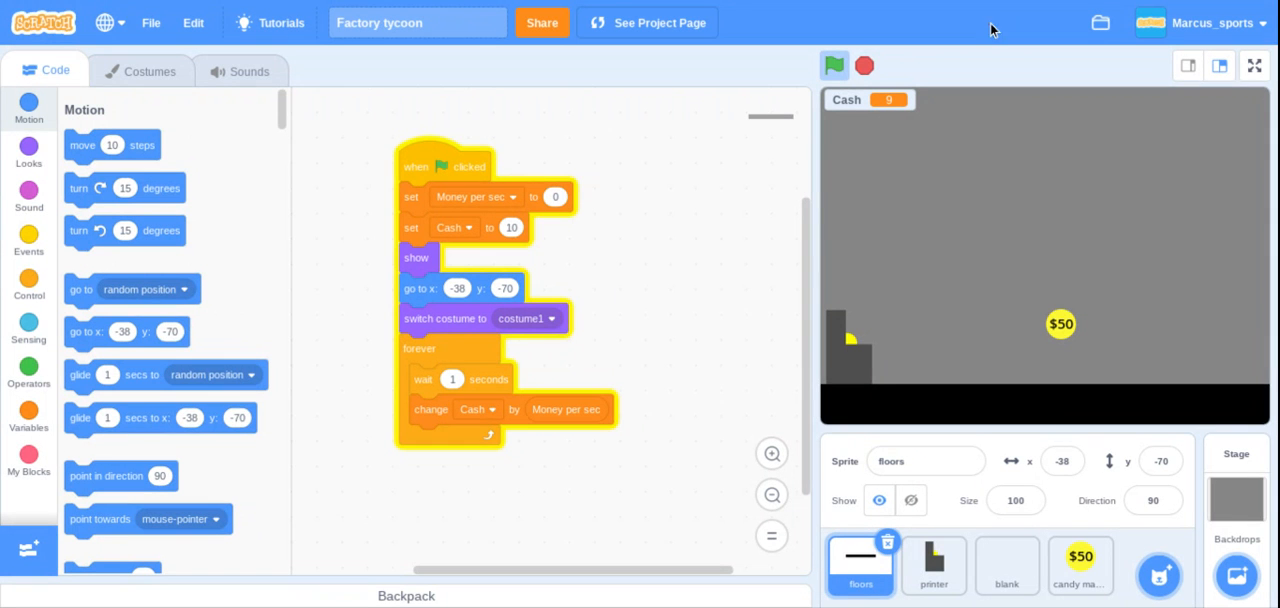
# - Paint a new sprite with a purple circle head, rectangular body and legs
pyautogui.click(834, 65)
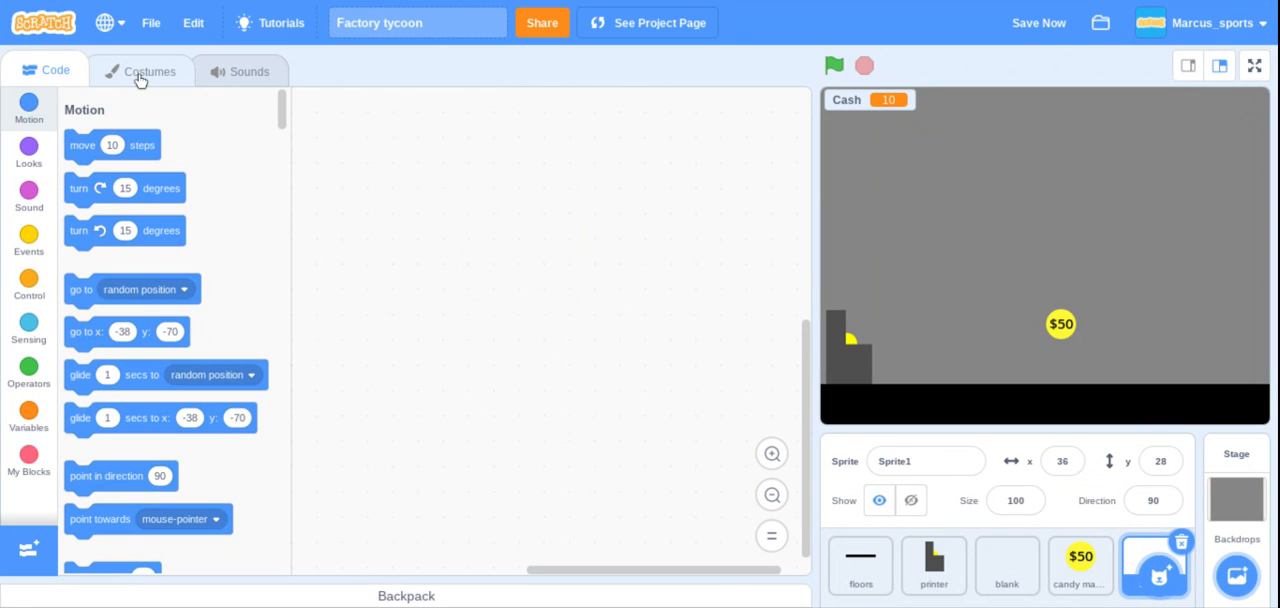
pyautogui.click(150, 71)
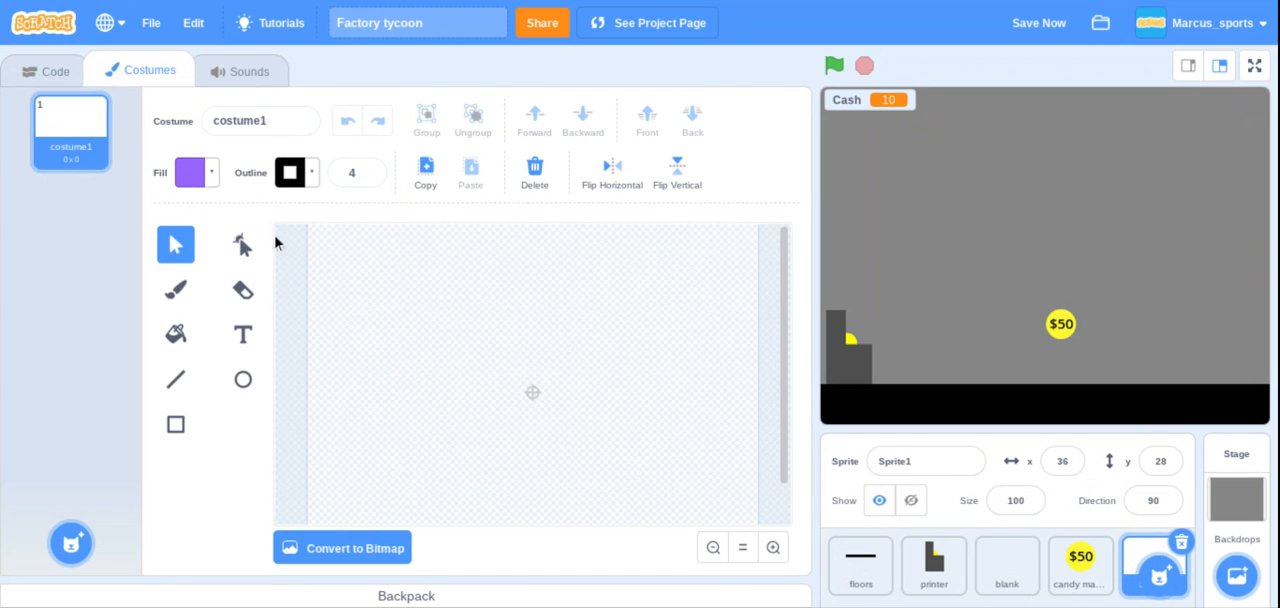
pyautogui.click(242, 379)
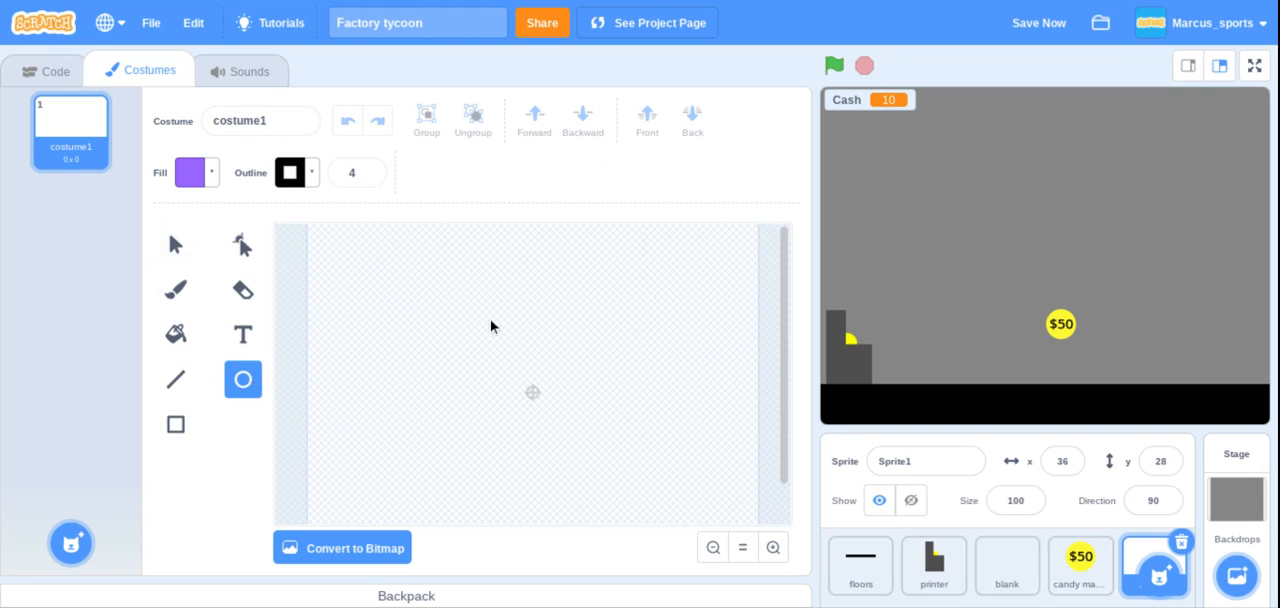
pyautogui.moveTo(483, 342)
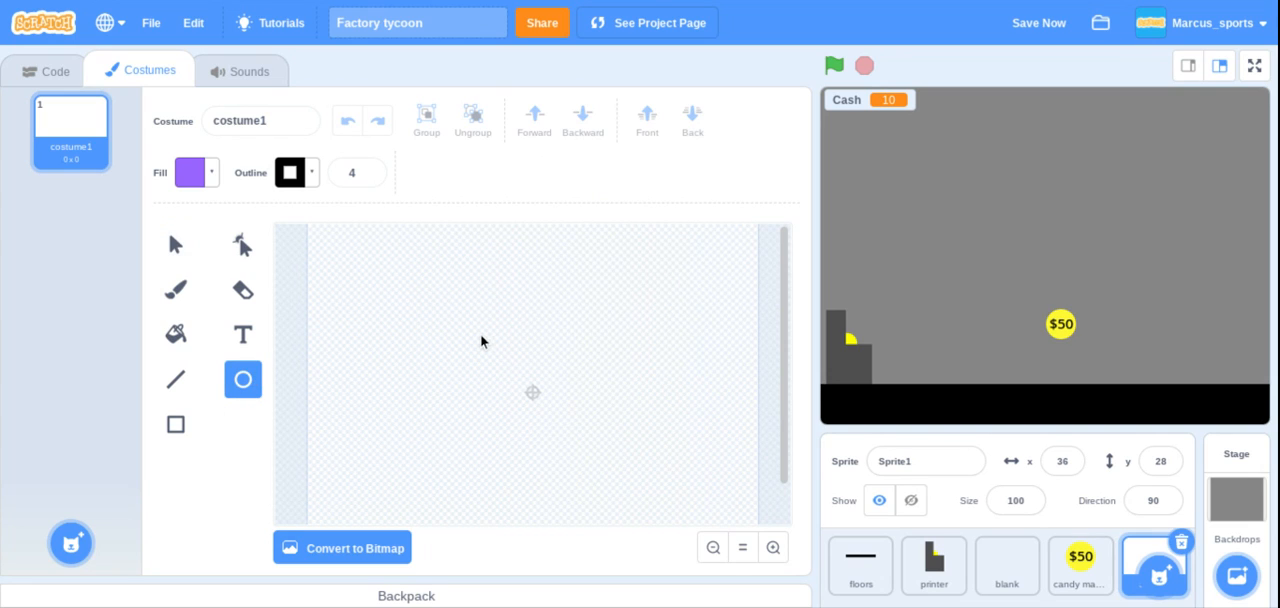
pyautogui.moveTo(483, 341); pyautogui.dragTo(535, 375)
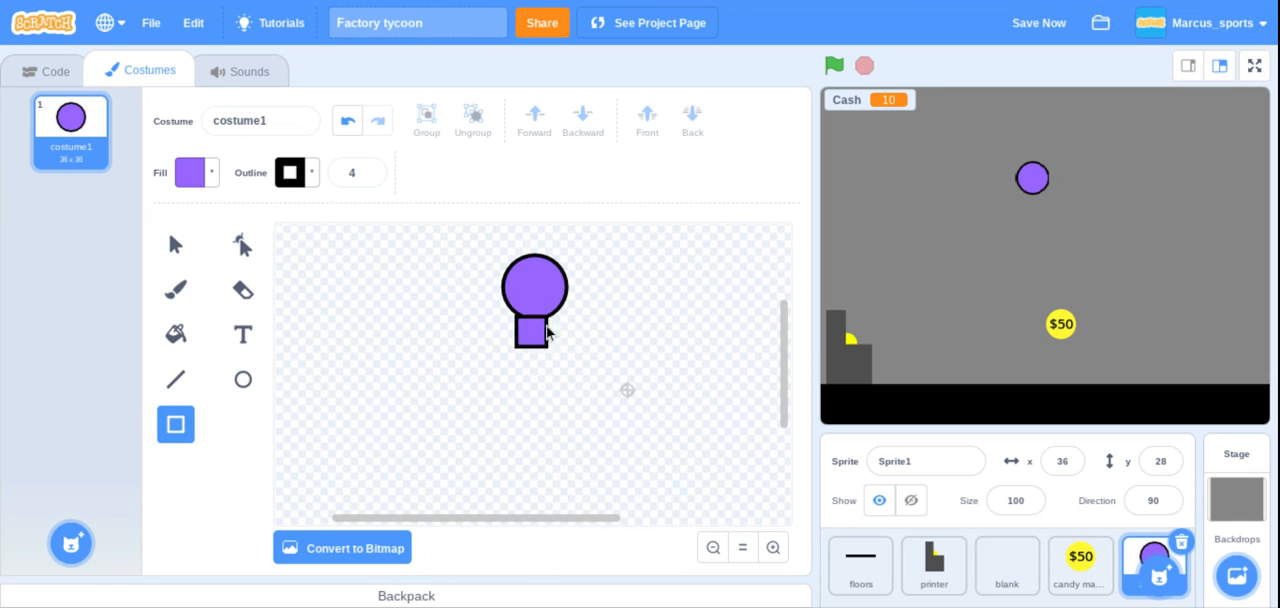
pyautogui.moveTo(535, 330); pyautogui.dragTo(545, 410)
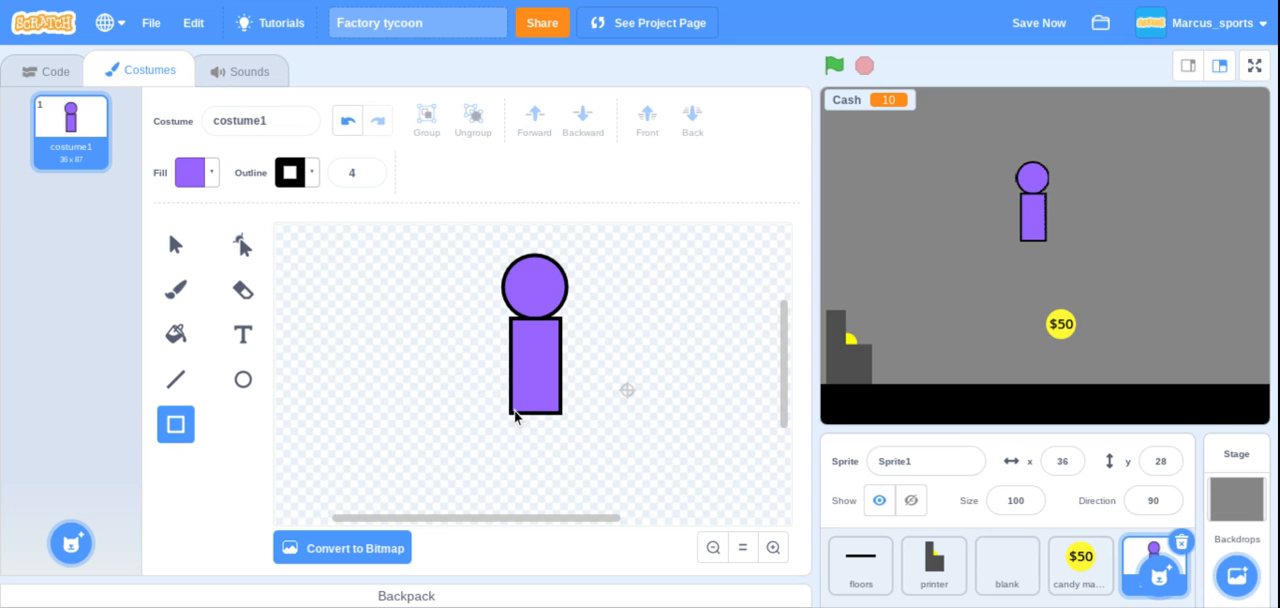
pyautogui.moveTo(518, 418); pyautogui.dragTo(518, 465)
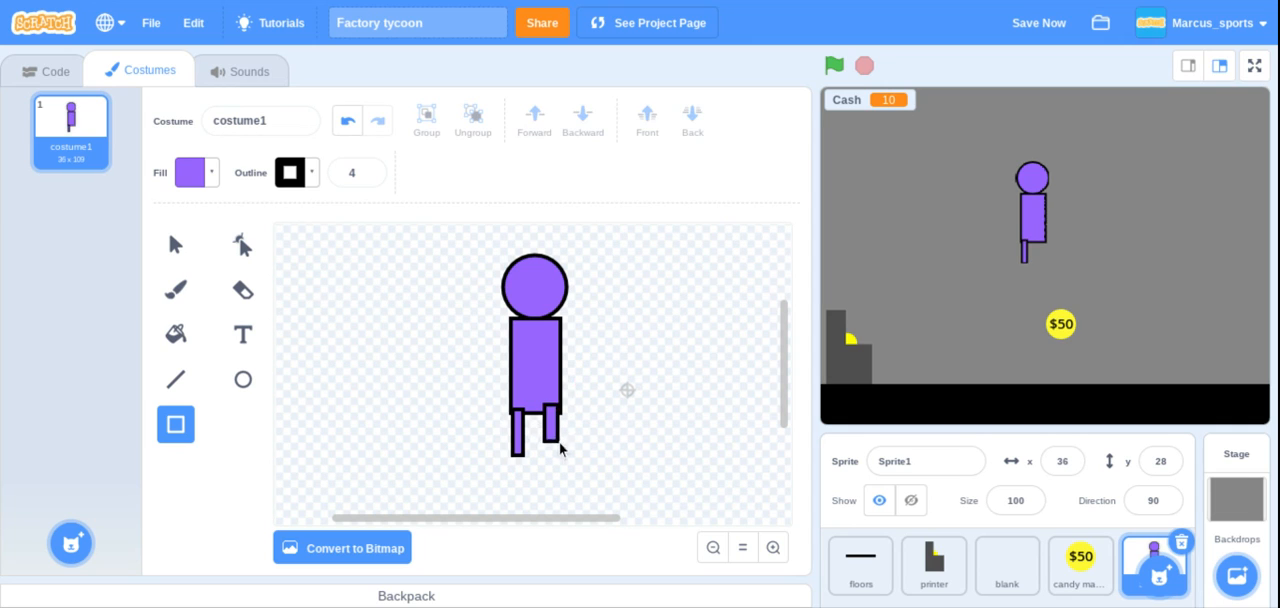
pyautogui.moveTo(560, 455)
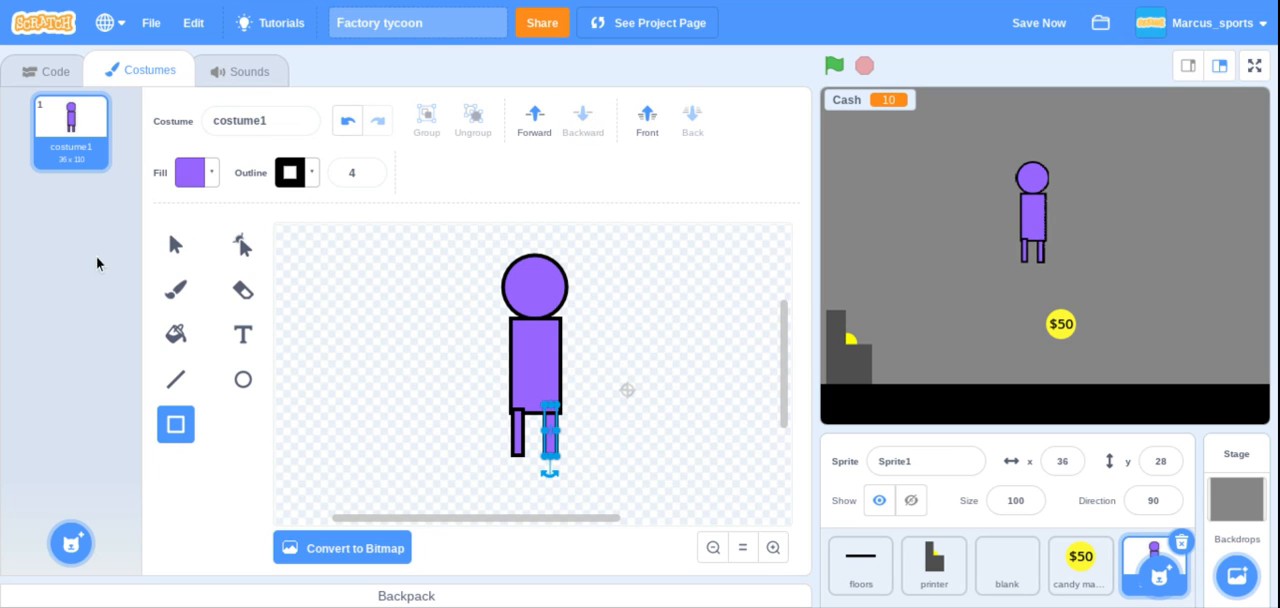
# - Fill the figure's legs with black
pyautogui.click(175, 245)
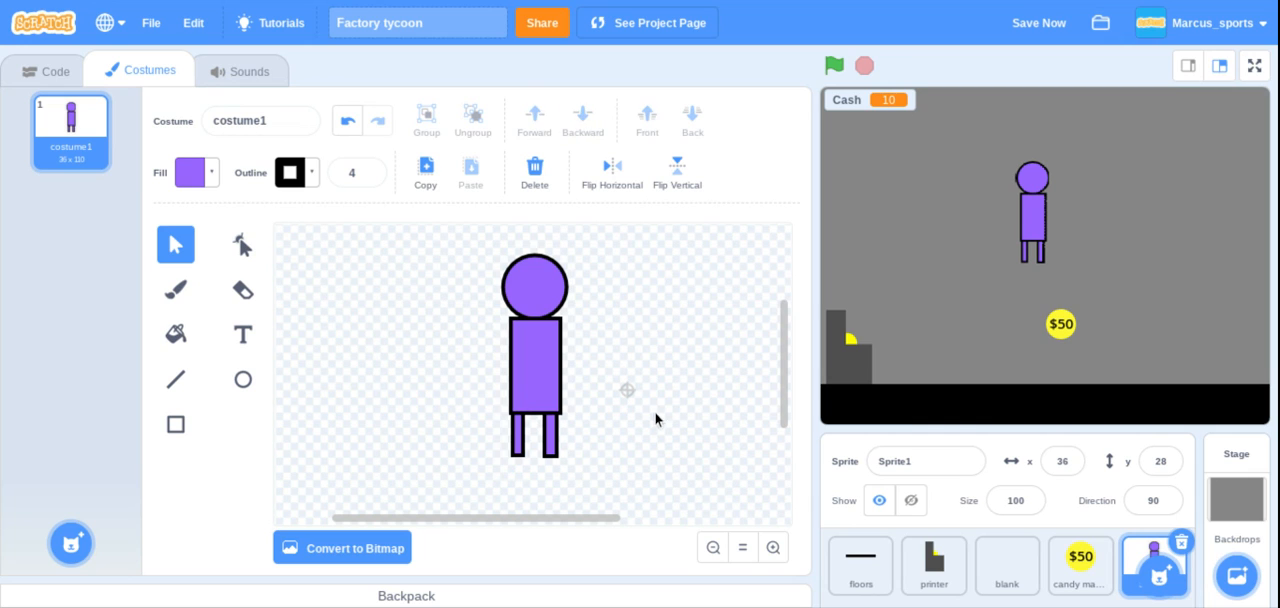
pyautogui.click(175, 334)
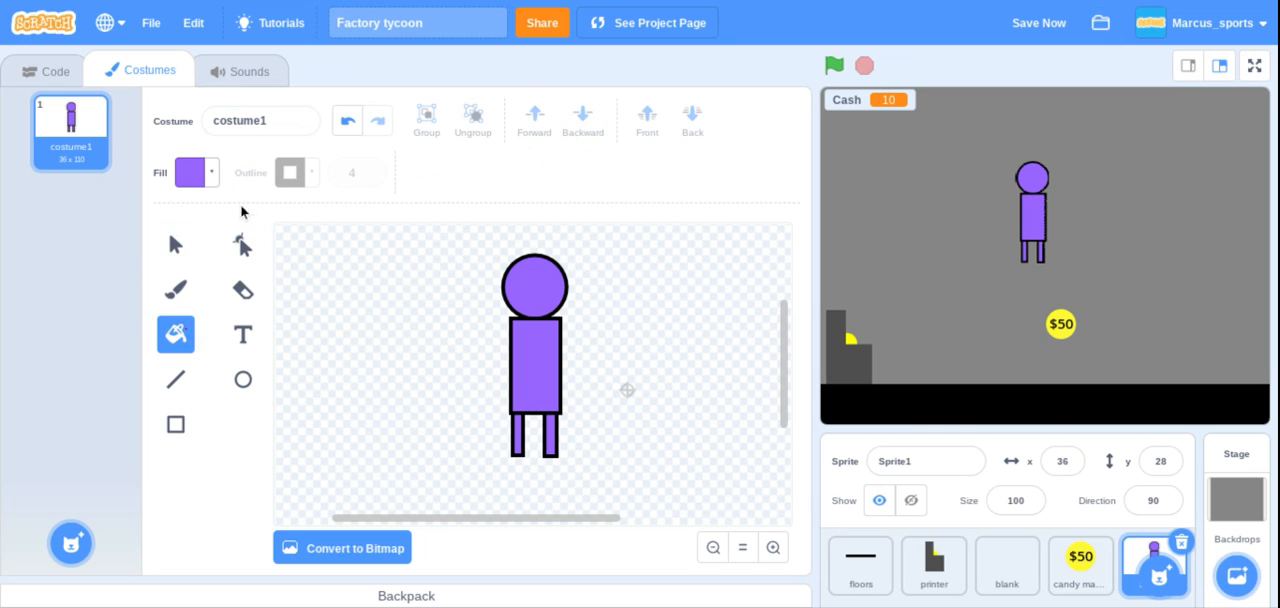
pyautogui.click(187, 172)
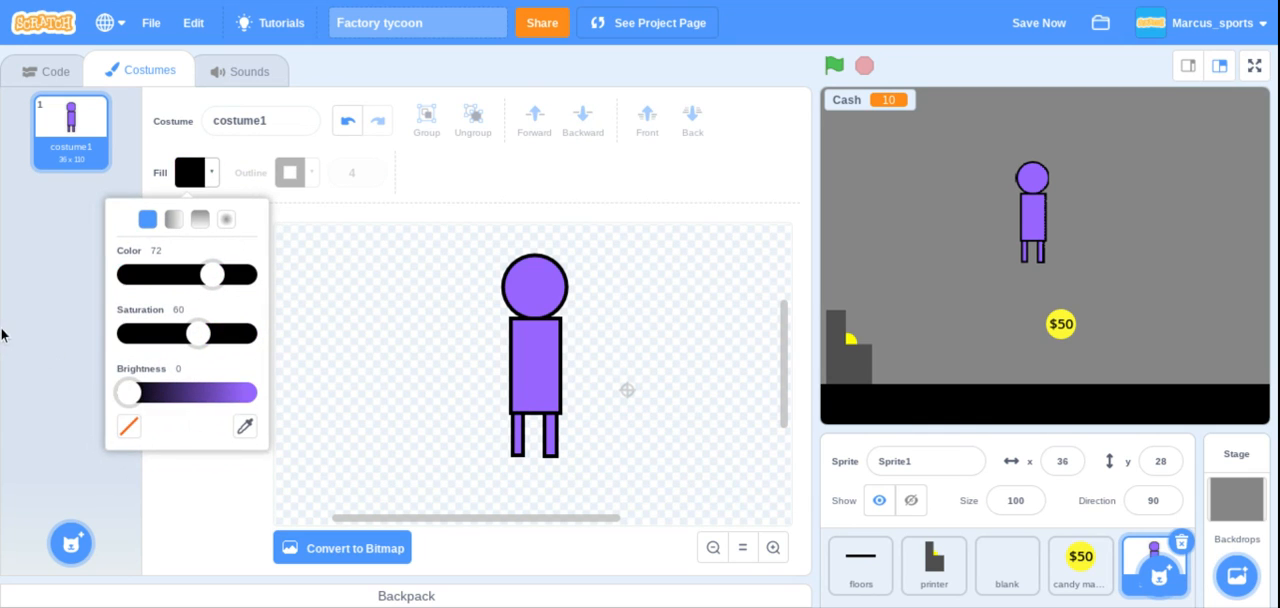
pyautogui.click(517, 445)
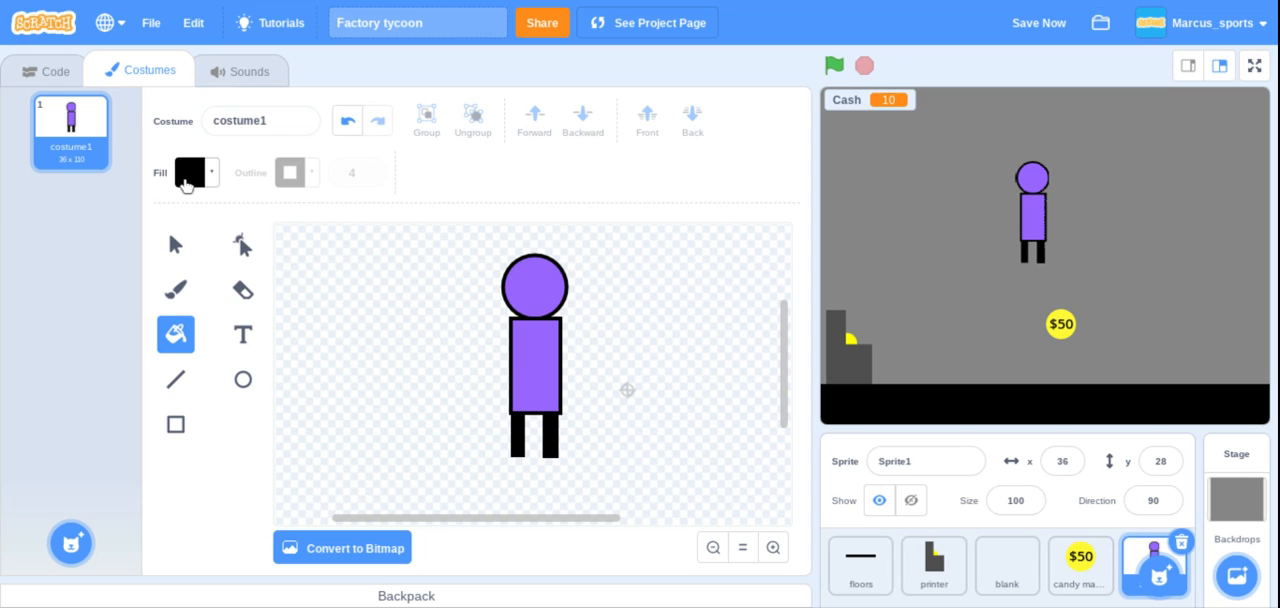
# - Adjust the fill colour to bright green and fill the body
pyautogui.click(190, 172)
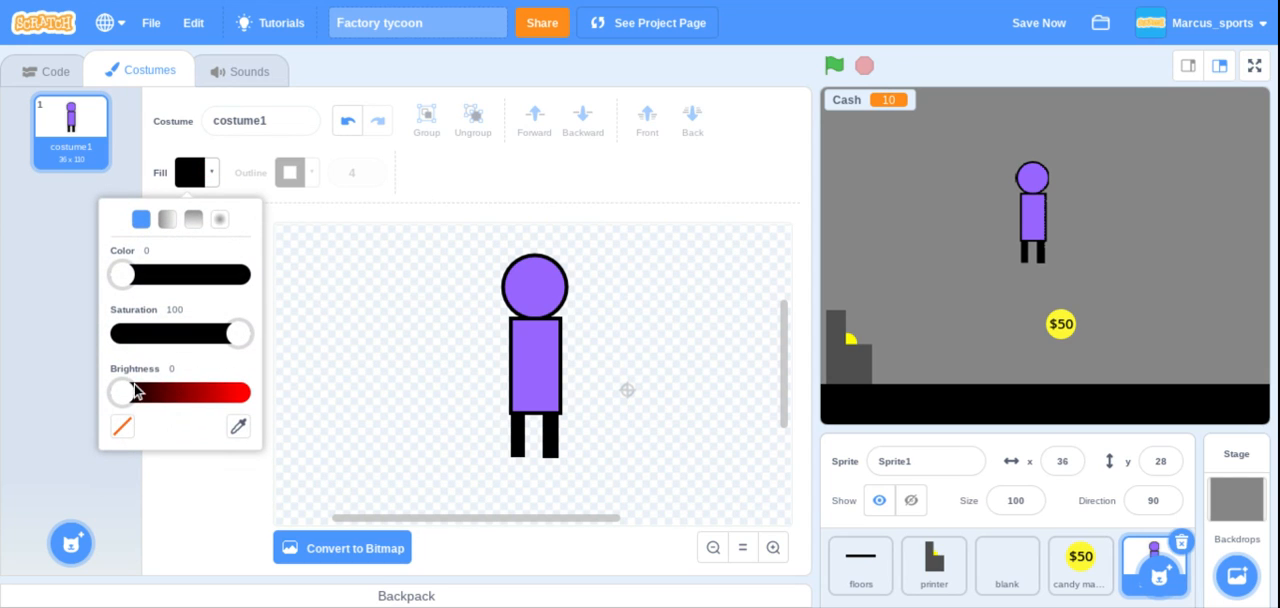
pyautogui.moveTo(118, 391); pyautogui.dragTo(218, 391)
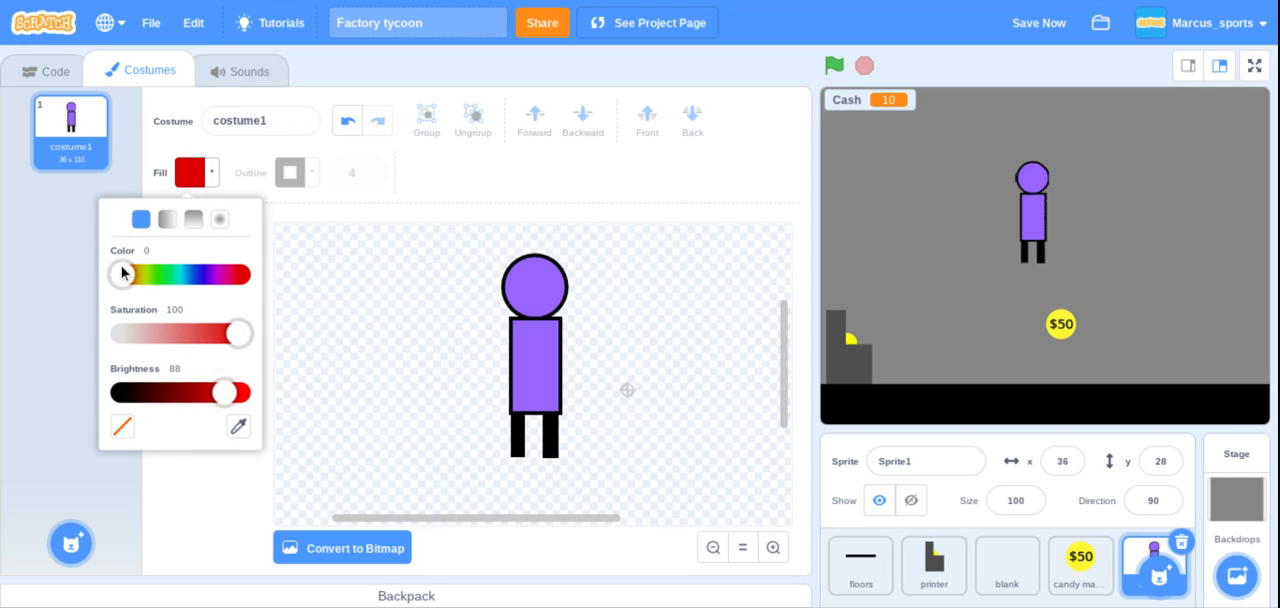
pyautogui.moveTo(122, 274); pyautogui.dragTo(163, 274)
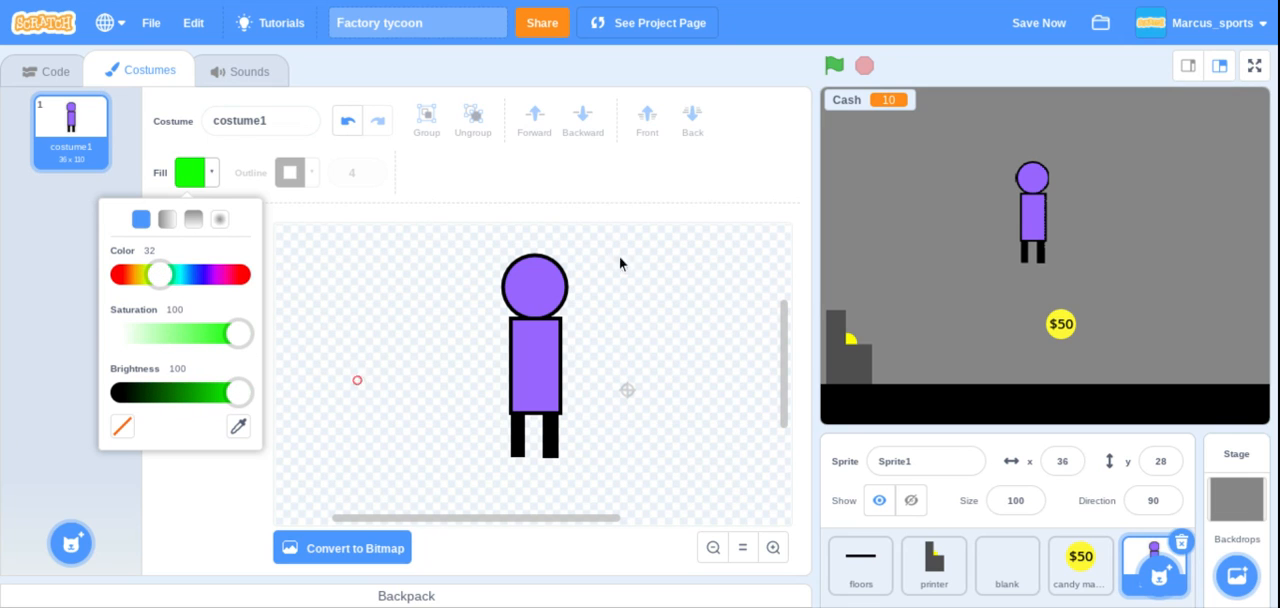
pyautogui.click(535, 365)
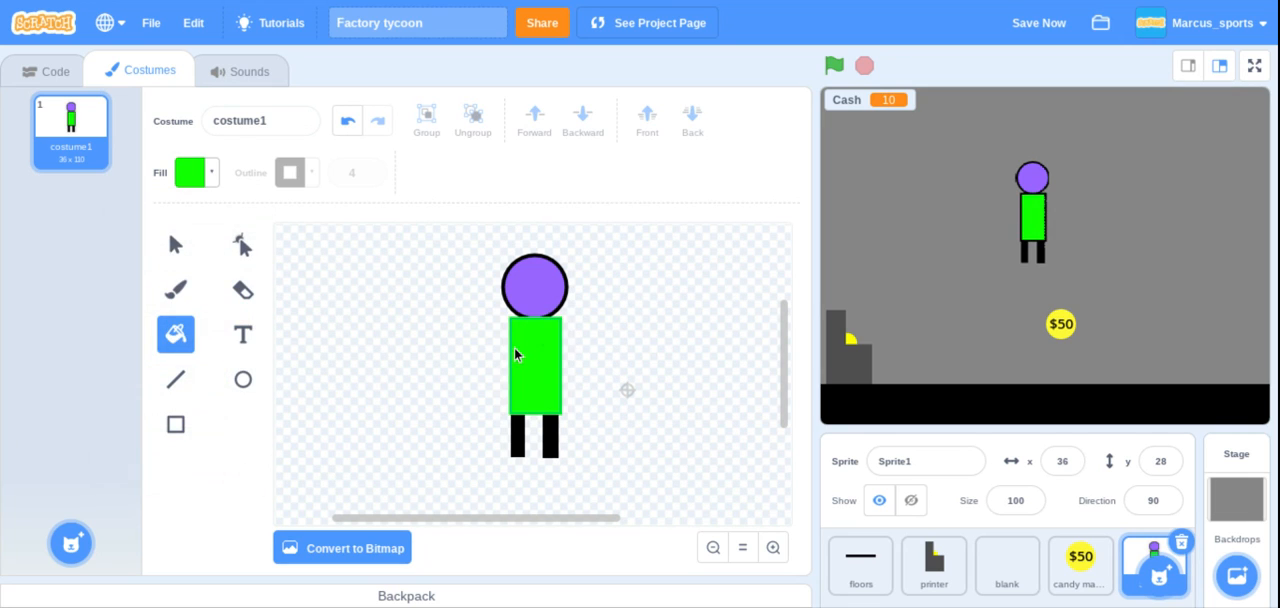
pyautogui.moveTo(655, 422)
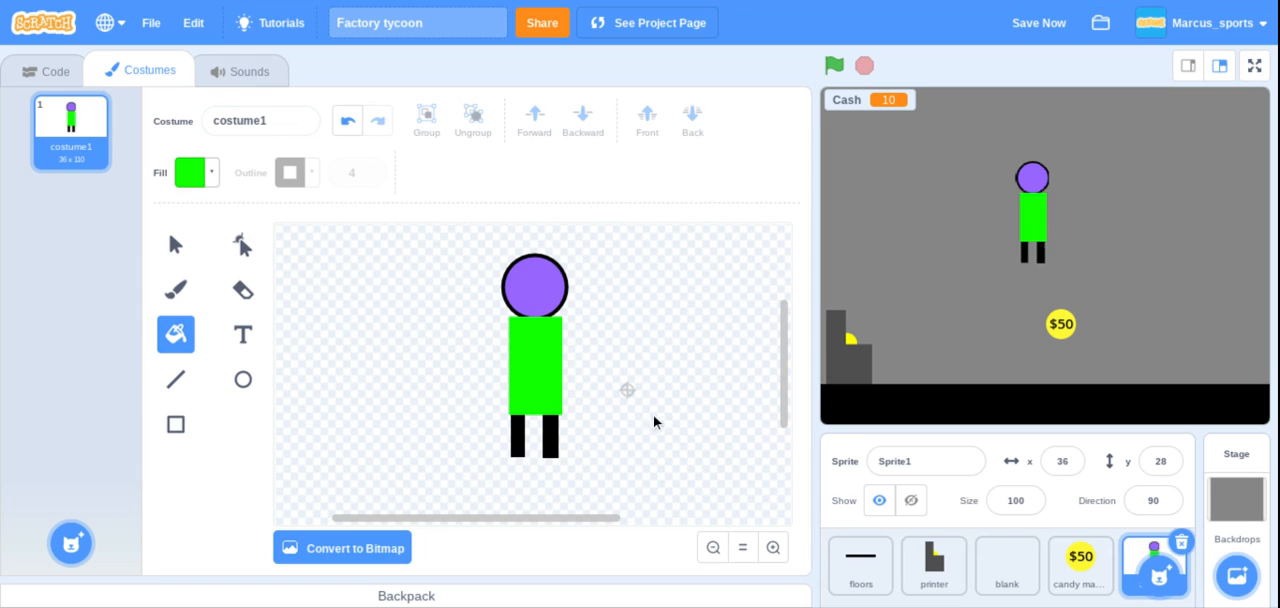
# - Reshape the body's points into sloped shoulders near the head
pyautogui.click(243, 244)
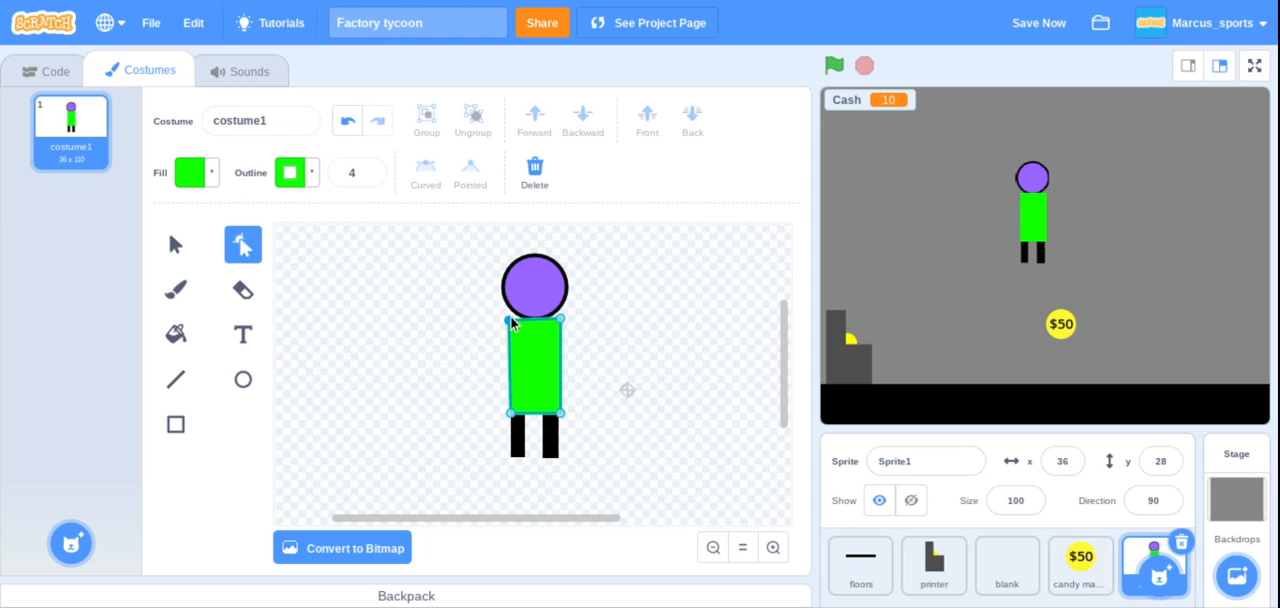
pyautogui.click(347, 120)
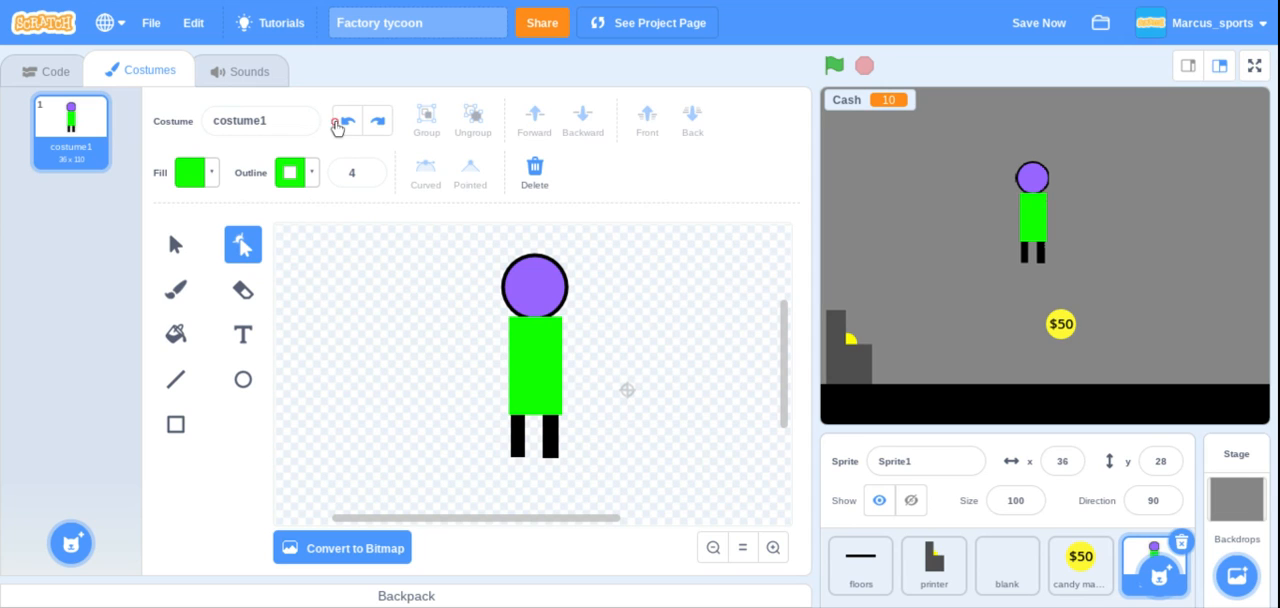
pyautogui.click(535, 370)
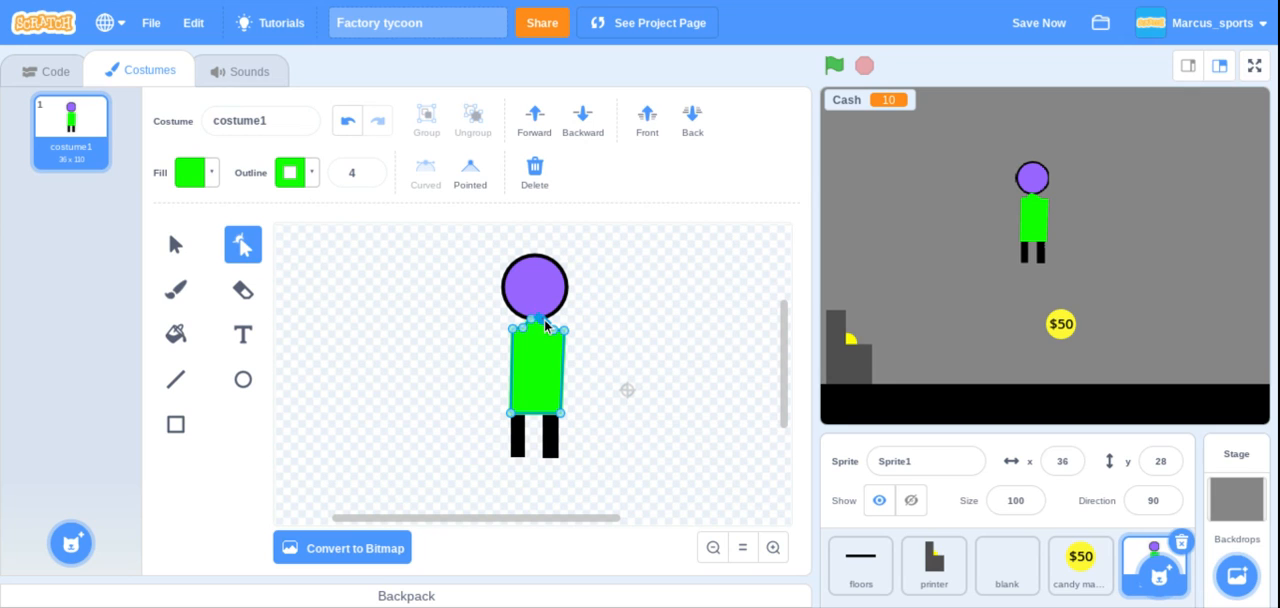
pyautogui.click(628, 367)
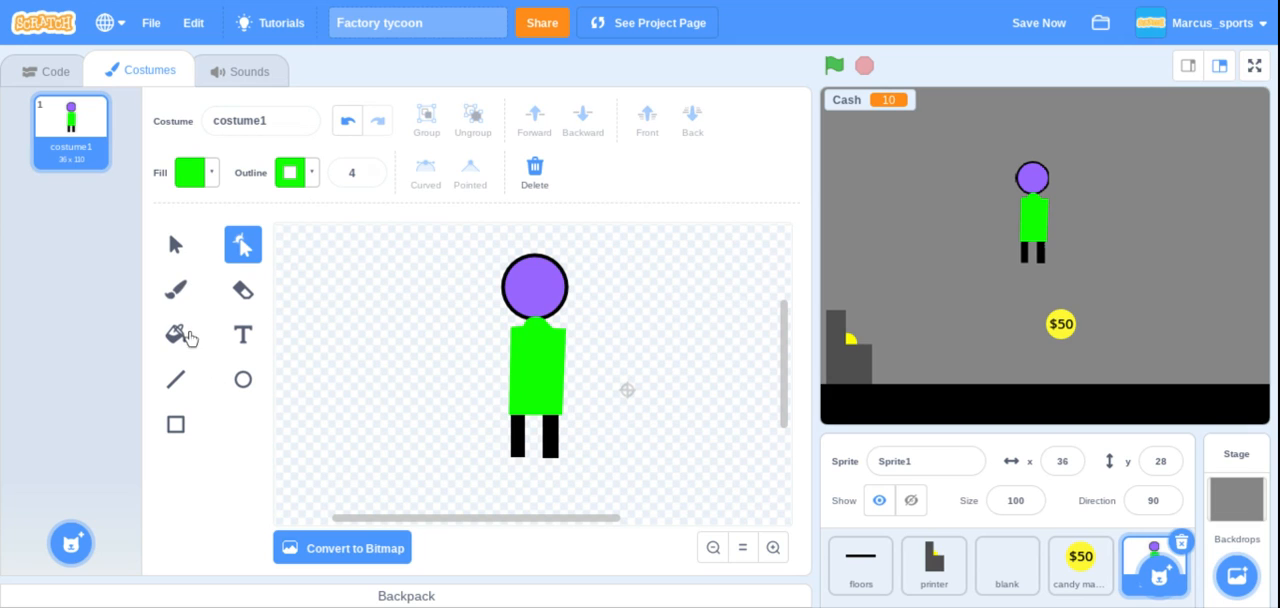
# - Colour the head yellow, then set a black fill with no outline for circles
pyautogui.click(190, 172)
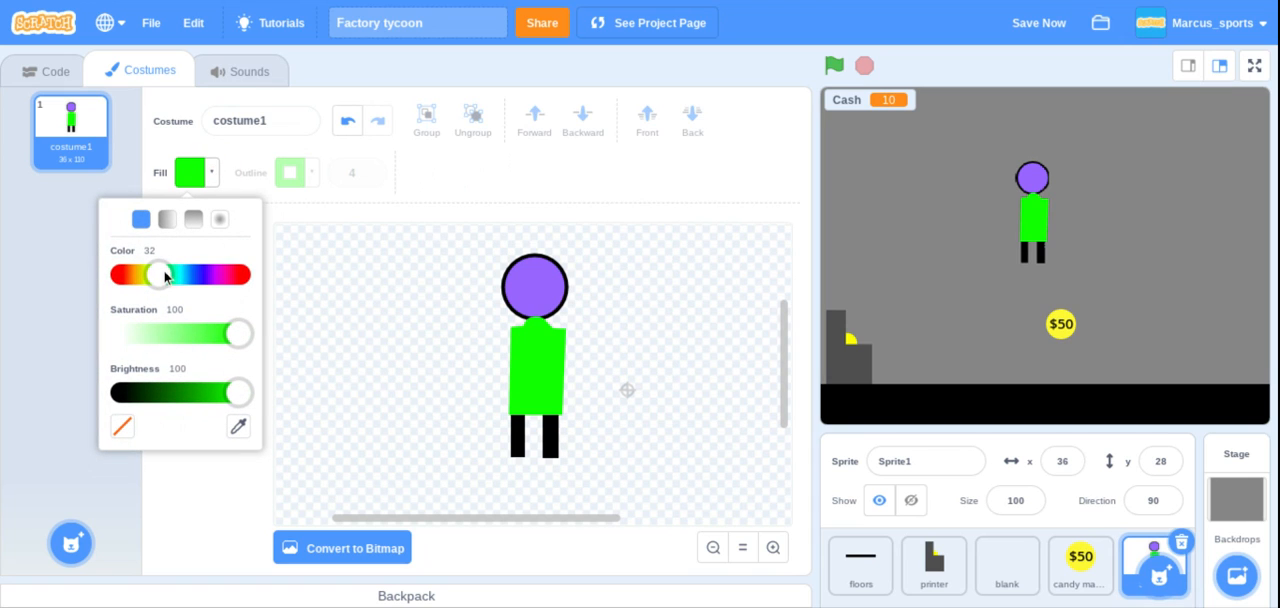
pyautogui.moveTo(160, 274); pyautogui.dragTo(135, 274)
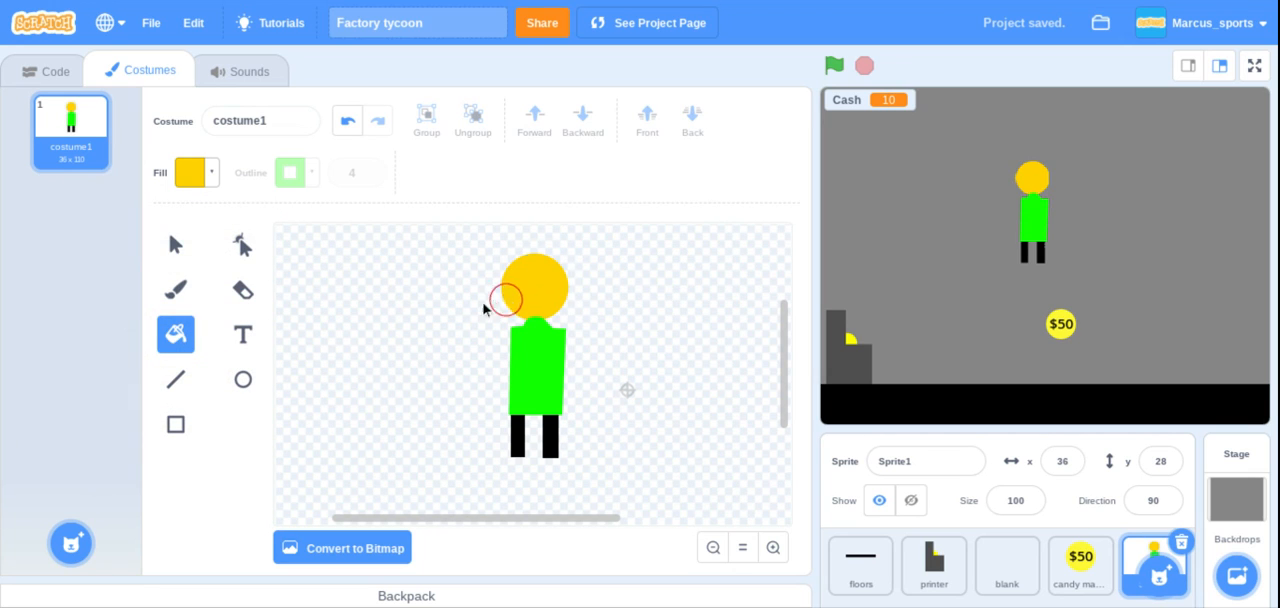
pyautogui.click(243, 379)
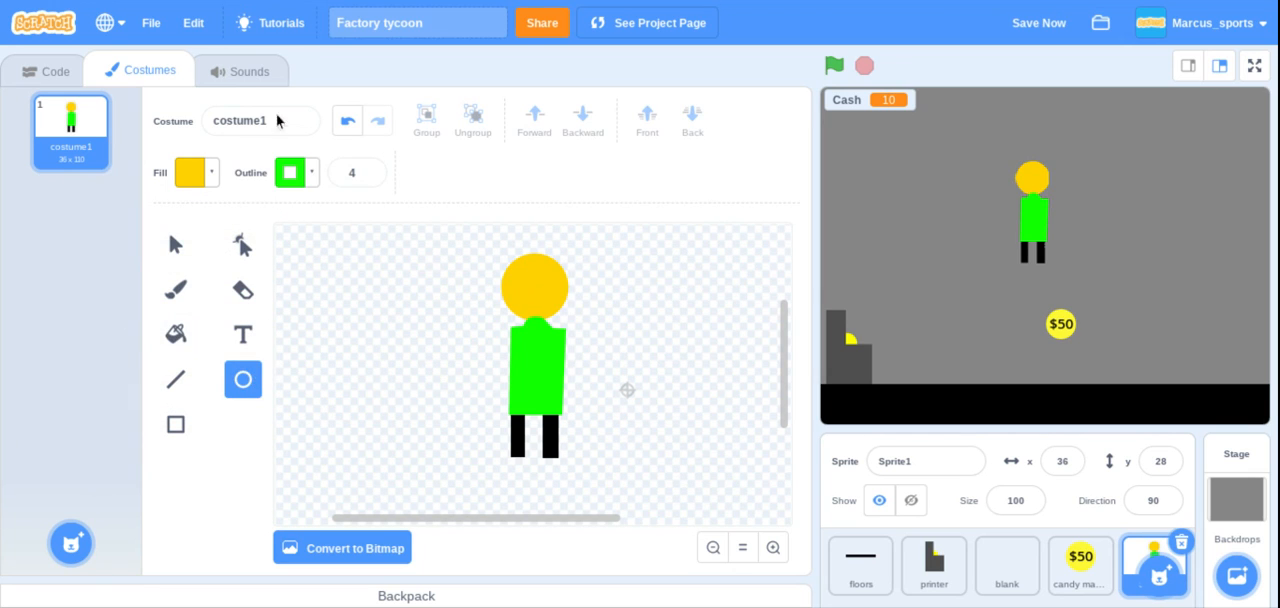
pyautogui.click(290, 172)
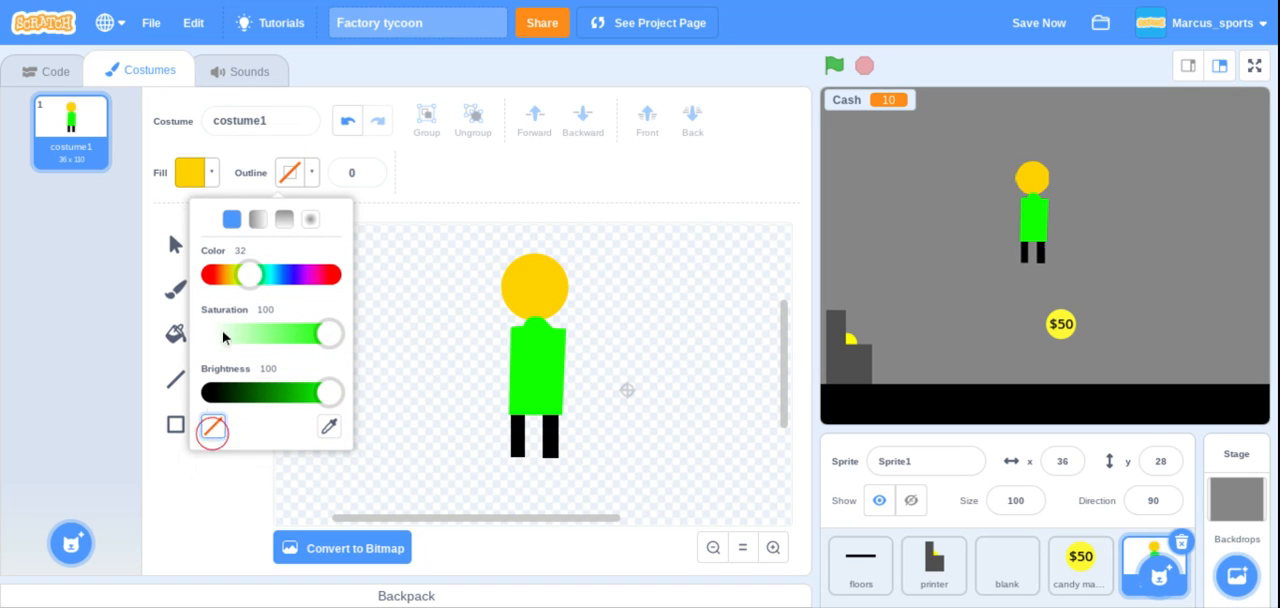
pyautogui.moveTo(250, 274); pyautogui.dragTo(135, 274)
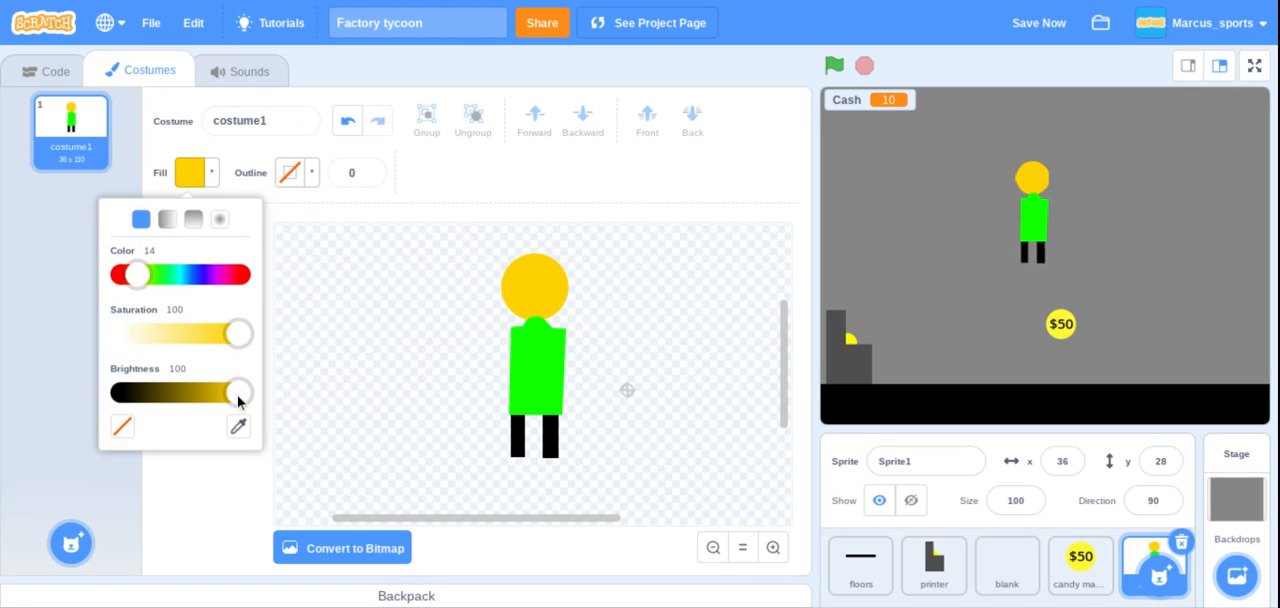
pyautogui.click(243, 379)
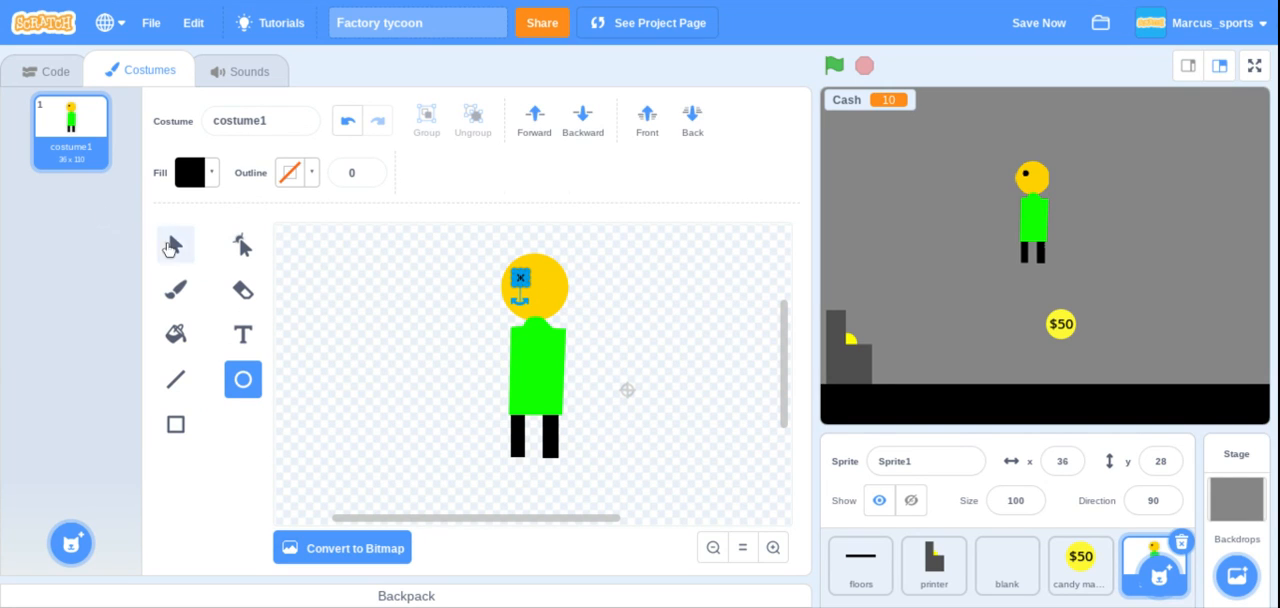
# - Draw two black eyes, a round nose and a wide mouth on the head
pyautogui.click(175, 245)
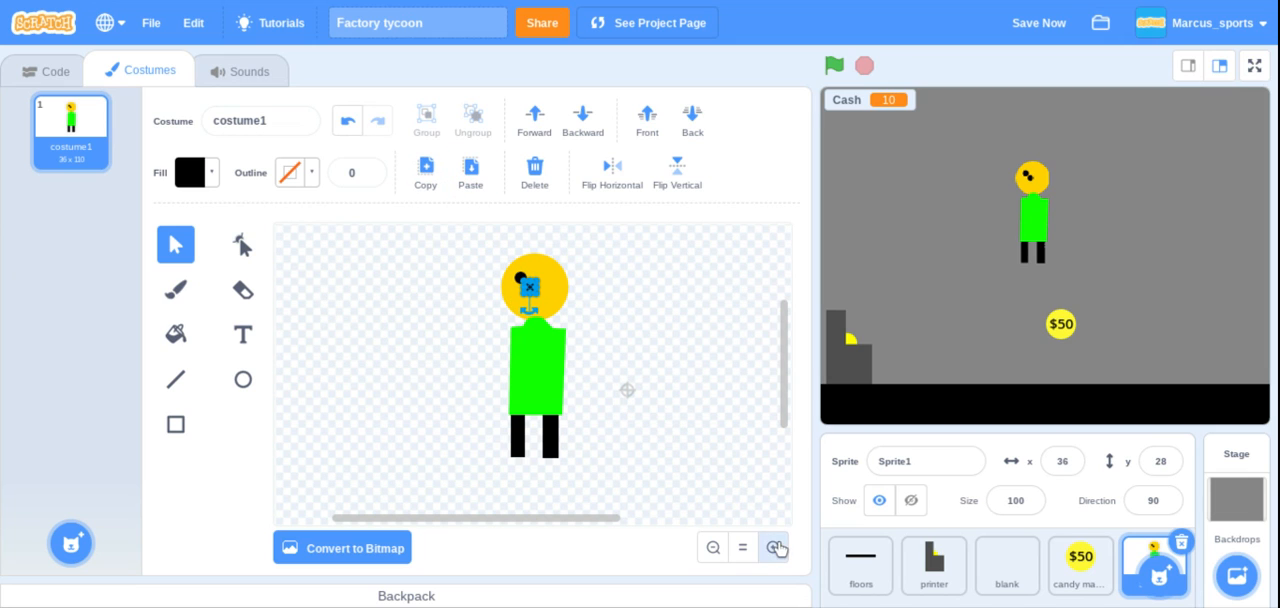
pyautogui.click(774, 547)
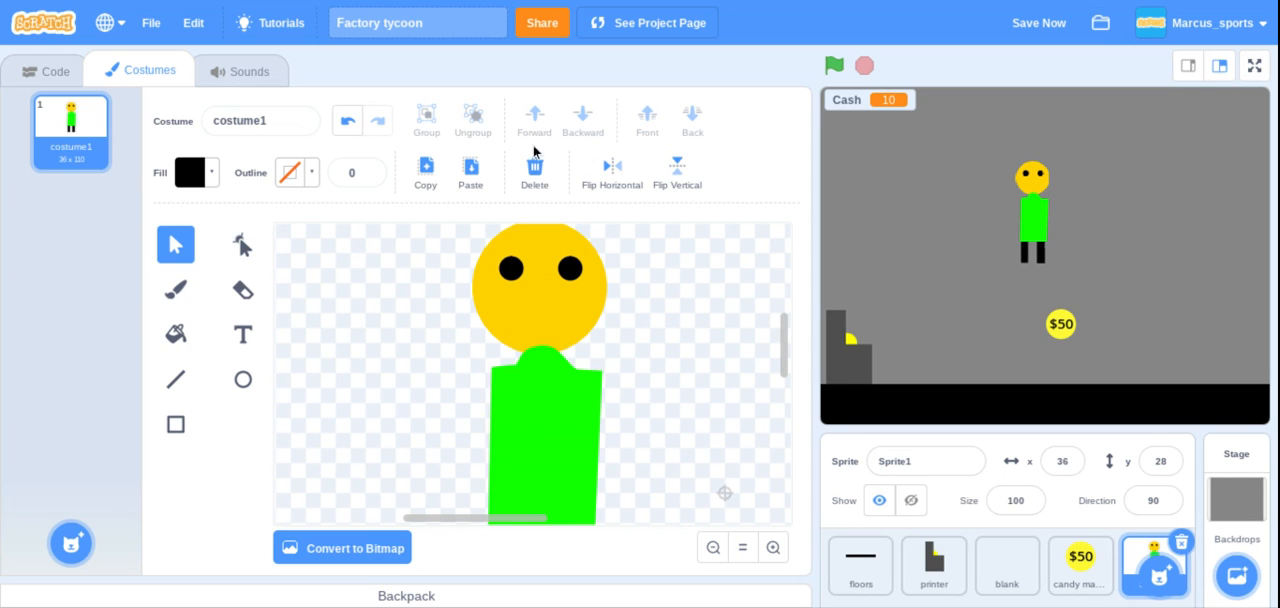
pyautogui.click(548, 307)
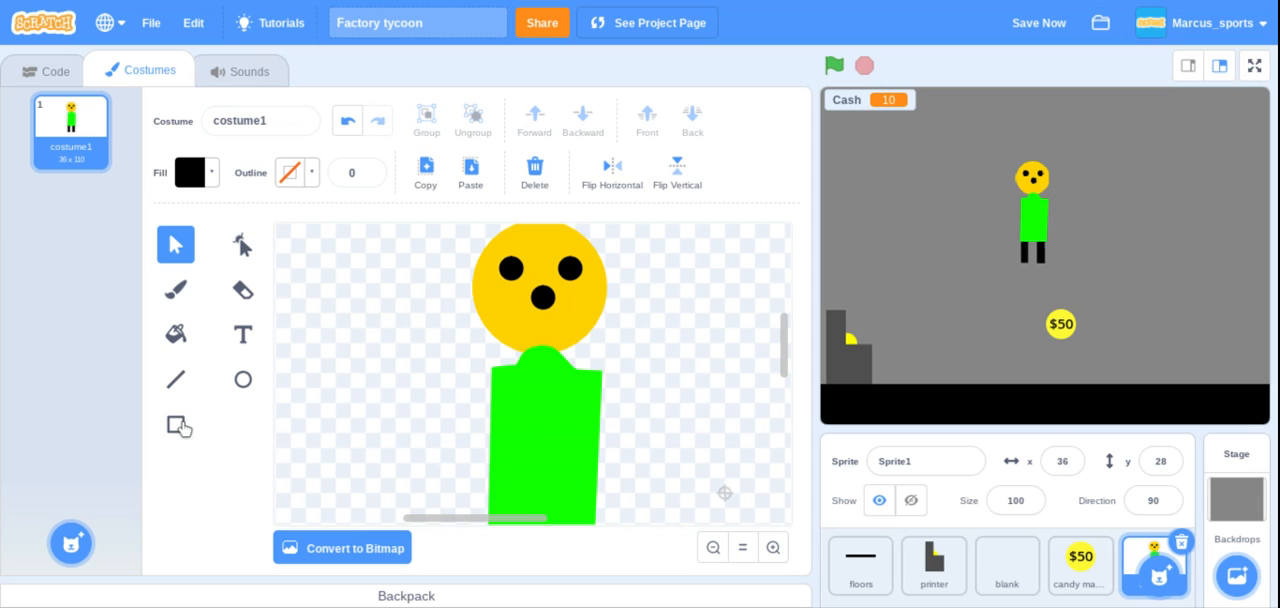
pyautogui.click(243, 379)
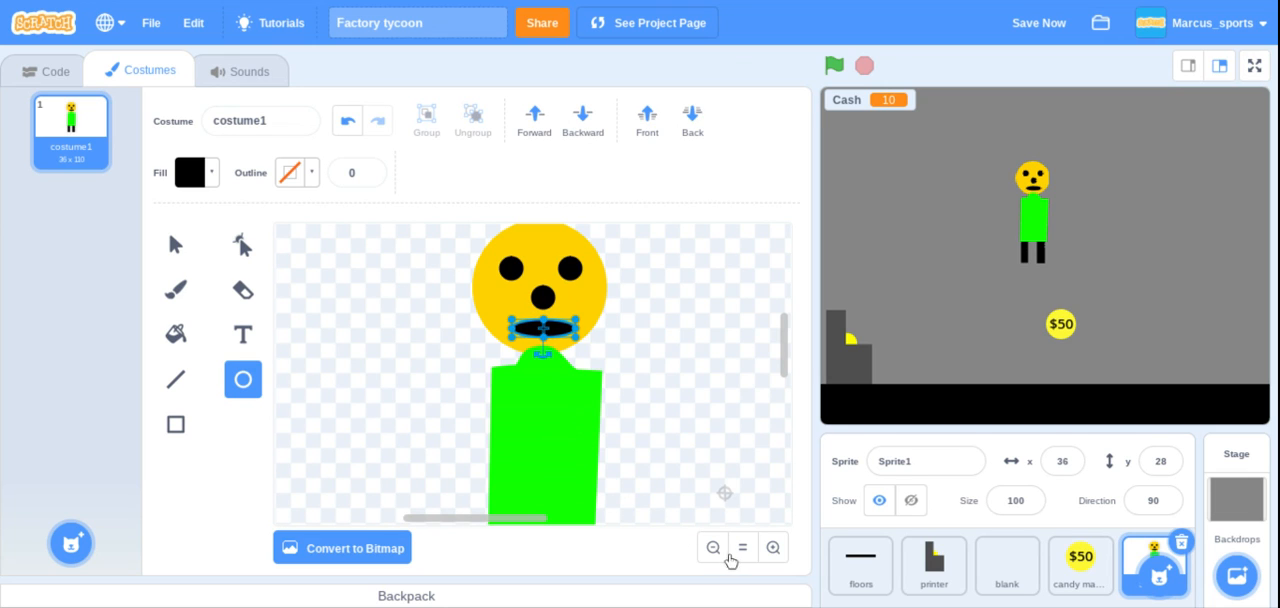
pyautogui.click(712, 547)
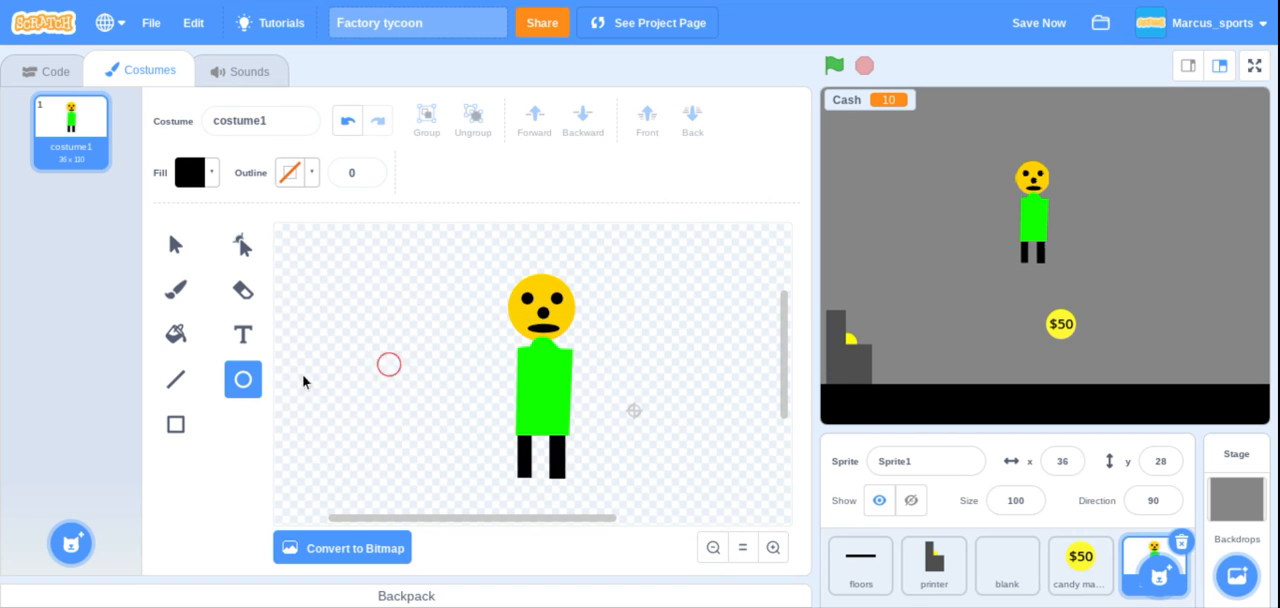
# - Draw three short black hair strands atop the head with a width-6 line
pyautogui.click(175, 379)
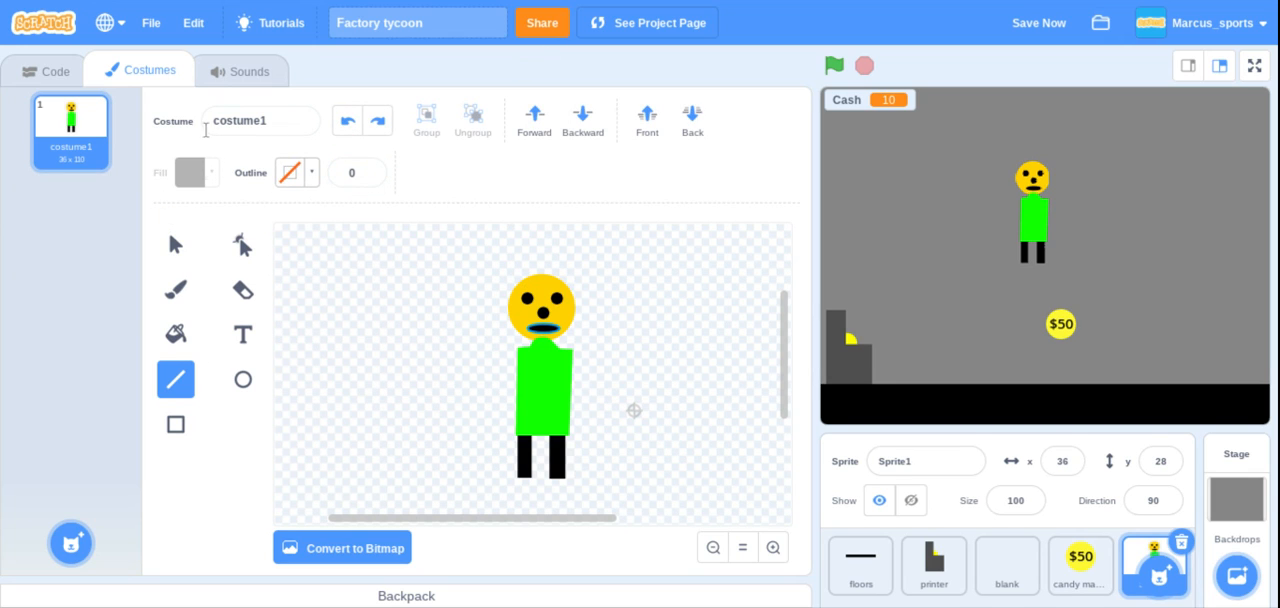
pyautogui.click(242, 334)
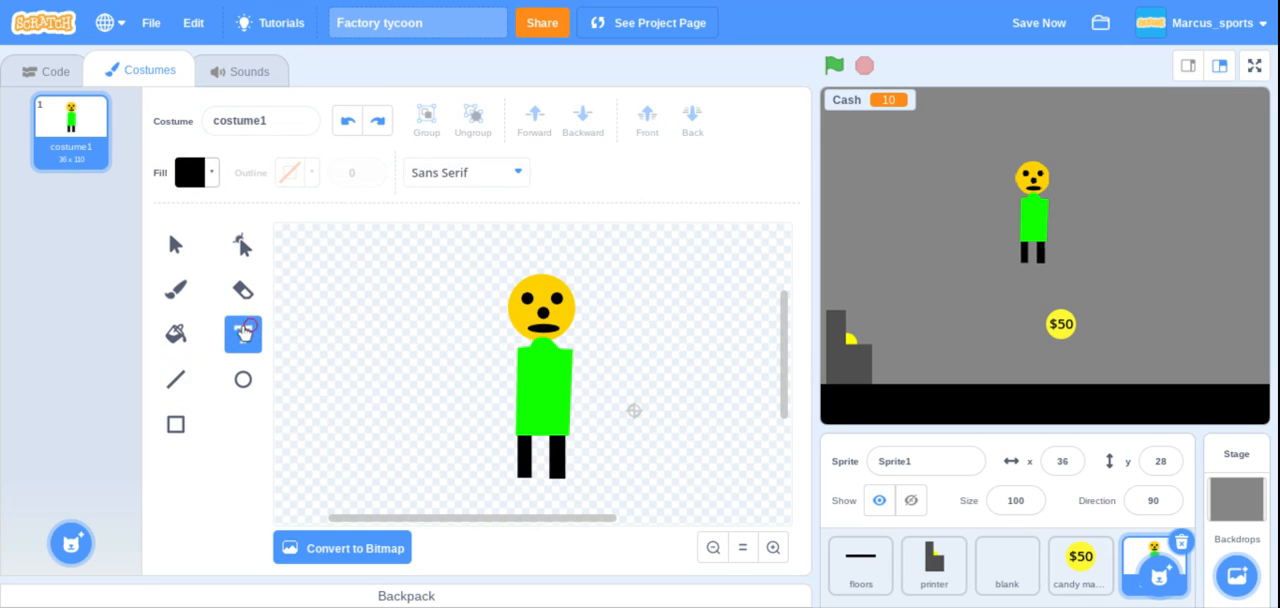
pyautogui.click(175, 379)
pyautogui.write('3')
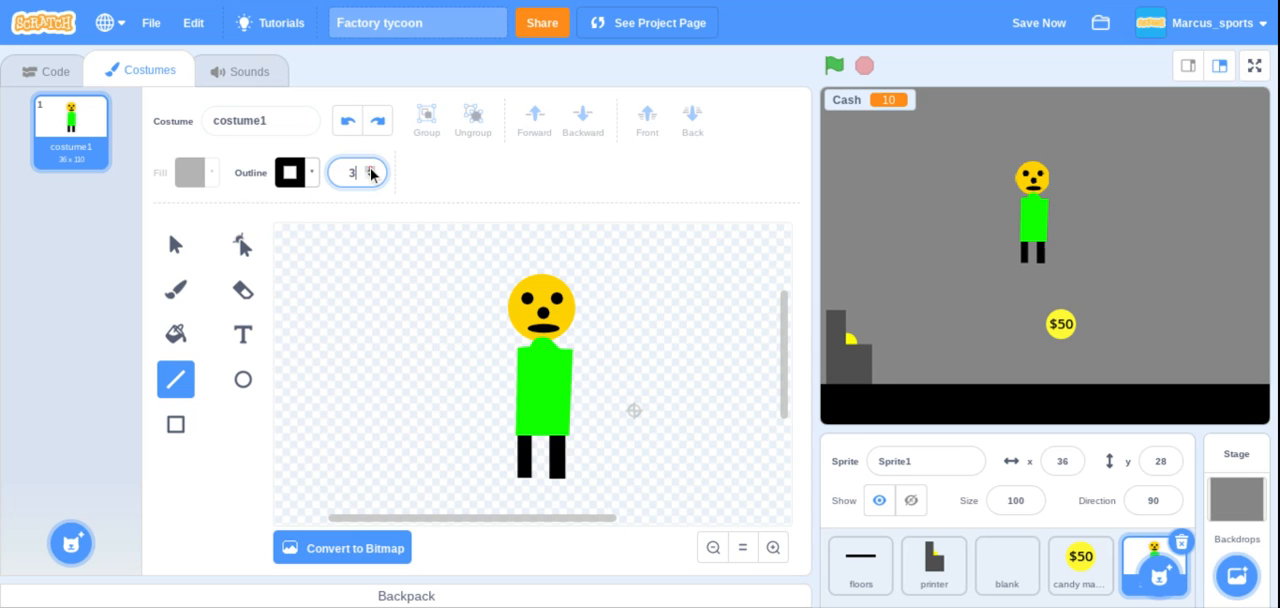
pyautogui.click(370, 167)
pyautogui.write('6')
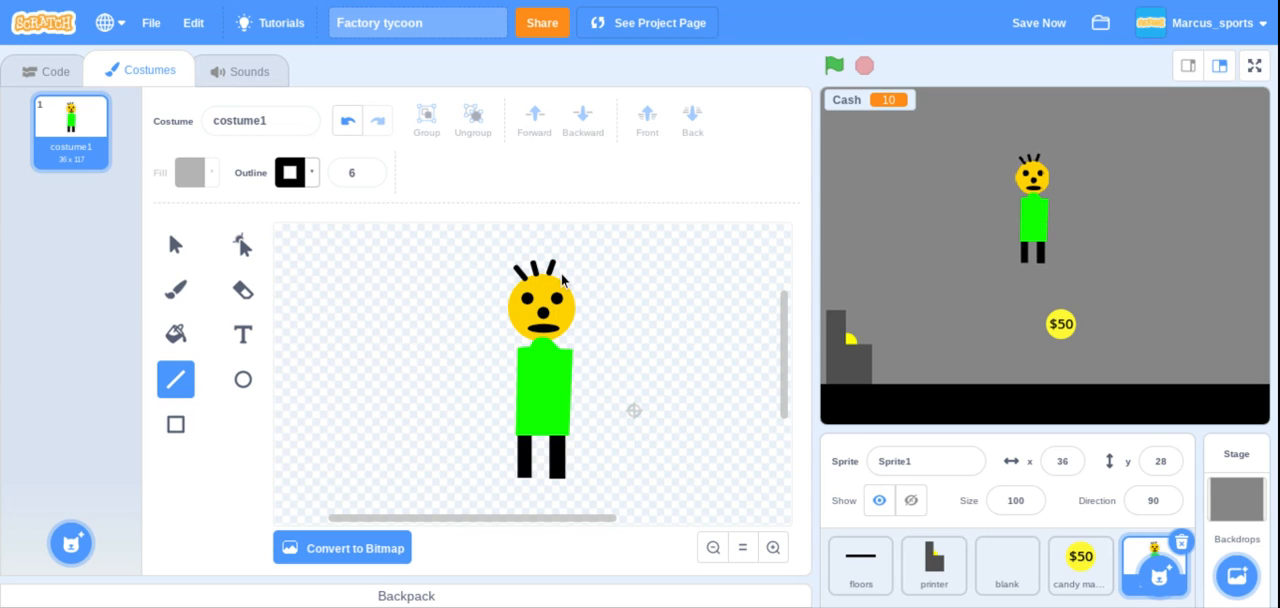
pyautogui.moveTo(568, 278)
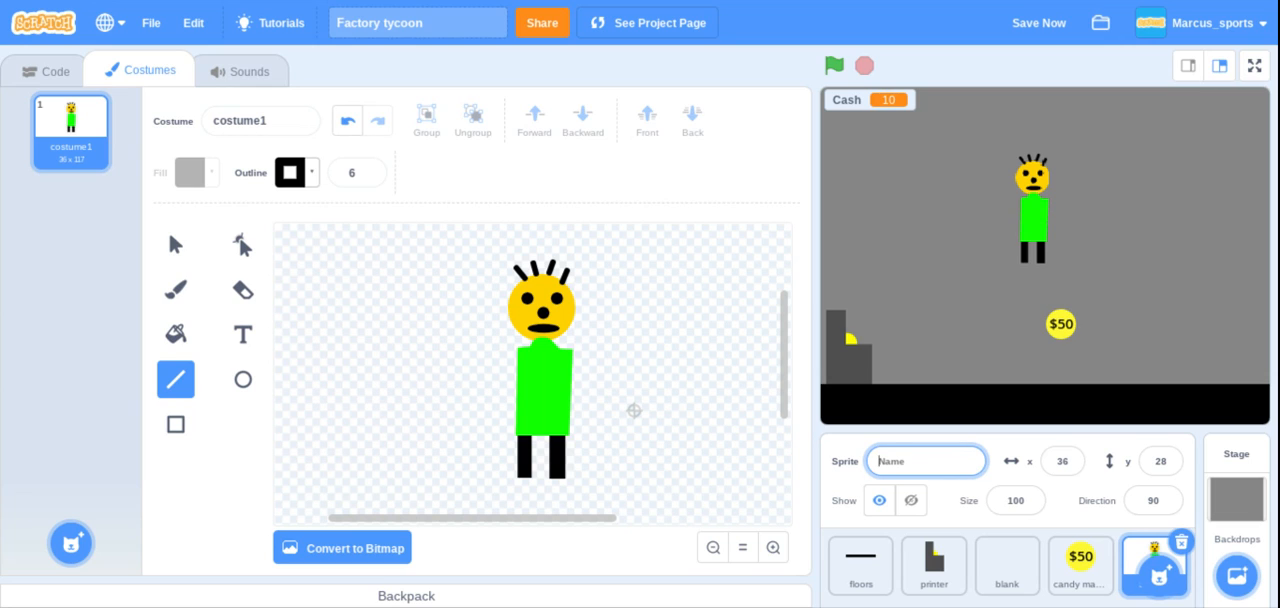
# - Name the sprite 'person', give it a when-flag-clicked block, and place it on the floor
pyautogui.write('person')
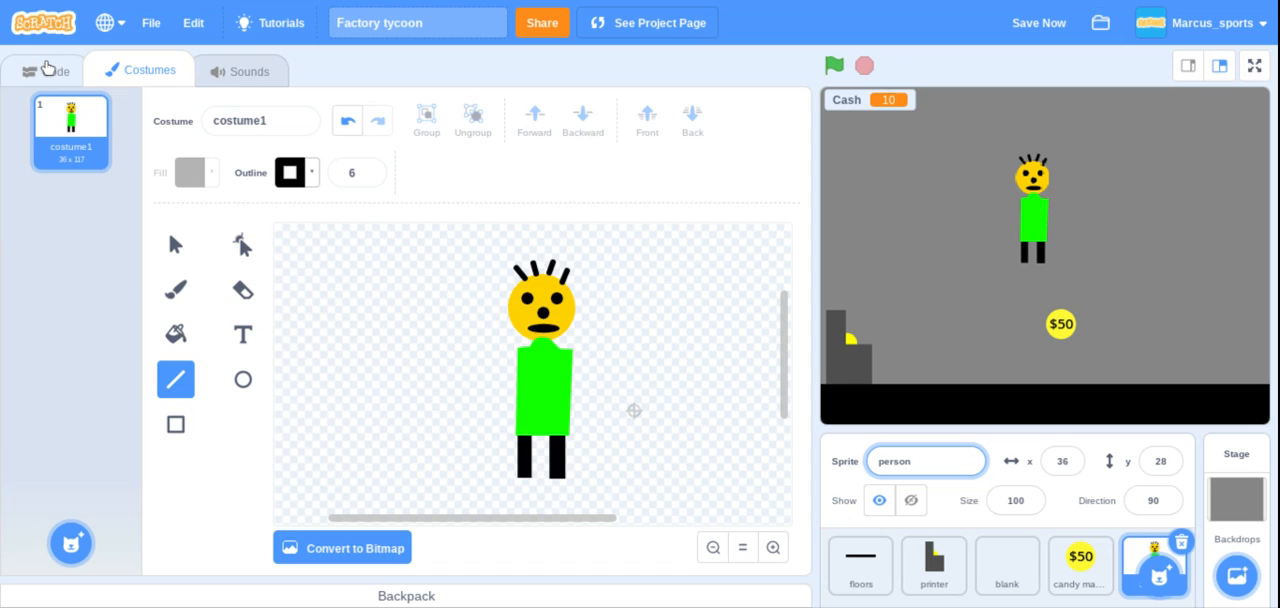
pyautogui.click(45, 70)
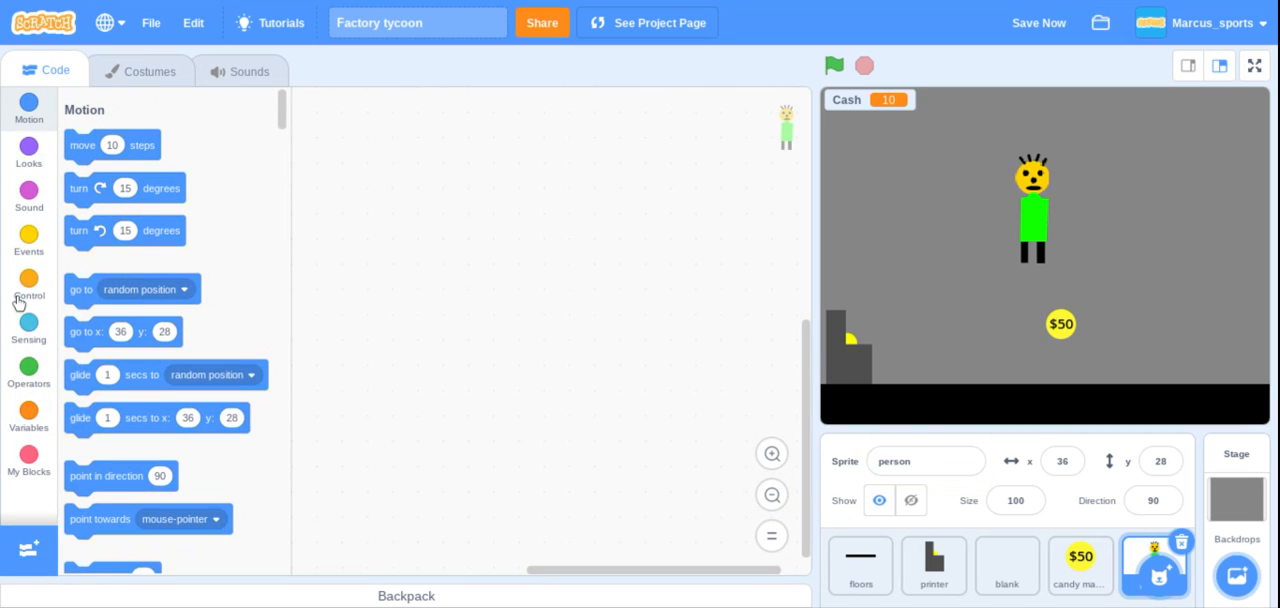
pyautogui.moveTo(1045, 220)
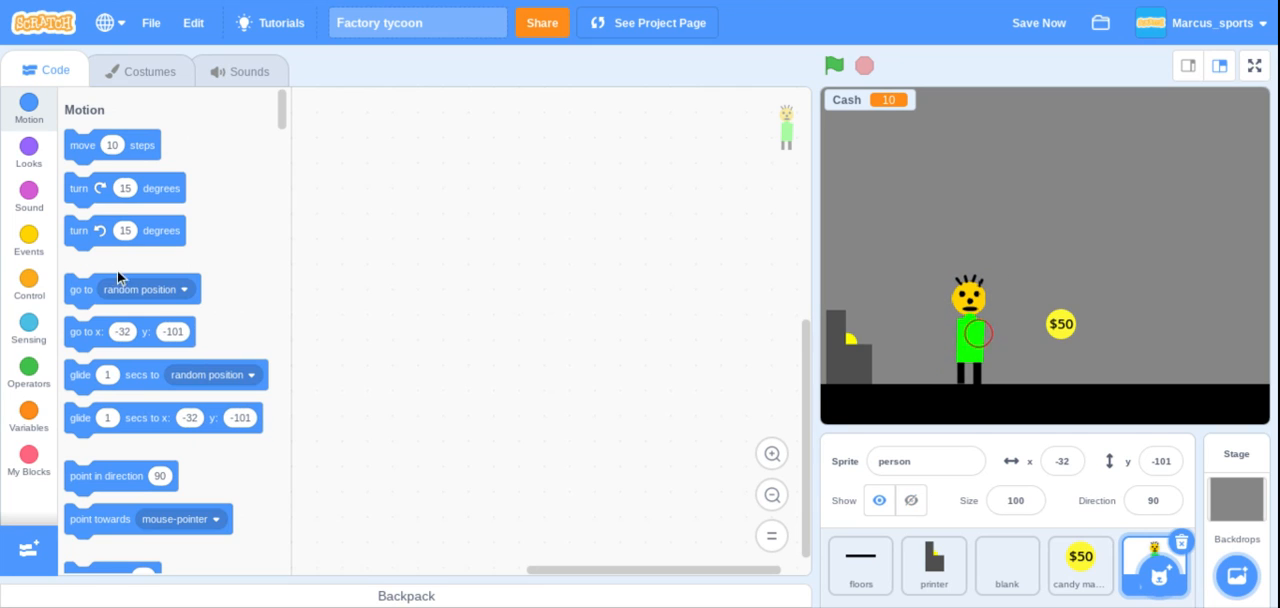
pyautogui.click(28, 238)
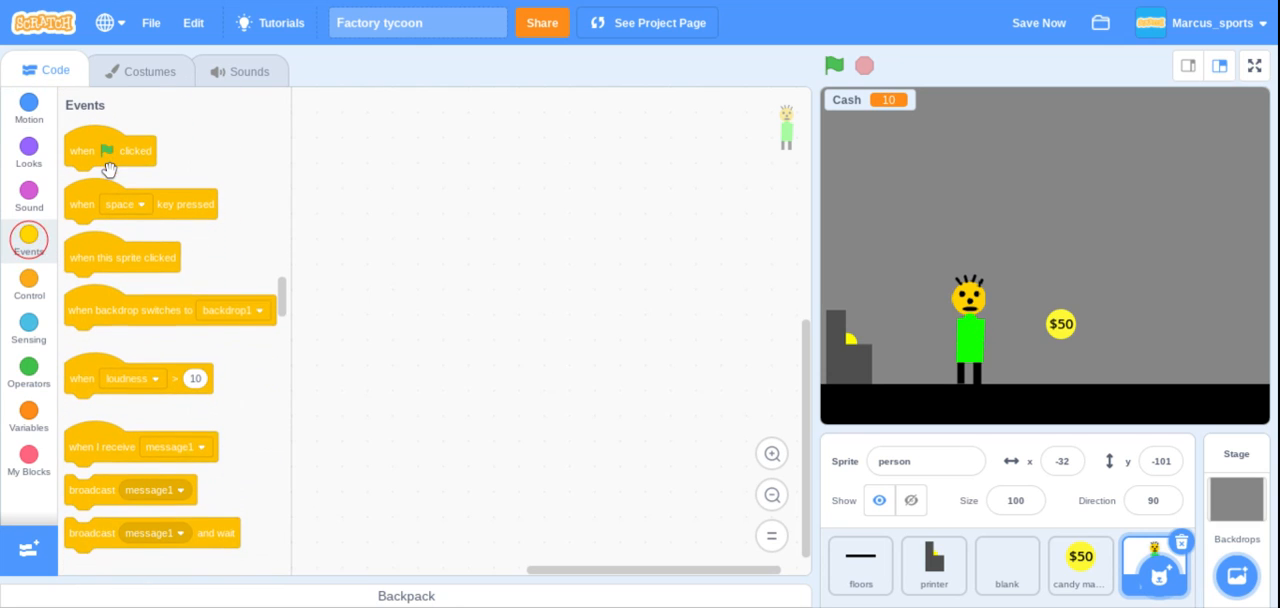
pyautogui.moveTo(110, 150); pyautogui.dragTo(456, 137)
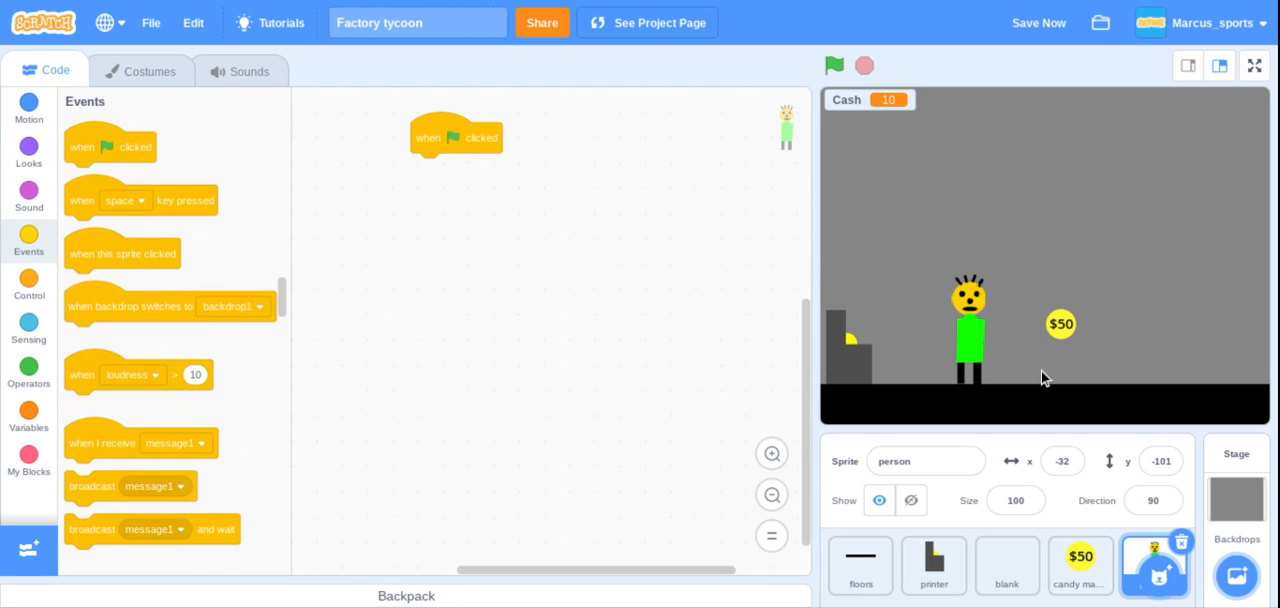
pyautogui.click(911, 500)
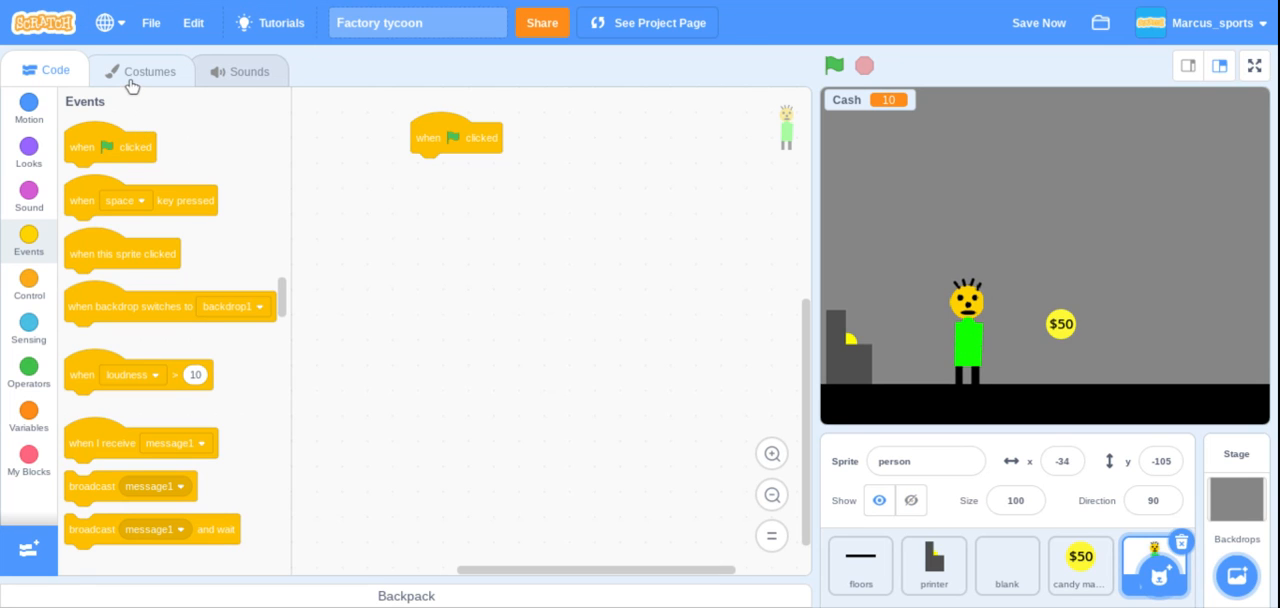
# - Draw two thick black arms angled out from the person's body, line width 11
pyautogui.click(150, 71)
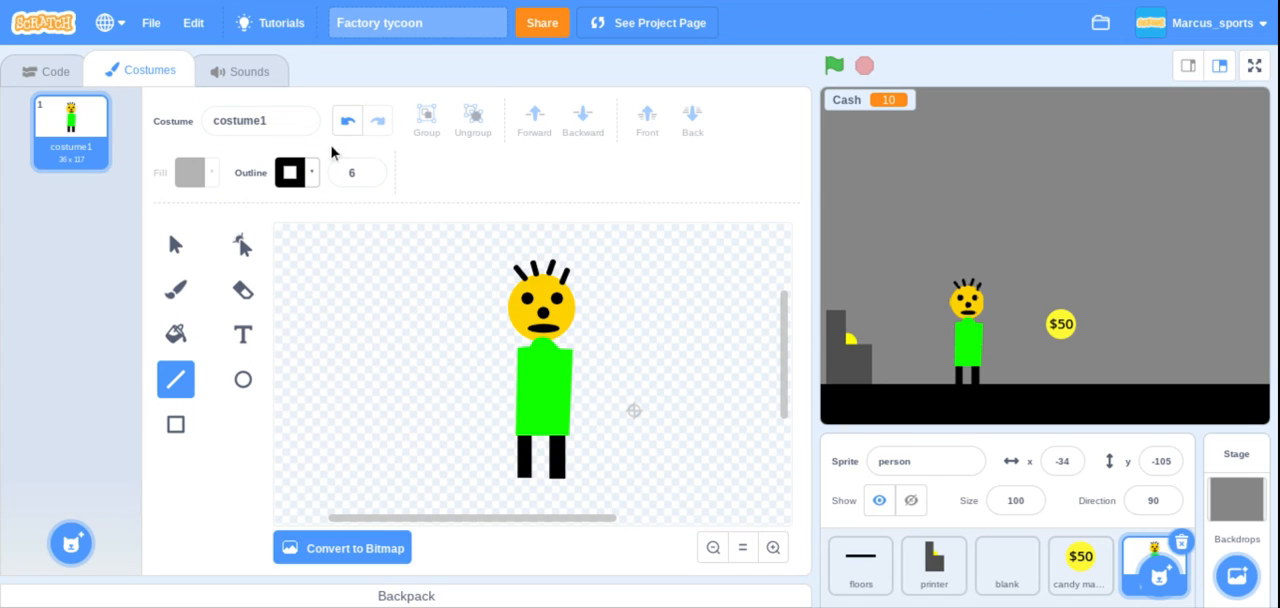
pyautogui.click(371, 167)
pyautogui.write('11')
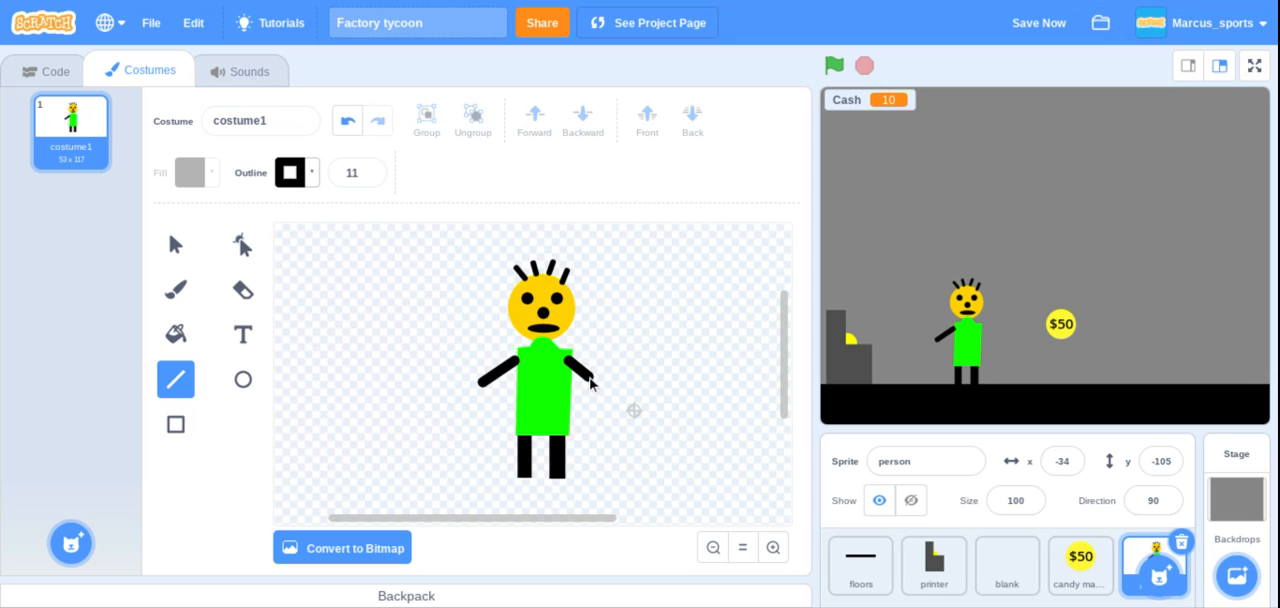
pyautogui.moveTo(603, 395)
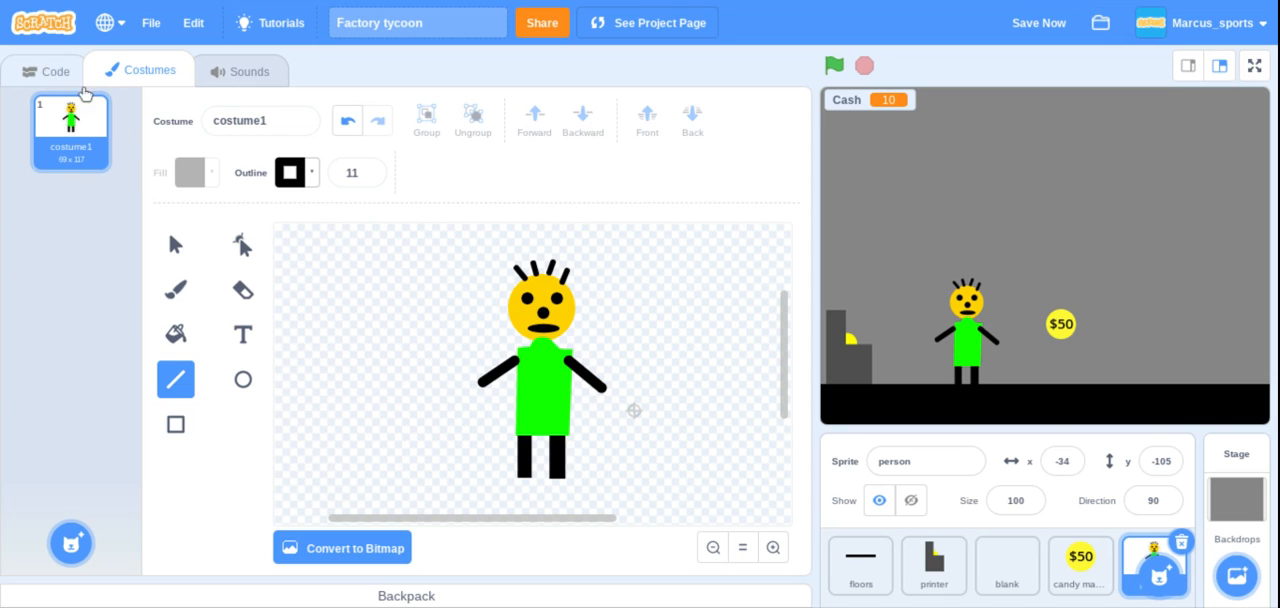
# - Create a variable named 'level' for all sprites
pyautogui.click(45, 70)
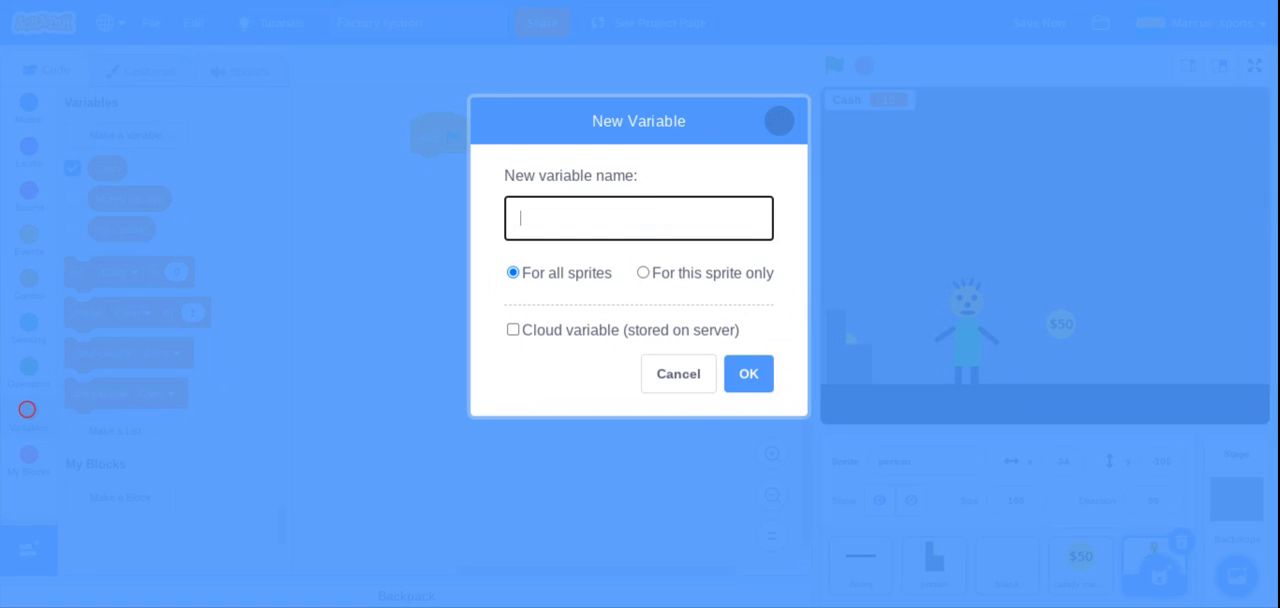
pyautogui.write('level')
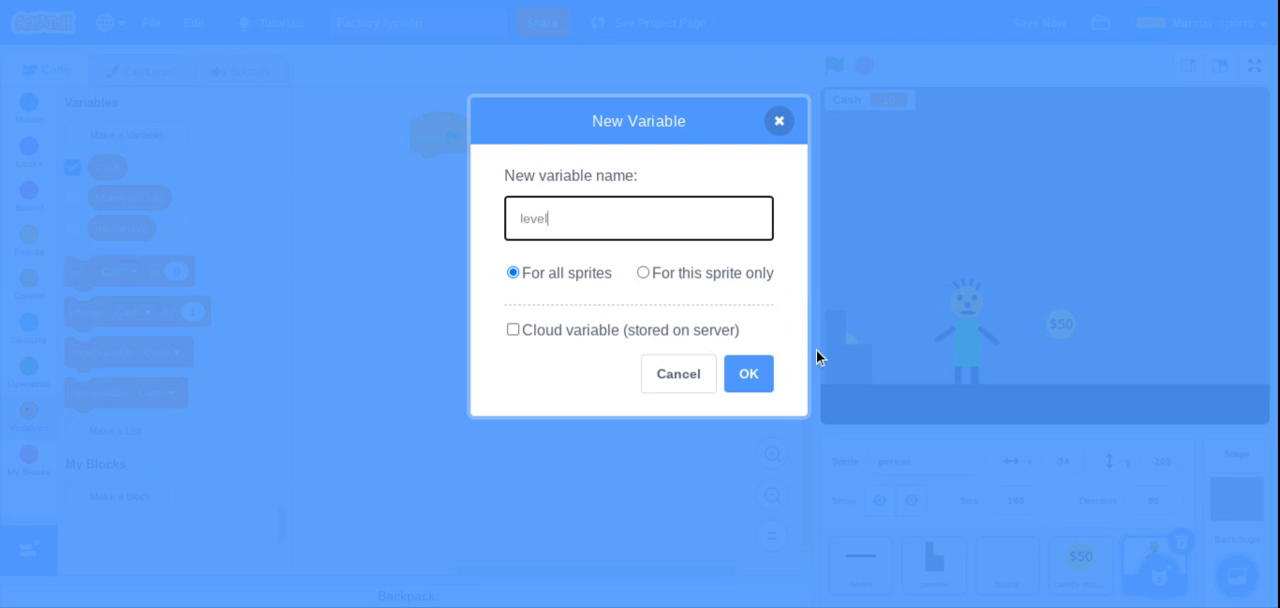
pyautogui.click(748, 373)
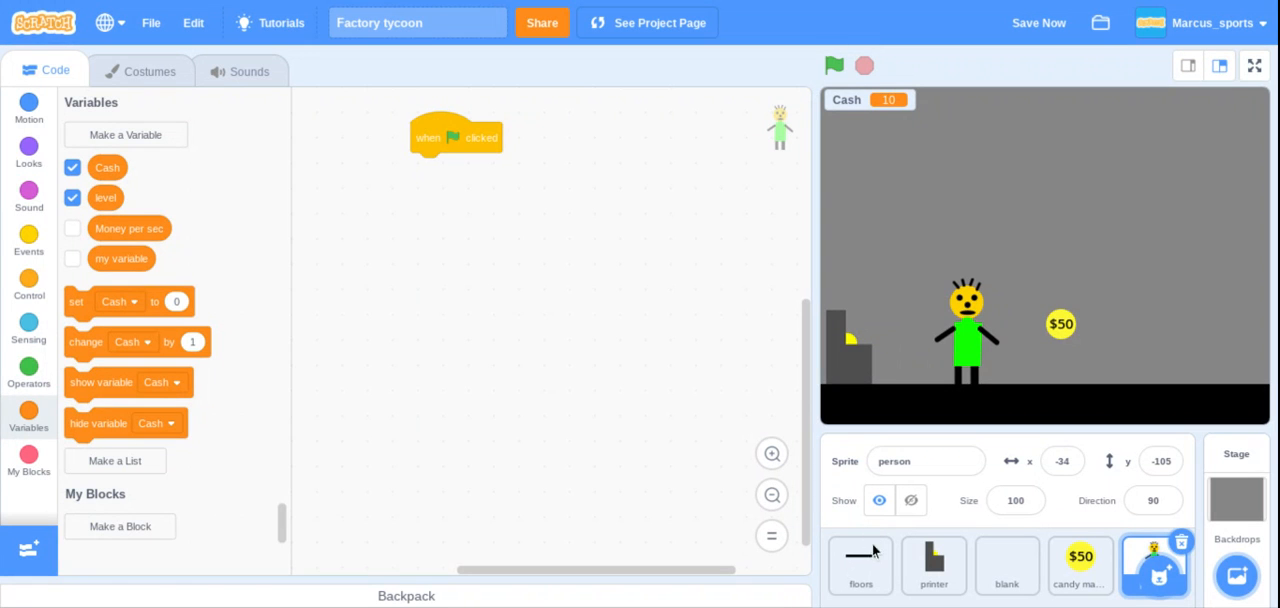
# - Add a set-variable block under the floors script's flag block and choose its variable
pyautogui.click(860, 565)
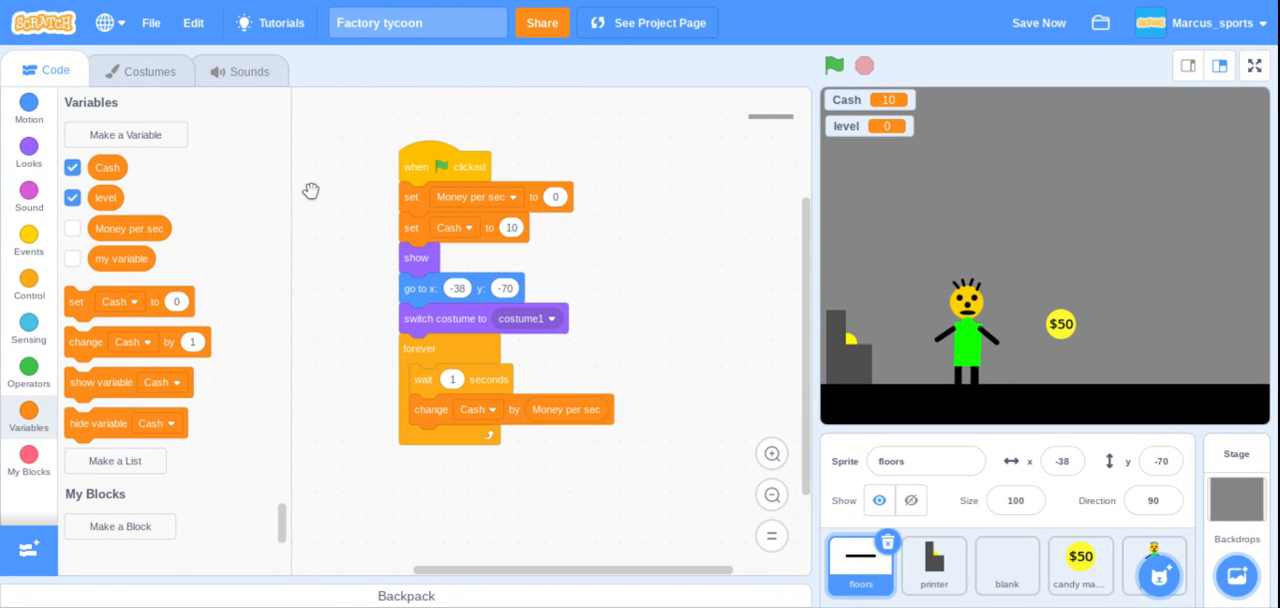
pyautogui.click(29, 240)
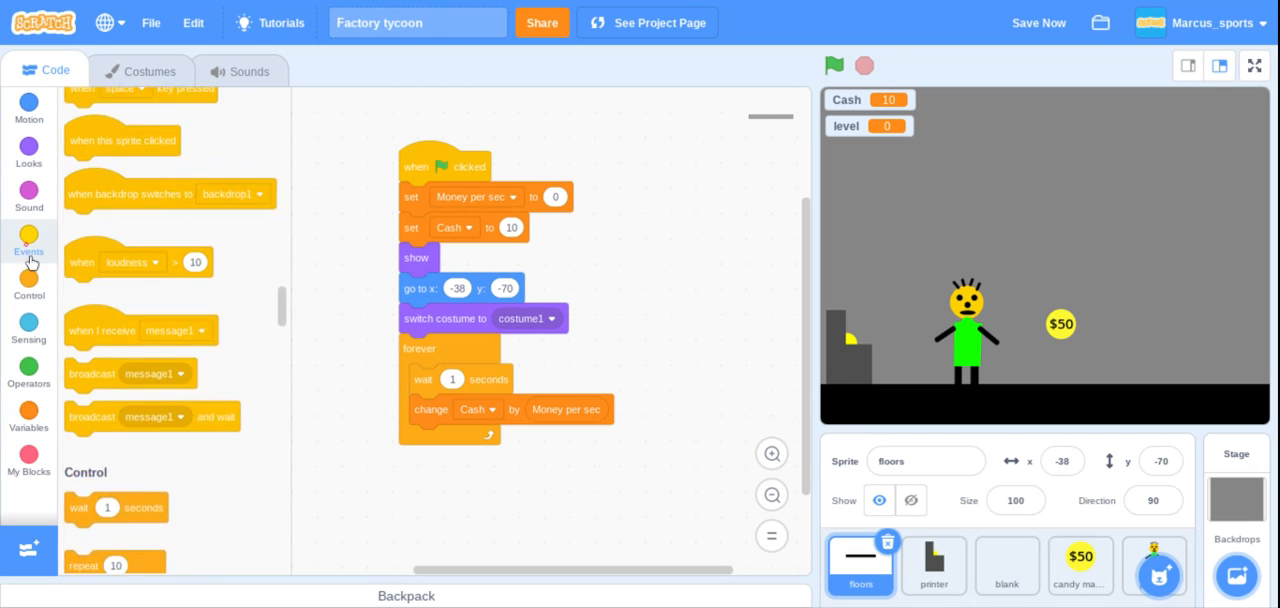
pyautogui.click(28, 410)
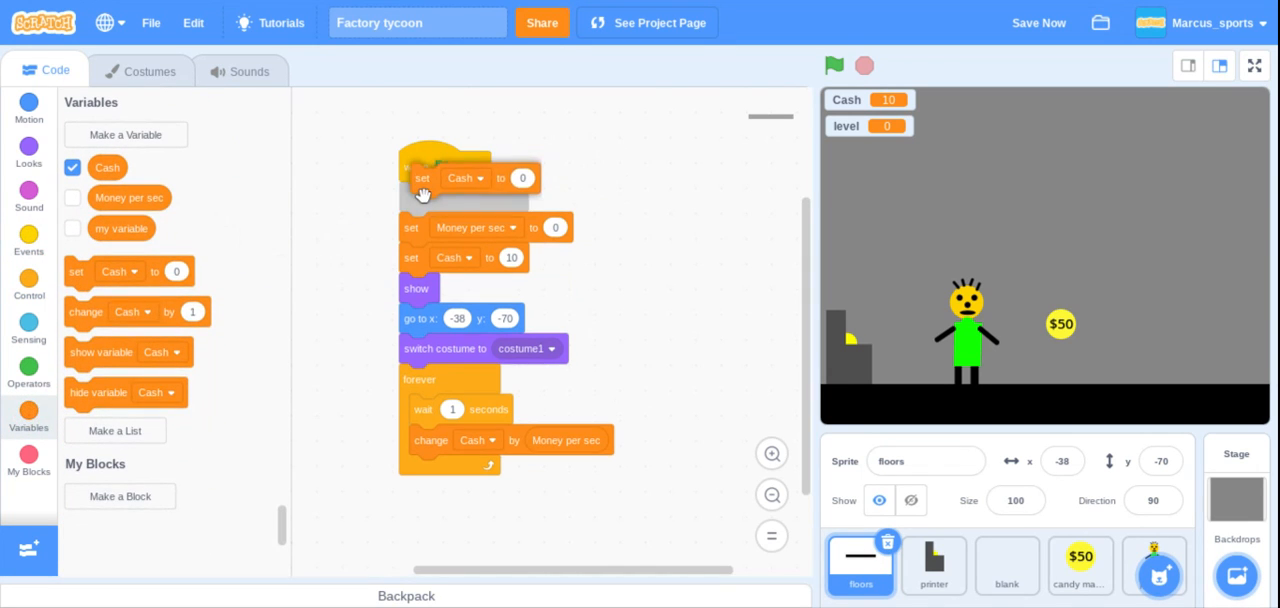
pyautogui.click(465, 178)
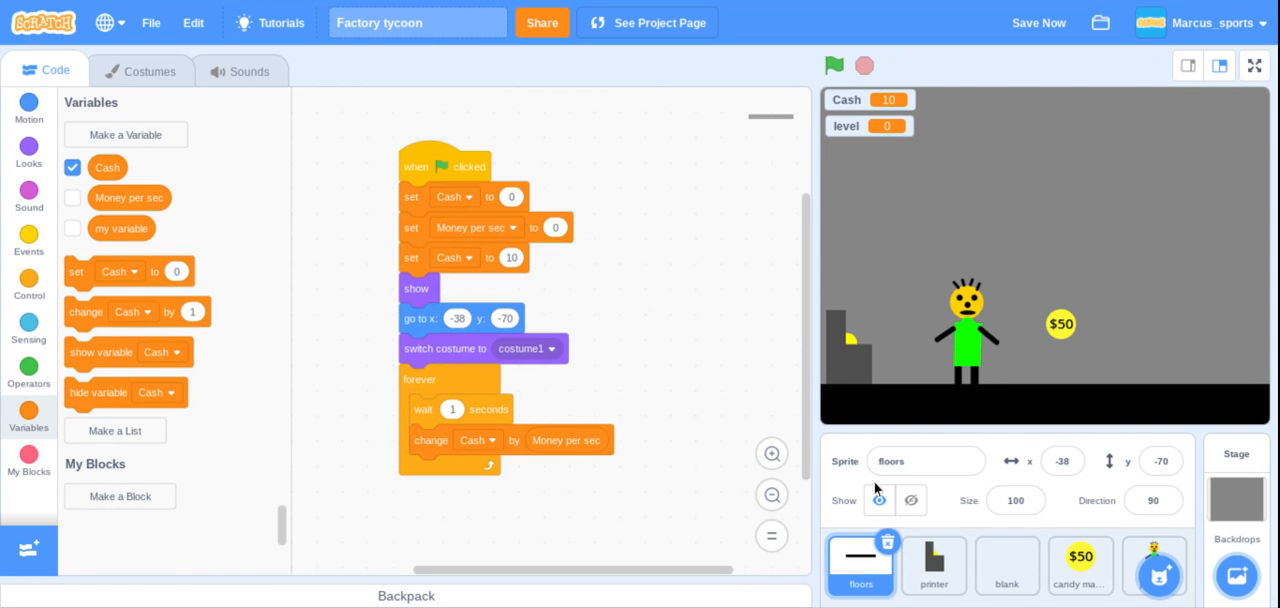
pyautogui.click(933, 565)
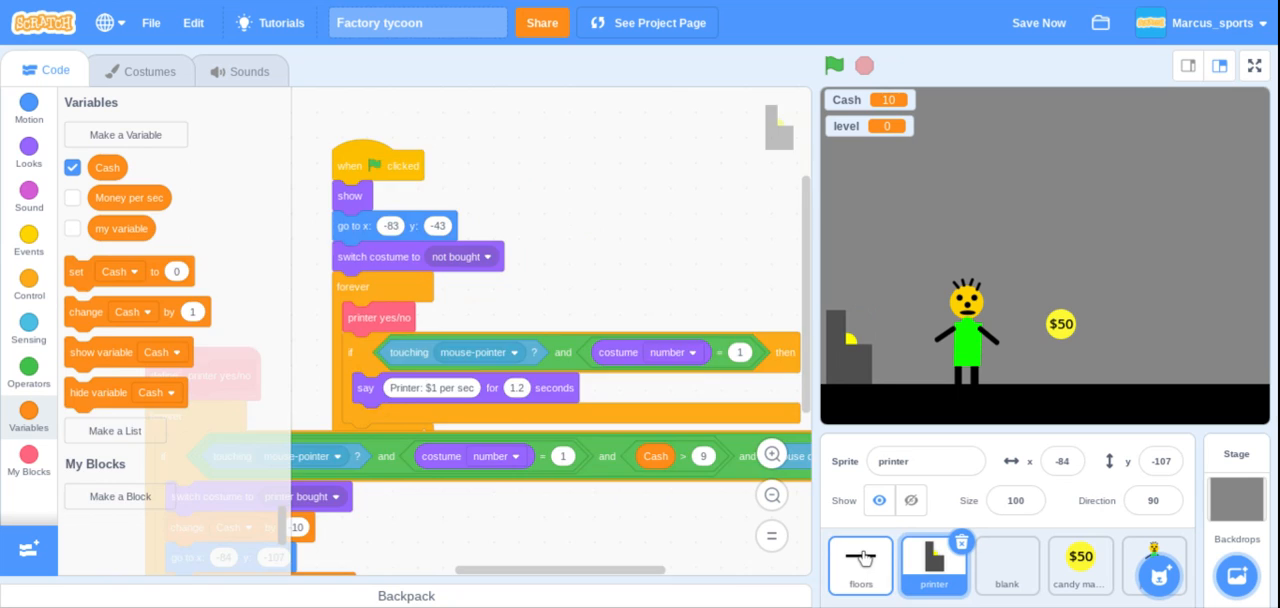
pyautogui.click(860, 565)
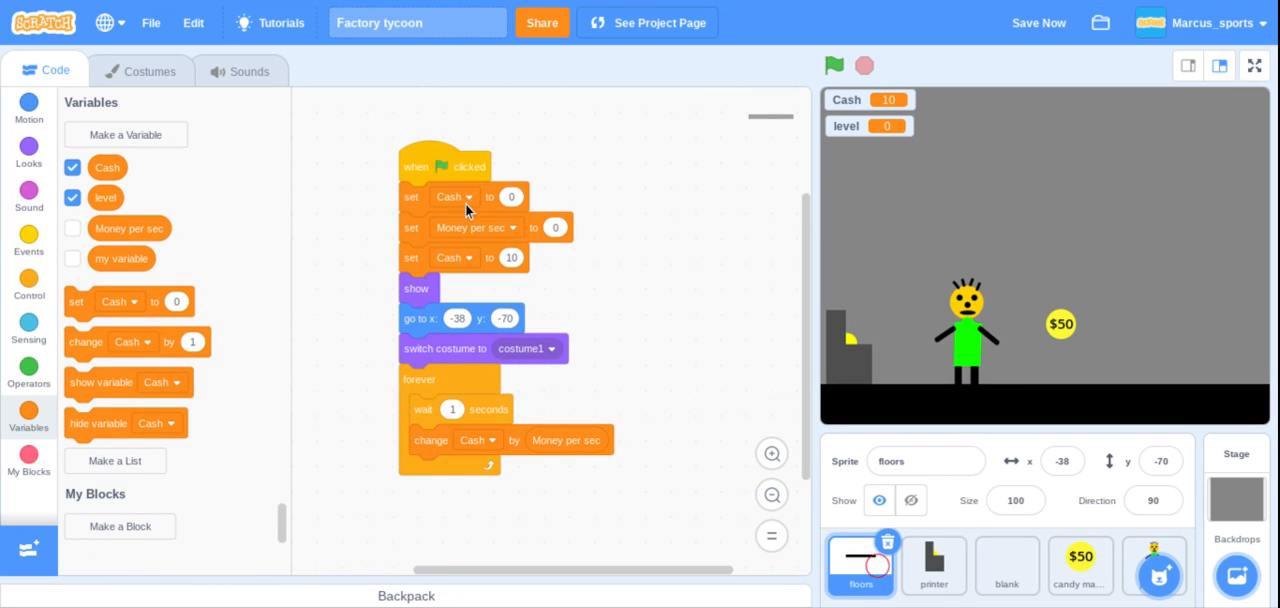
pyautogui.click(472, 196)
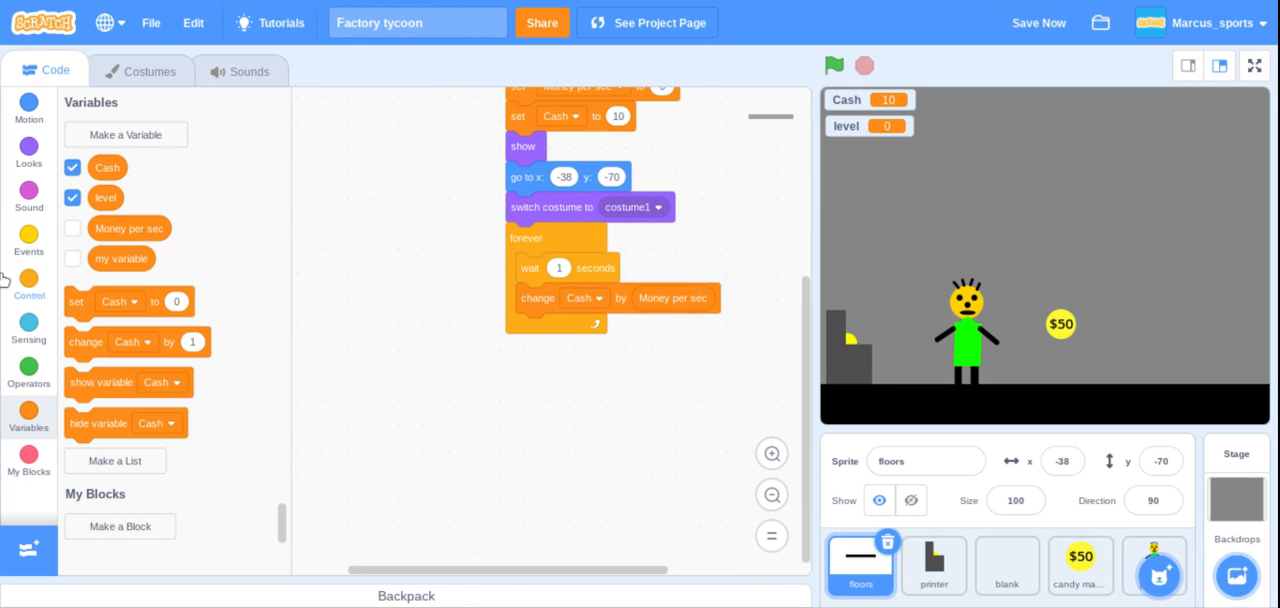
# - Build a nested forever loop with an if level = 1 block switching to costume1
pyautogui.click(29, 285)
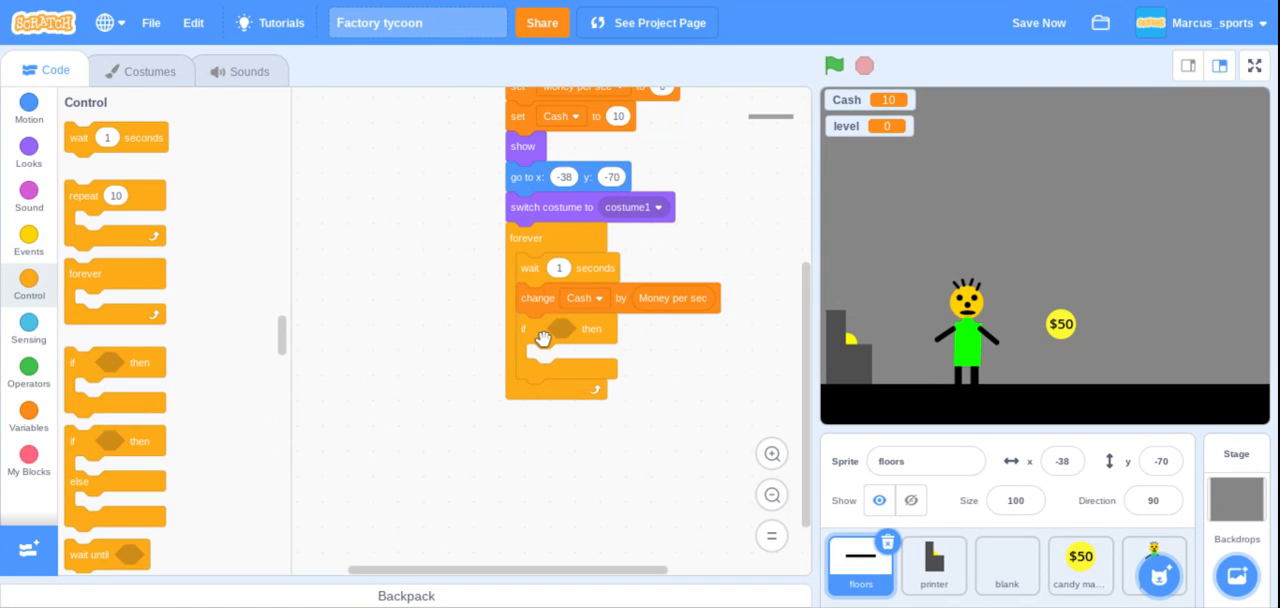
pyautogui.moveTo(543, 335); pyautogui.dragTo(440, 395)
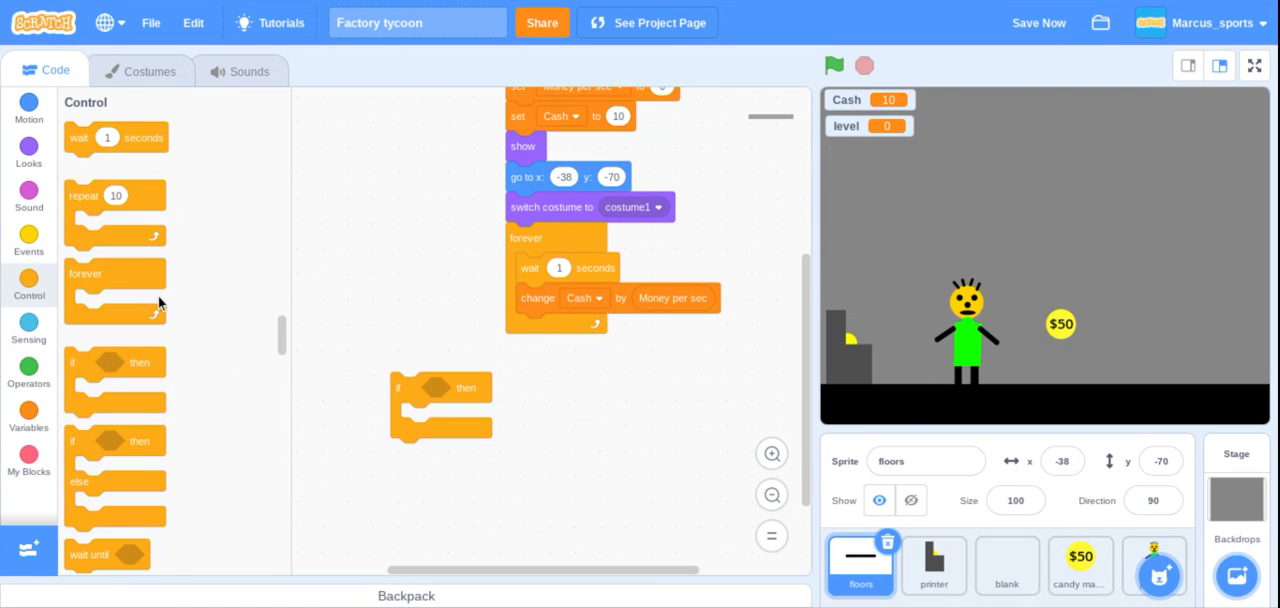
pyautogui.moveTo(85, 290); pyautogui.dragTo(563, 350)
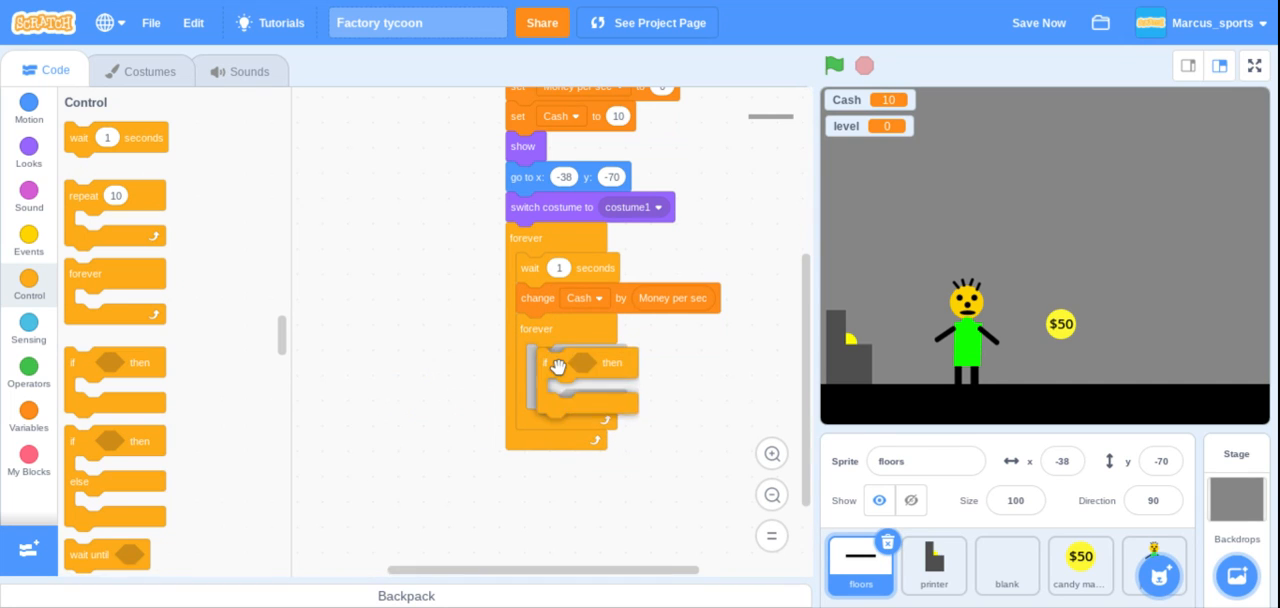
pyautogui.click(29, 370)
pyautogui.write('1')
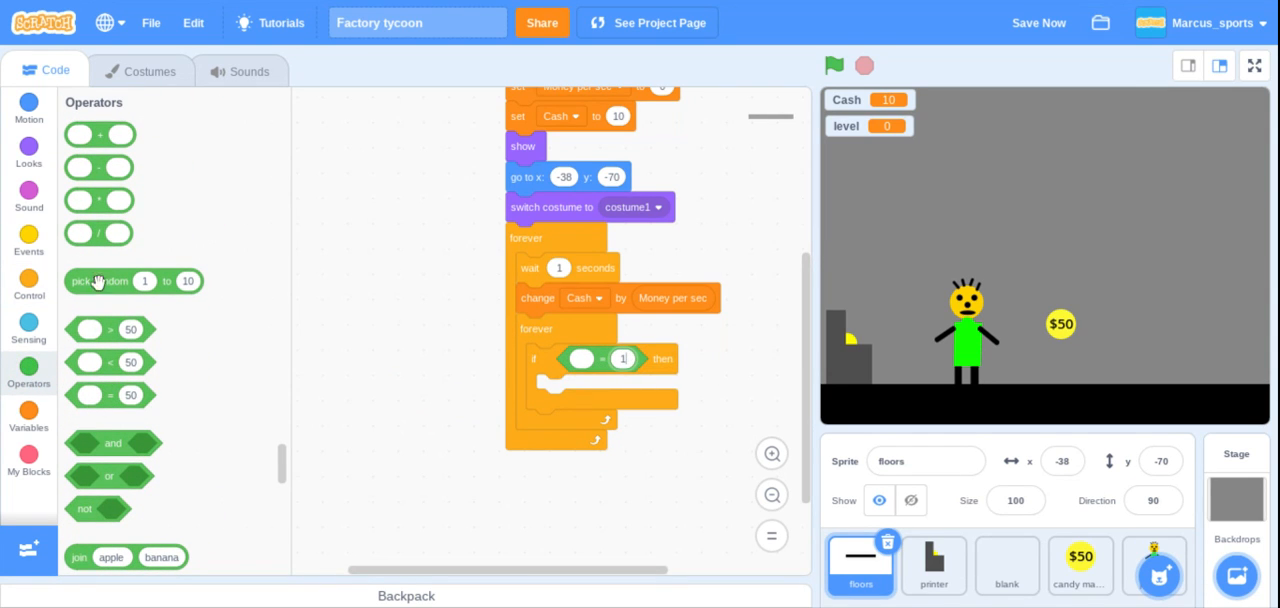
pyautogui.click(28, 413)
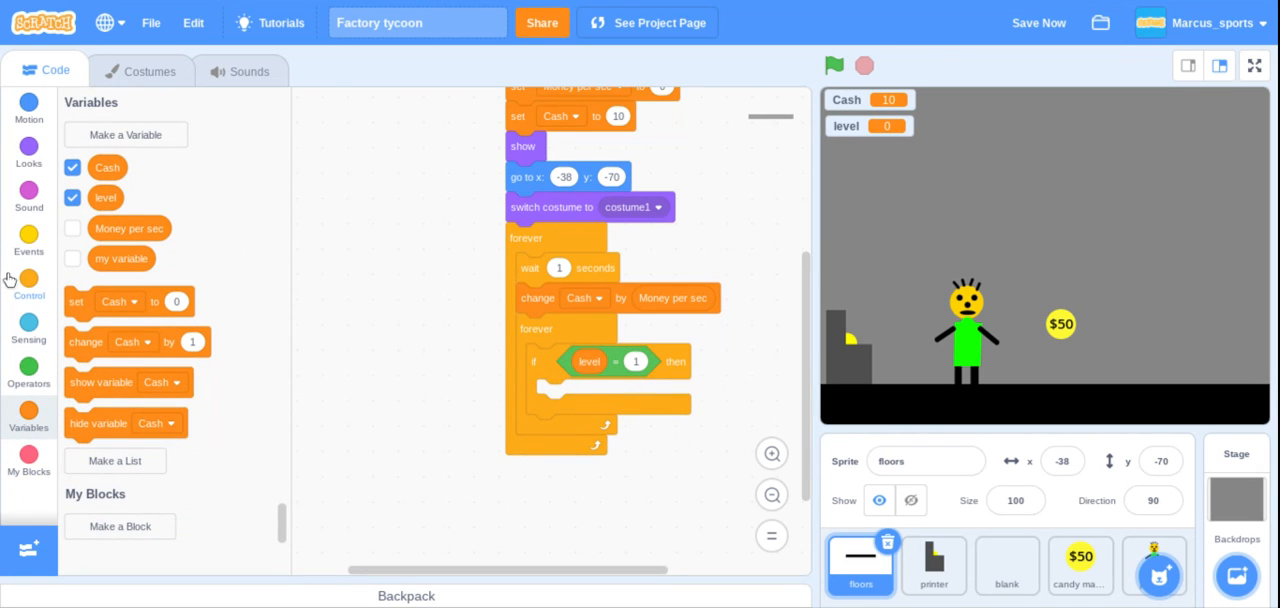
pyautogui.click(29, 150)
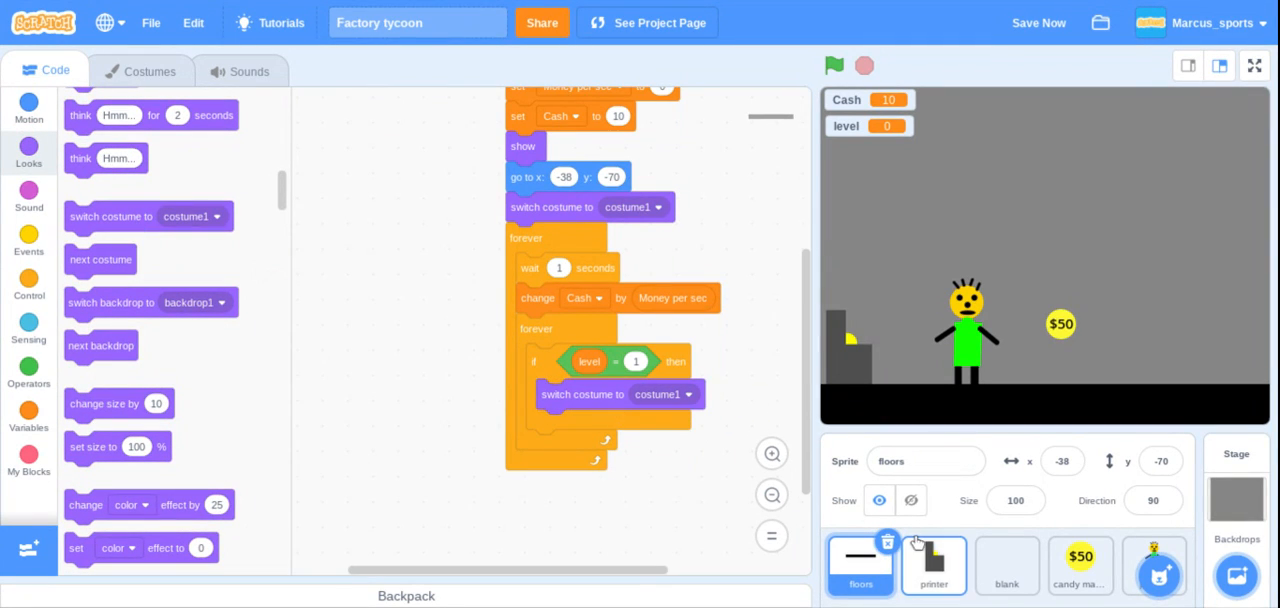
# - In the person script, place an if block with an equals condition inside forever
pyautogui.click(1080, 565)
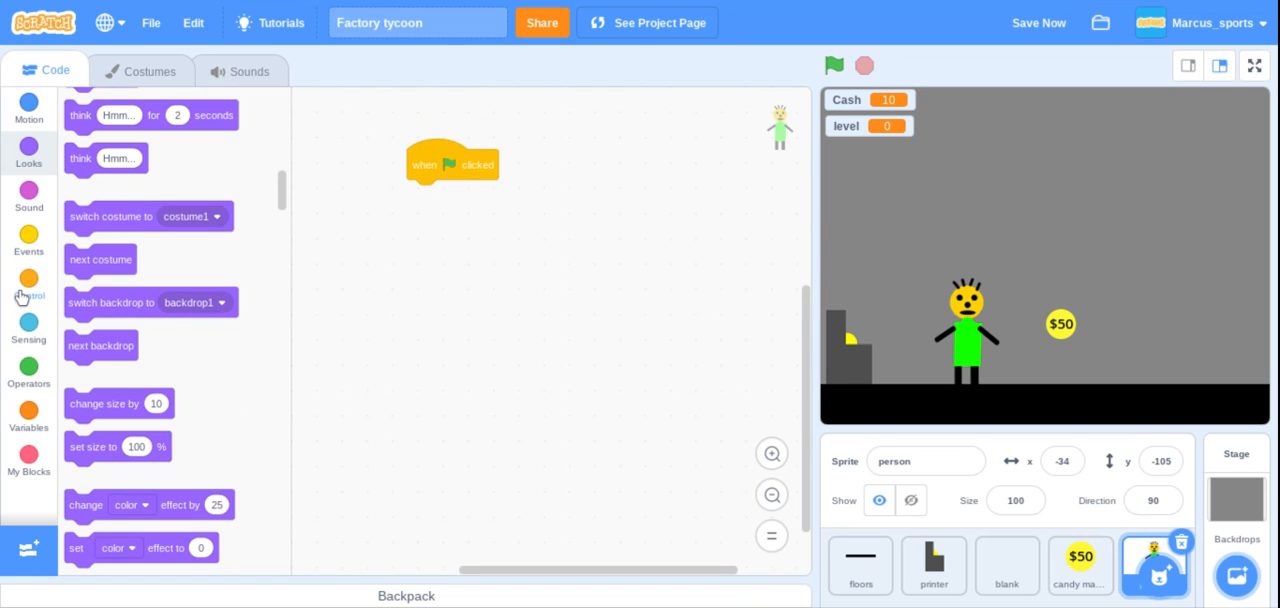
pyautogui.click(28, 285)
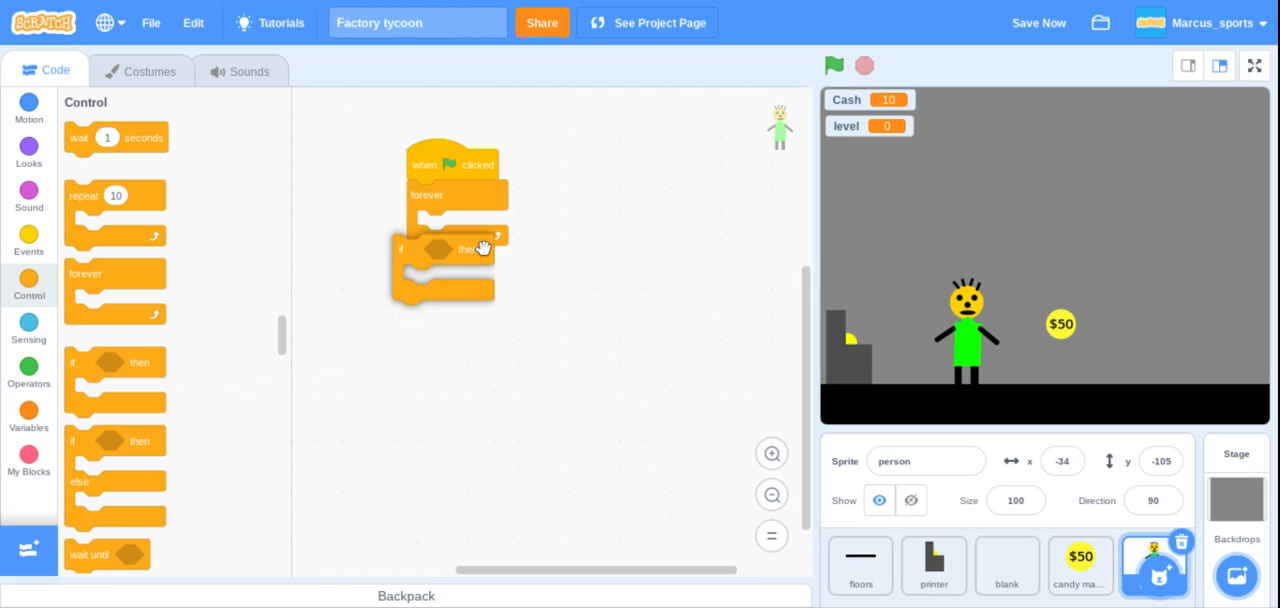
pyautogui.click(29, 325)
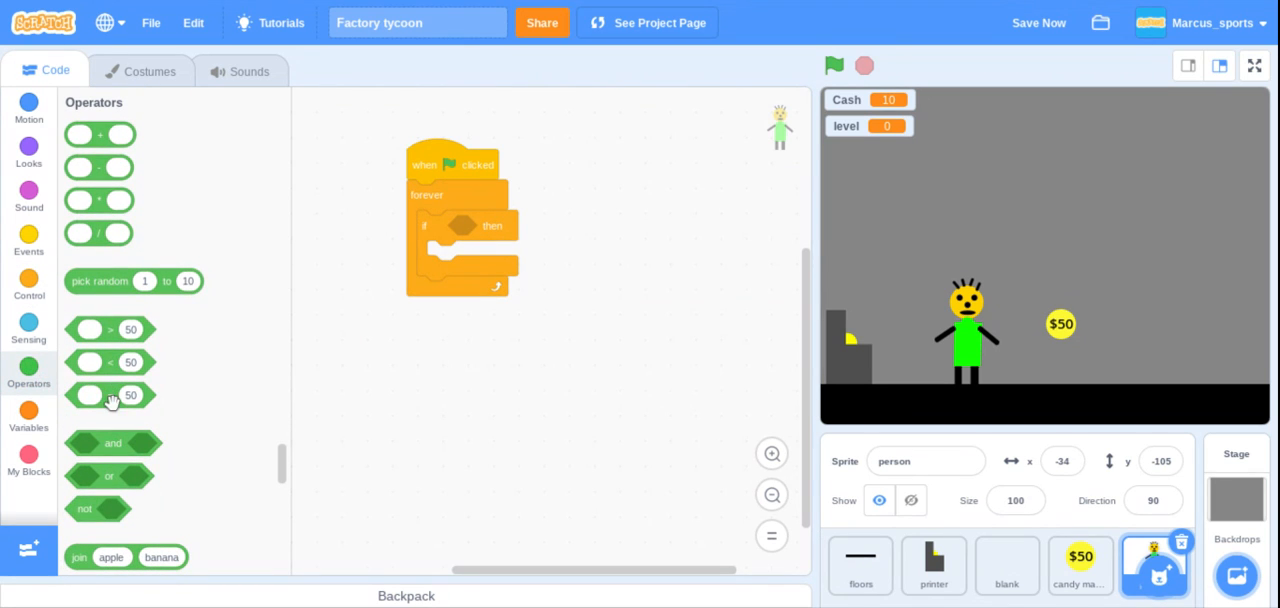
pyautogui.moveTo(110, 395); pyautogui.dragTo(490, 225)
pyautogui.write('1')
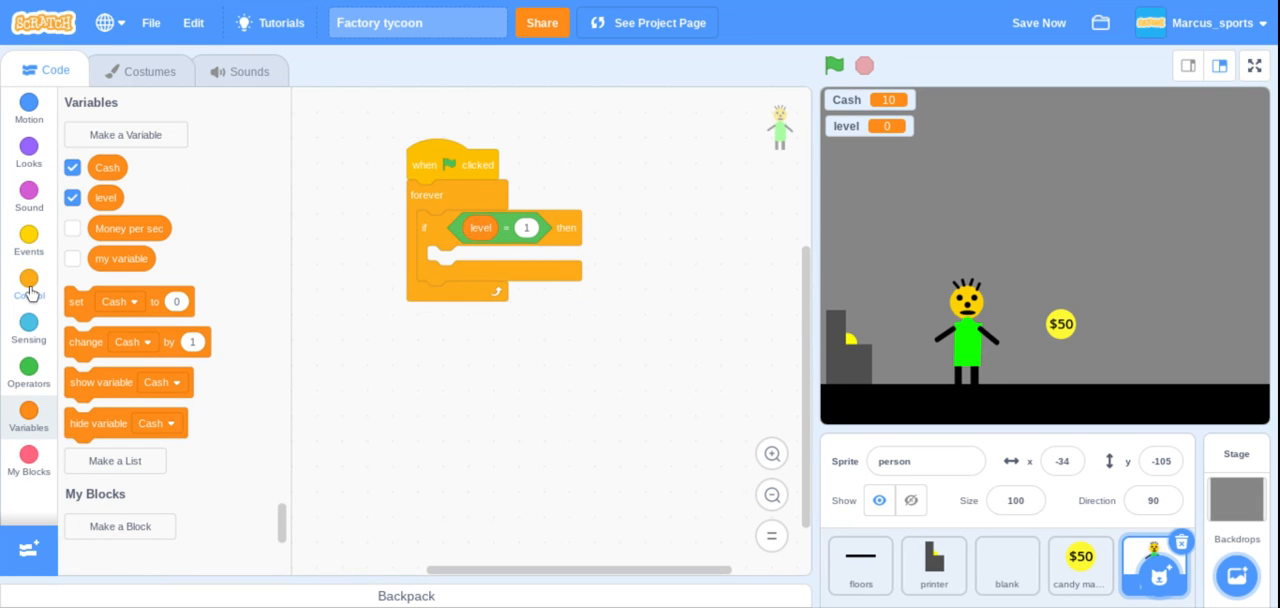
# - Add go to x -34, y -105 under level = 1, plus two empty if blocks
pyautogui.click(28, 285)
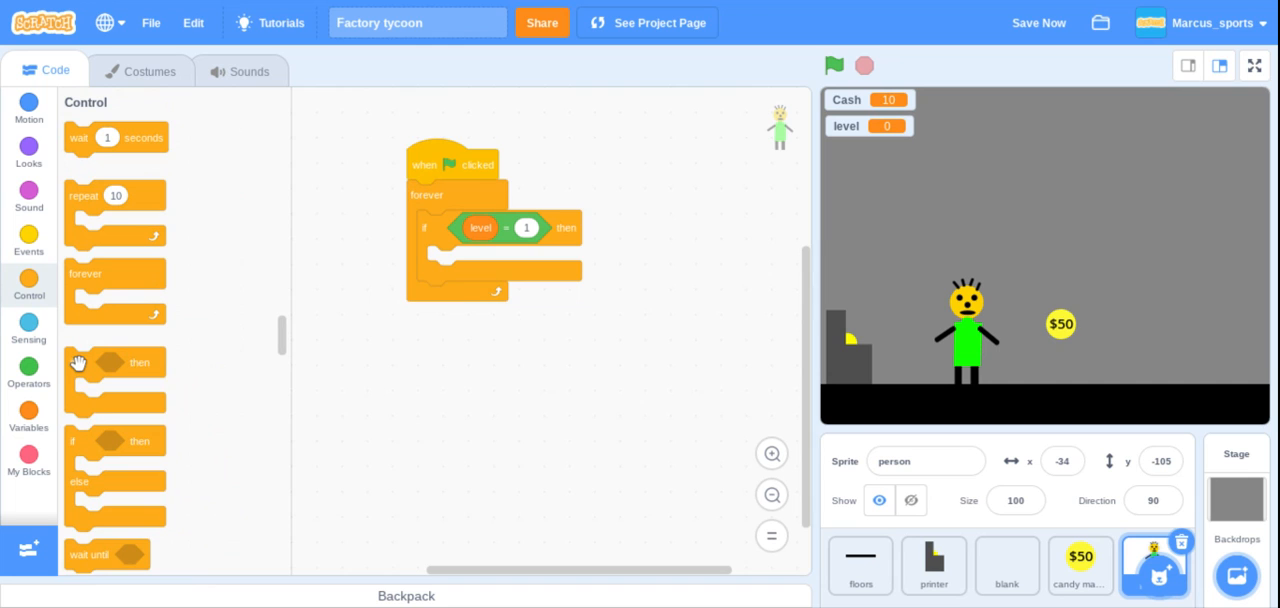
pyautogui.moveTo(29, 150)
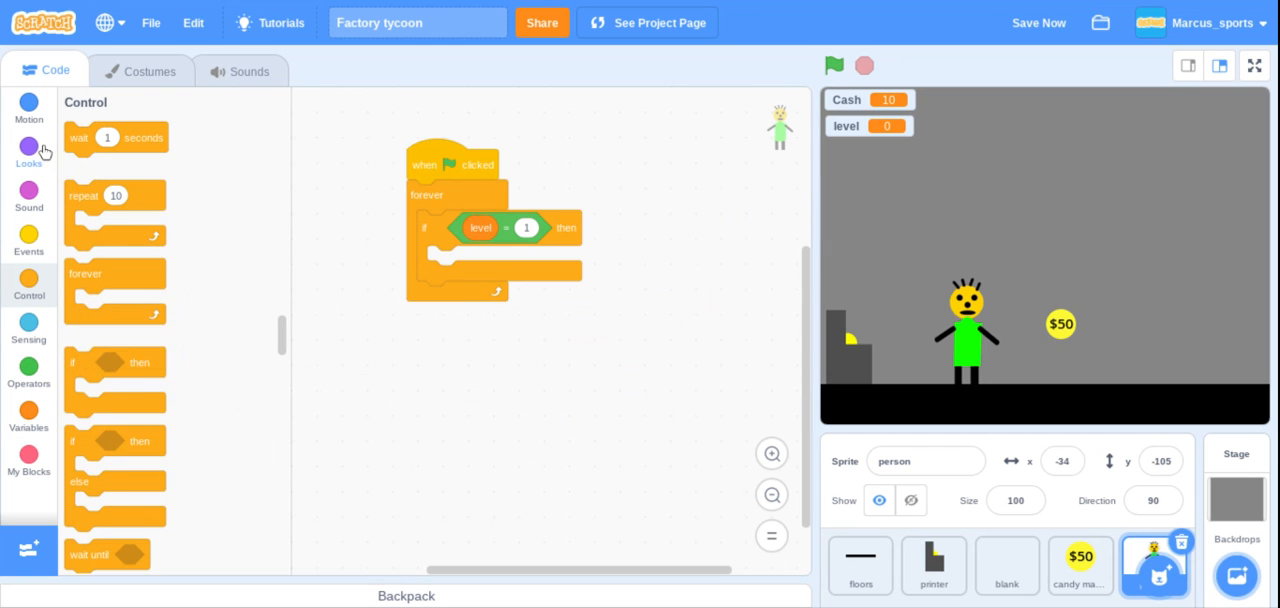
pyautogui.click(29, 105)
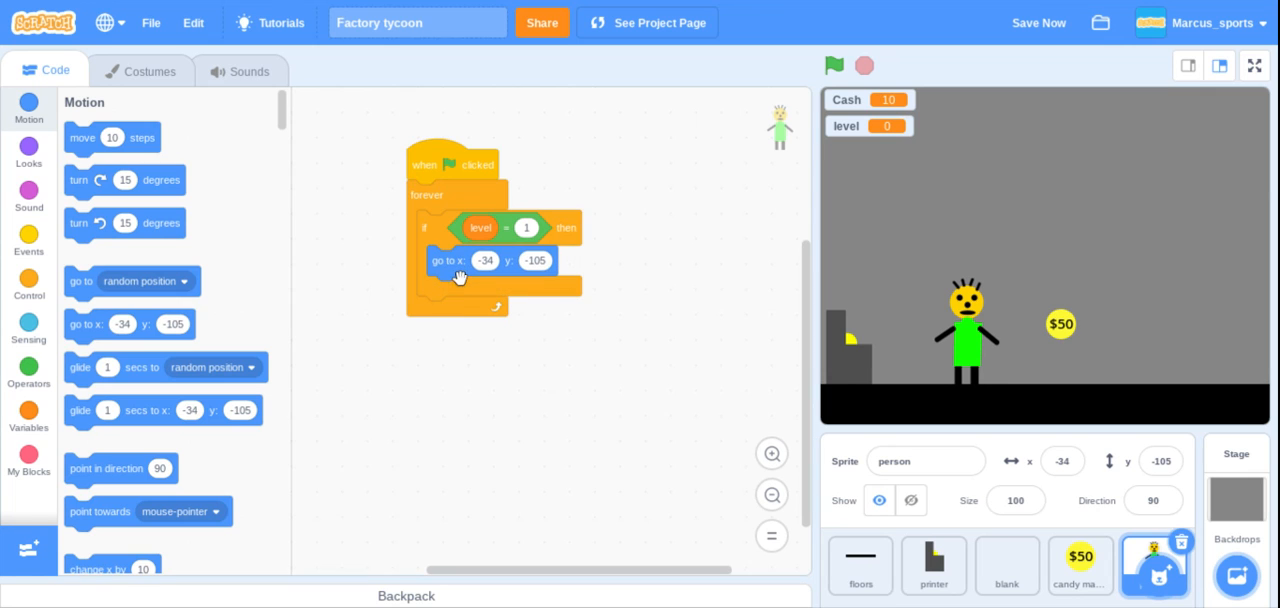
pyautogui.moveTo(10, 295)
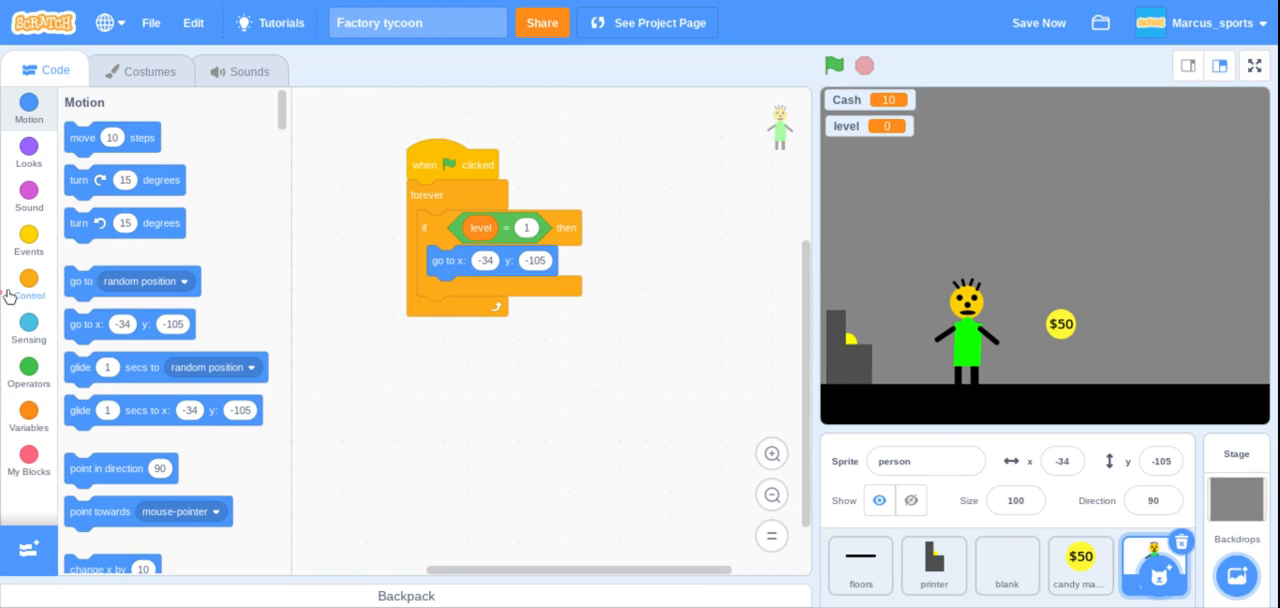
pyautogui.click(28, 285)
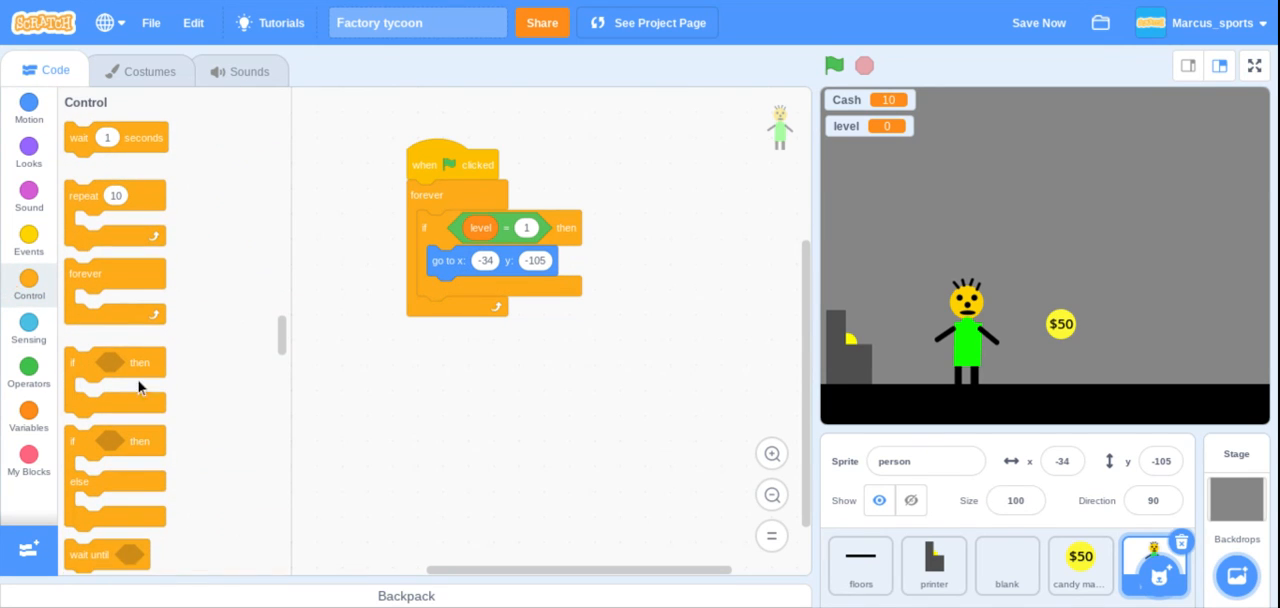
pyautogui.rightClick(556, 316)
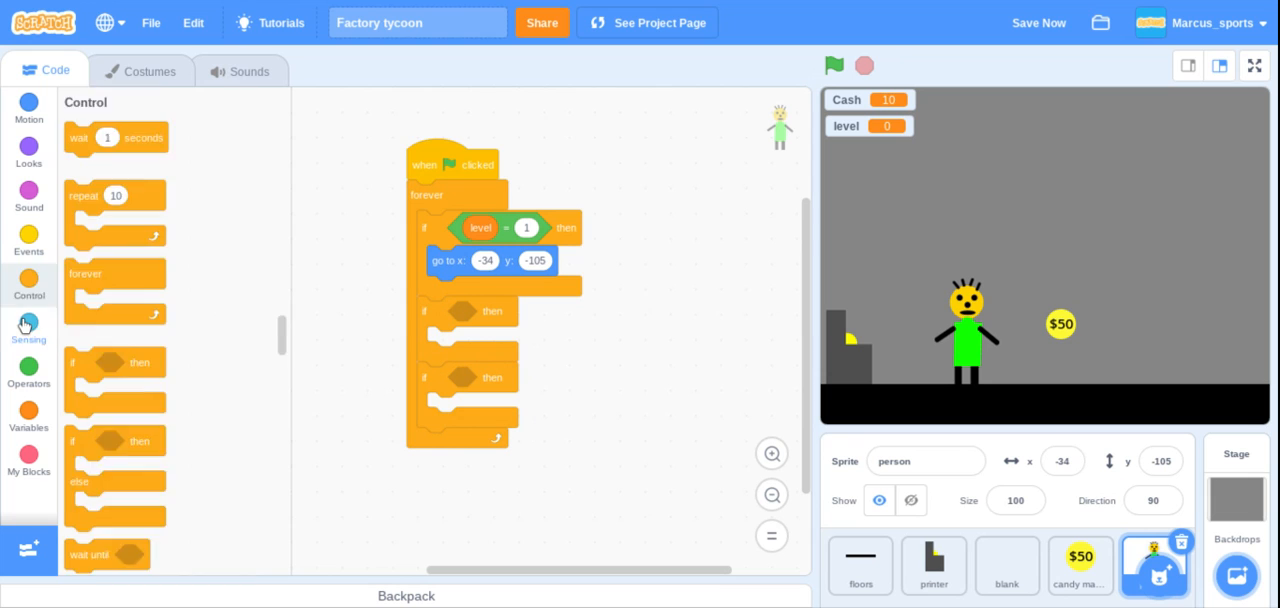
# - Set the key-pressed checks to right and left arrow for the person's 2.5 and -2.5 moves
pyautogui.click(29, 325)
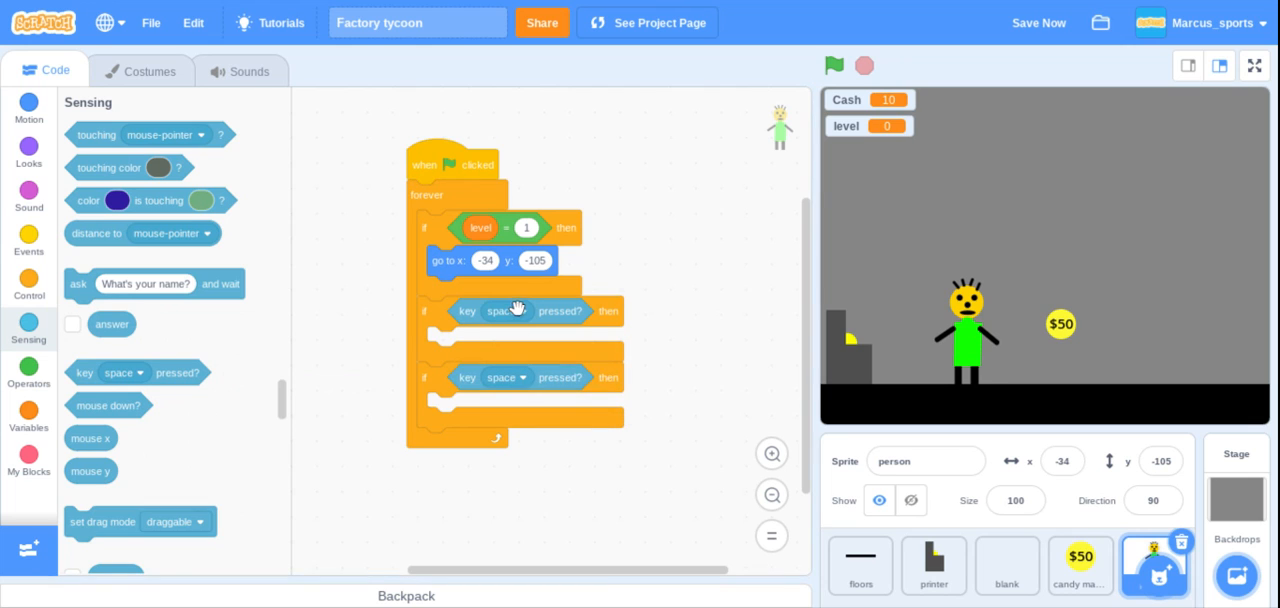
pyautogui.click(505, 311)
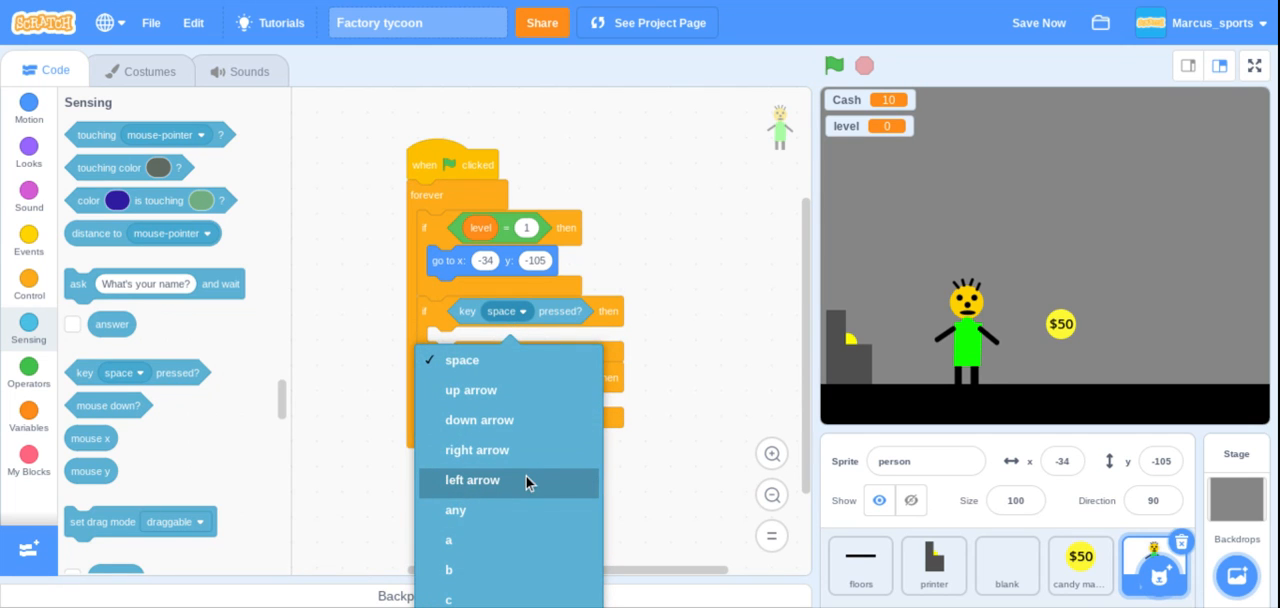
pyautogui.click(472, 480)
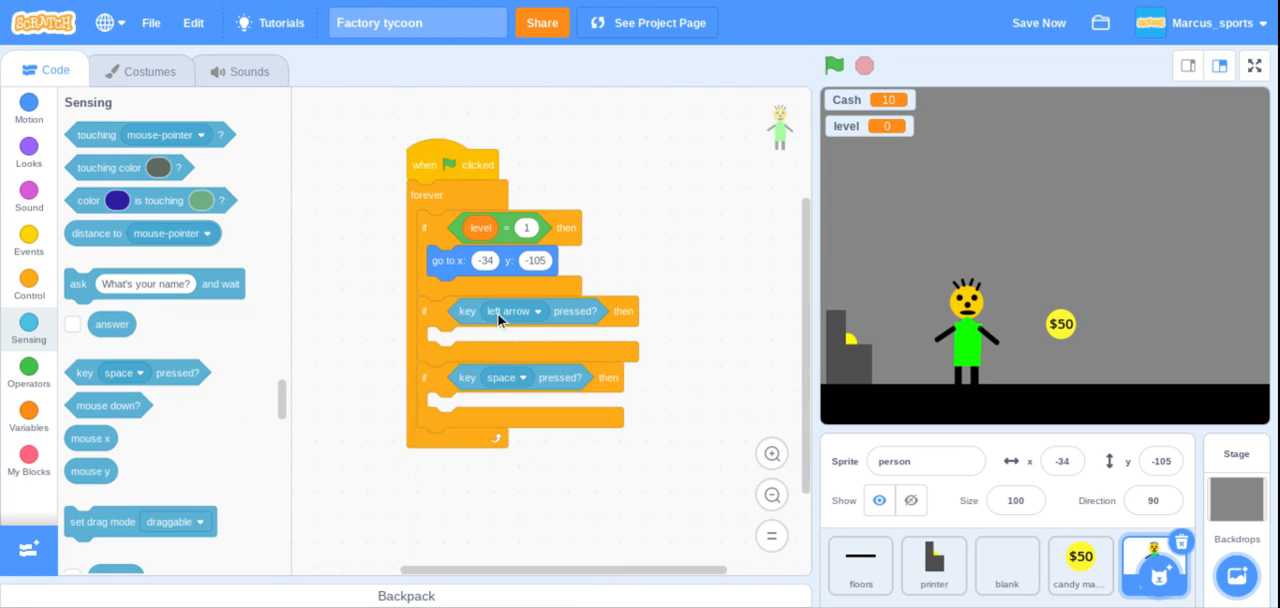
pyautogui.click(513, 311)
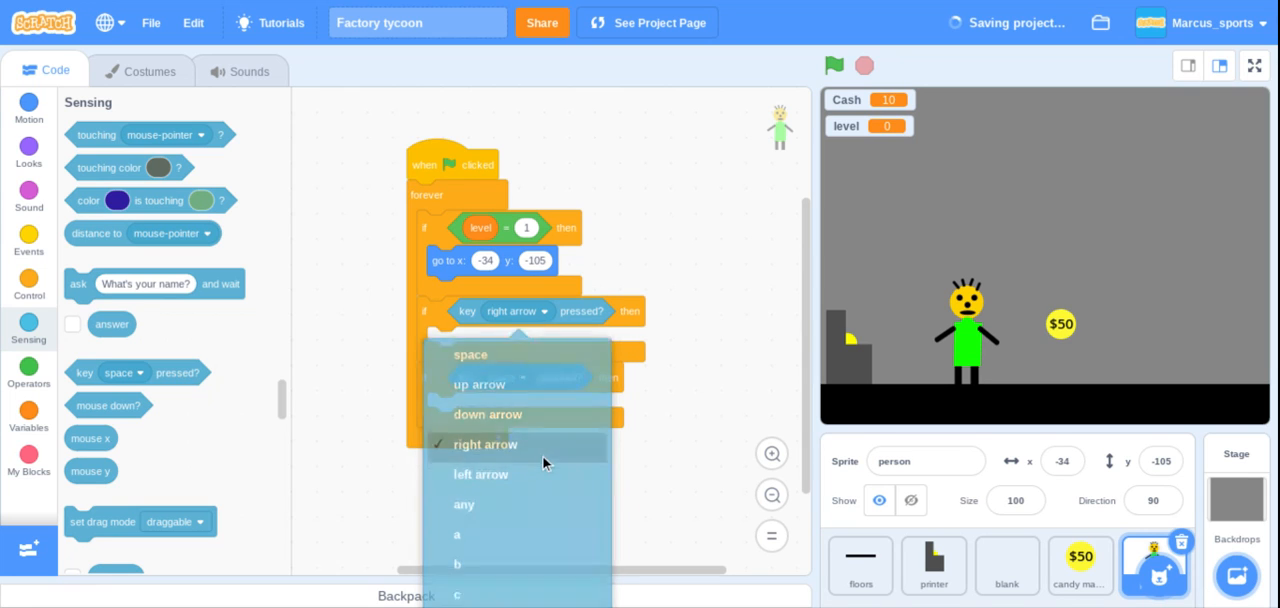
pyautogui.click(471, 354)
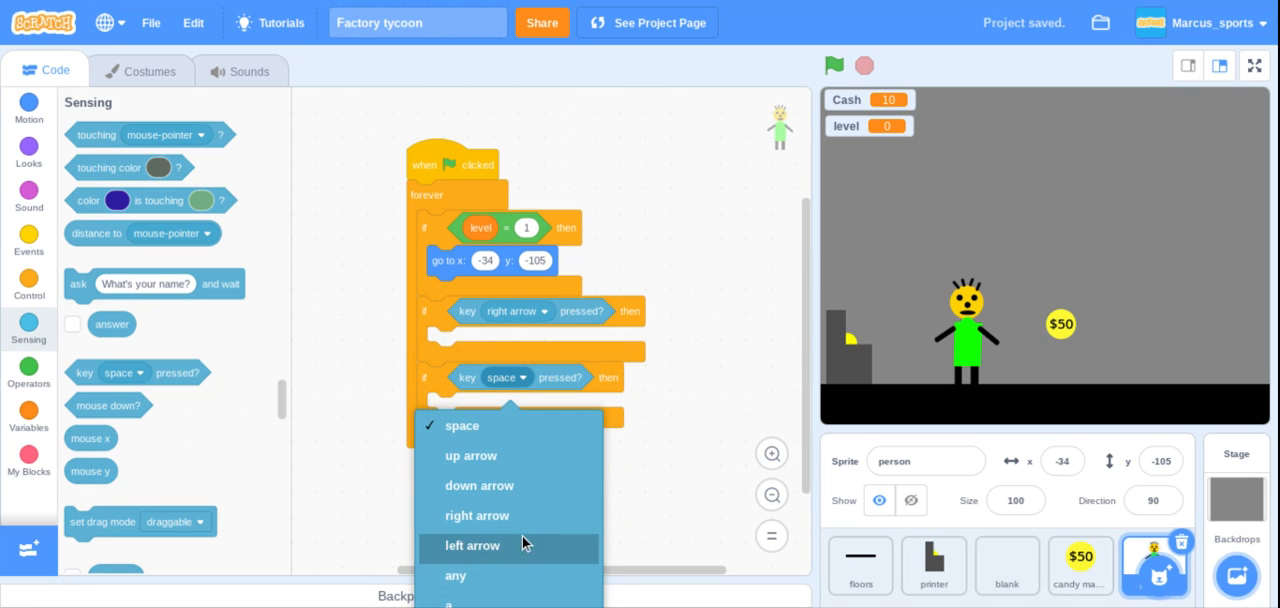
pyautogui.click(472, 545)
pyautogui.write('-2.5')
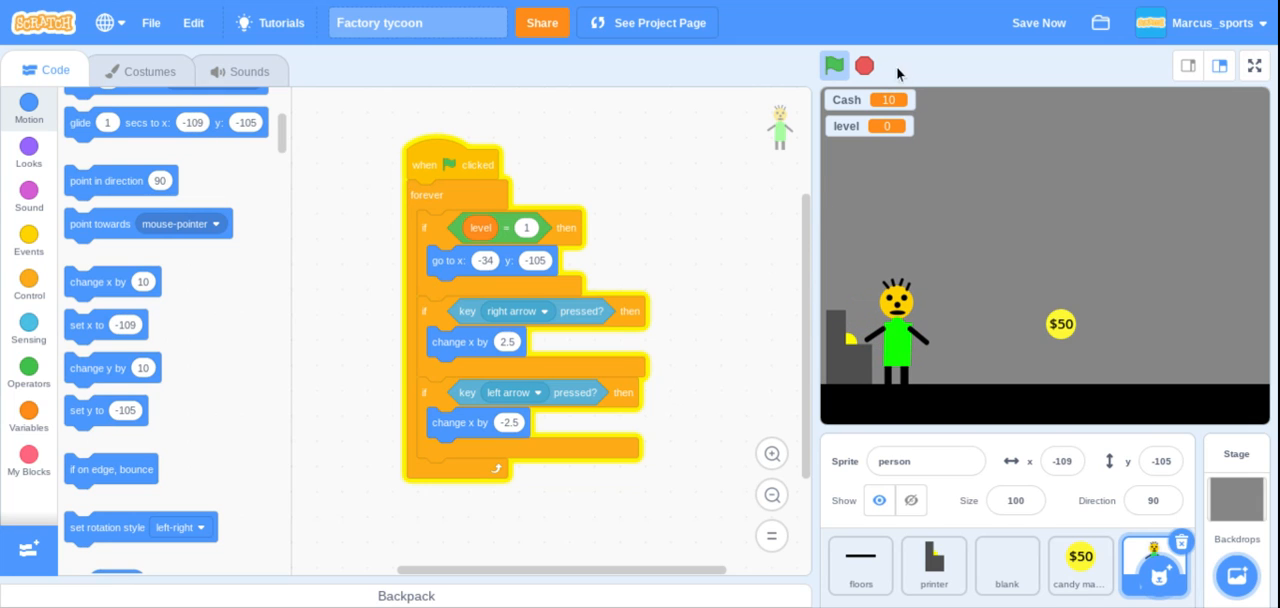
# - Run the game until the level shows 1 and a $10 coin appears, then stop it
pyautogui.click(834, 65)
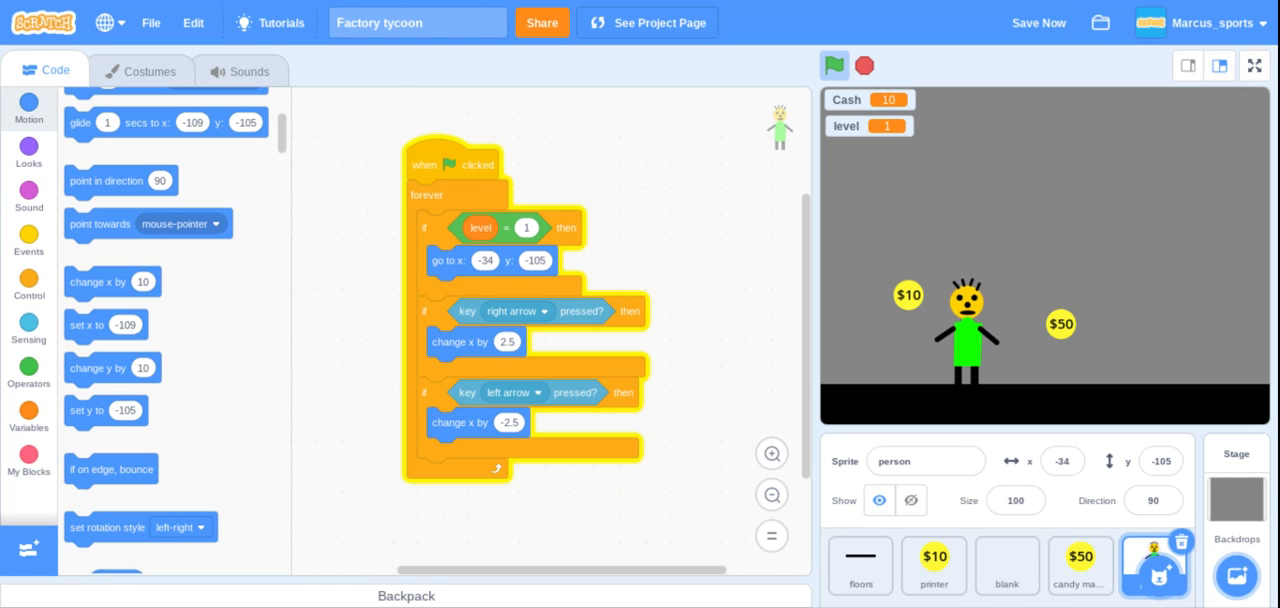
pyautogui.click(834, 65)
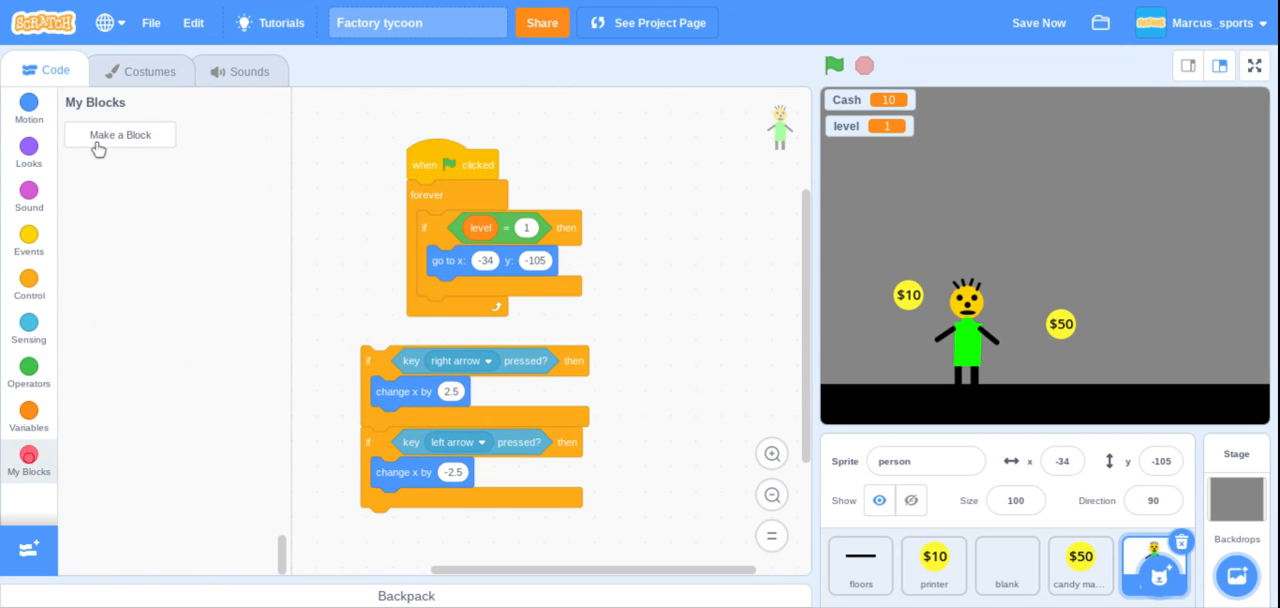
# - Make a custom block named 'movement' in My Blocks
pyautogui.click(119, 134)
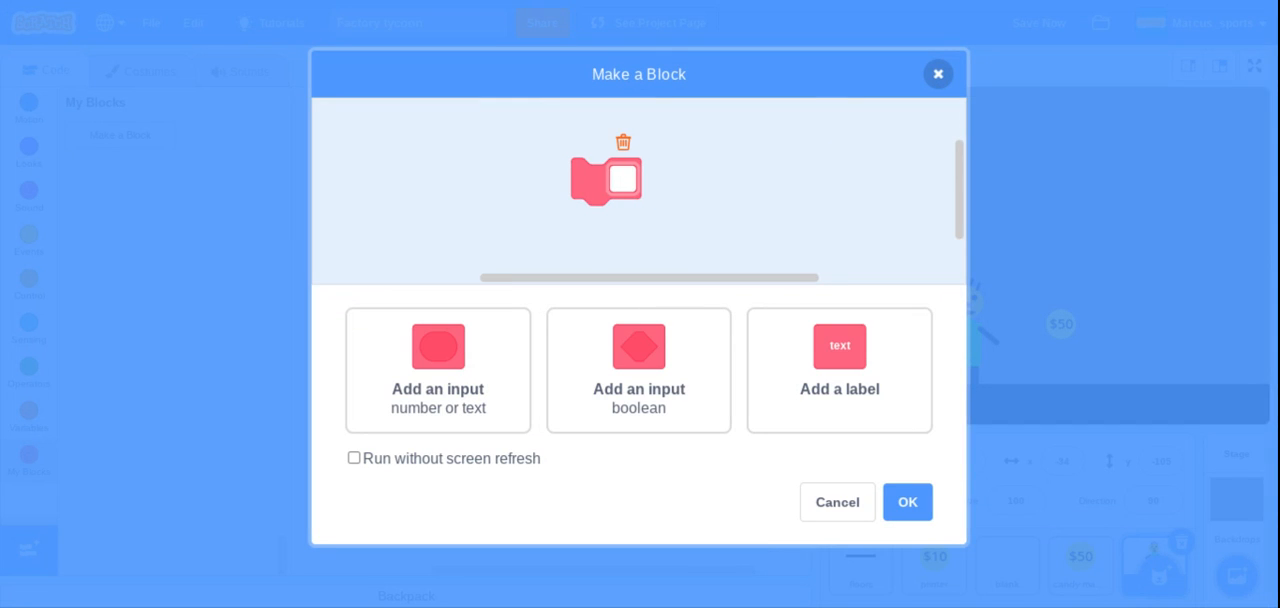
pyautogui.write('movement')
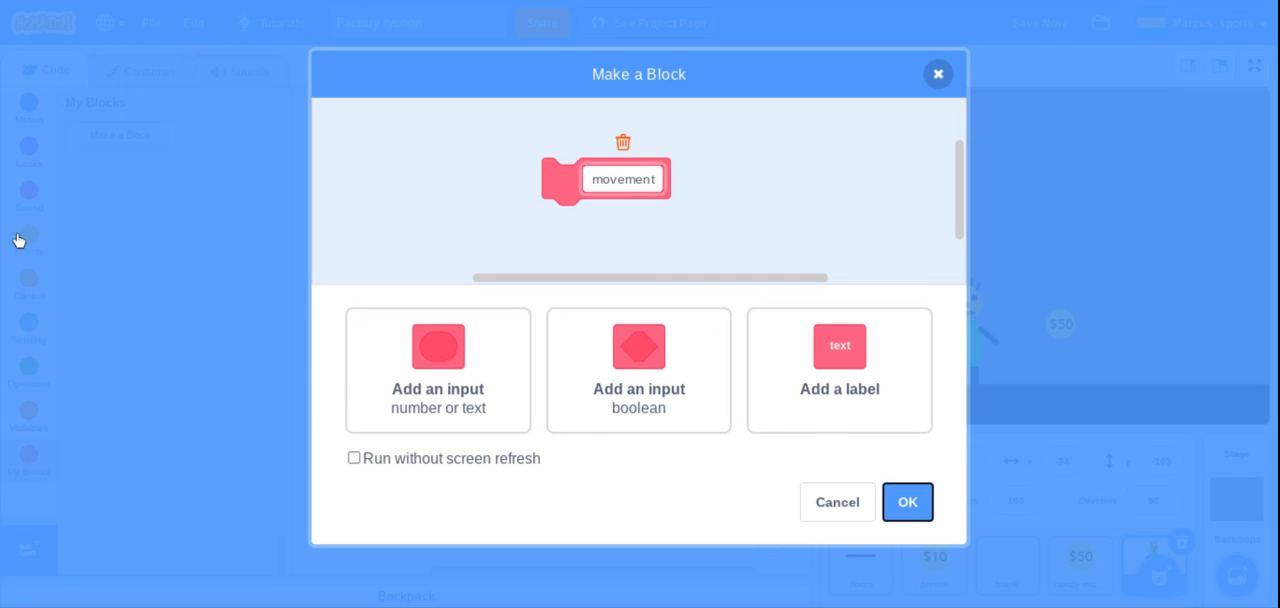
pyautogui.click(906, 501)
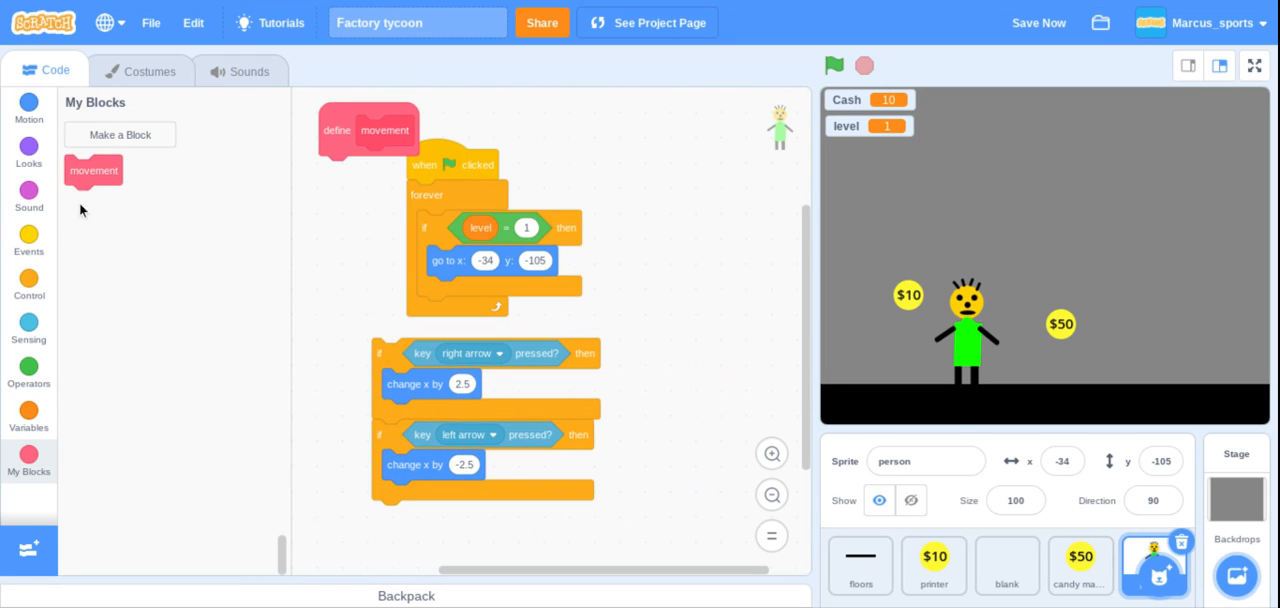
# - Attach the arrow-key checks under define movement, then test-run and stop the game
pyautogui.moveTo(92, 170); pyautogui.dragTo(445, 311)
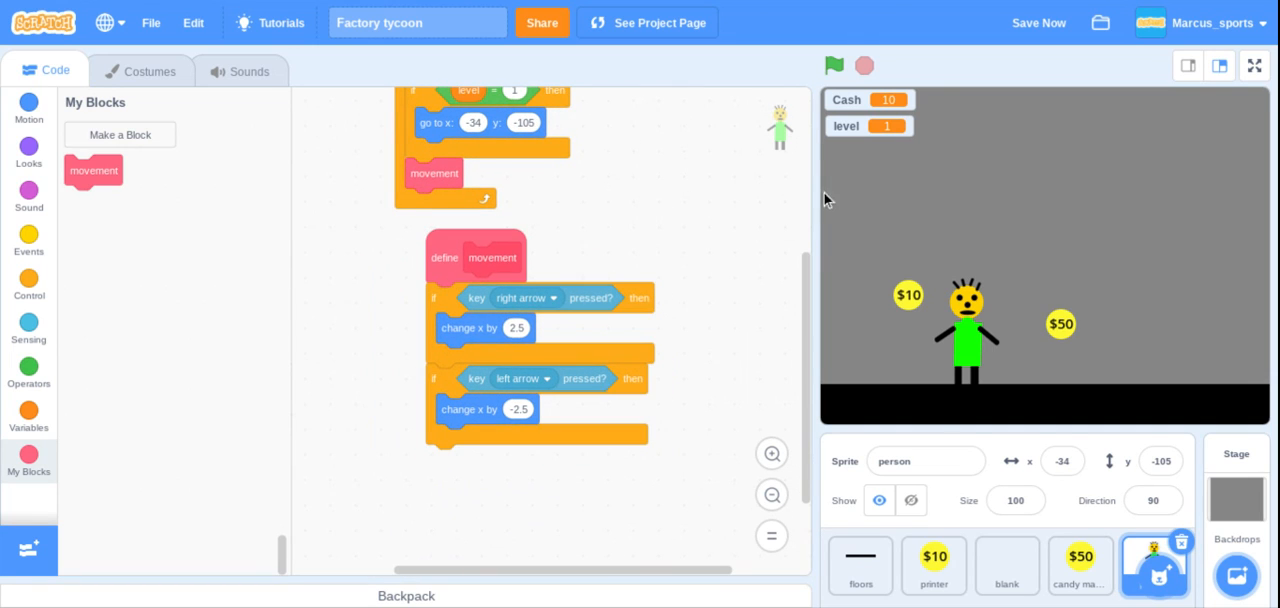
pyautogui.click(834, 65)
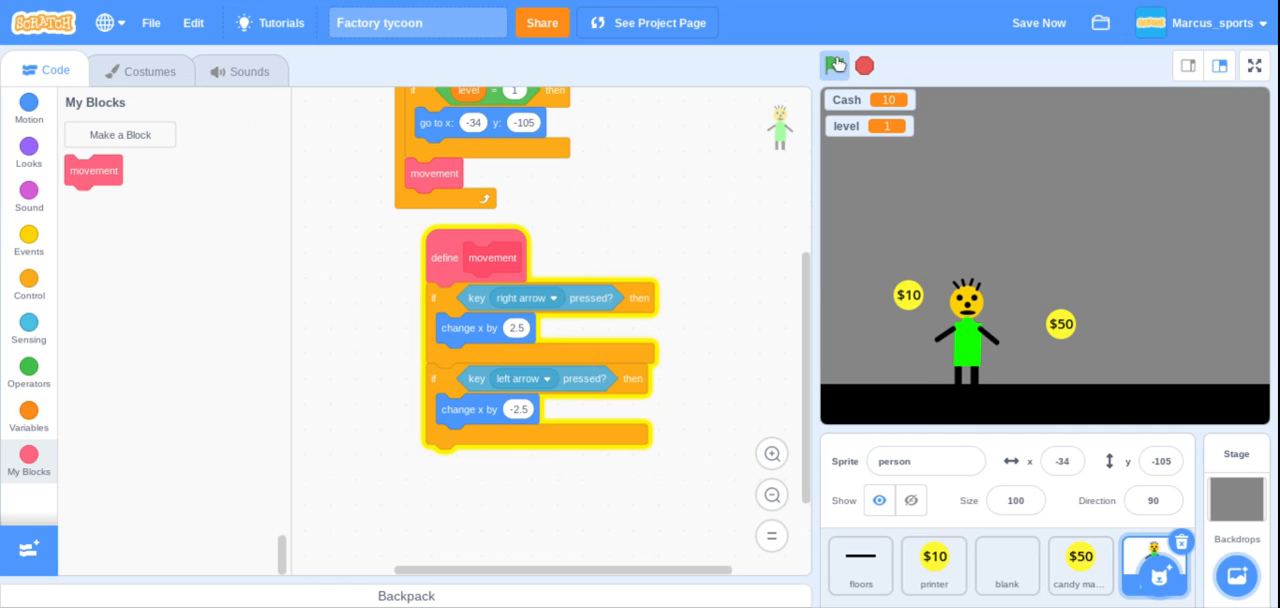
pyautogui.click(834, 65)
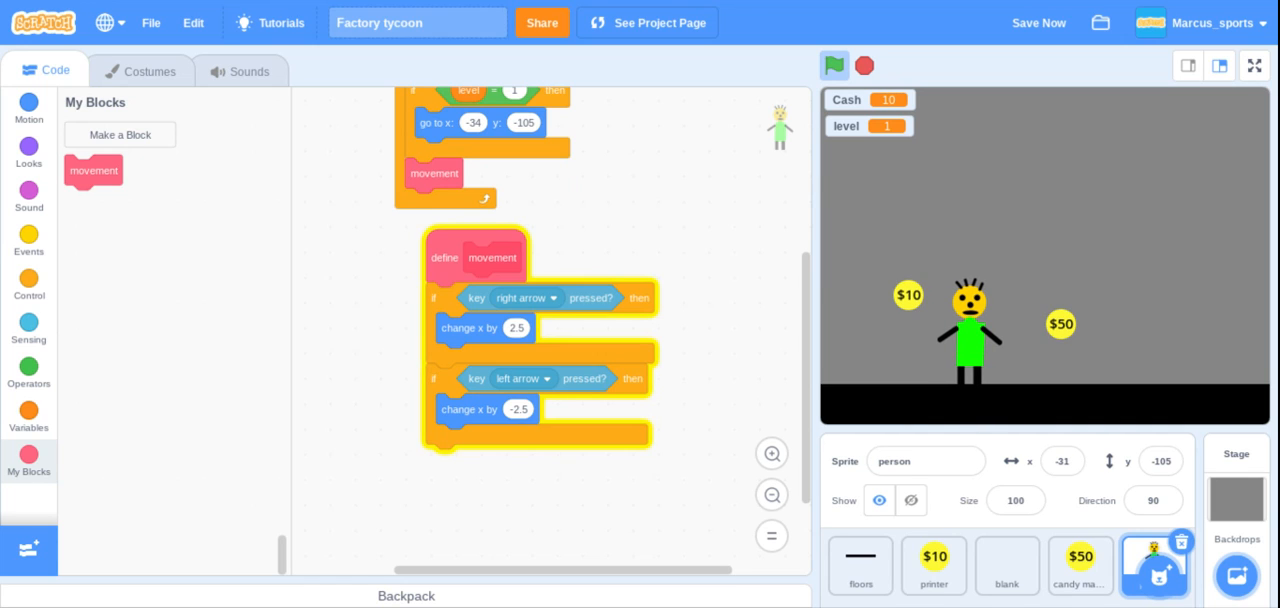
pyautogui.click(834, 65)
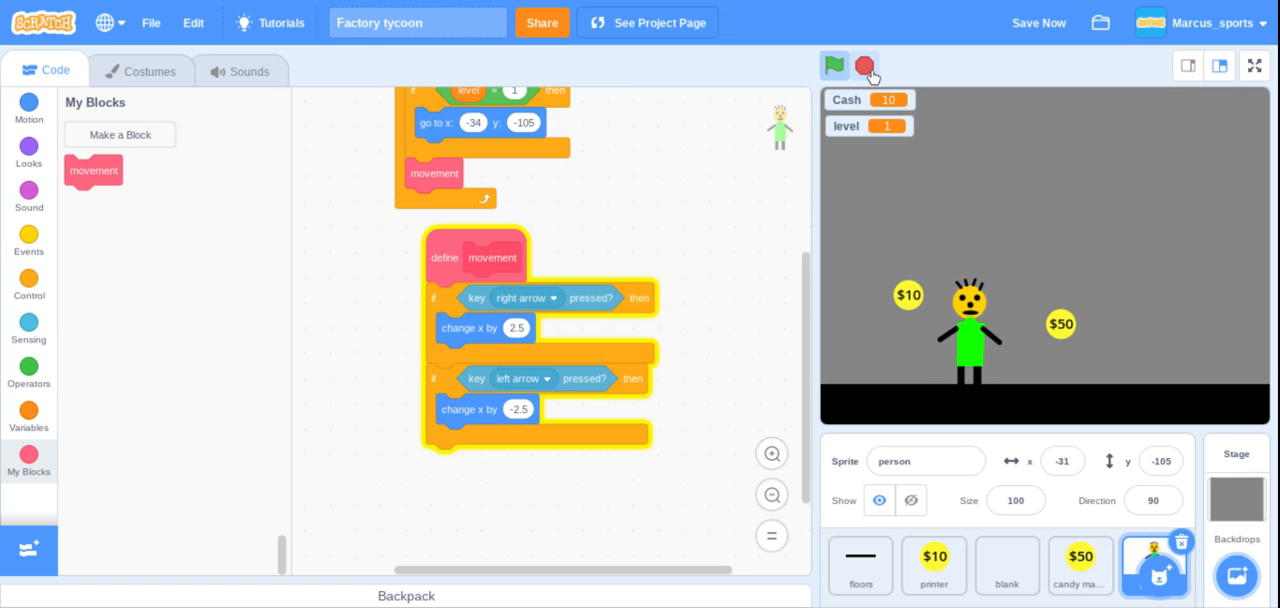
pyautogui.click(28, 105)
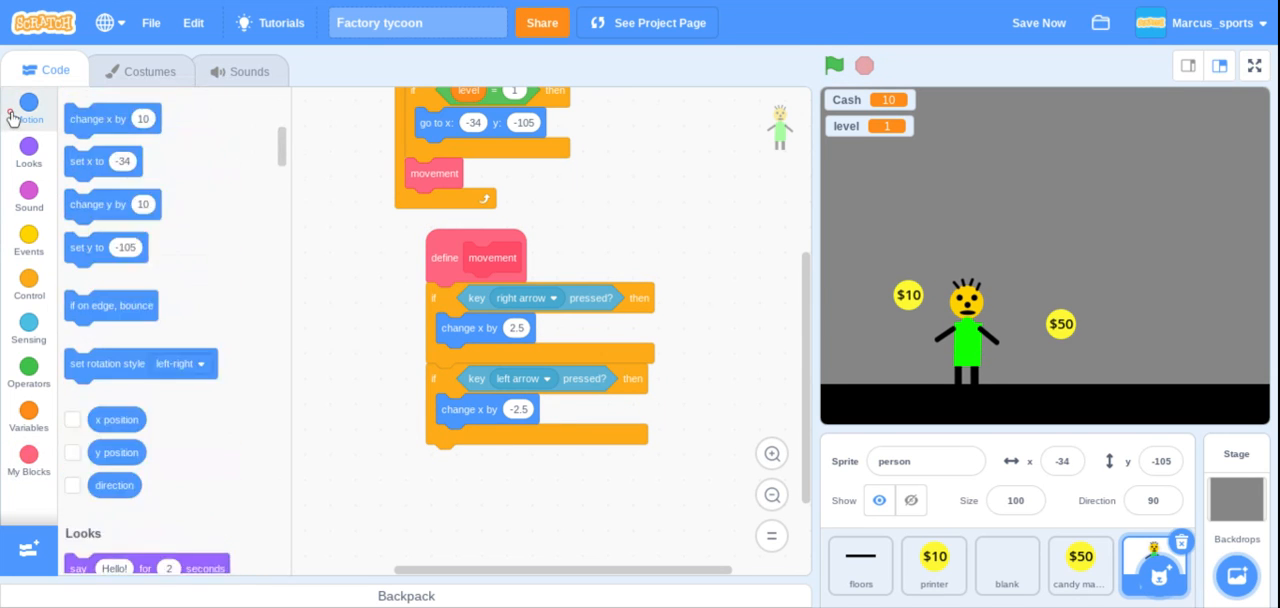
pyautogui.click(28, 107)
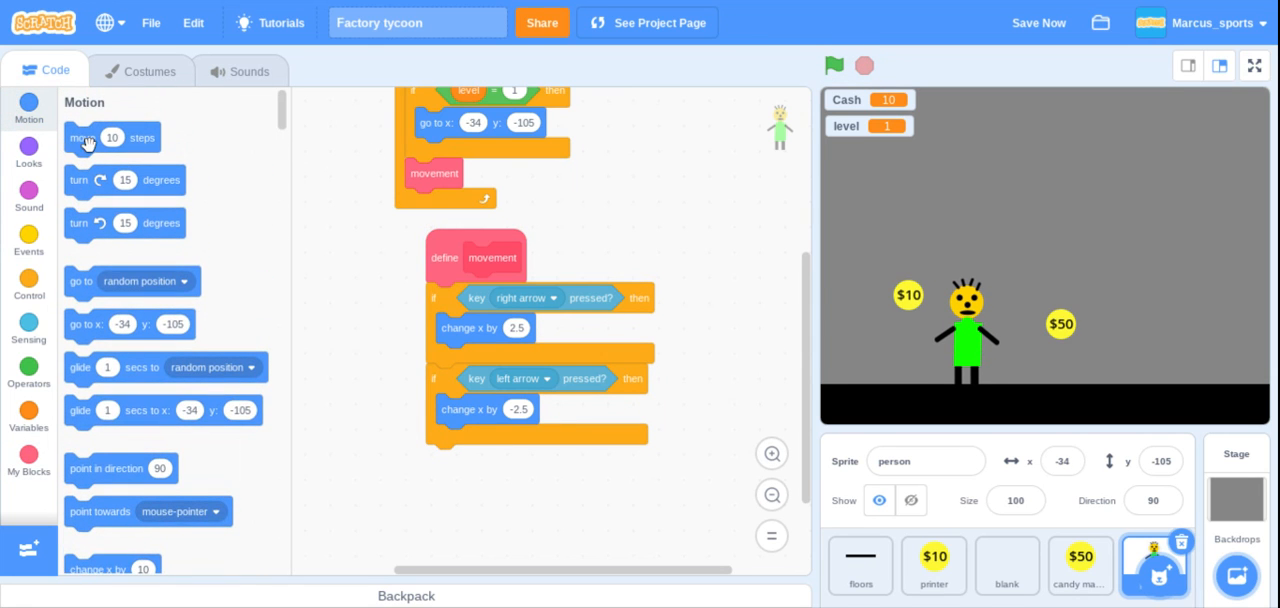
# - Swap the change x blocks for move 2 and move -2 steps, then test the game
pyautogui.moveTo(112, 137); pyautogui.dragTo(633, 260)
pyautogui.write('2')
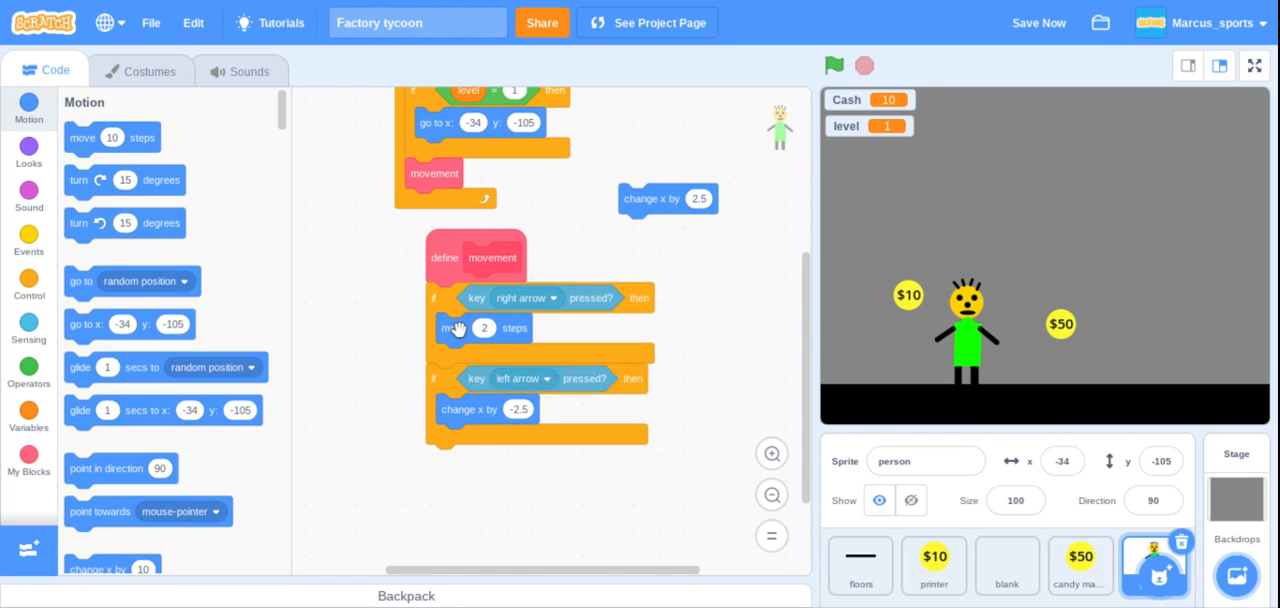
pyautogui.moveTo(460, 328); pyautogui.dragTo(648, 491)
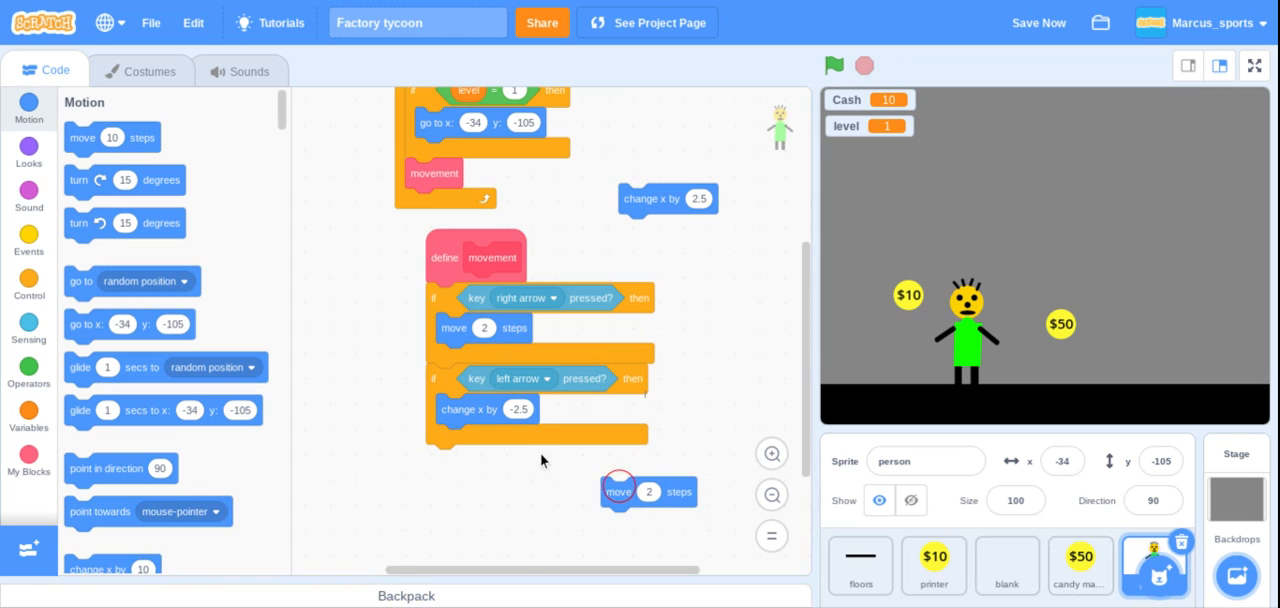
pyautogui.moveTo(485, 409); pyautogui.dragTo(700, 263)
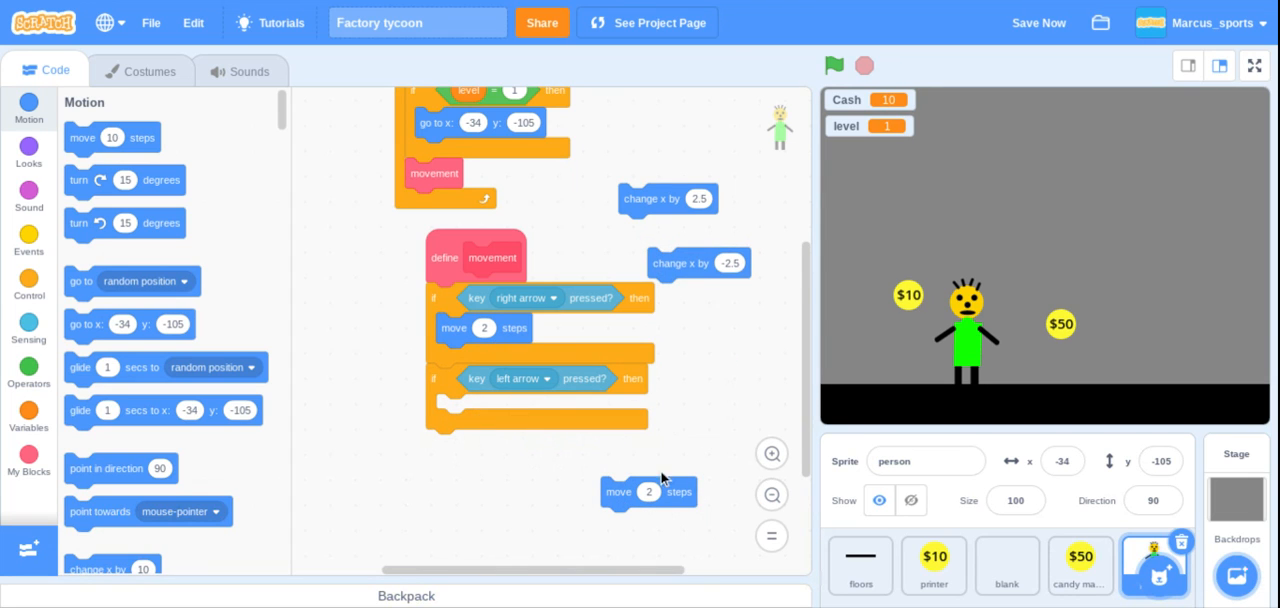
pyautogui.moveTo(648, 491); pyautogui.dragTo(484, 409)
pyautogui.write('-2')
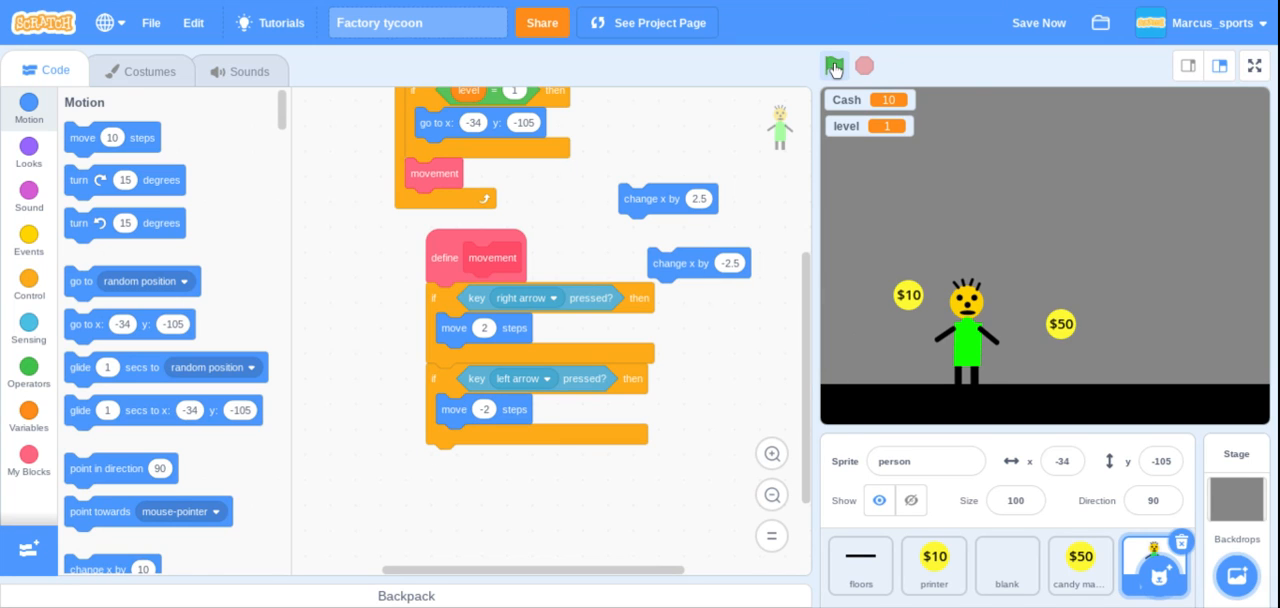
pyautogui.click(834, 66)
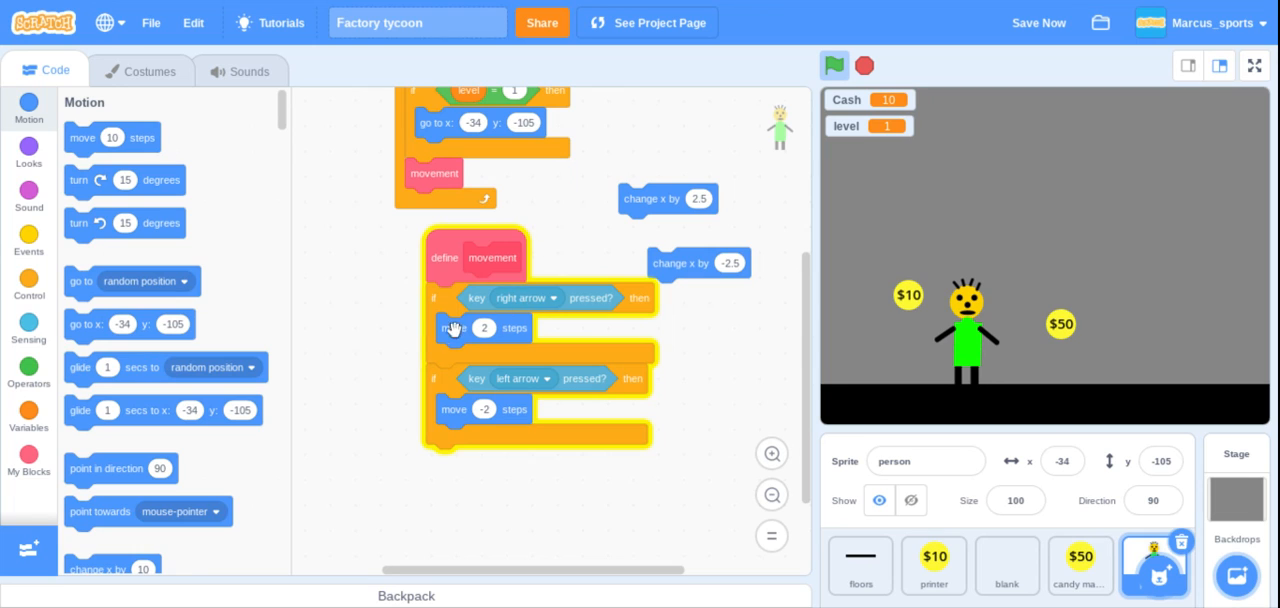
pyautogui.click(863, 65)
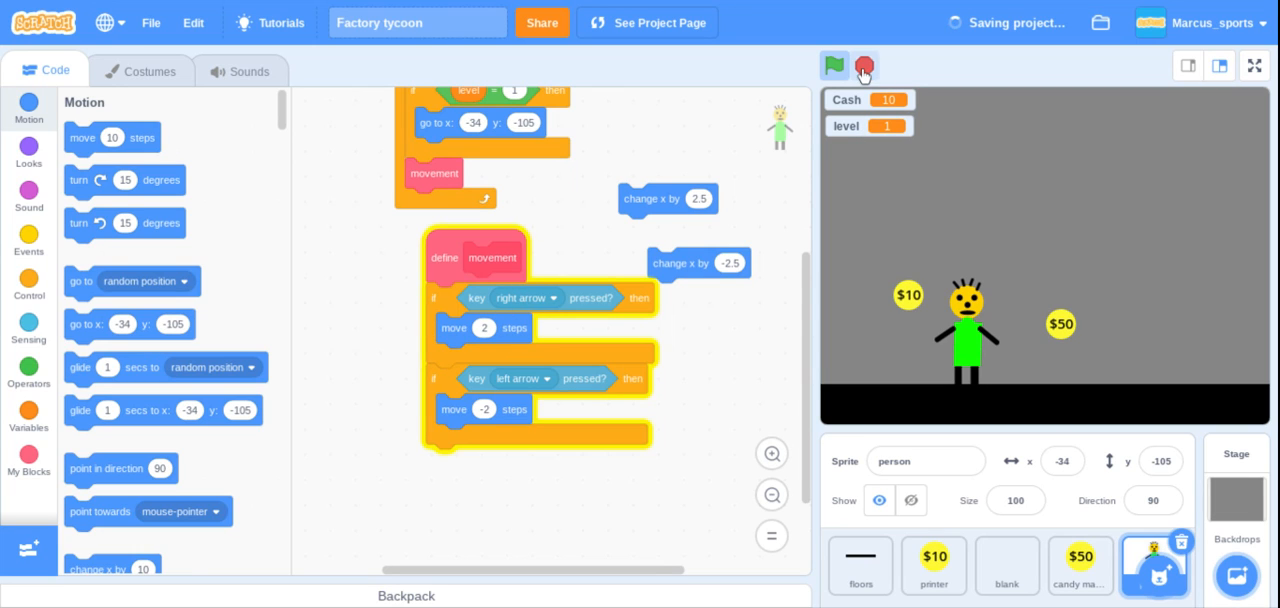
pyautogui.click(863, 66)
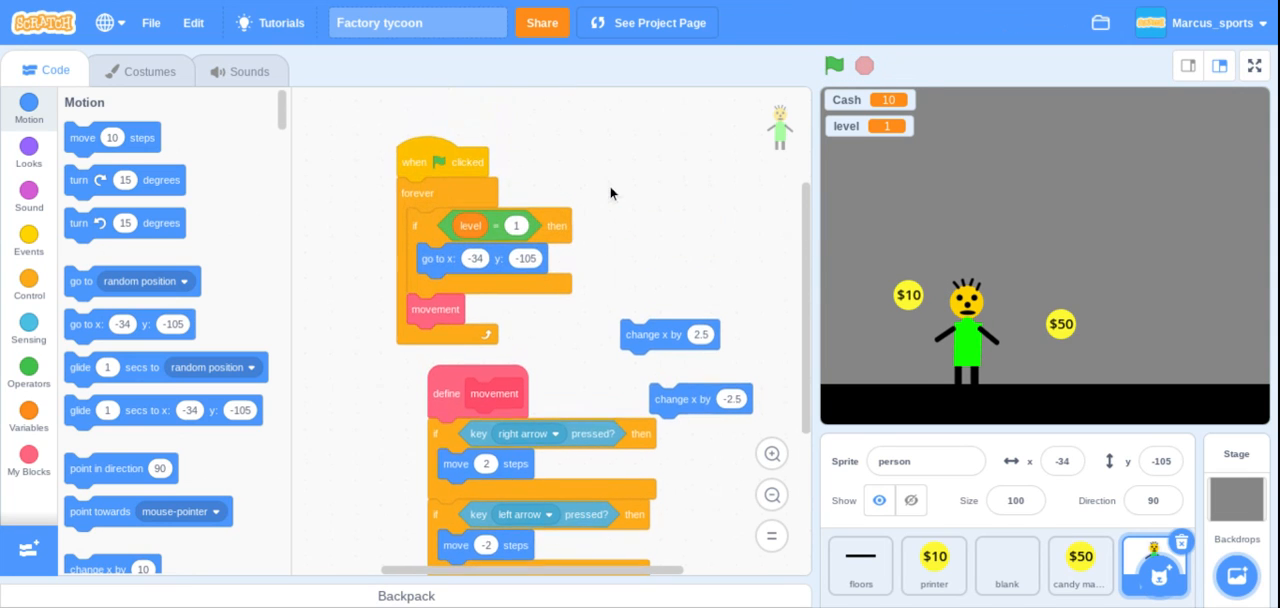
# - Detach the arrow-key checks from define movement and wrap them in a forever loop
pyautogui.moveTo(435, 309); pyautogui.dragTo(564, 330)
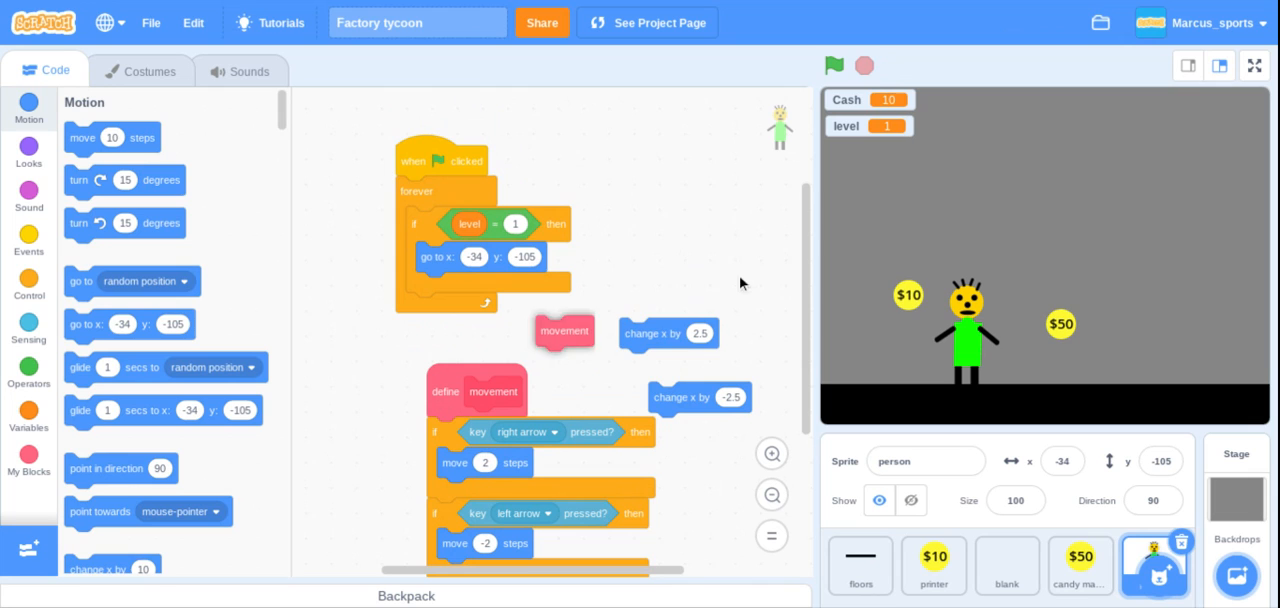
pyautogui.moveTo(564, 330); pyautogui.dragTo(403, 358)
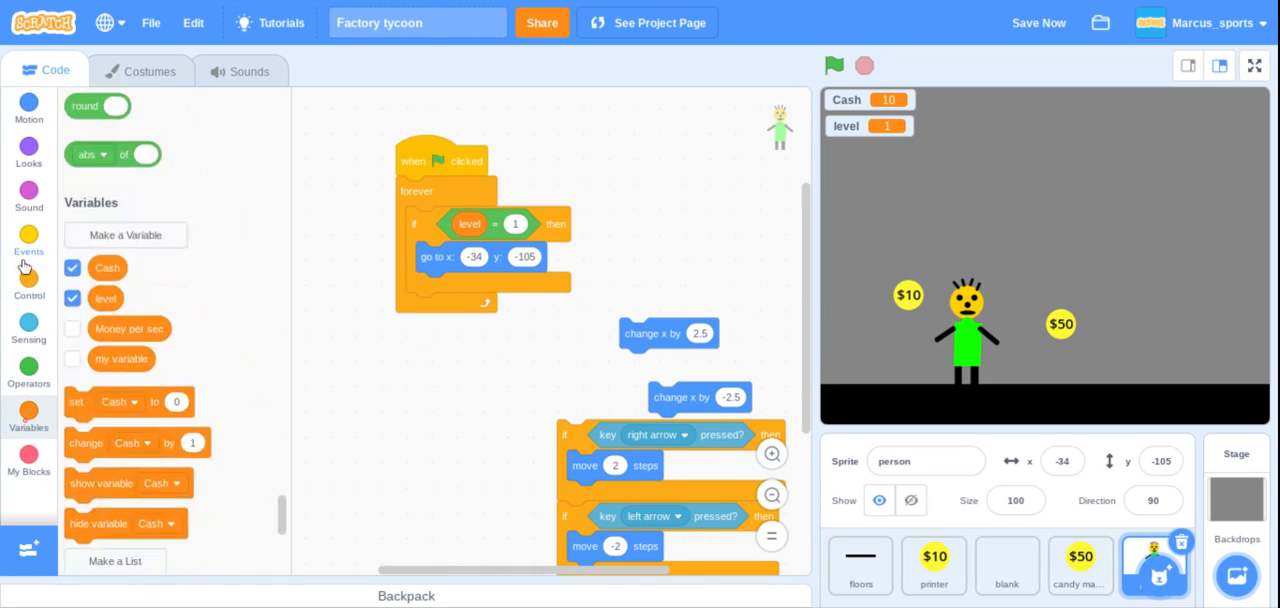
pyautogui.click(29, 285)
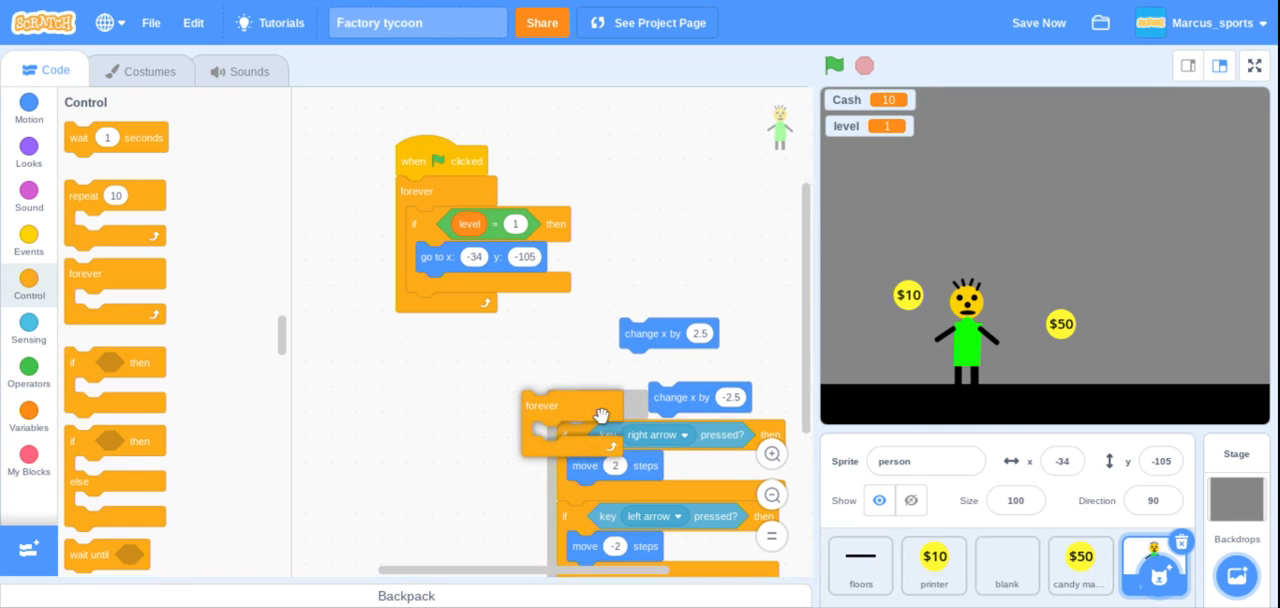
pyautogui.moveTo(570, 405); pyautogui.dragTo(395, 380)
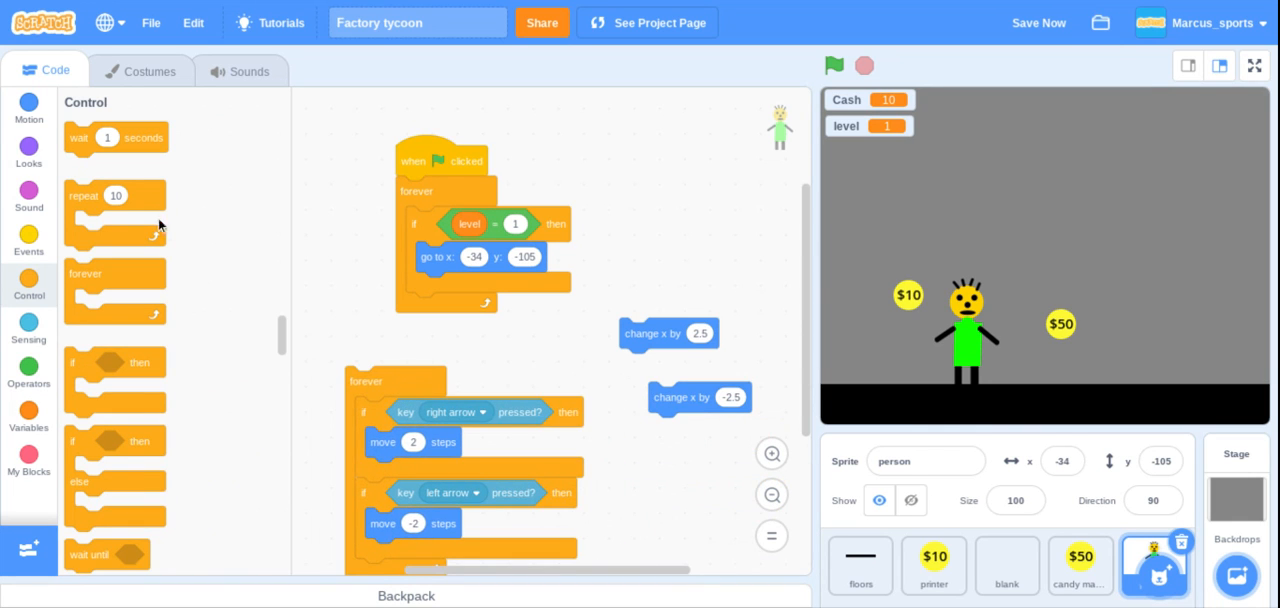
# - Start the movement loop with a green-flag hat and remove the start script's forever loop
pyautogui.click(29, 238)
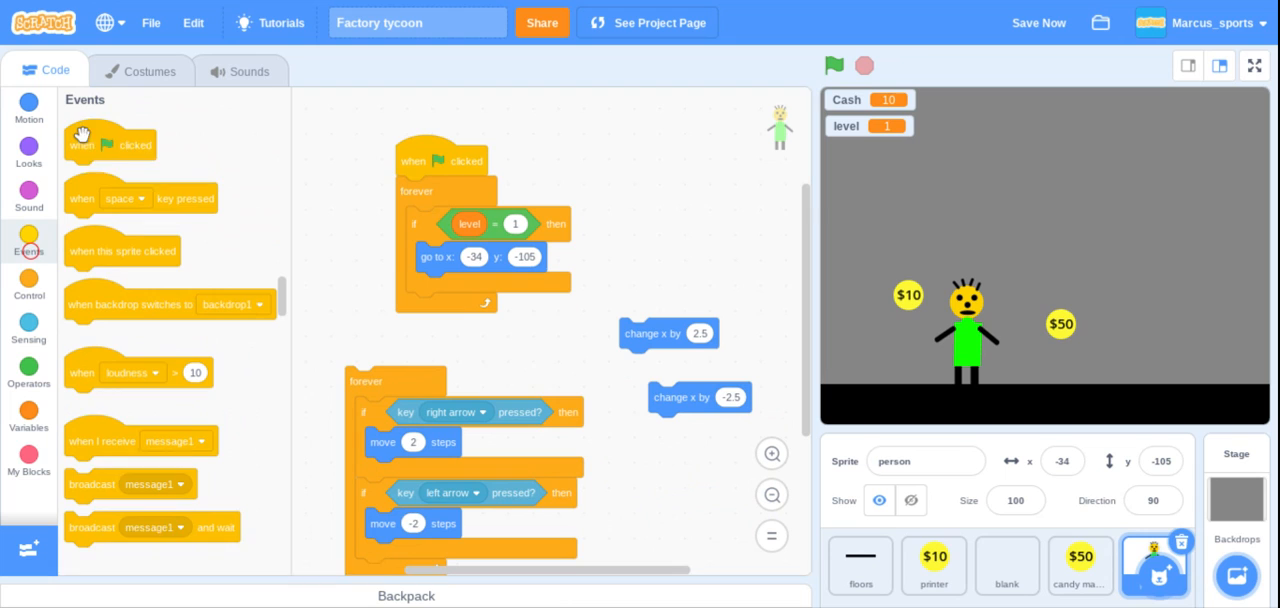
pyautogui.click(834, 65)
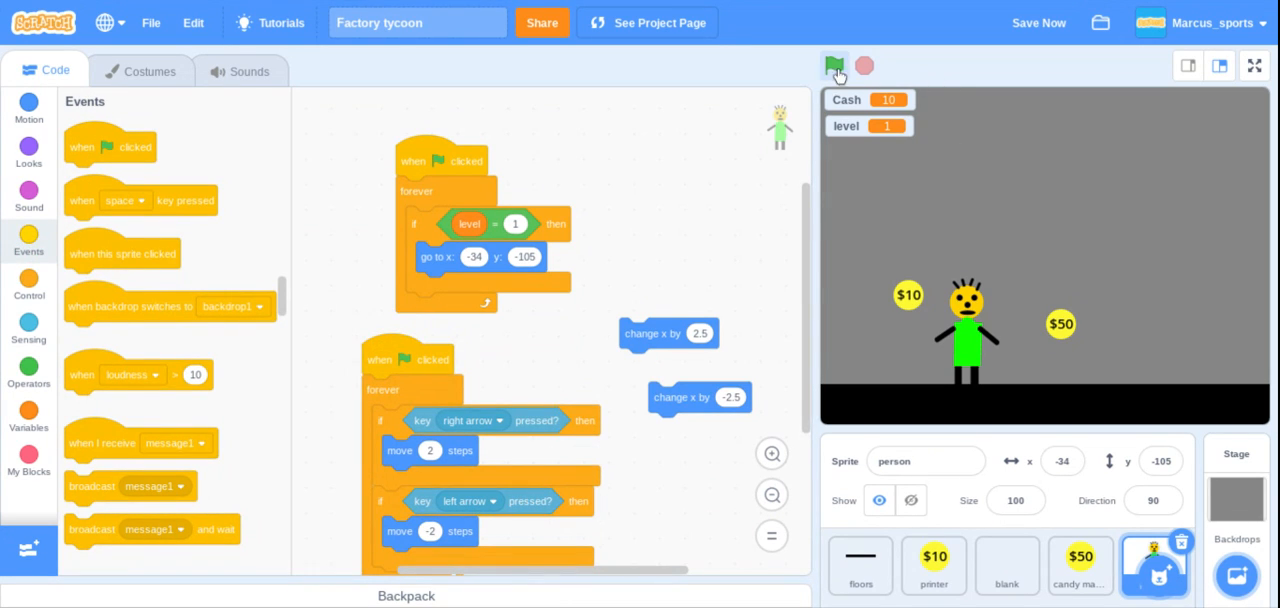
pyautogui.click(834, 65)
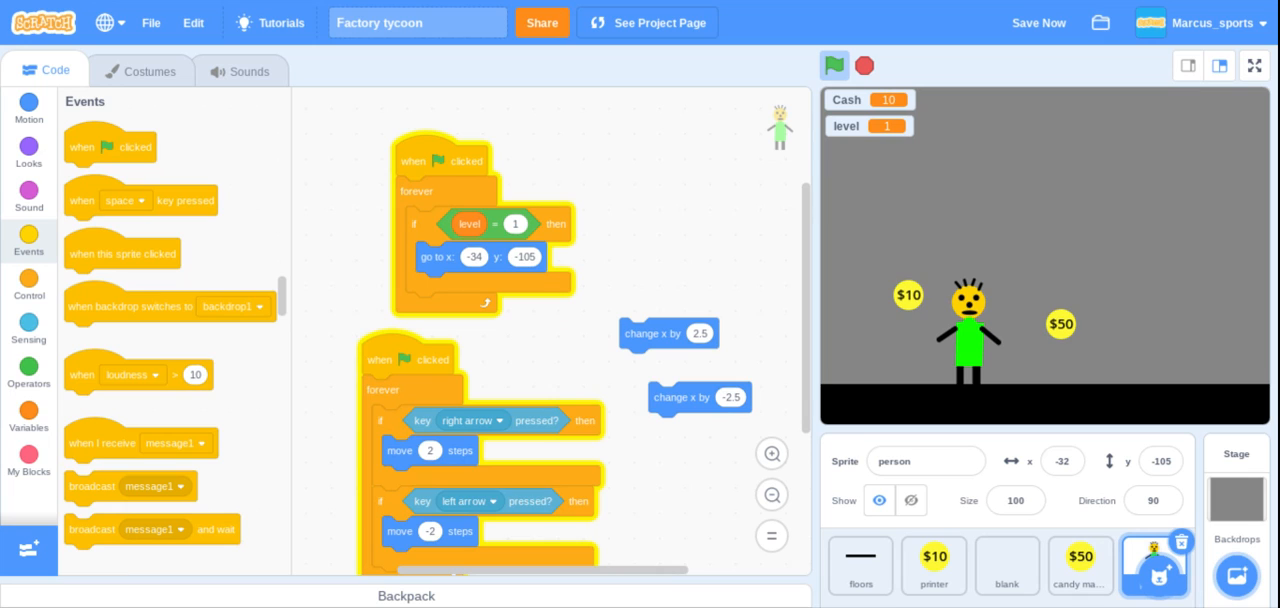
pyautogui.moveTo(690, 208)
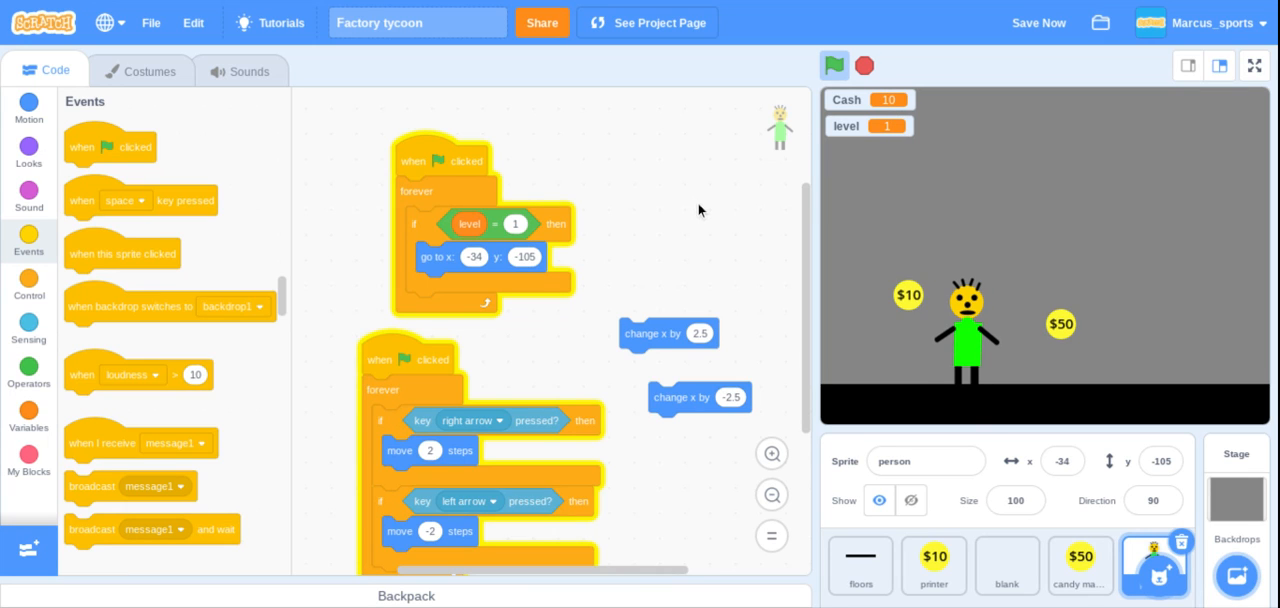
pyautogui.moveTo(426, 256)
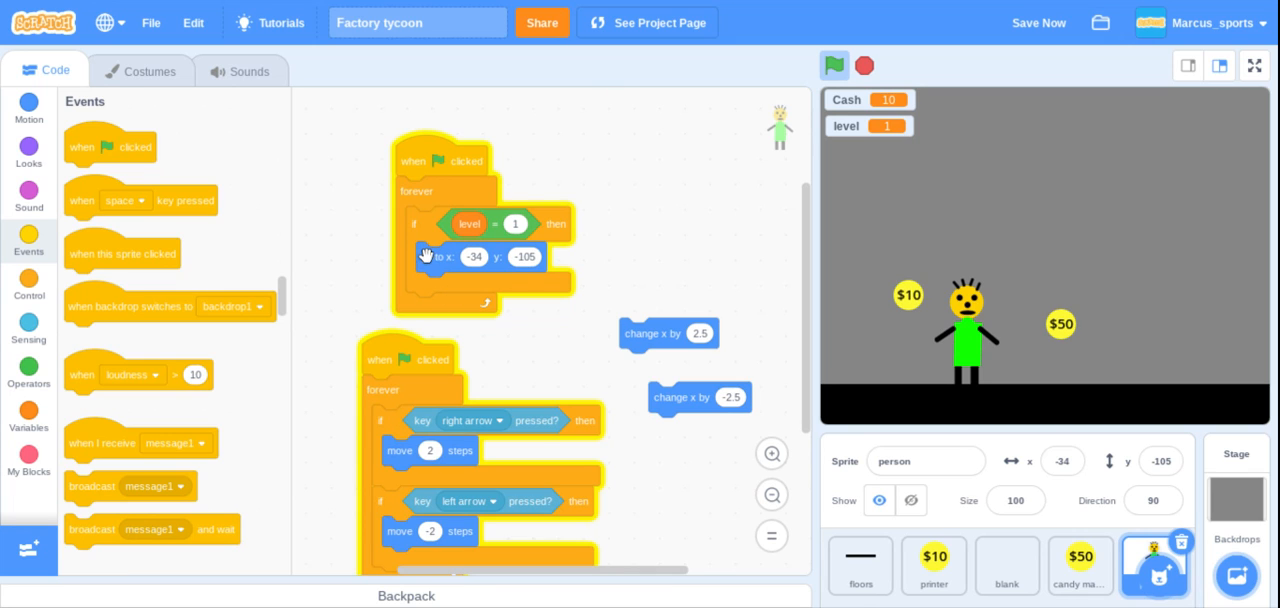
pyautogui.moveTo(460, 256); pyautogui.dragTo(680, 248)
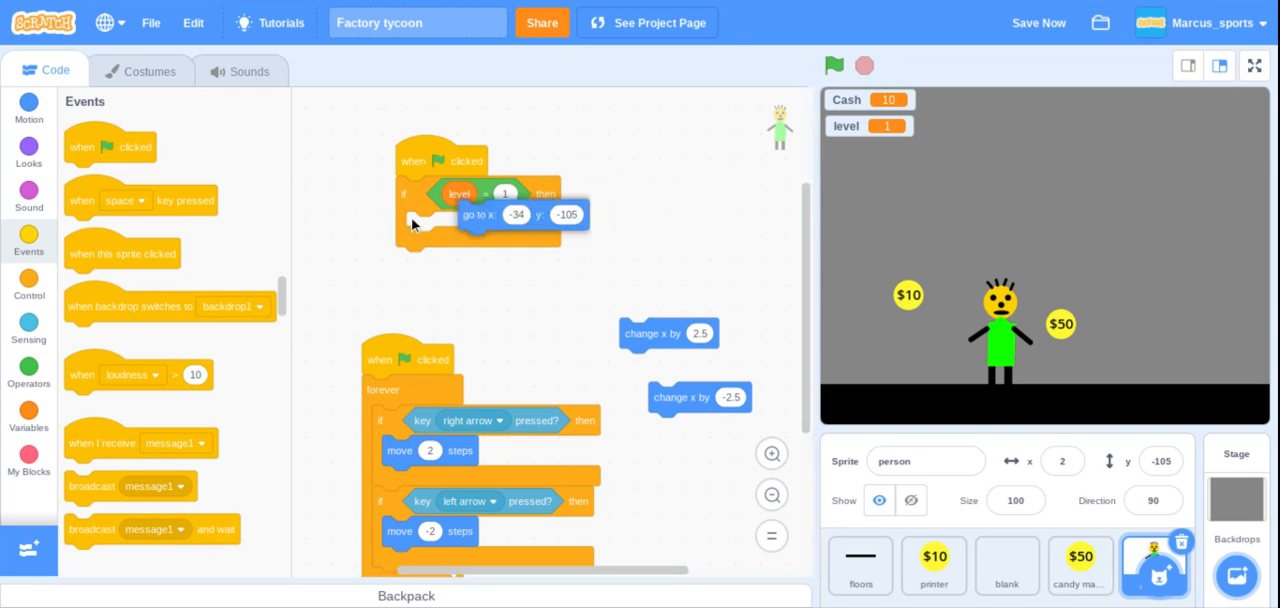
# - Loop the start script forever again, with set y to -105 inside the level 1 check
pyautogui.click(833, 65)
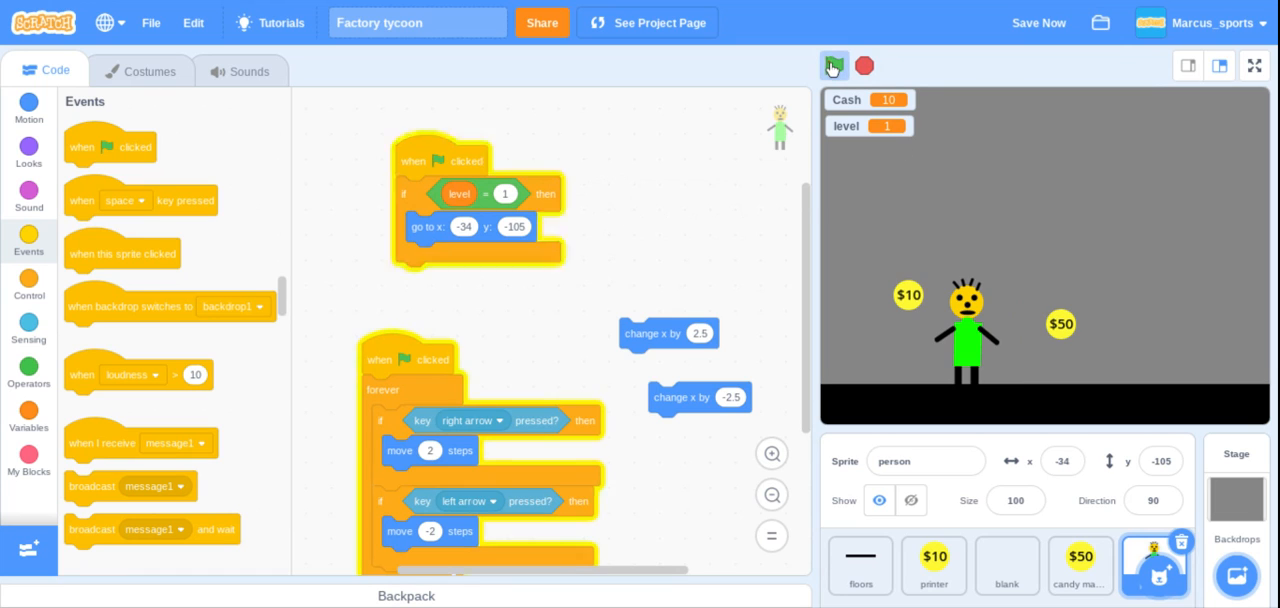
pyautogui.click(834, 66)
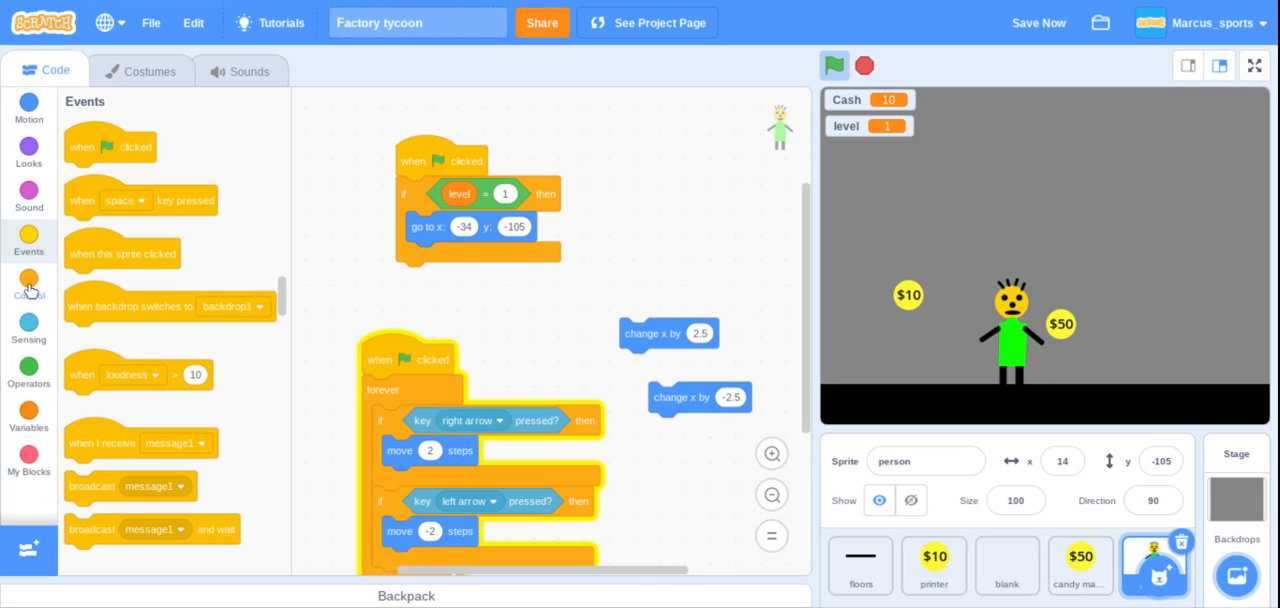
pyautogui.click(28, 283)
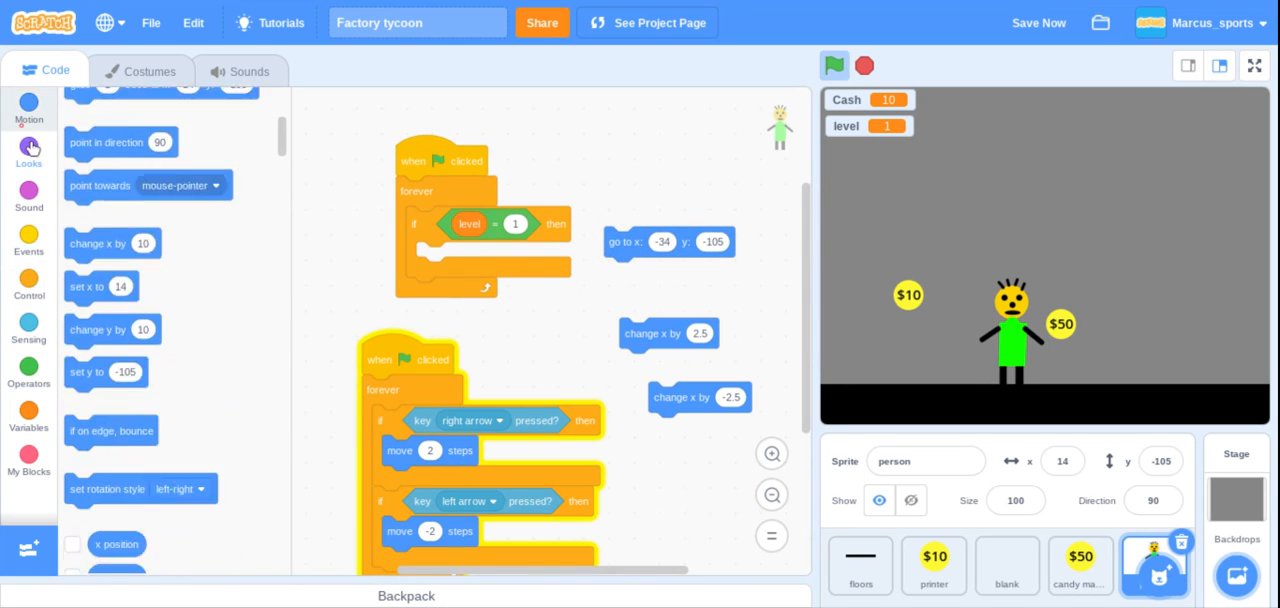
pyautogui.scroll(-3)
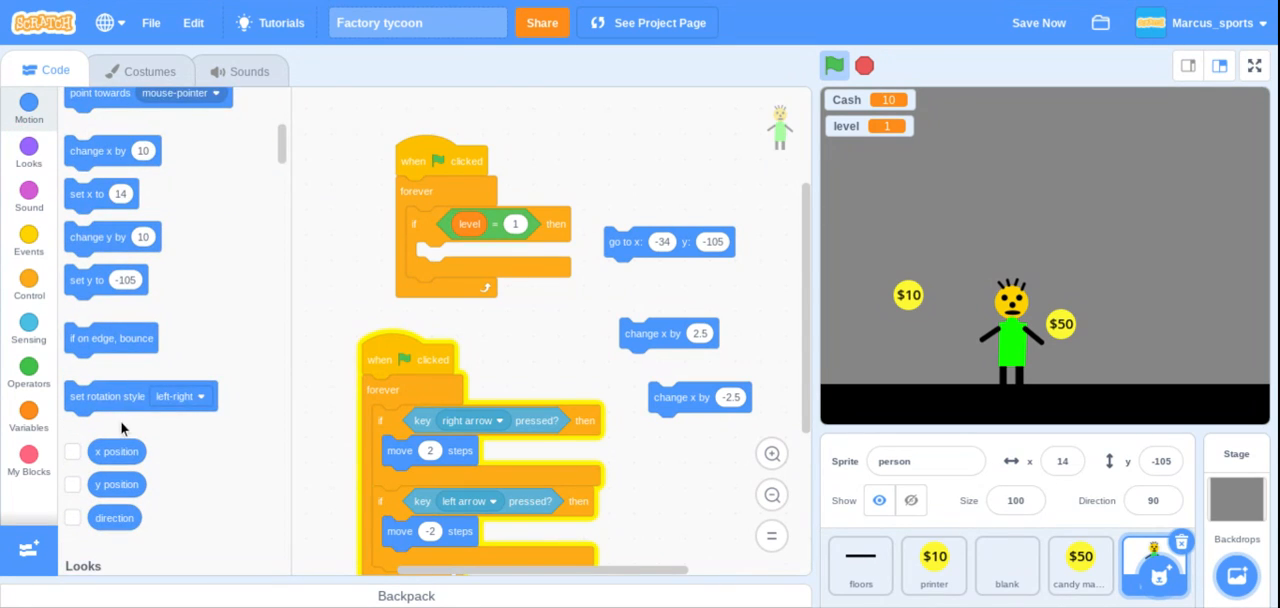
pyautogui.scroll(-3)
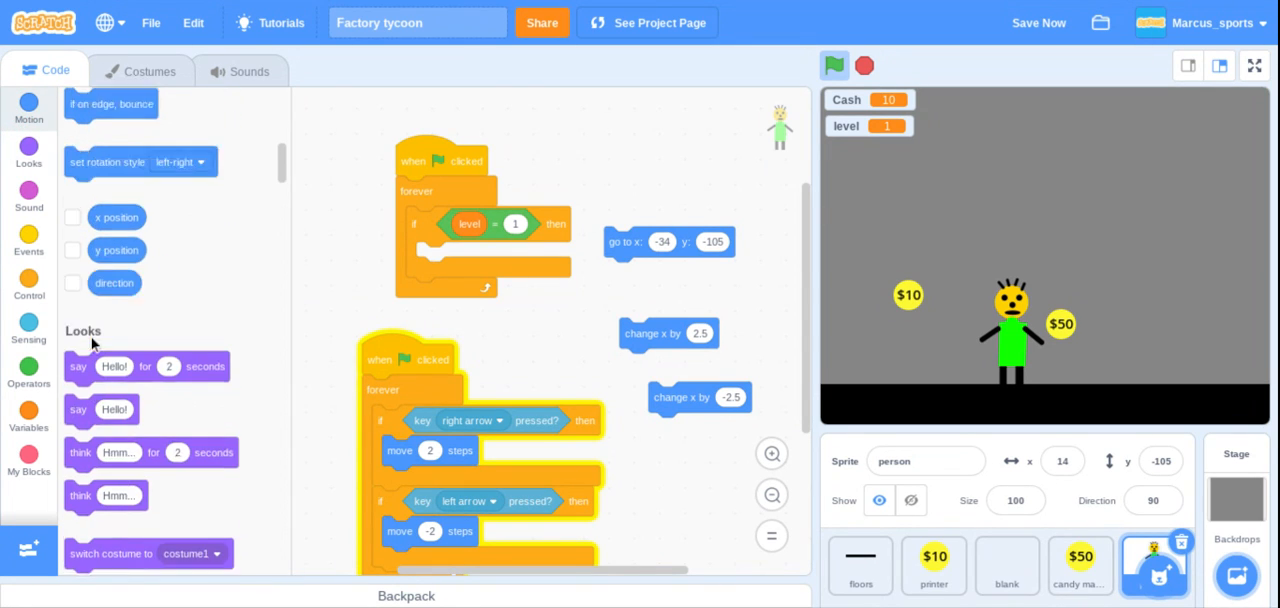
pyautogui.scroll(3)
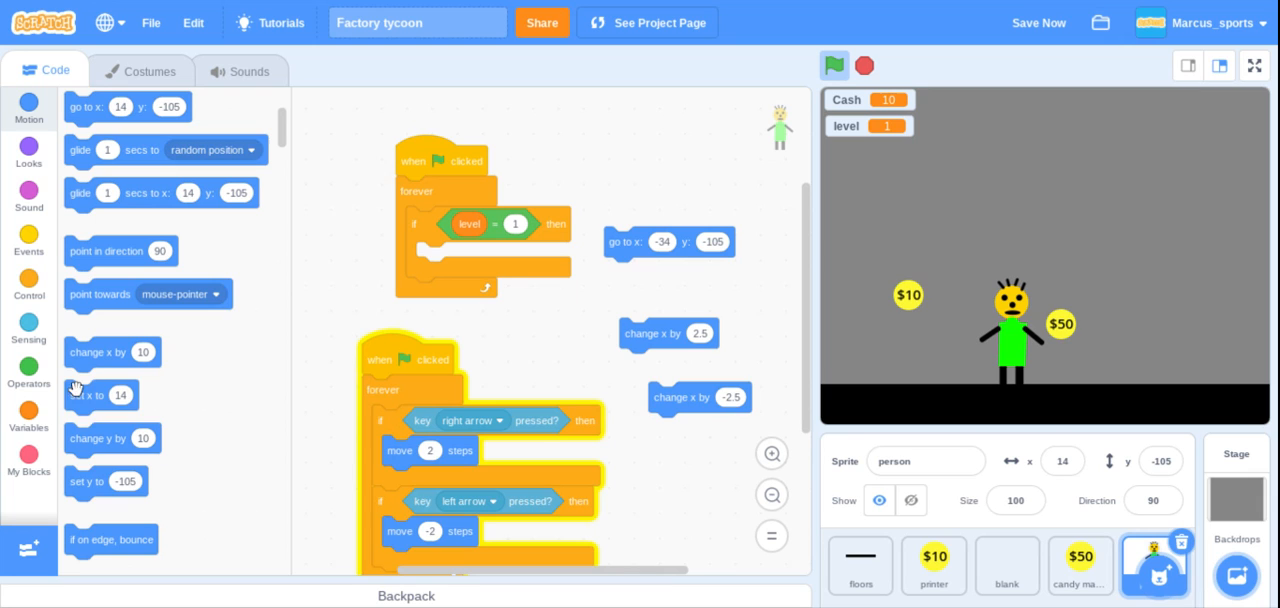
pyautogui.moveTo(86, 481); pyautogui.dragTo(466, 265)
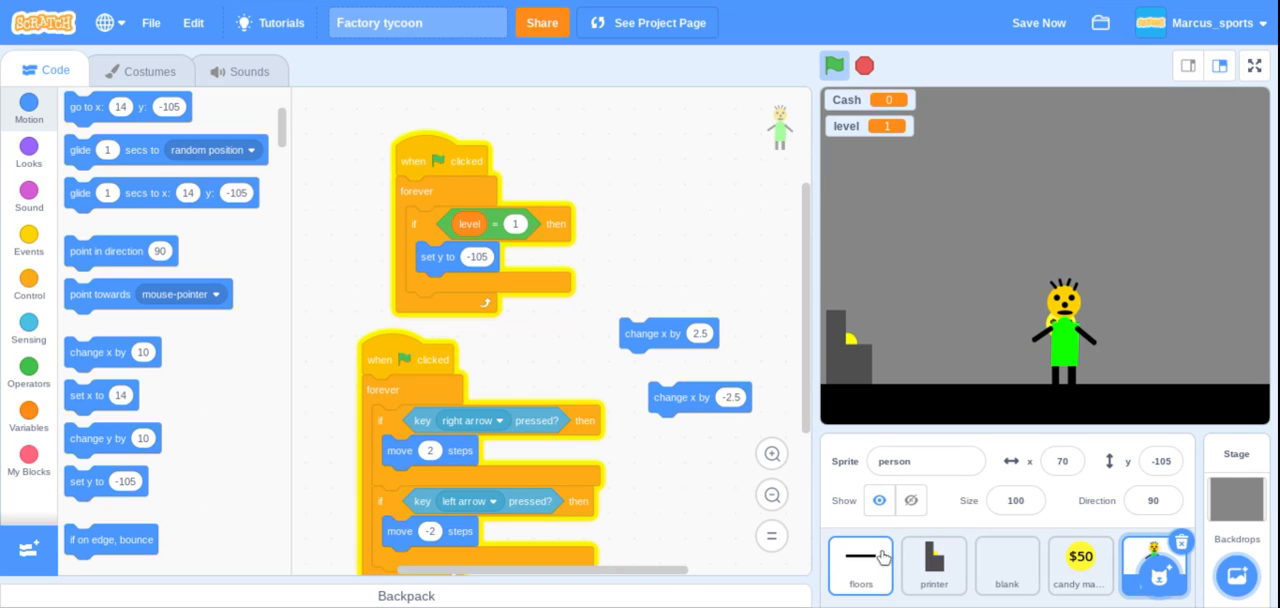
pyautogui.click(860, 565)
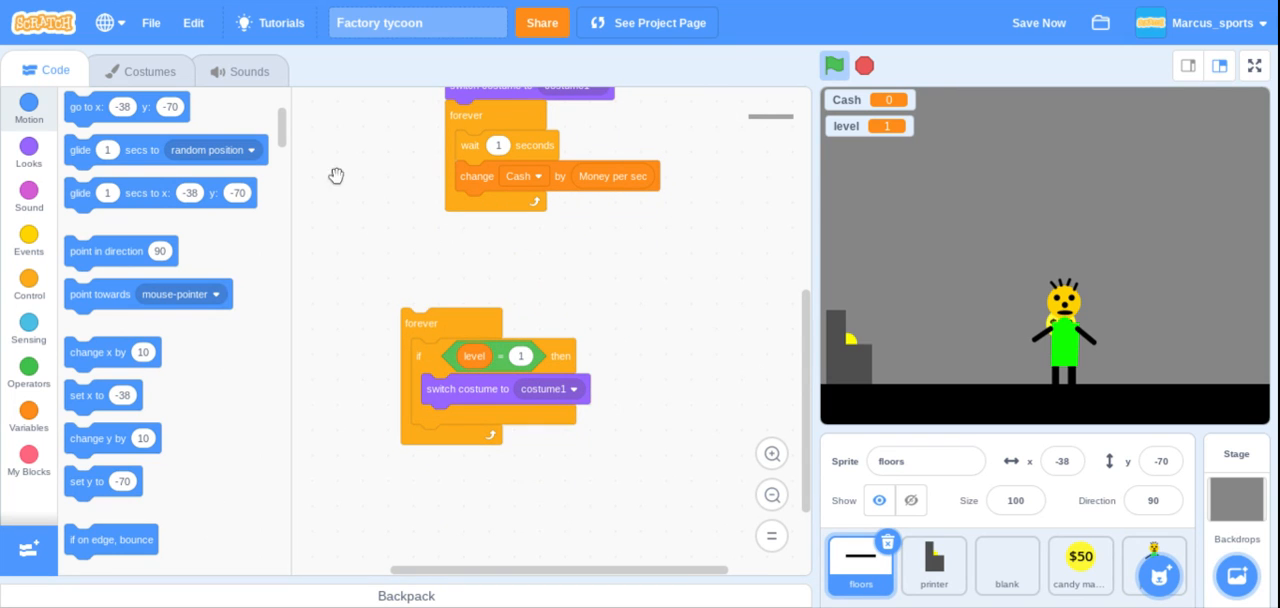
pyautogui.click(834, 65)
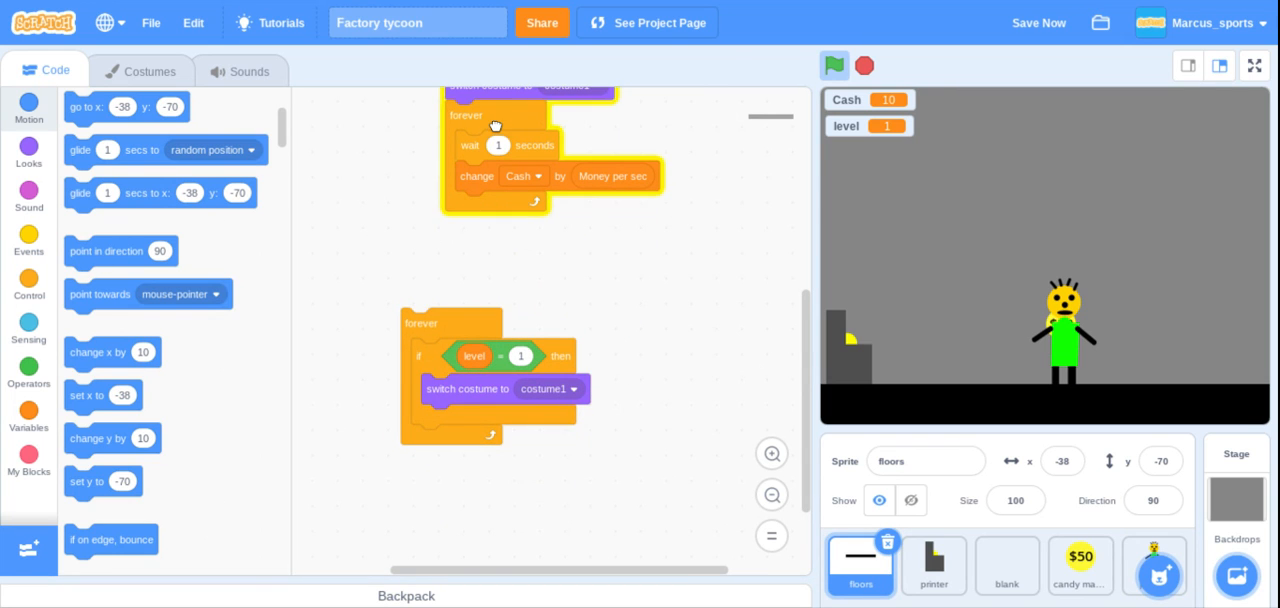
pyautogui.click(834, 66)
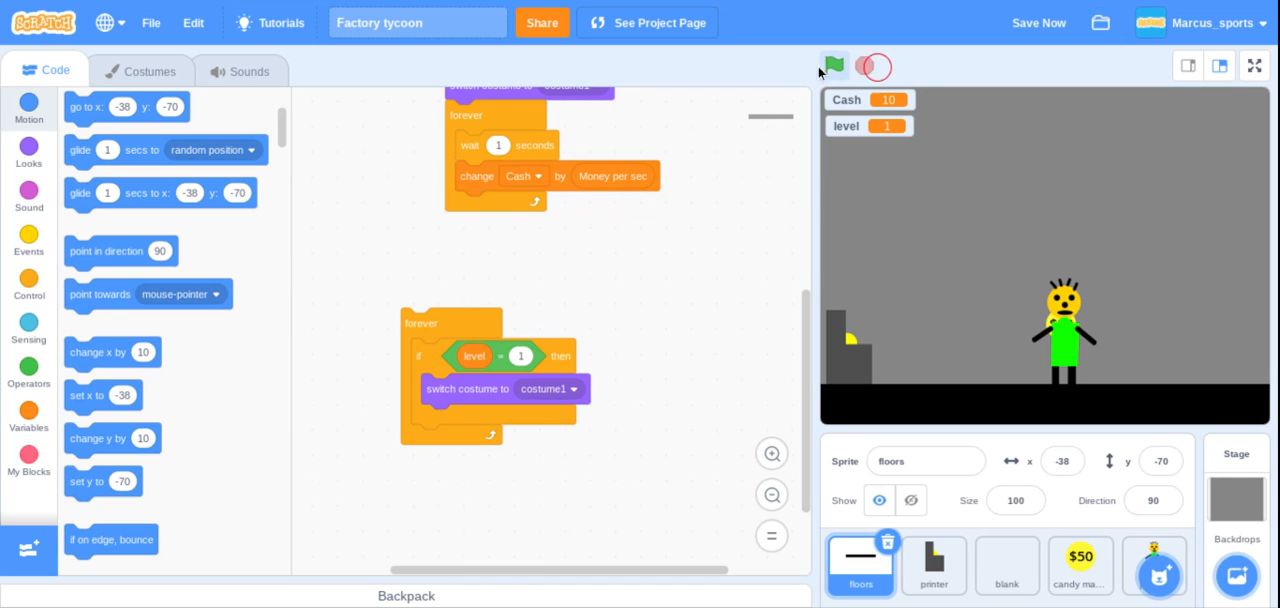
pyautogui.click(834, 66)
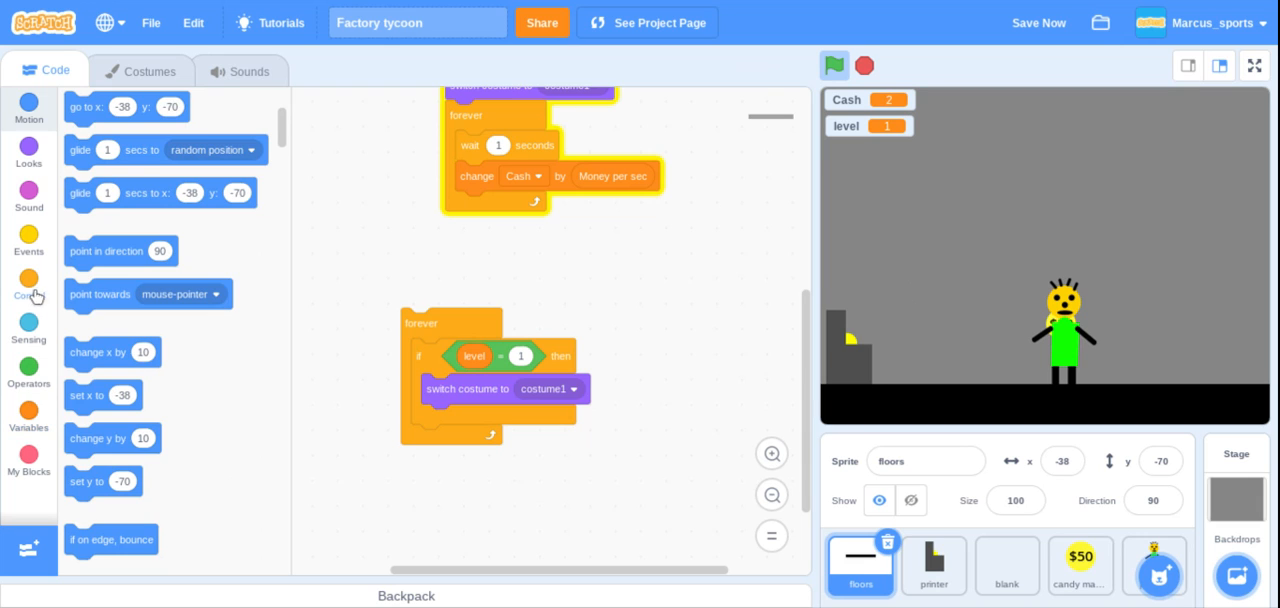
pyautogui.click(28, 240)
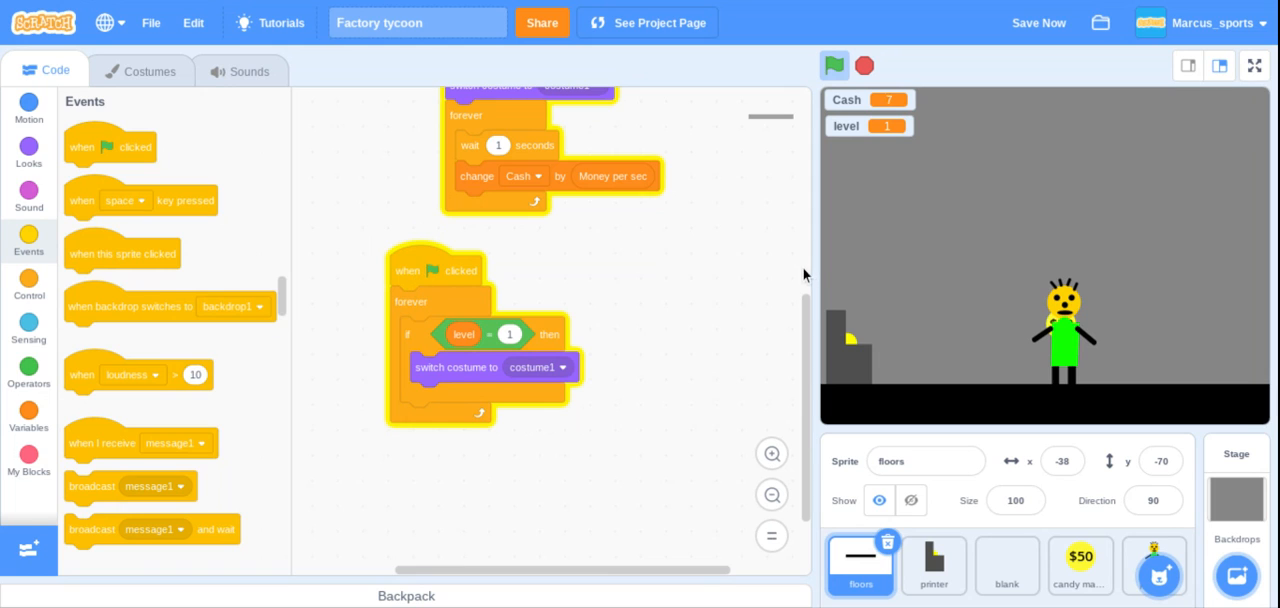
pyautogui.click(834, 65)
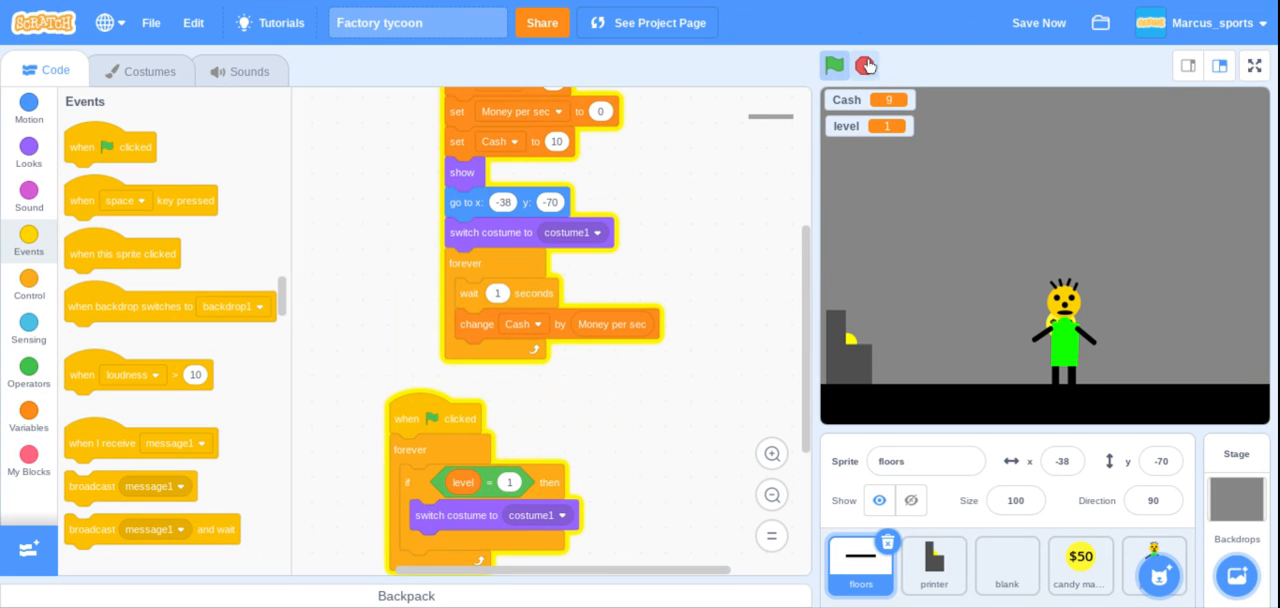
pyautogui.click(834, 65)
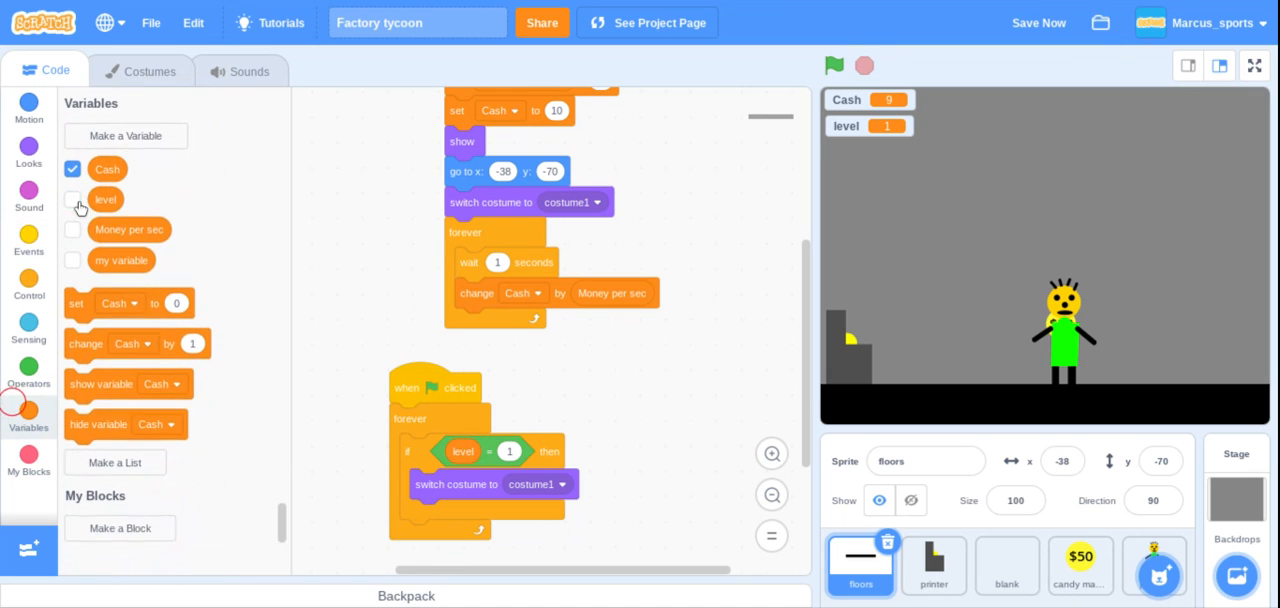
pyautogui.click(72, 197)
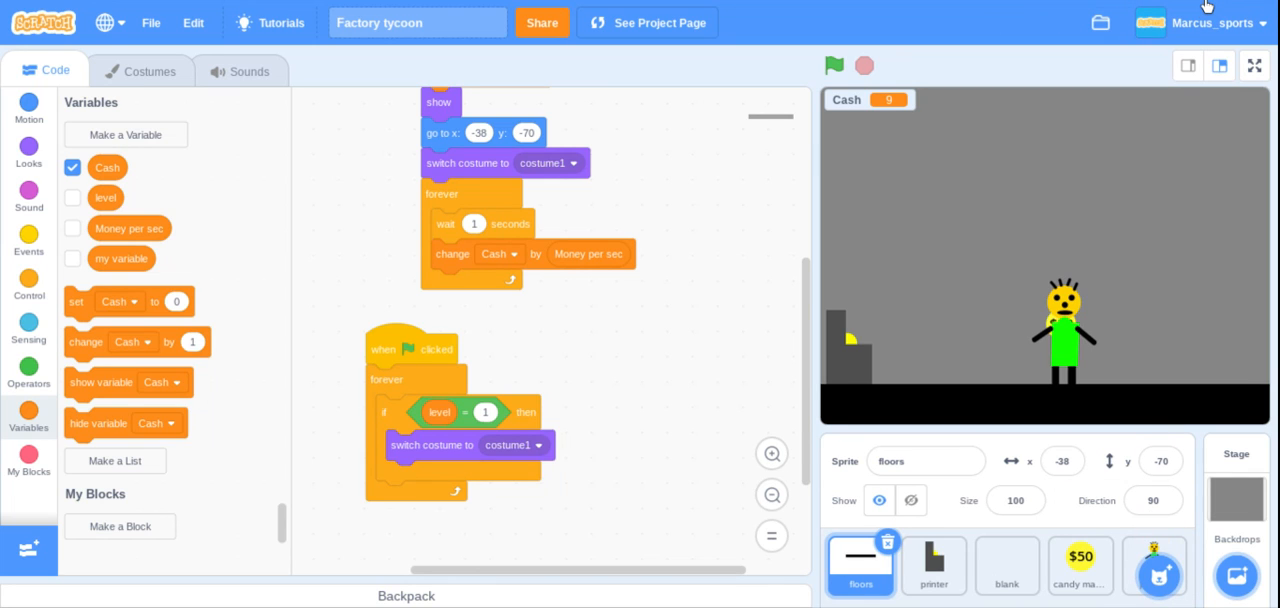
pyautogui.moveTo(1046, 338)
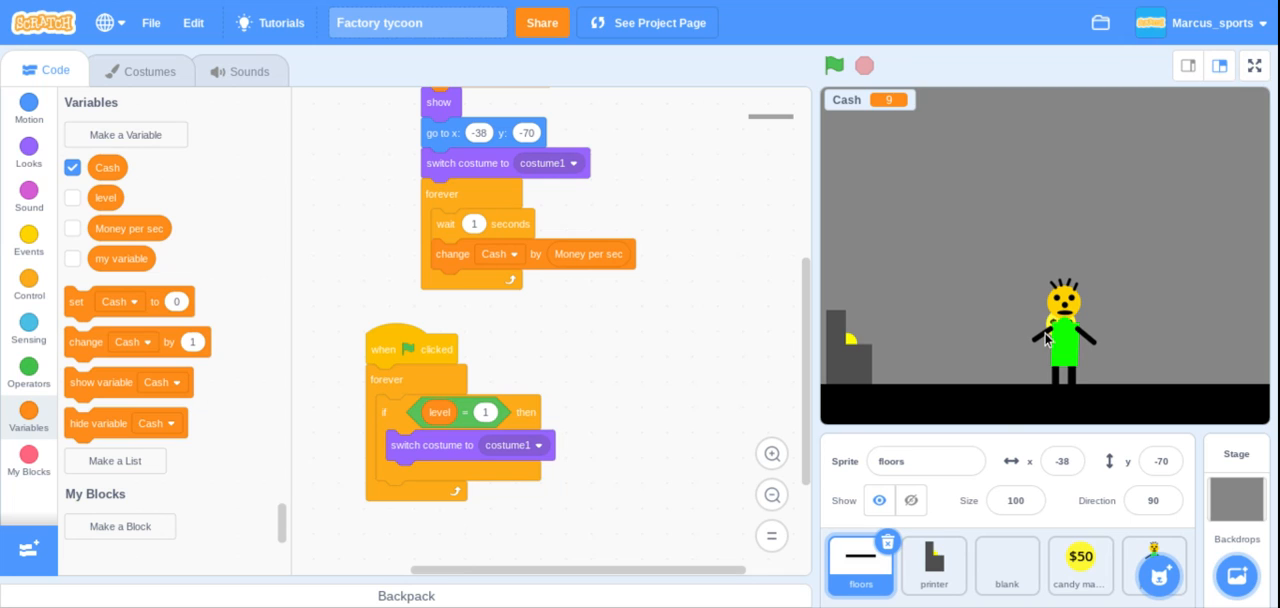
pyautogui.moveTo(1159, 573)
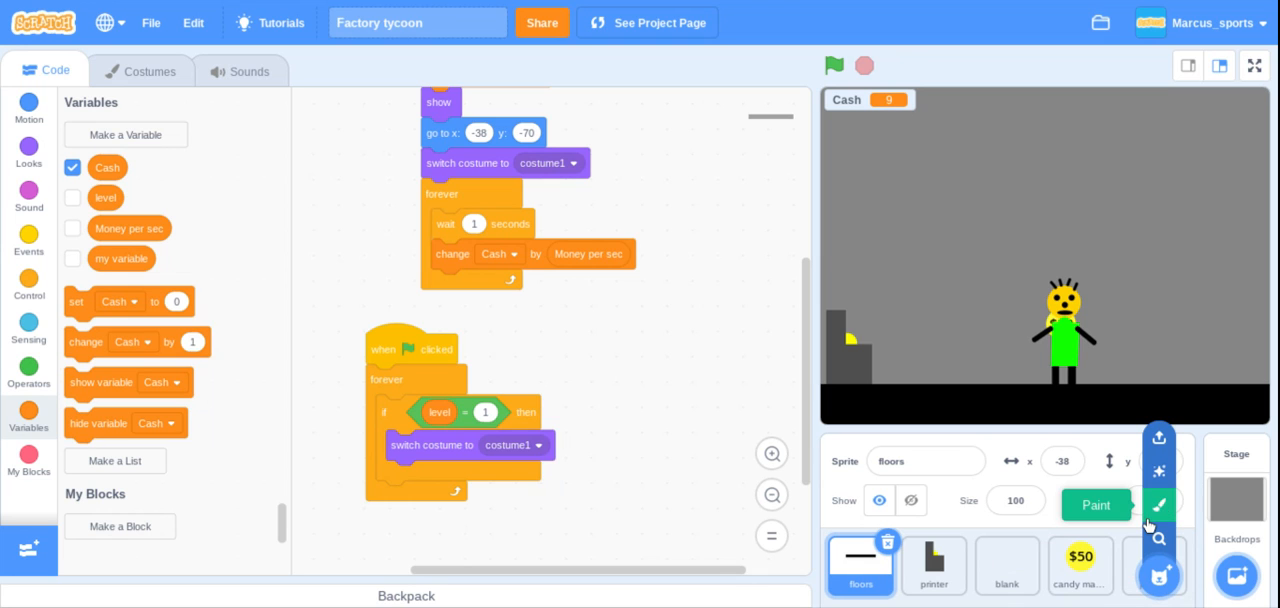
# - View the printer, blank and candy machine sprites, then duplicate candy machine as candy machine2
pyautogui.click(1079, 556)
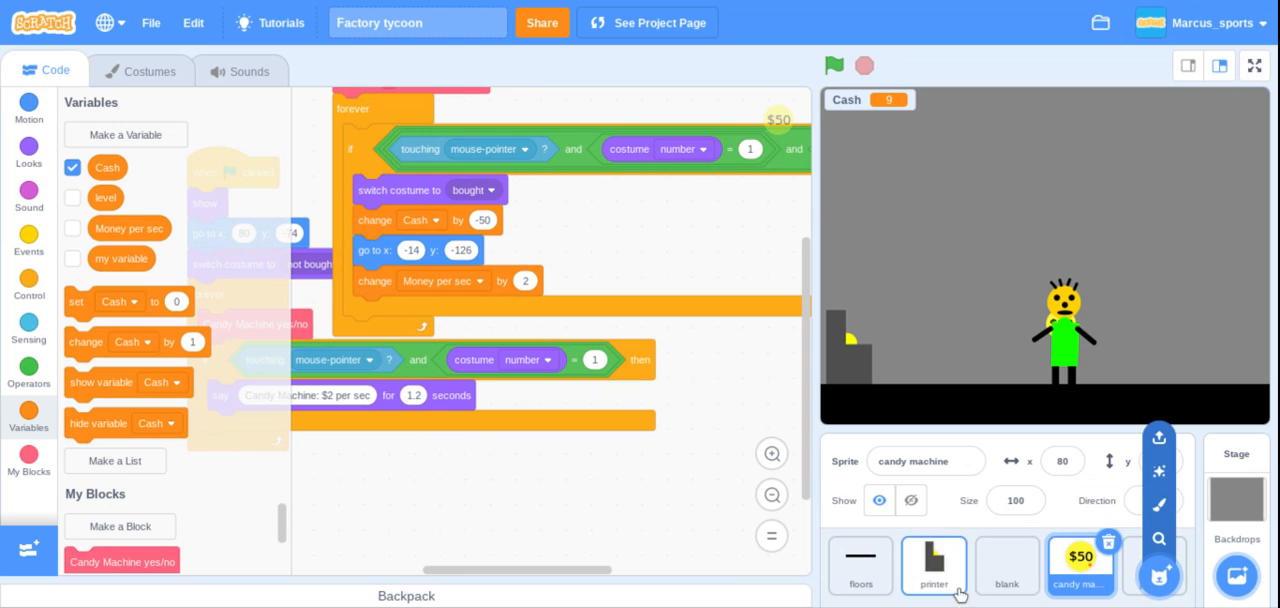
pyautogui.click(1006, 565)
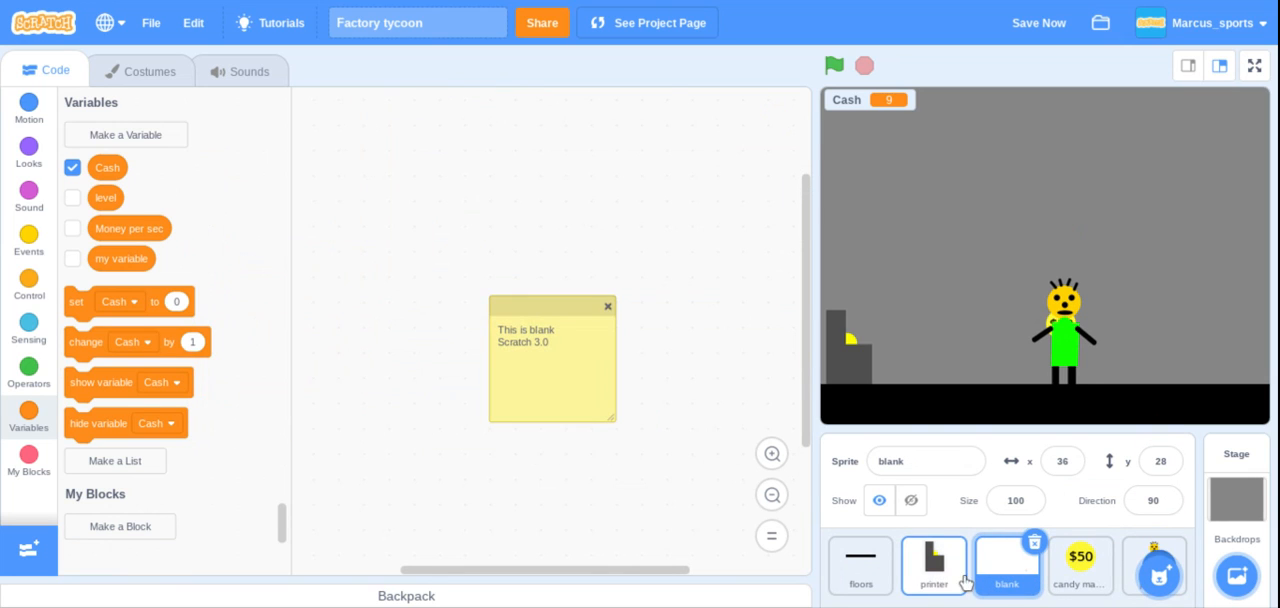
pyautogui.click(933, 565)
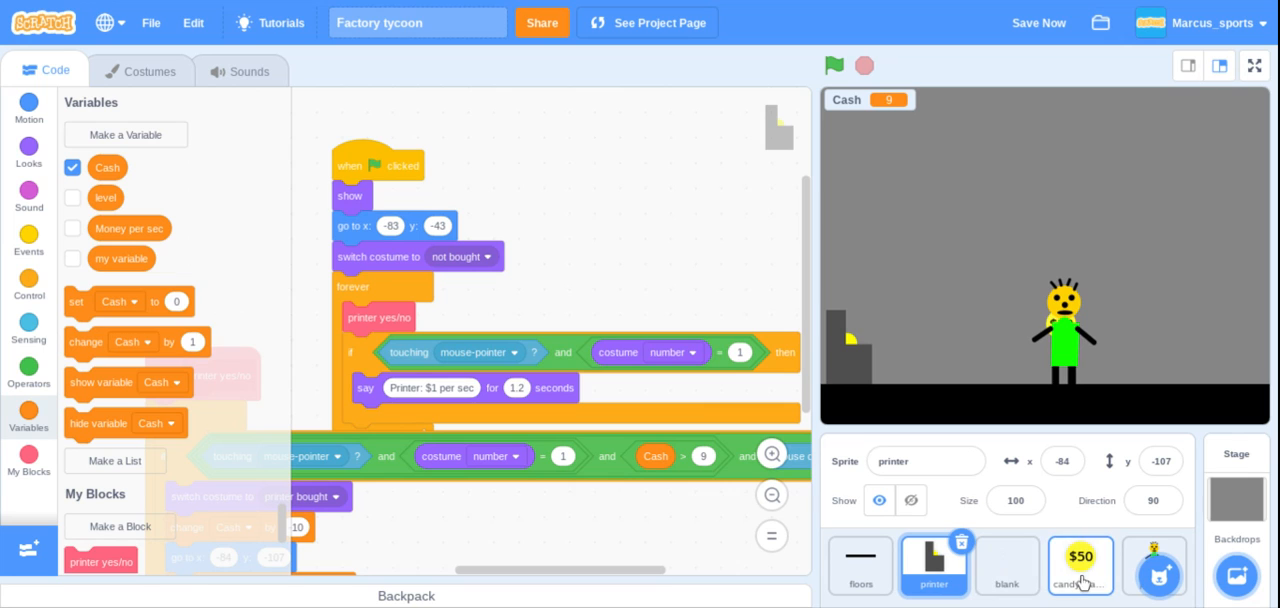
pyautogui.click(1080, 565)
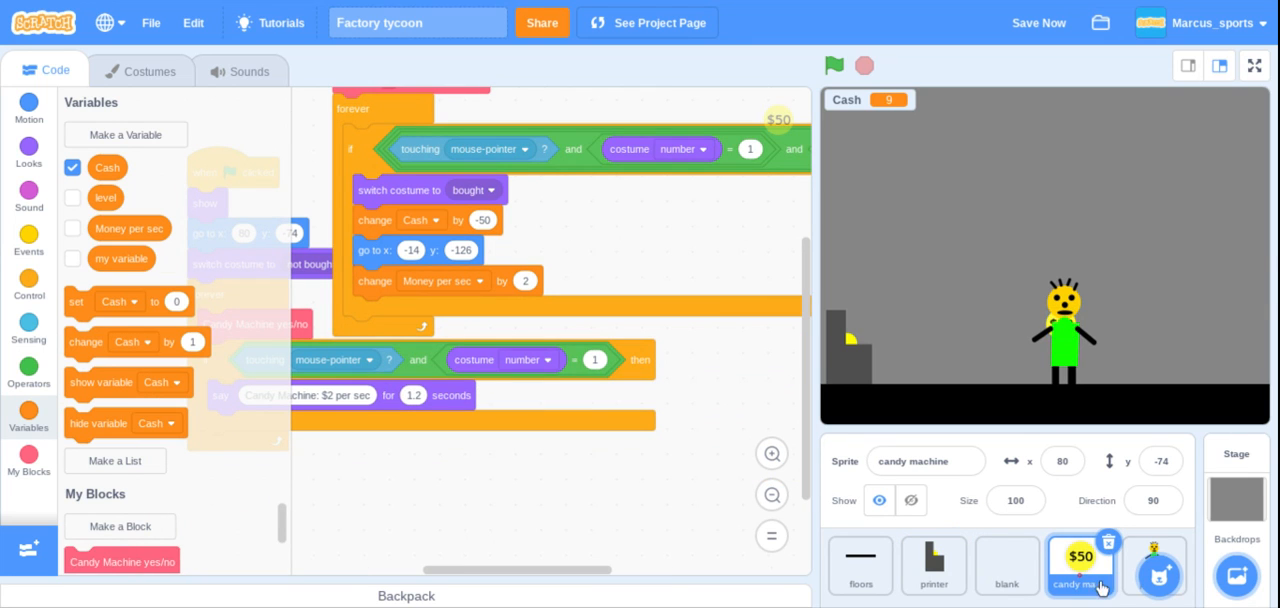
pyautogui.click(1155, 565)
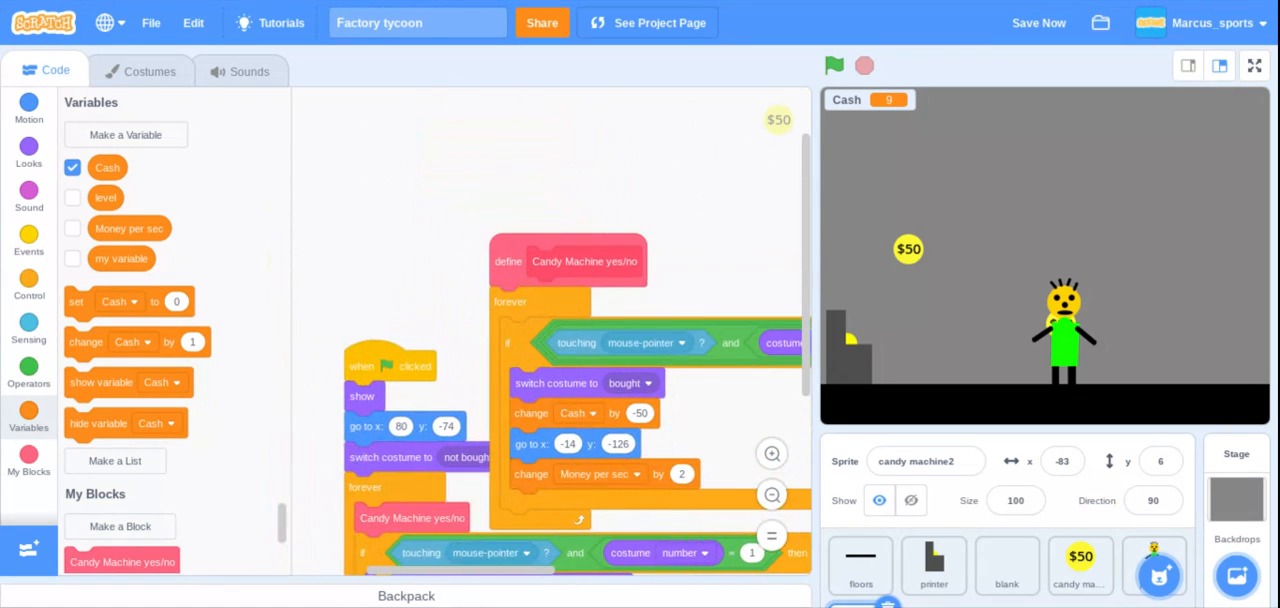
pyautogui.scroll(-3)
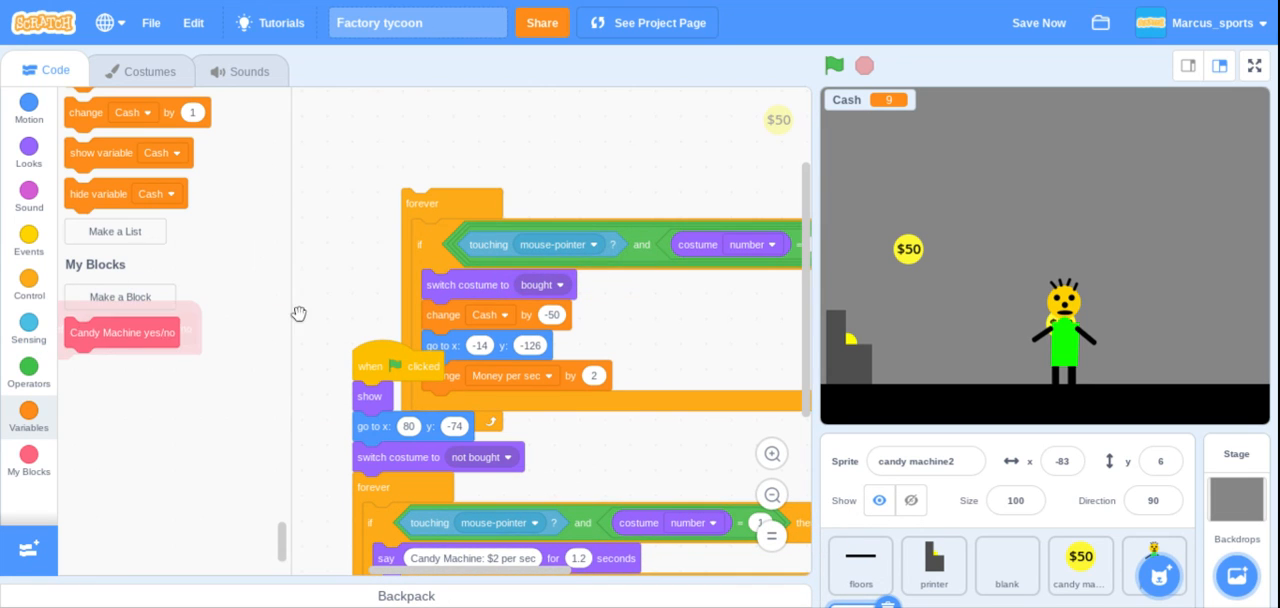
# - Create a custom block named 'Disco ball yes/no' and position its define block
pyautogui.click(119, 297)
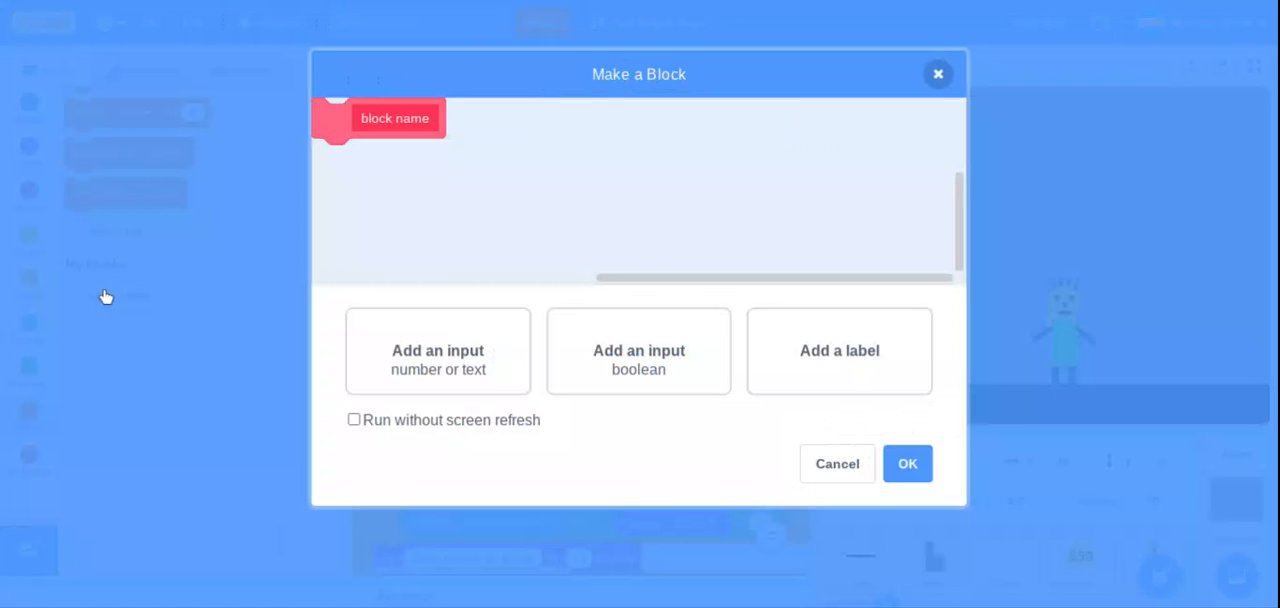
pyautogui.click(437, 350)
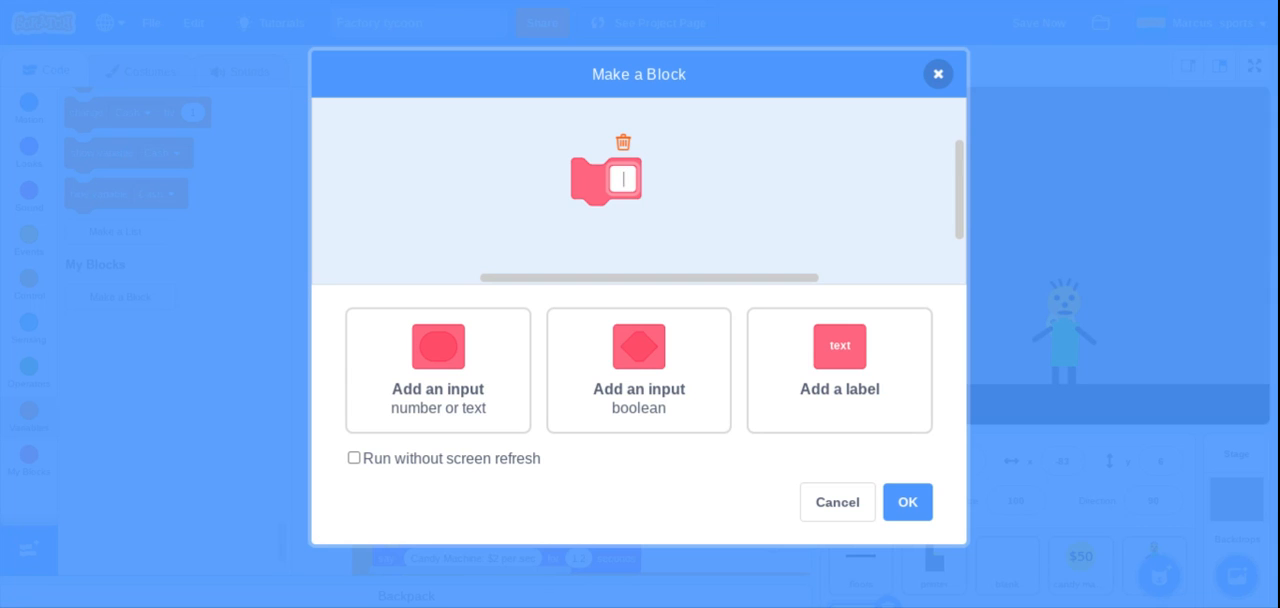
pyautogui.write('Disco')
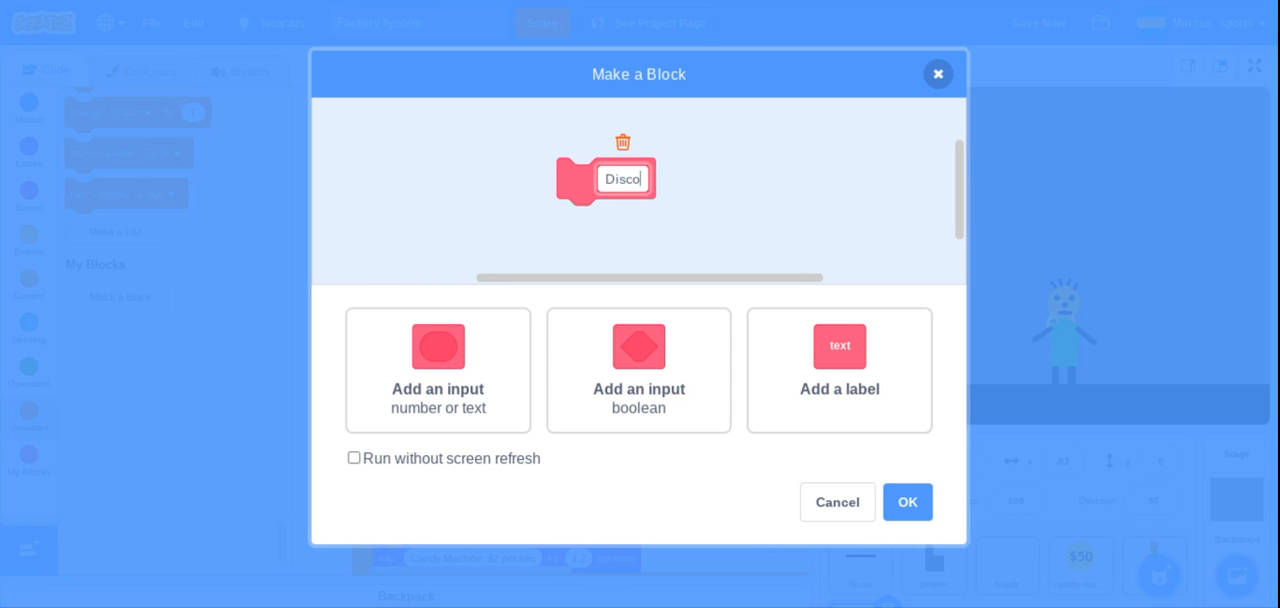
pyautogui.write('ball')
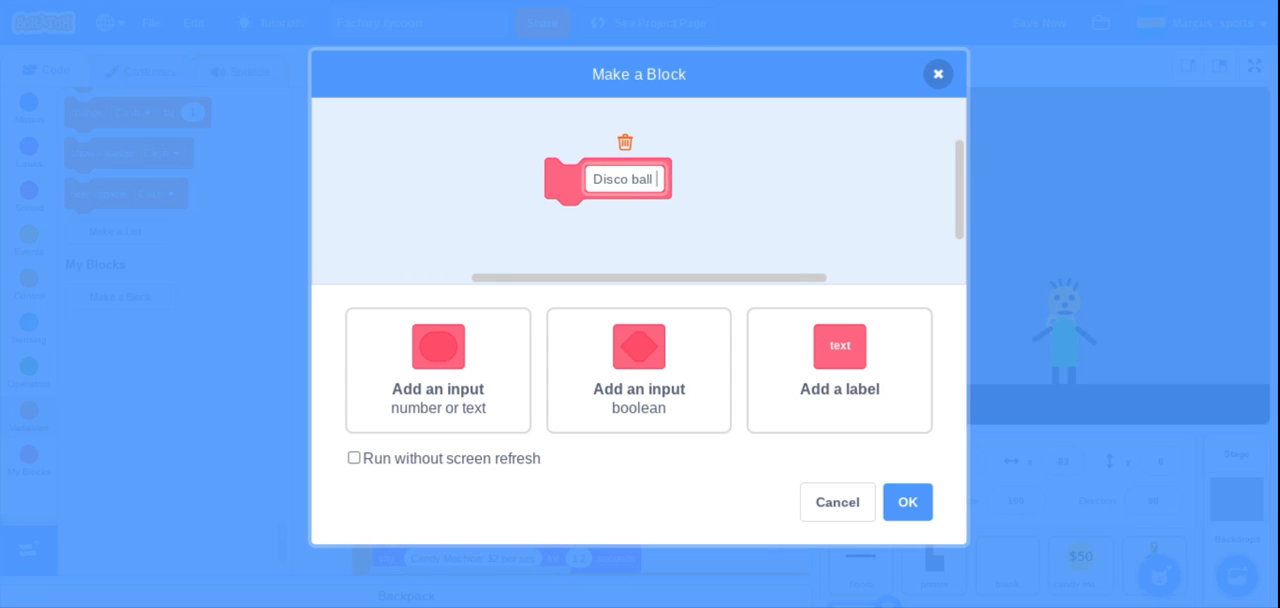
pyautogui.write('yes/')
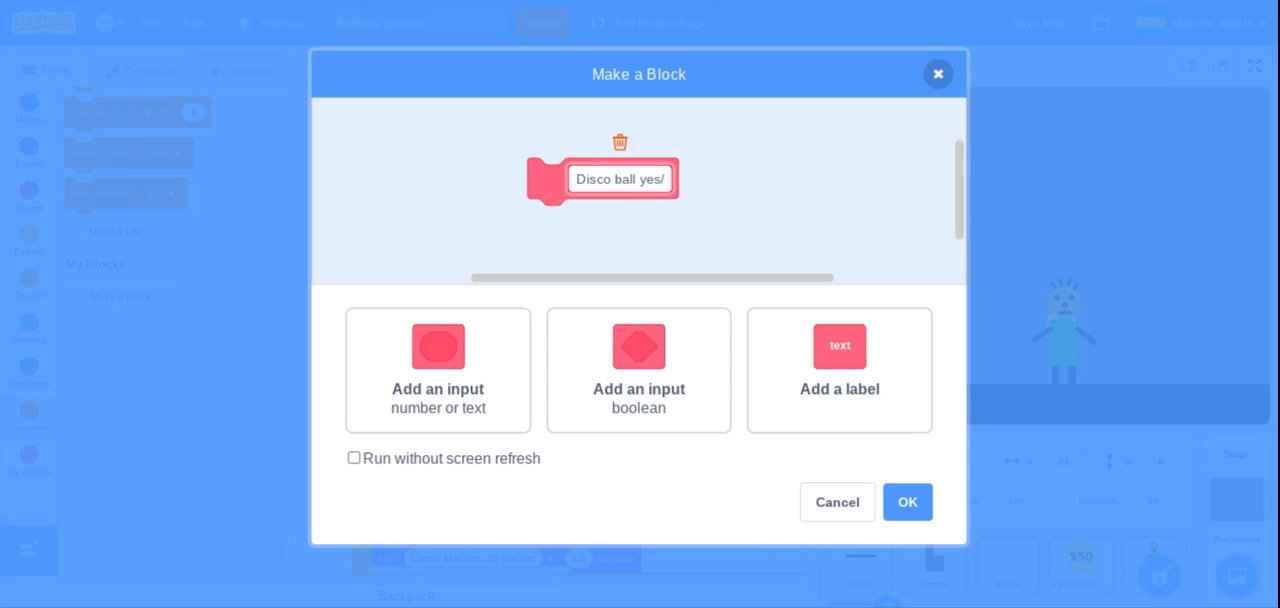
pyautogui.write('no')
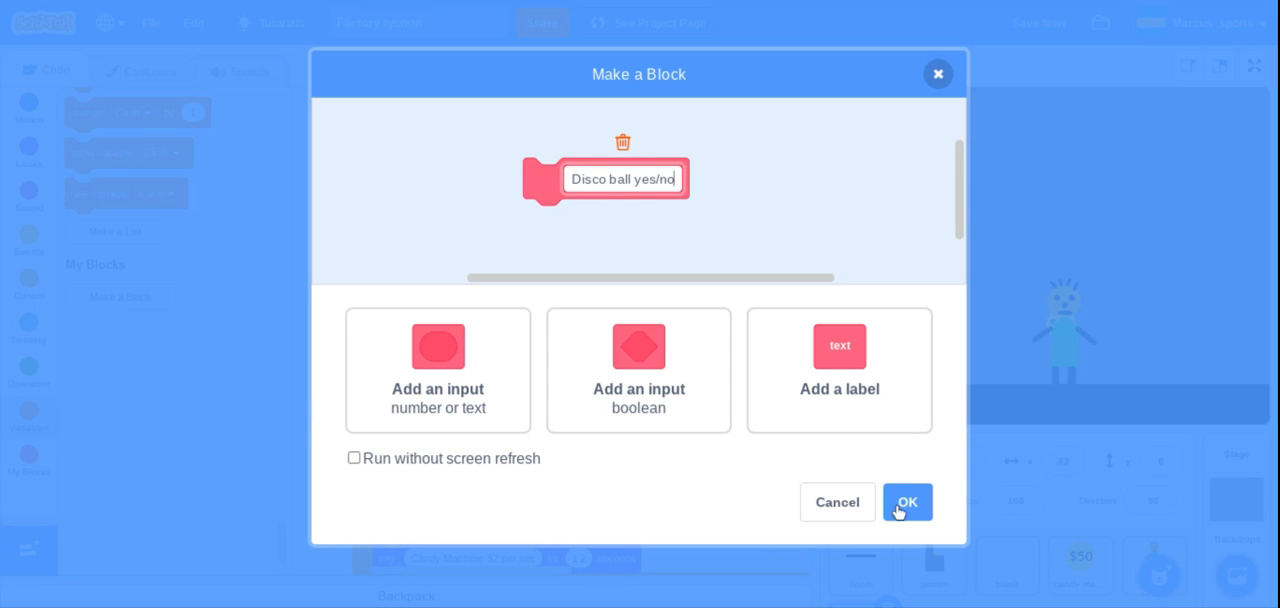
pyautogui.click(906, 502)
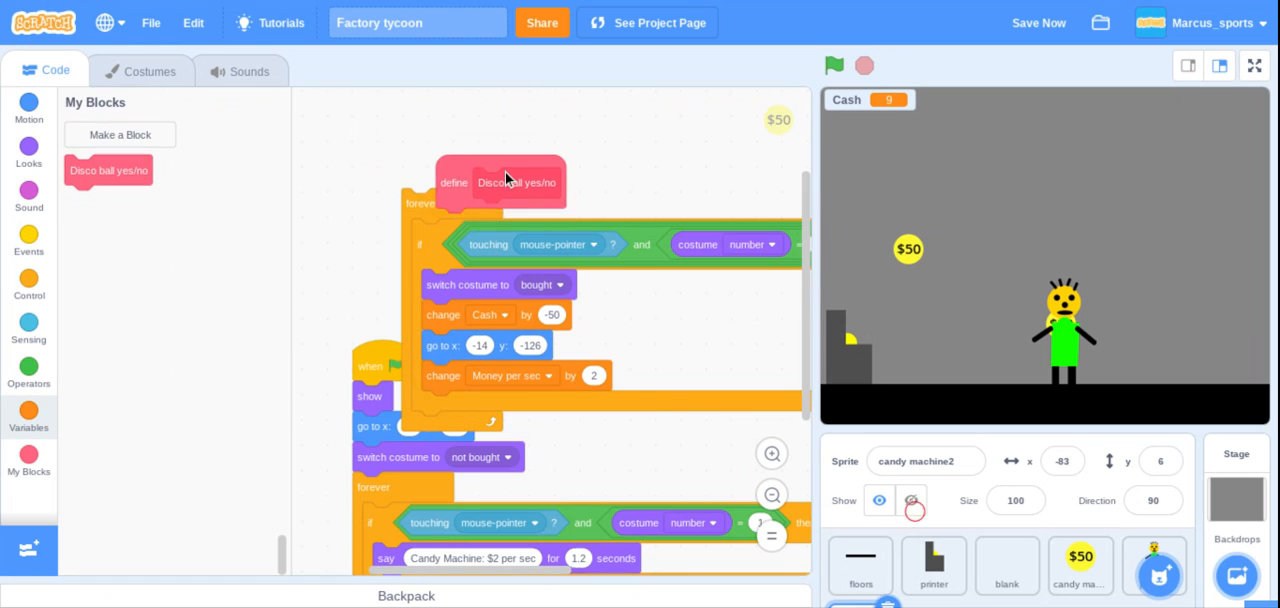
pyautogui.moveTo(505, 182); pyautogui.dragTo(575, 207)
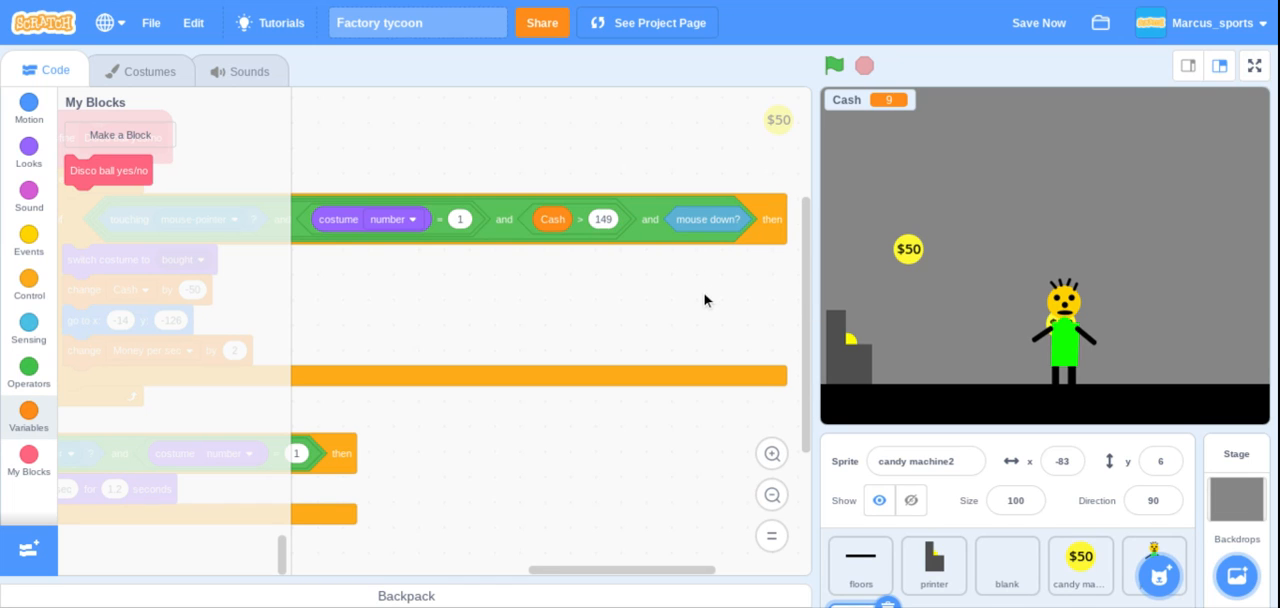
pyautogui.moveTo(924, 427)
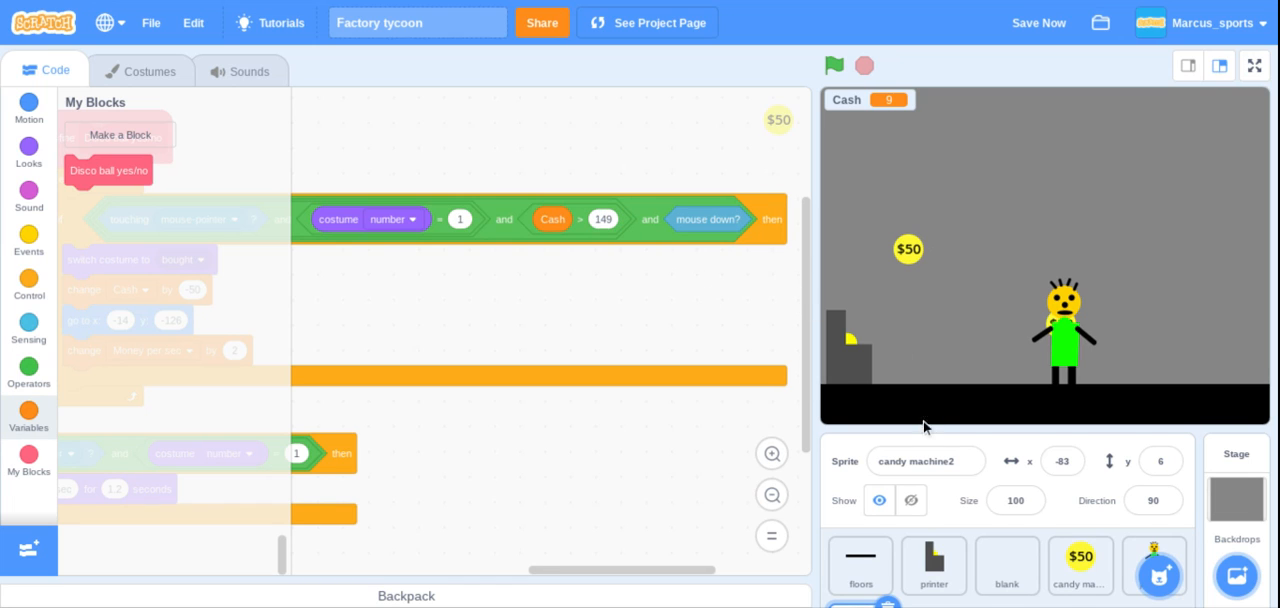
pyautogui.moveTo(145, 71)
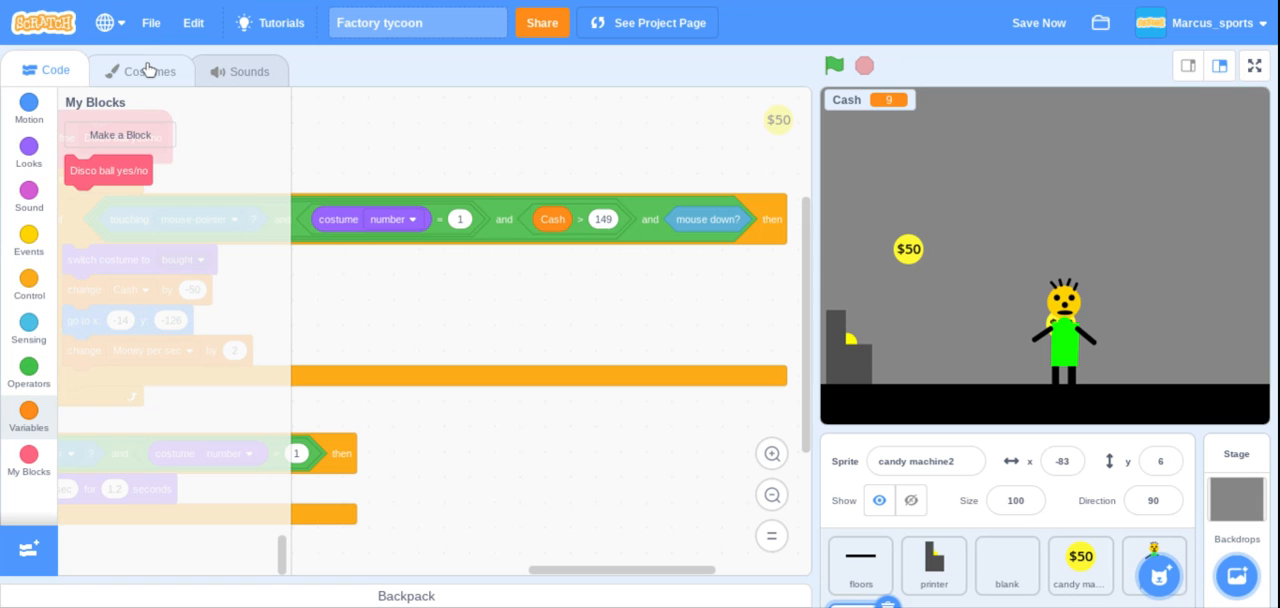
# - Change the not bought costume's price text from $50 to $150
pyautogui.click(149, 70)
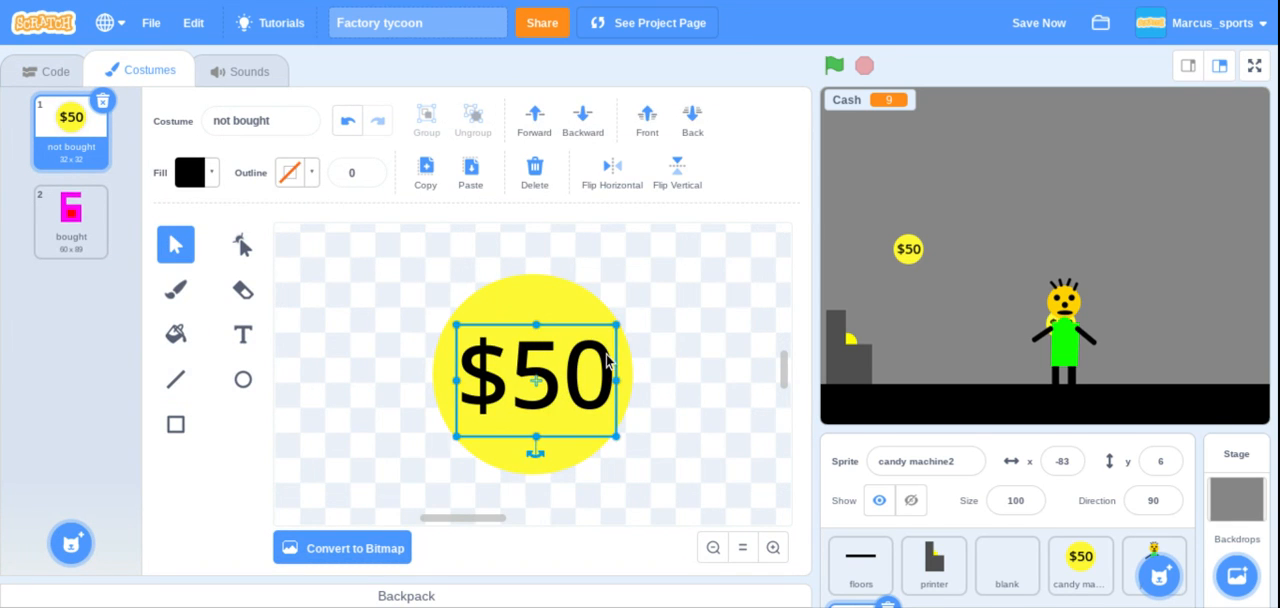
pyautogui.moveTo(265, 345)
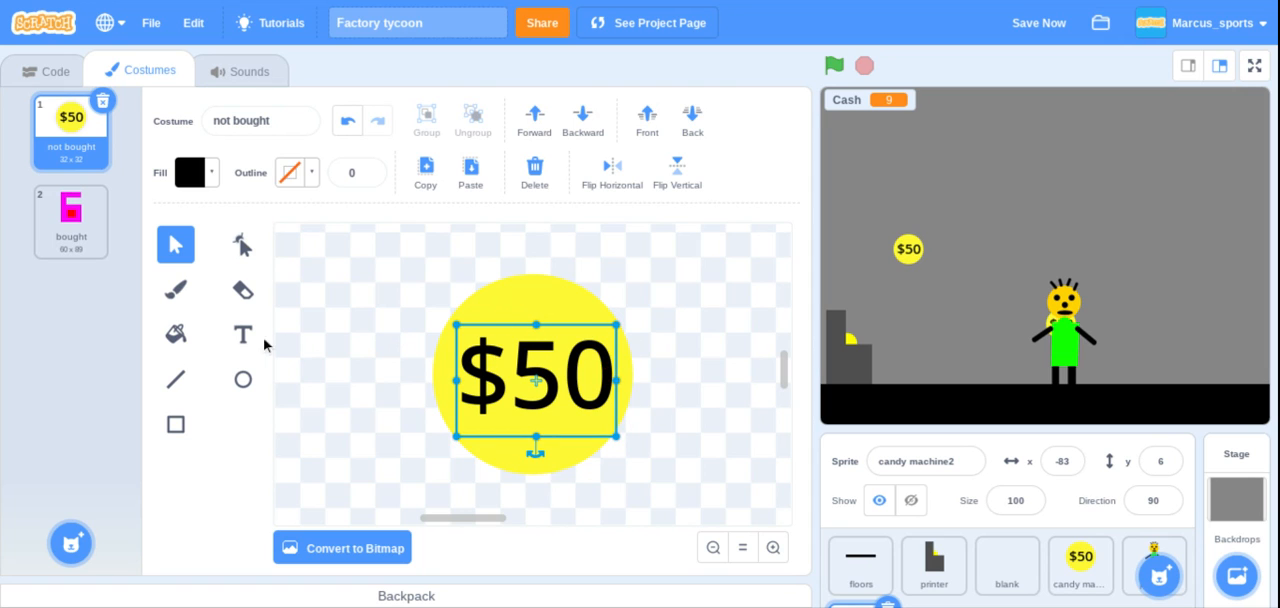
pyautogui.click(242, 334)
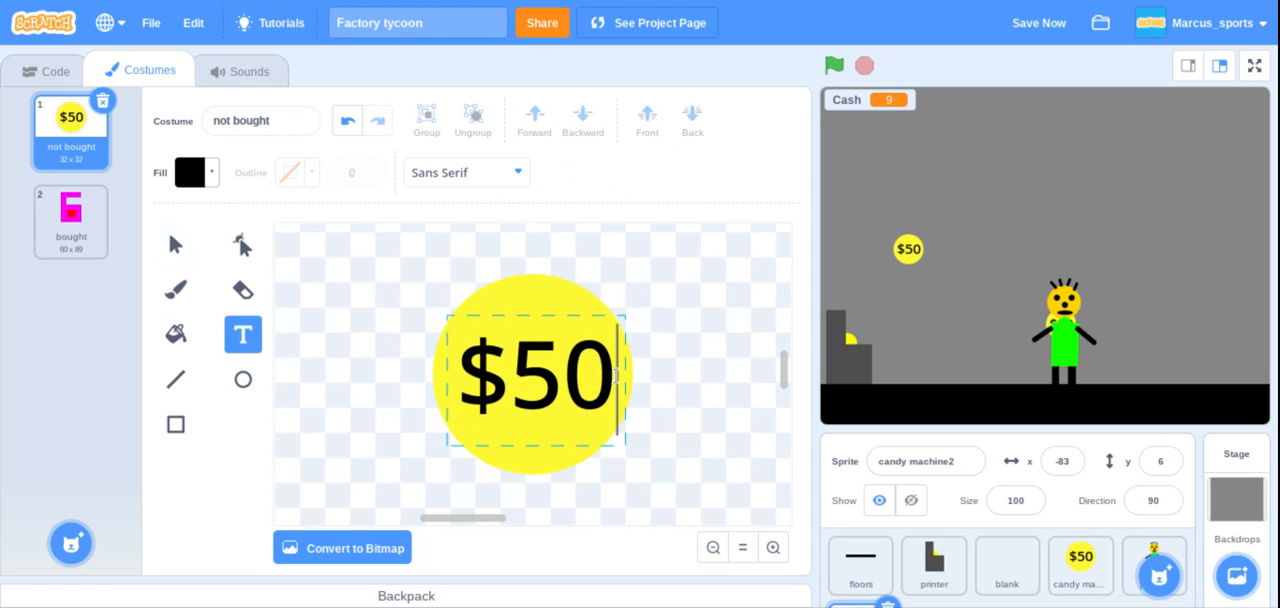
pyautogui.write('1')
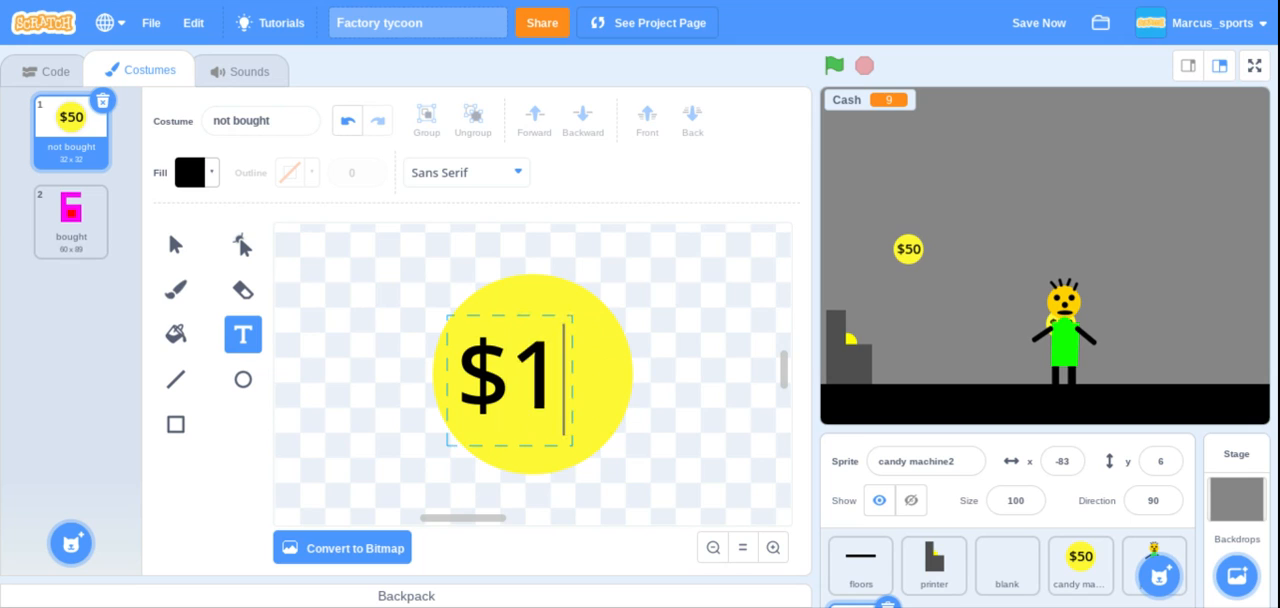
pyautogui.write('50')
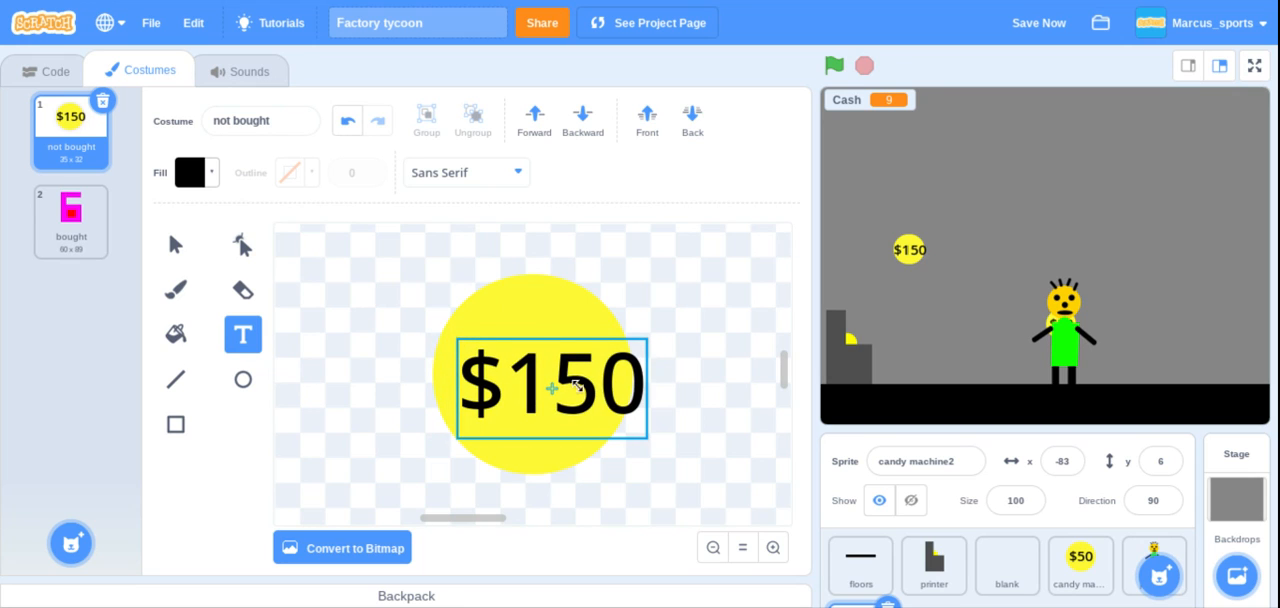
pyautogui.click(550, 385)
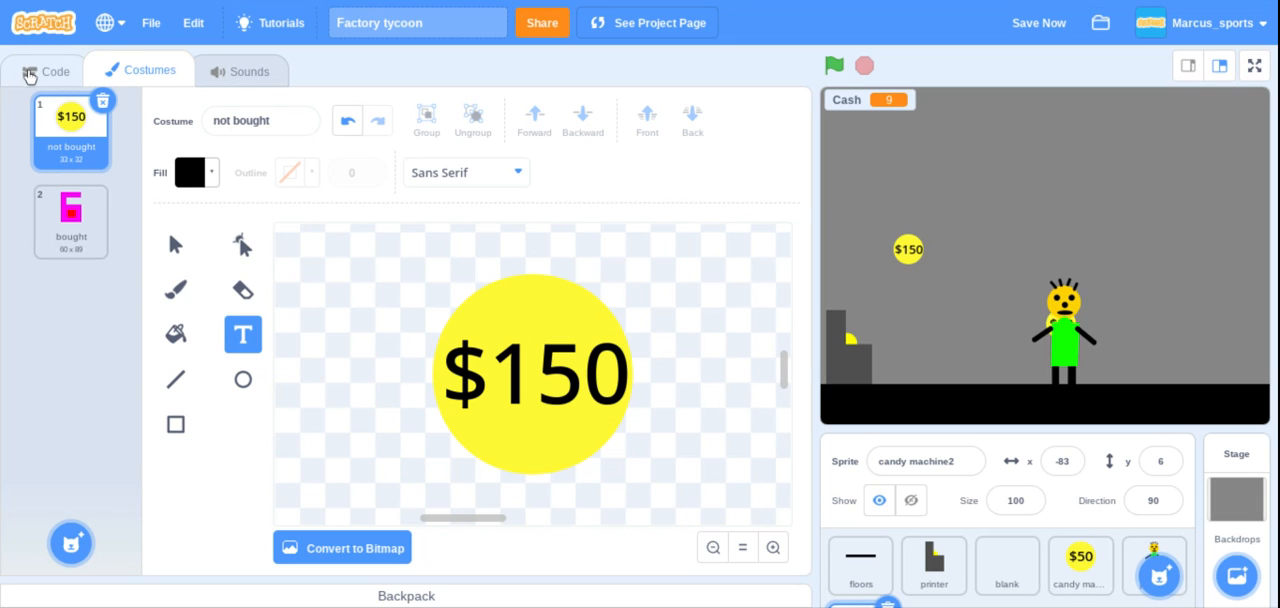
# - Back in candy machine2's code, place the $150 sign on stage at x 134, y -29
pyautogui.click(55, 71)
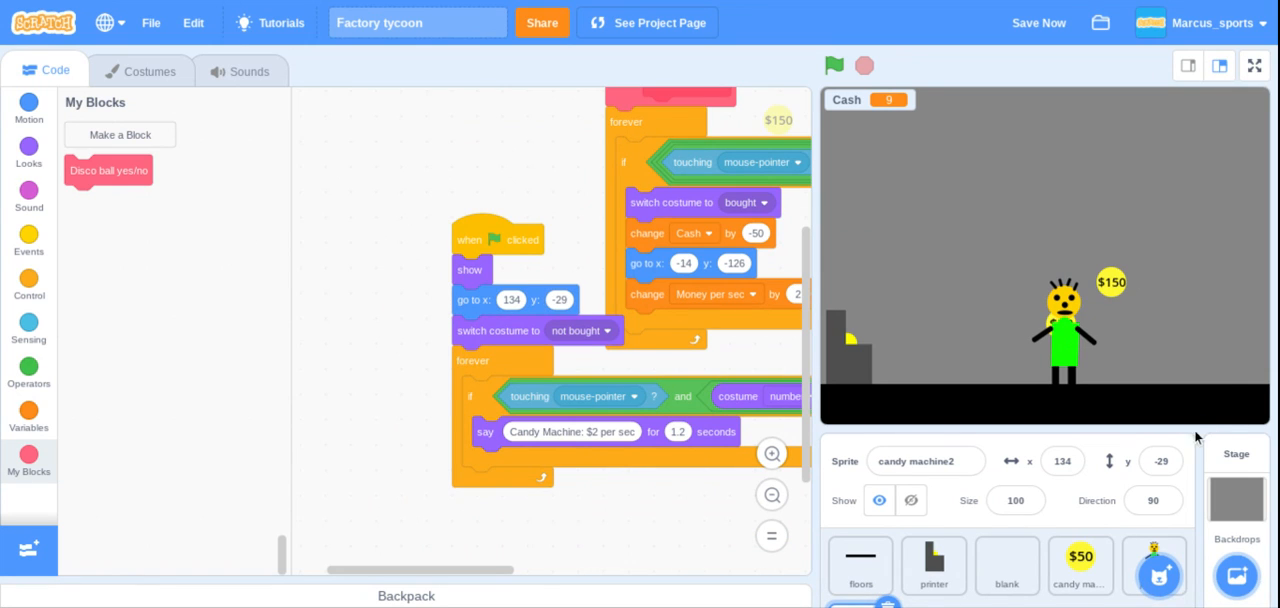
pyautogui.click(925, 461)
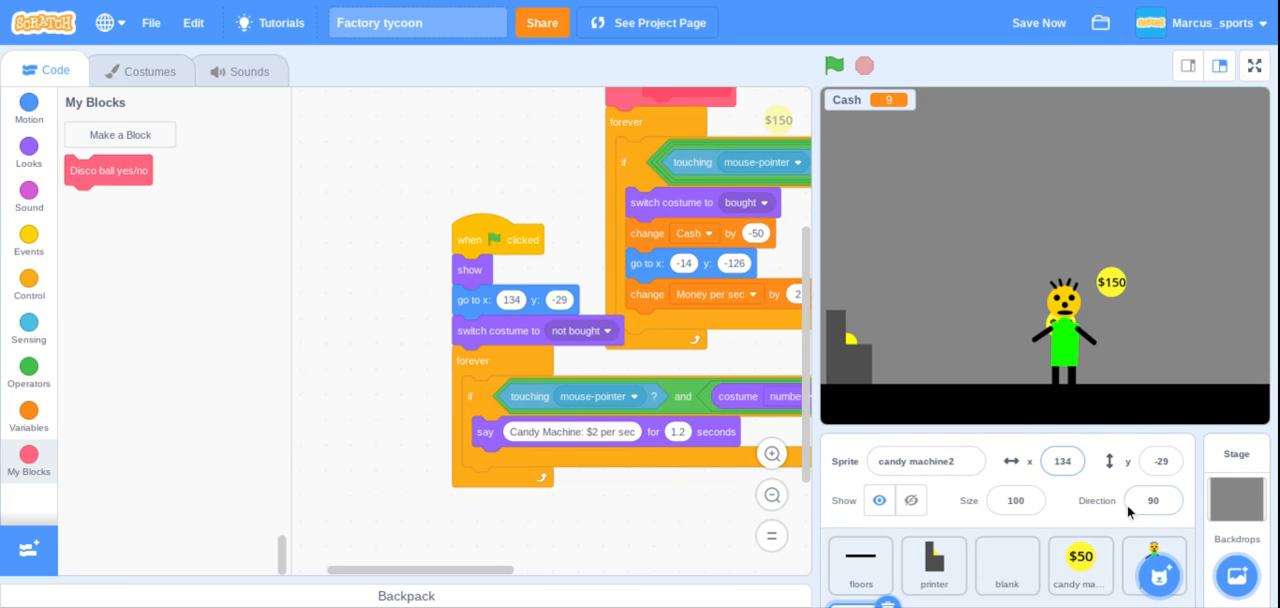
pyautogui.moveTo(1221, 474)
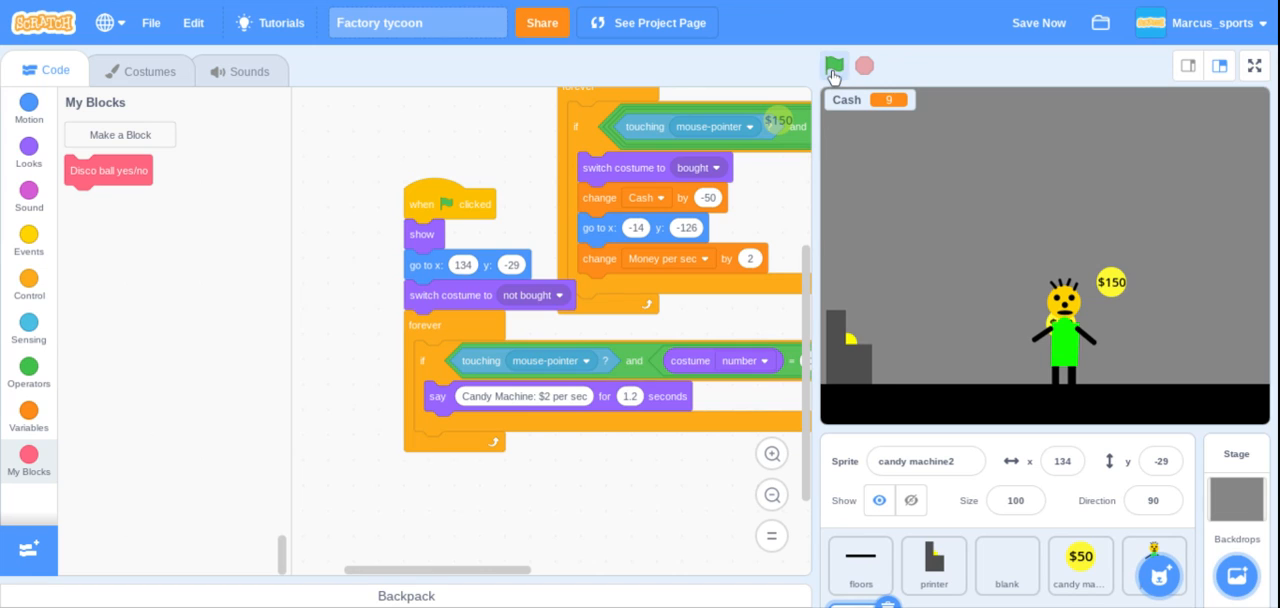
# - Run the game from the green flag to test the new $150 machine
pyautogui.click(835, 65)
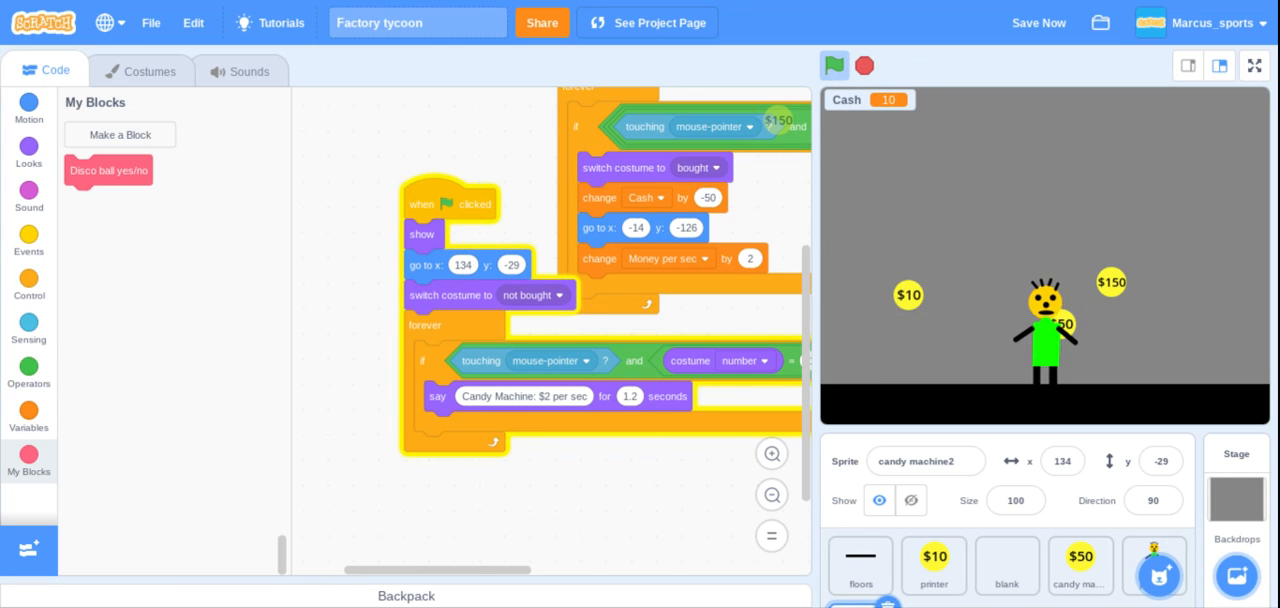
pyautogui.click(1038, 22)
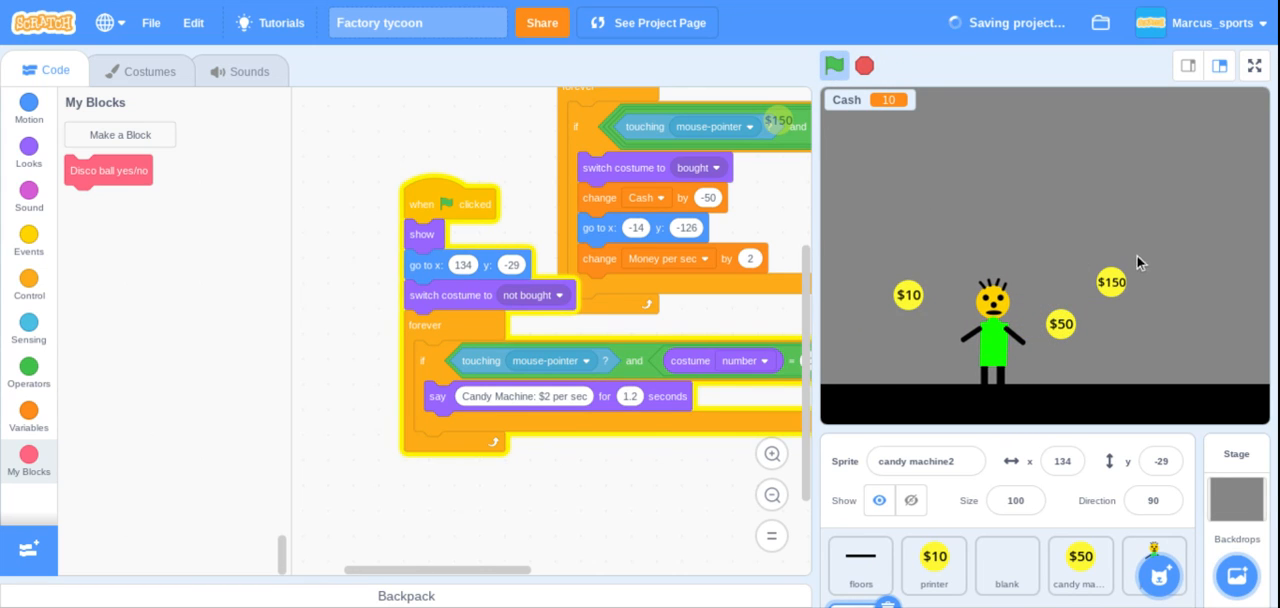
pyautogui.moveTo(1006, 173)
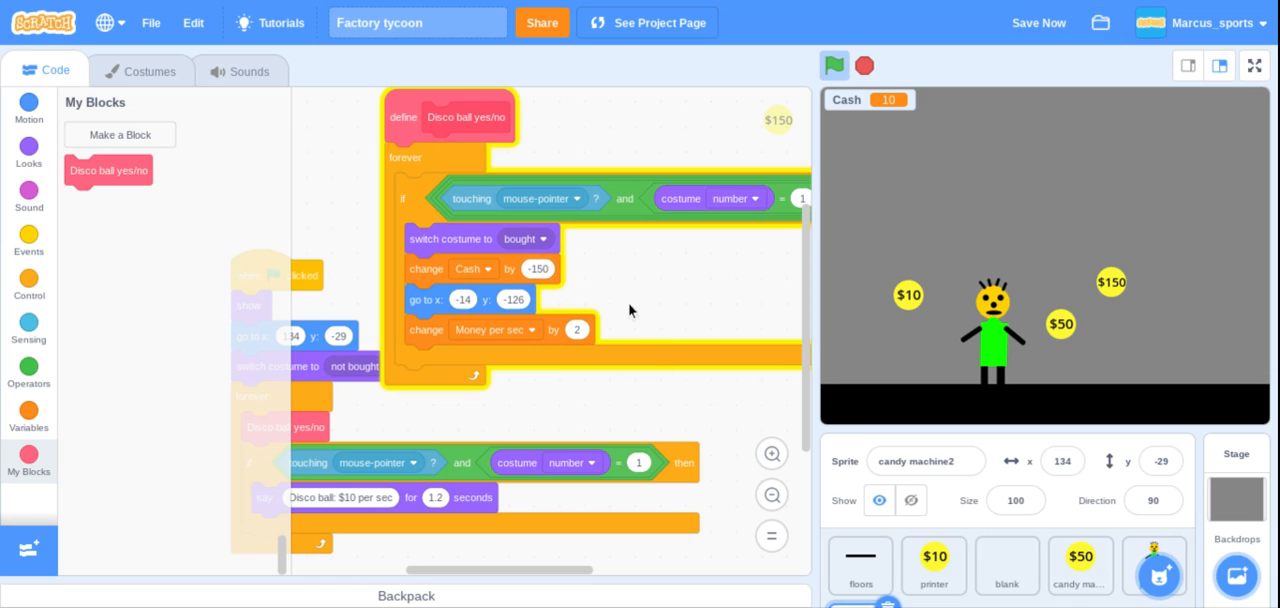
pyautogui.moveTo(494, 283)
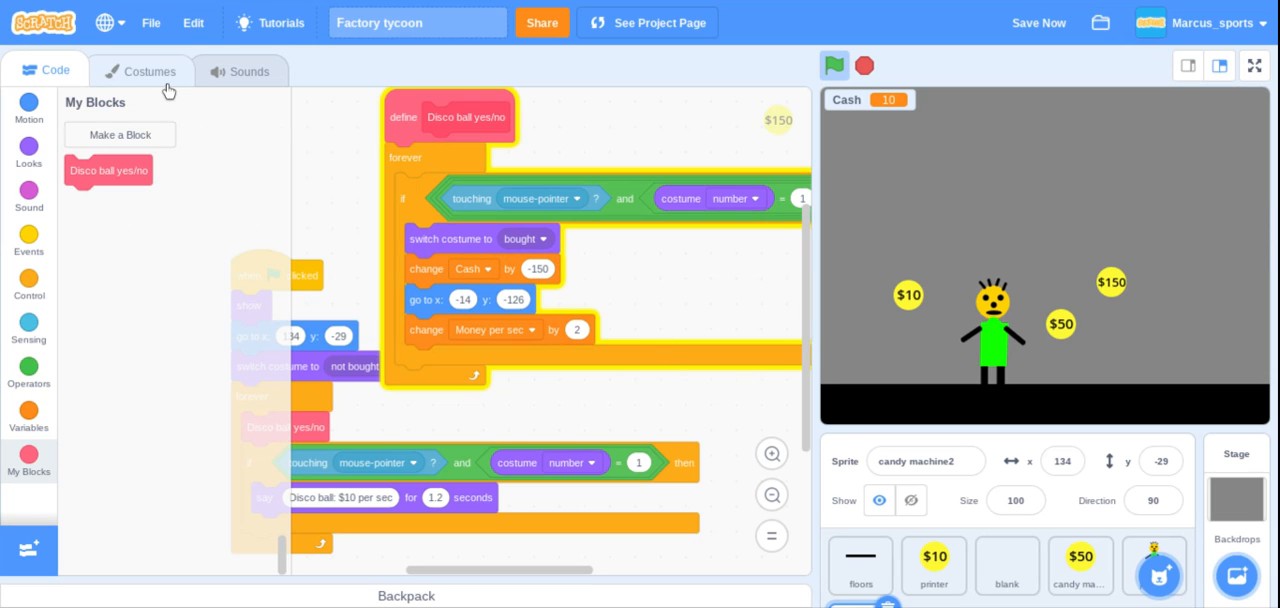
# - Open candy machine2's bought costume and set a grey fill with zero saturation and higher brightness
pyautogui.click(150, 70)
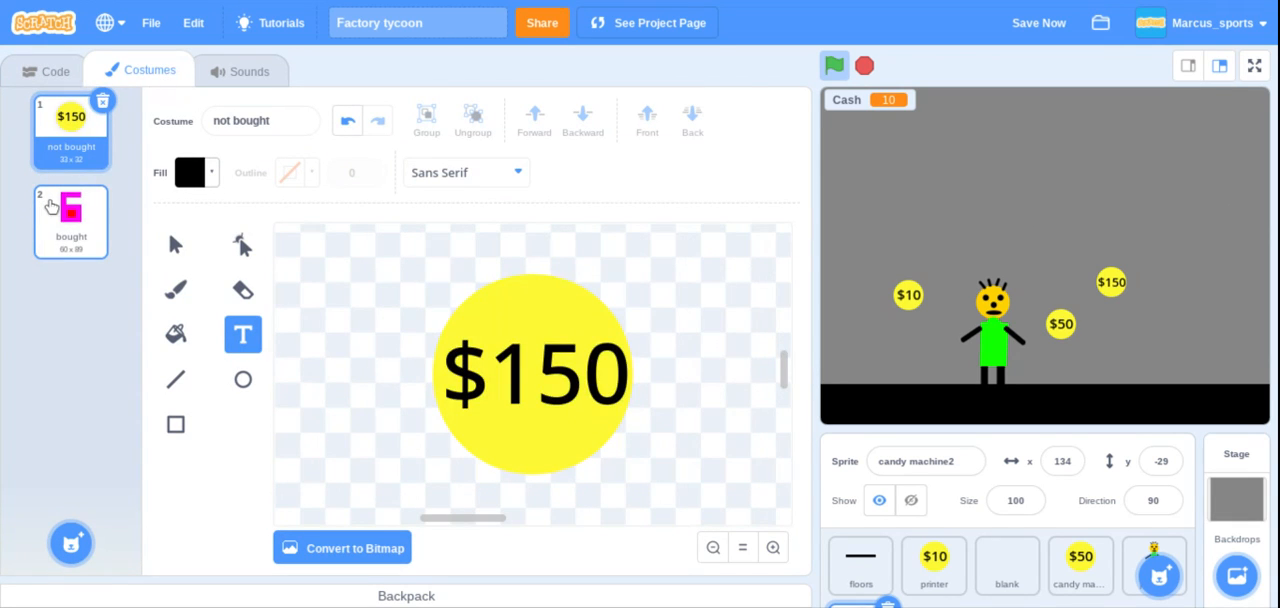
pyautogui.click(70, 221)
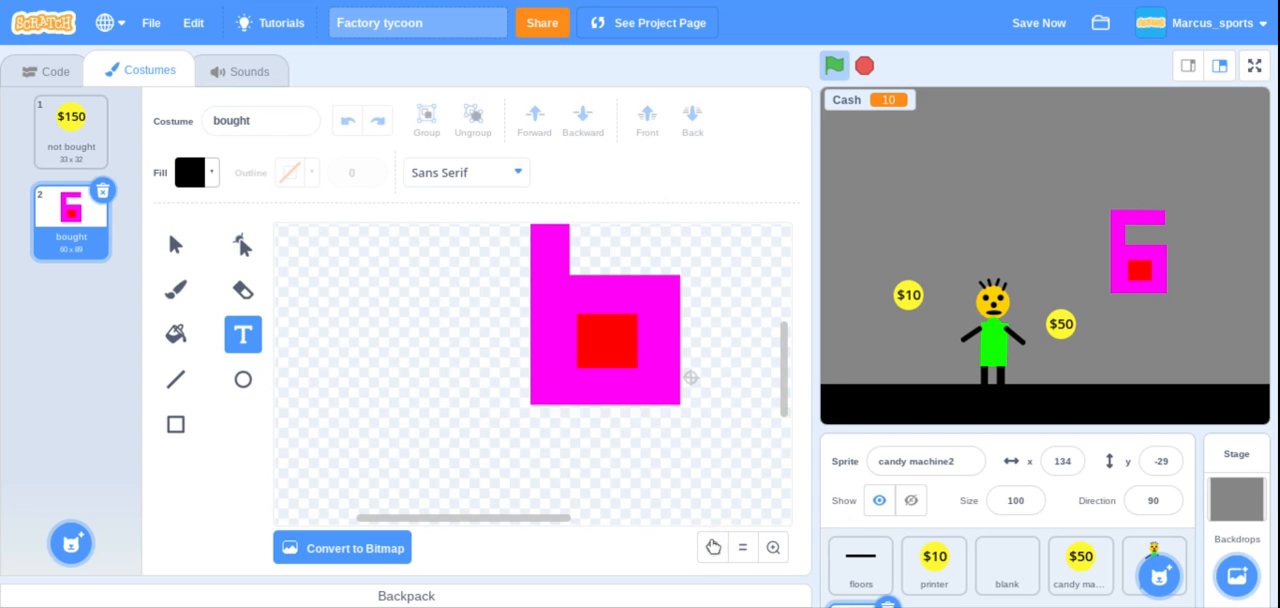
pyautogui.click(175, 244)
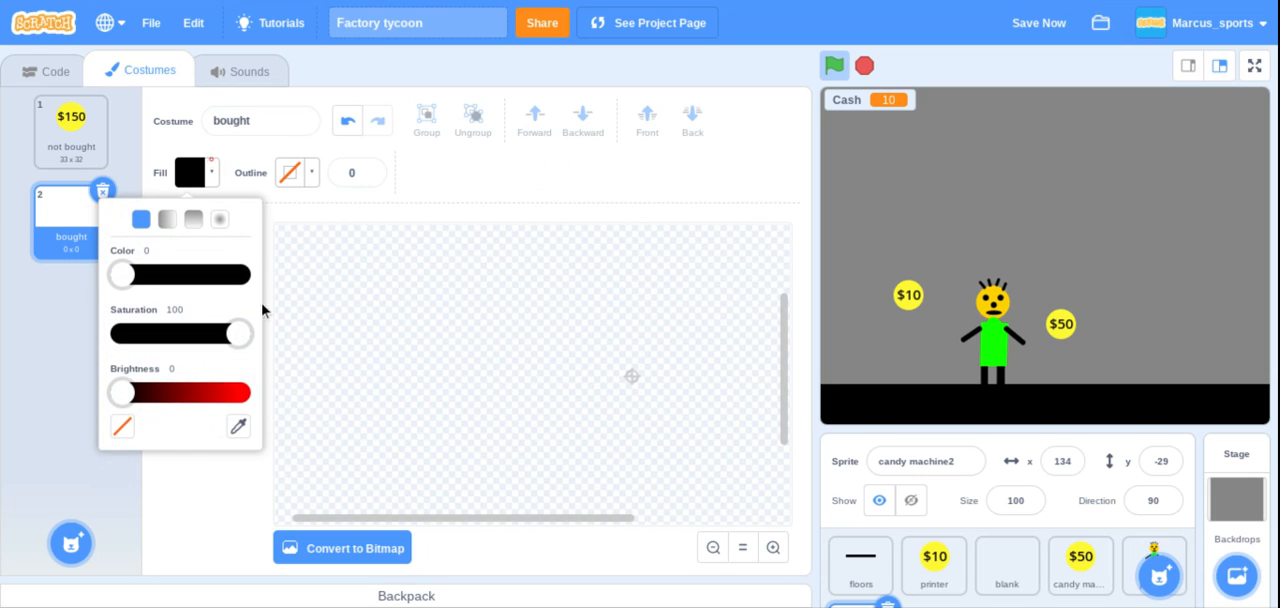
pyautogui.moveTo(122, 392); pyautogui.dragTo(177, 392)
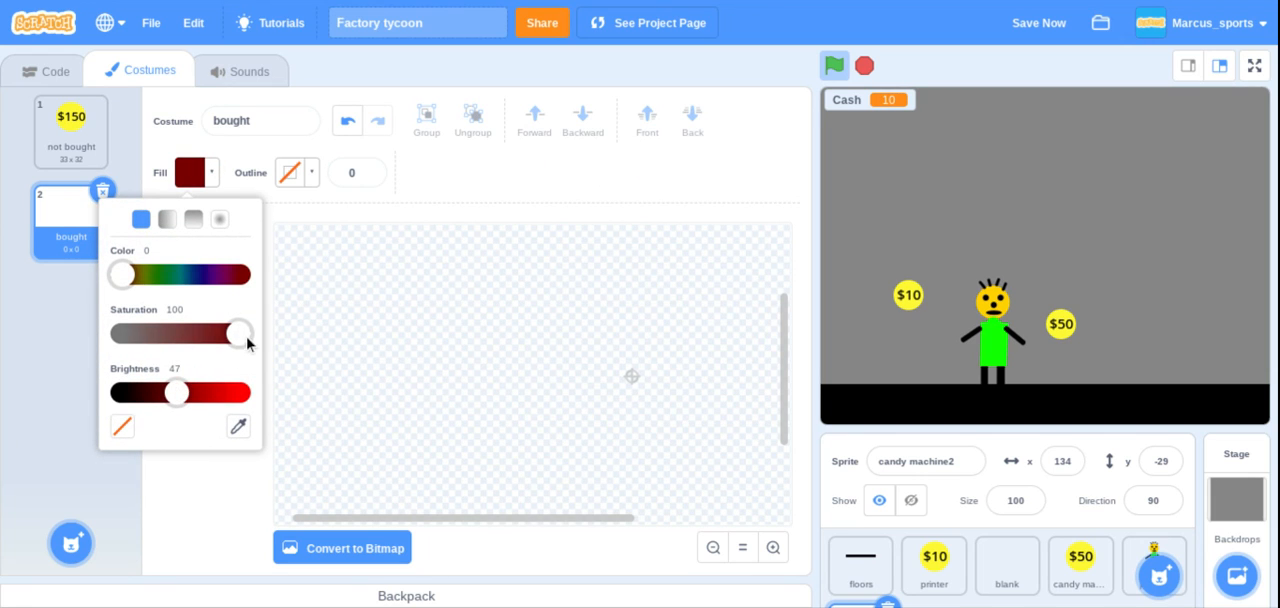
pyautogui.moveTo(238, 333); pyautogui.dragTo(119, 333)
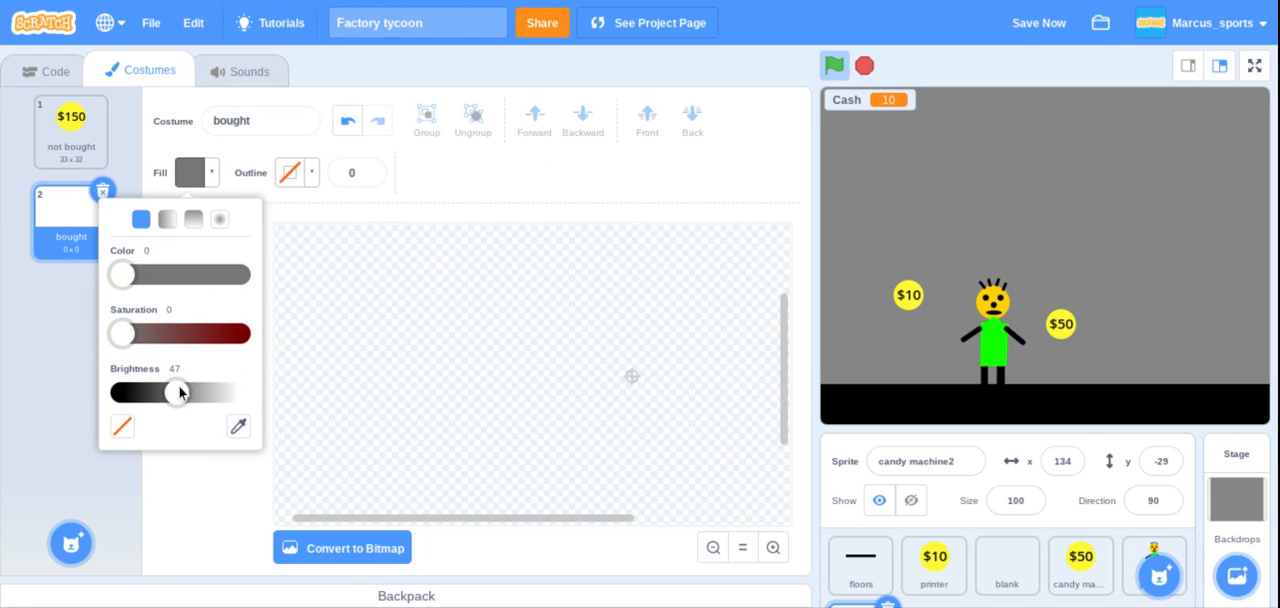
pyautogui.click(436, 335)
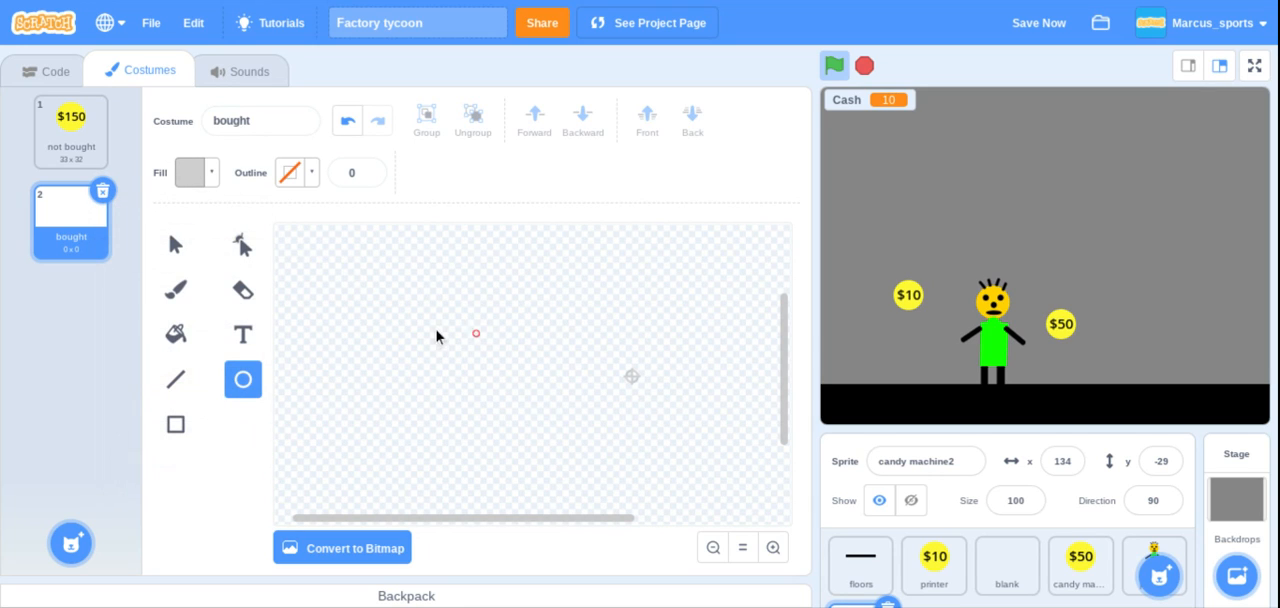
# - Draw a grey disco ball circle and dot it with small red, green and purple spots
pyautogui.moveTo(476, 333); pyautogui.dragTo(545, 390)
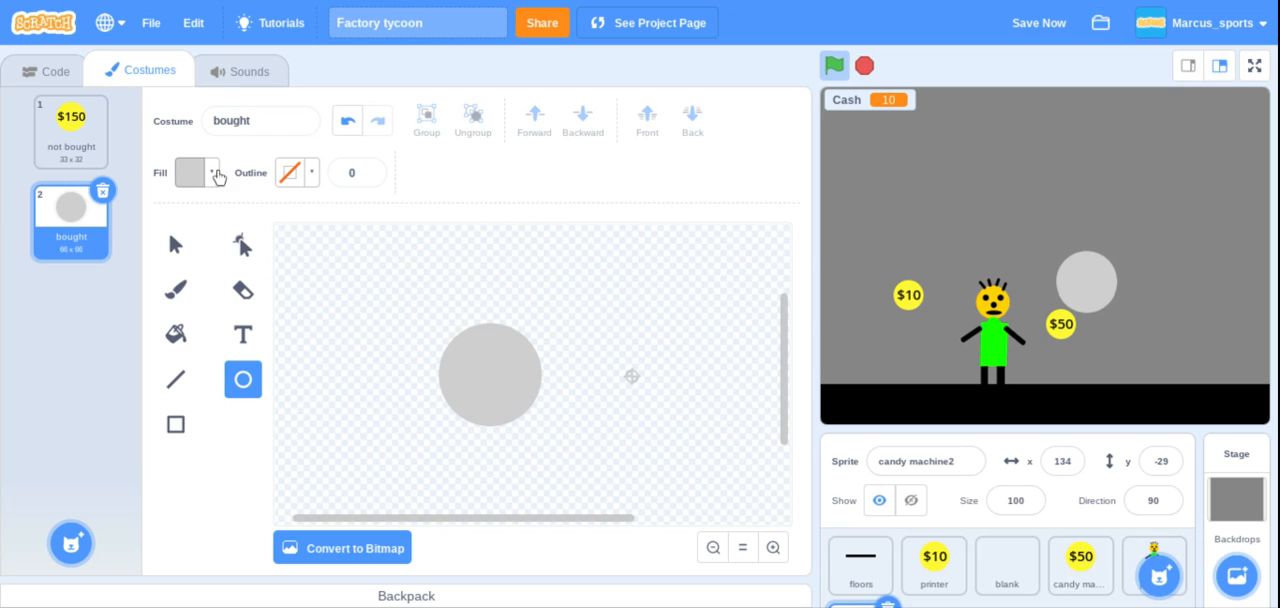
pyautogui.click(189, 172)
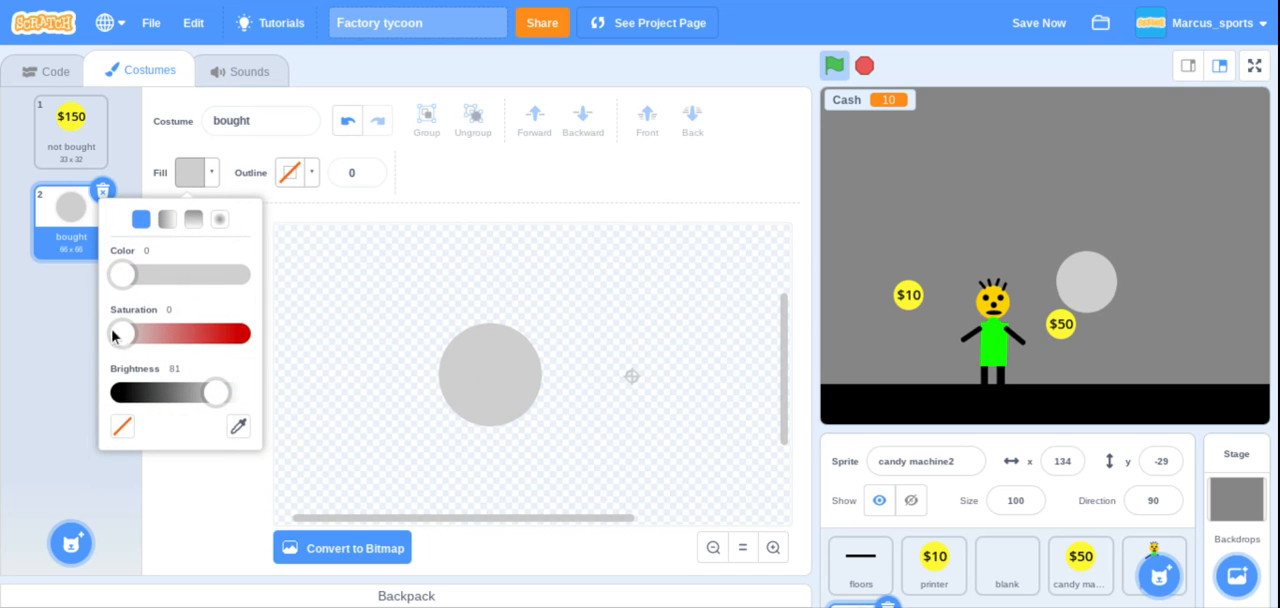
pyautogui.moveTo(120, 333); pyautogui.dragTo(168, 333)
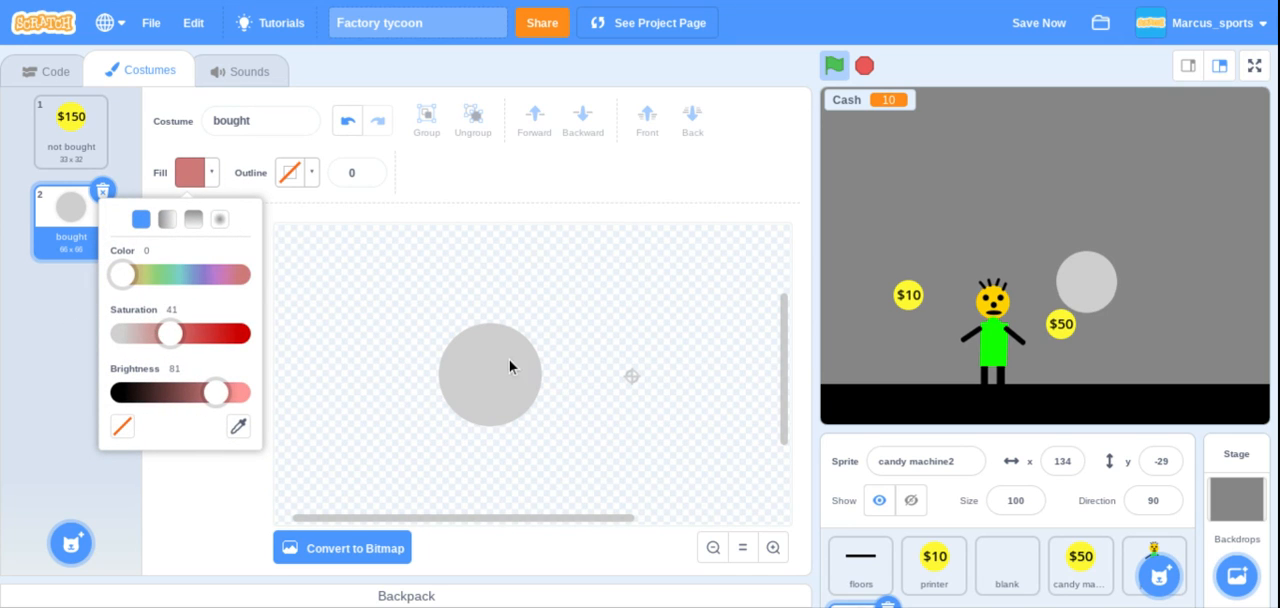
pyautogui.click(490, 375)
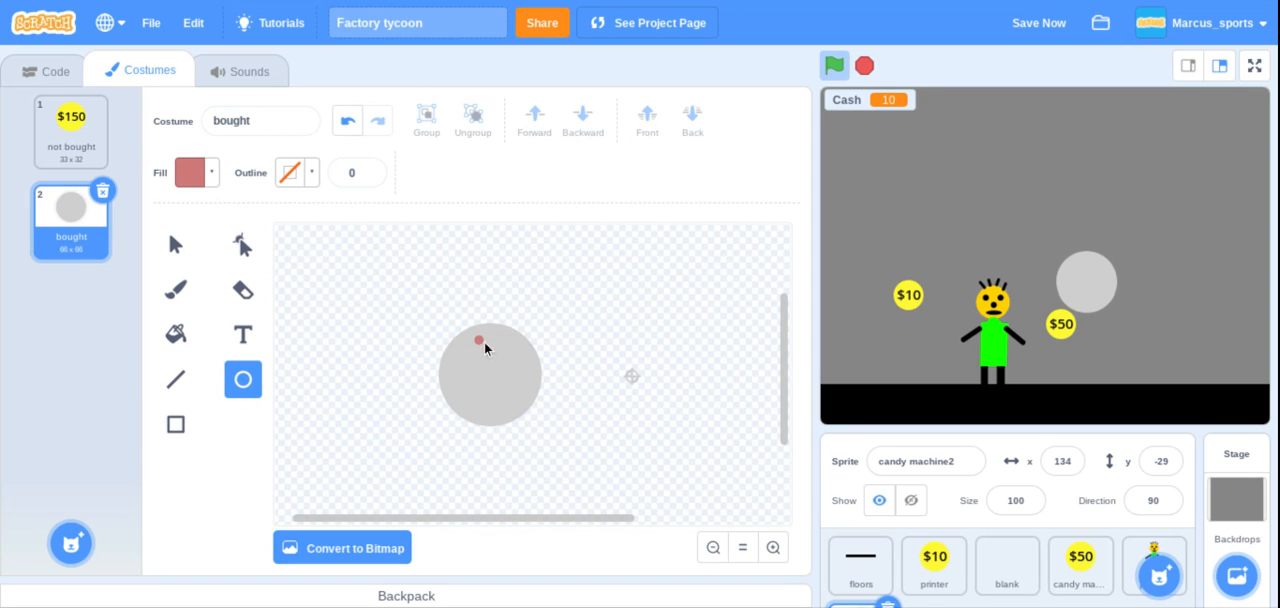
pyautogui.moveTo(488, 353)
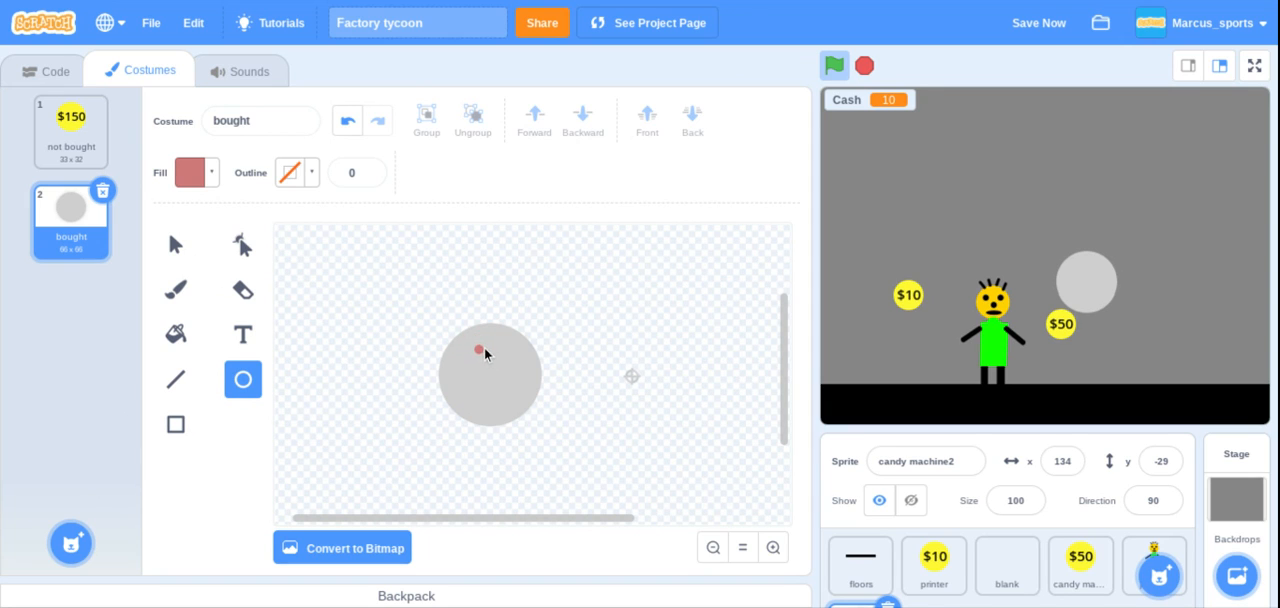
pyautogui.moveTo(483, 384)
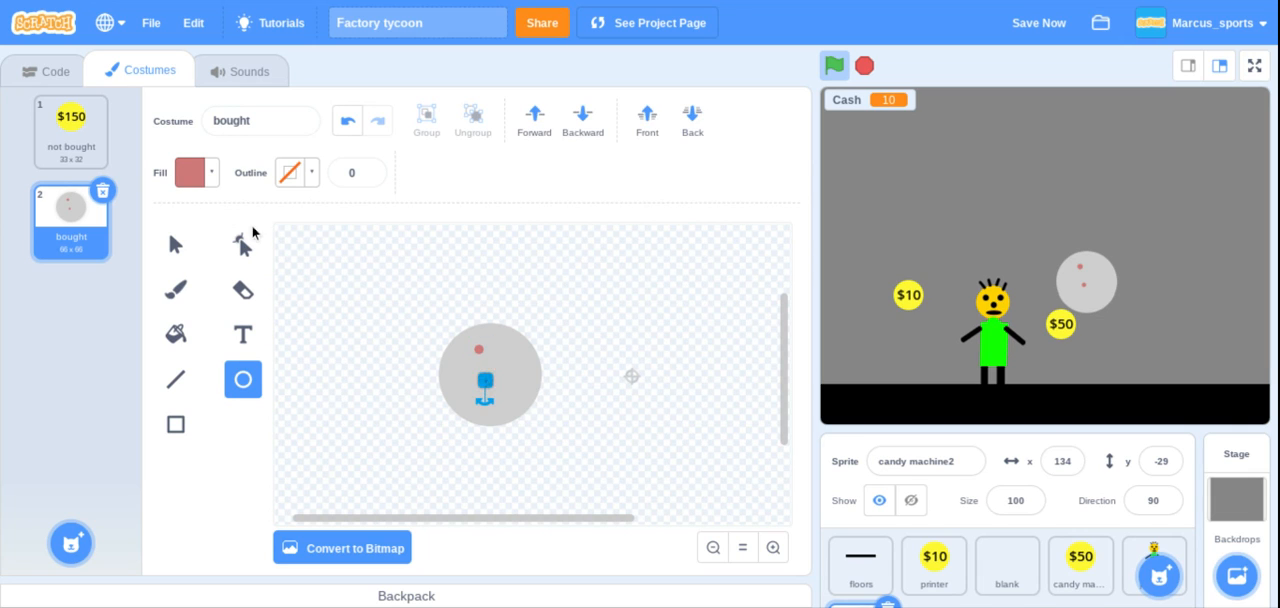
pyautogui.click(188, 172)
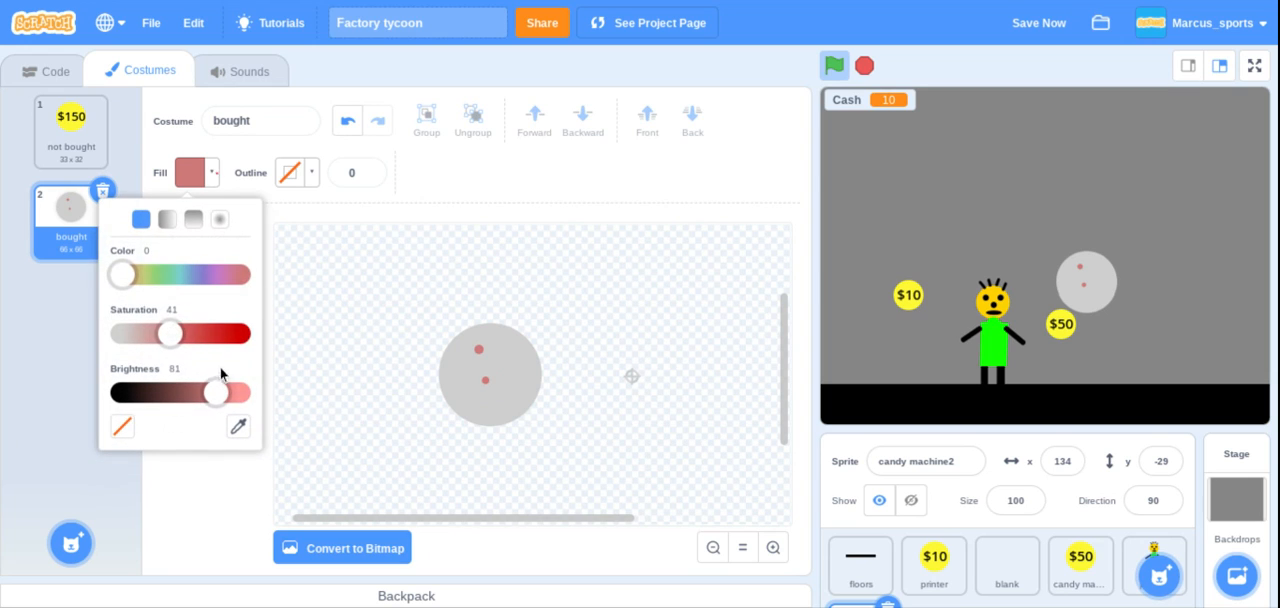
pyautogui.moveTo(122, 274); pyautogui.dragTo(161, 274)
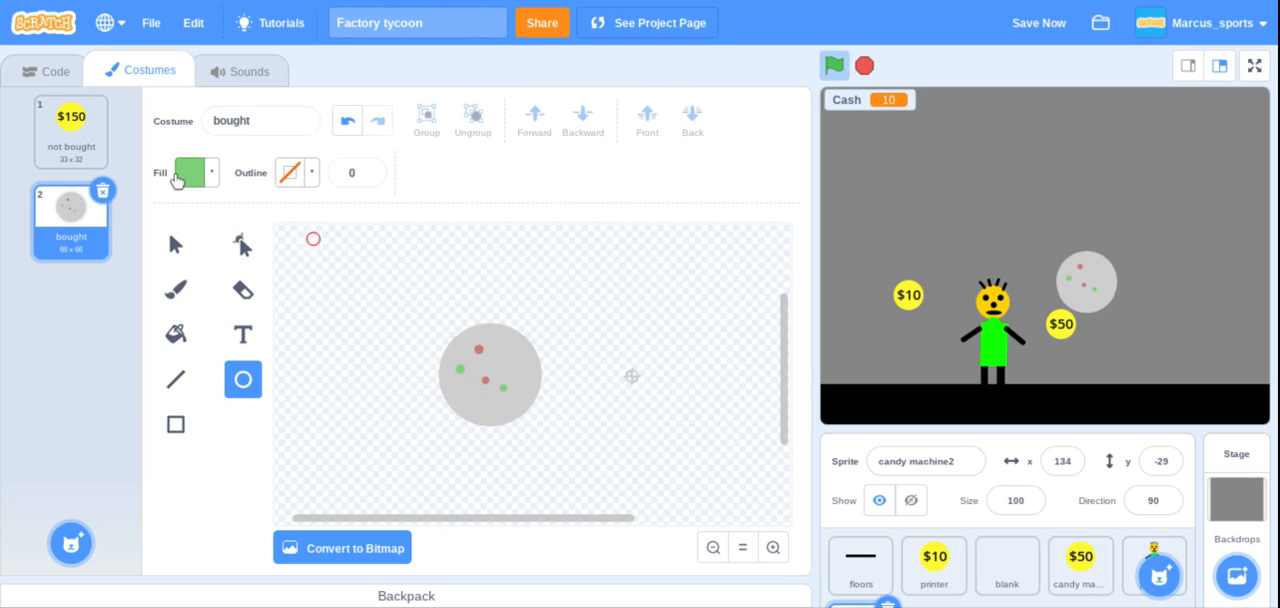
pyautogui.click(184, 172)
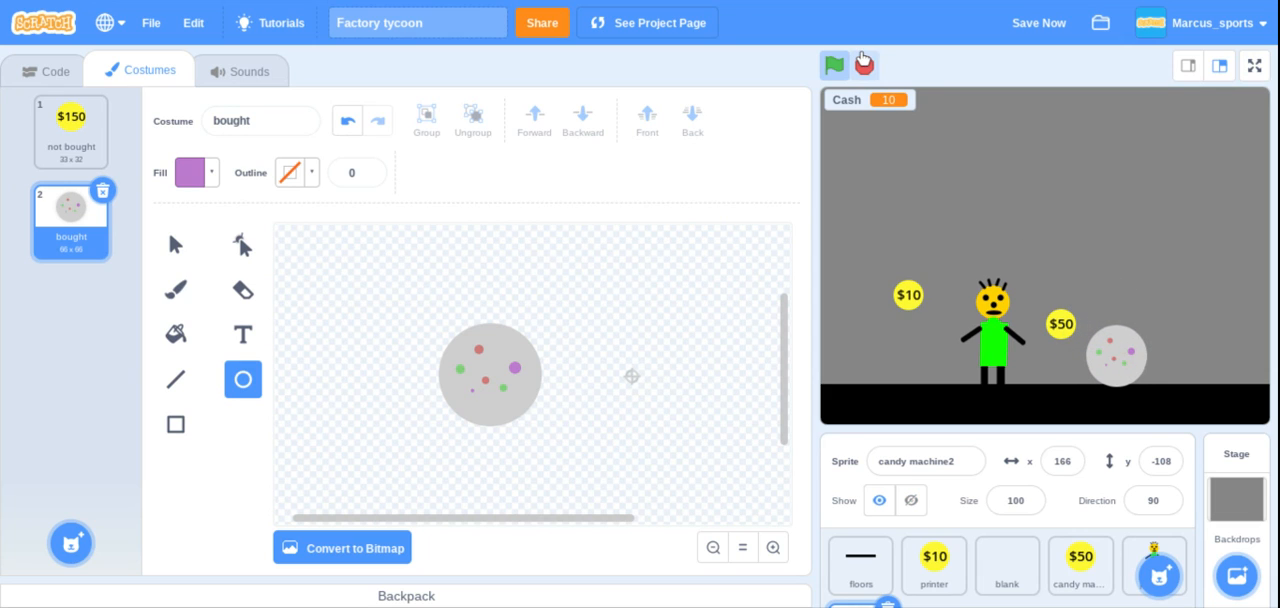
pyautogui.moveTo(845, 330)
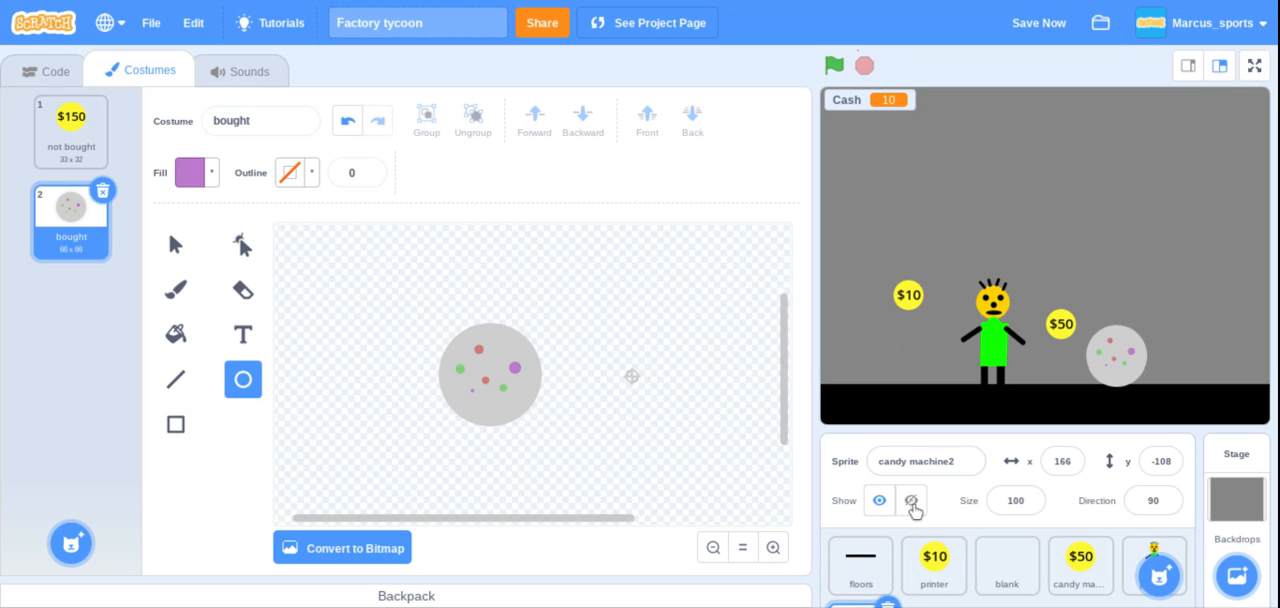
# - Select the candy machine sprite, view its bought and not bought costumes, and run the game
pyautogui.click(1080, 565)
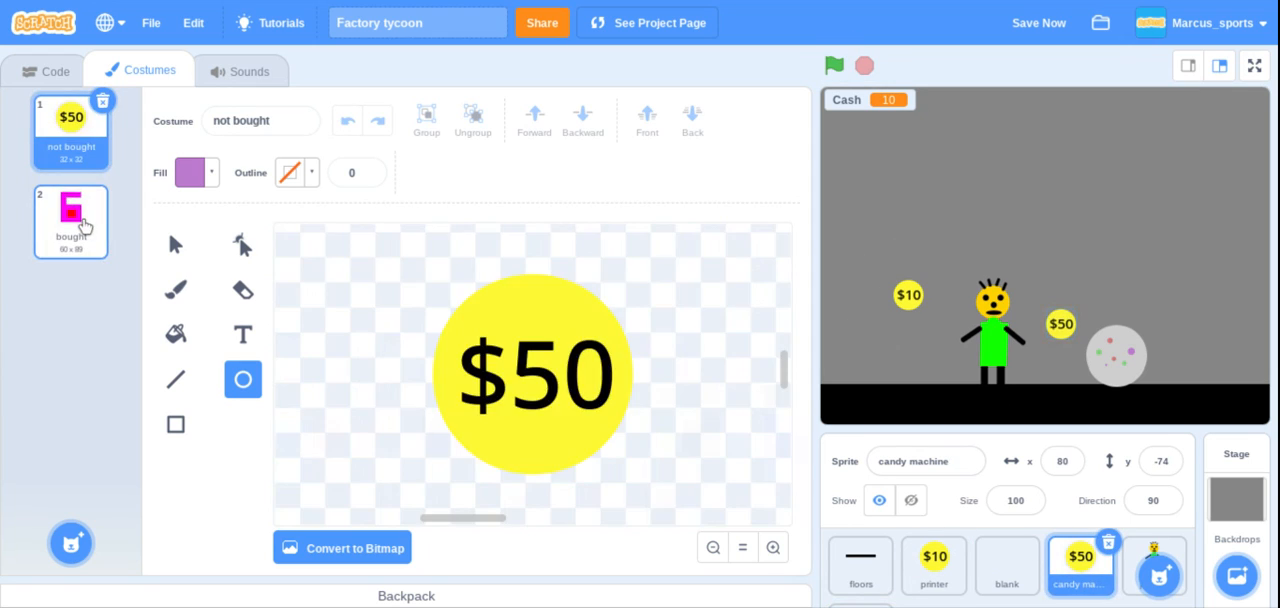
pyautogui.click(70, 222)
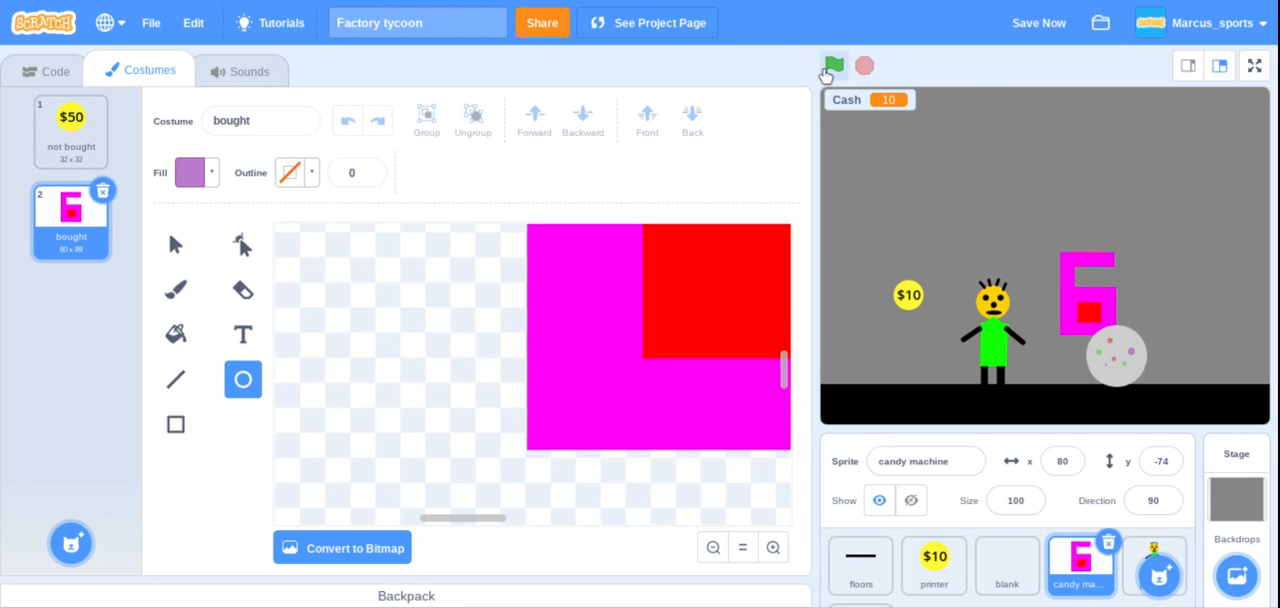
pyautogui.click(834, 65)
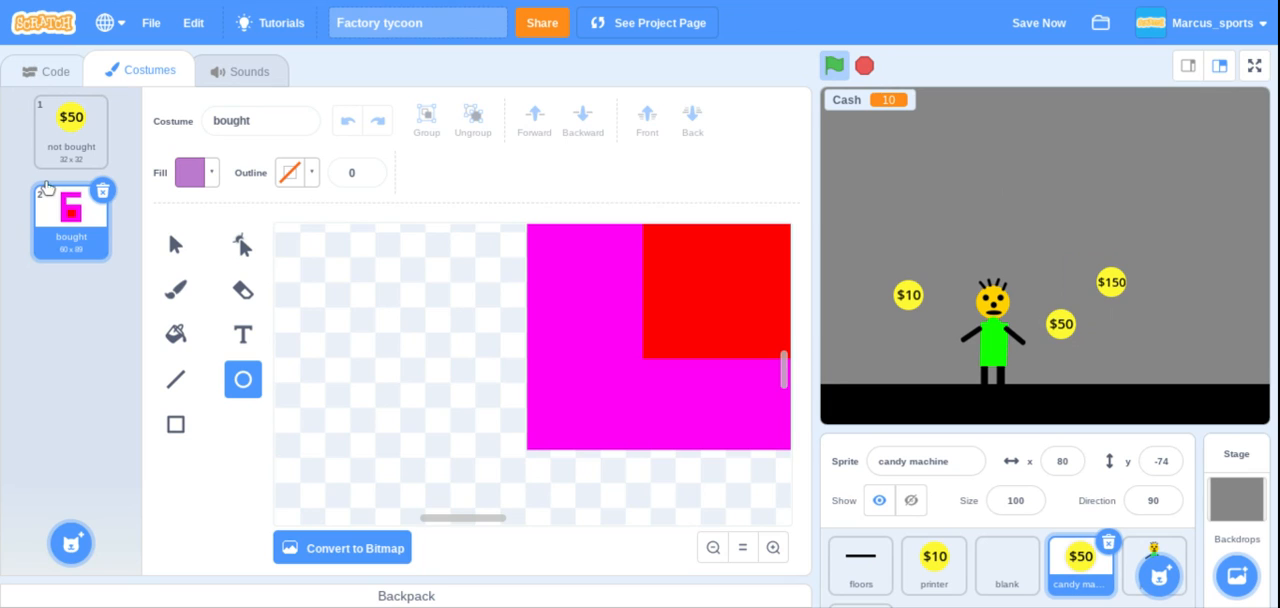
pyautogui.click(45, 70)
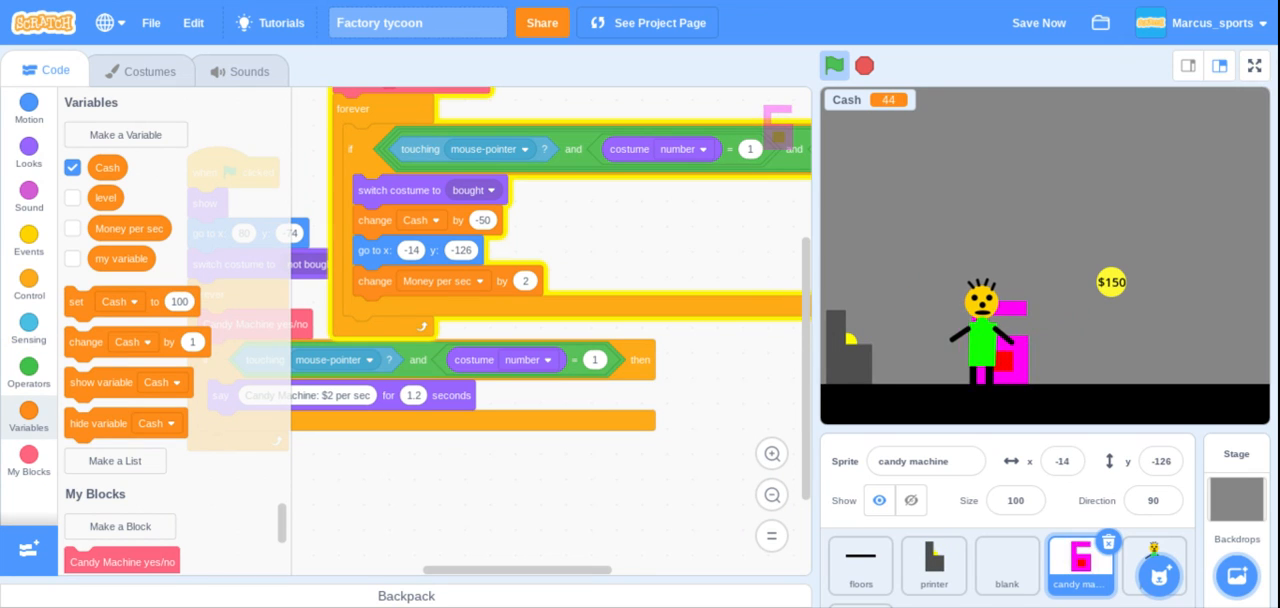
# - Give the game 400 Cash for testing candy machine2's Disco ball purchase script
pyautogui.click(1038, 22)
pyautogui.write('400')
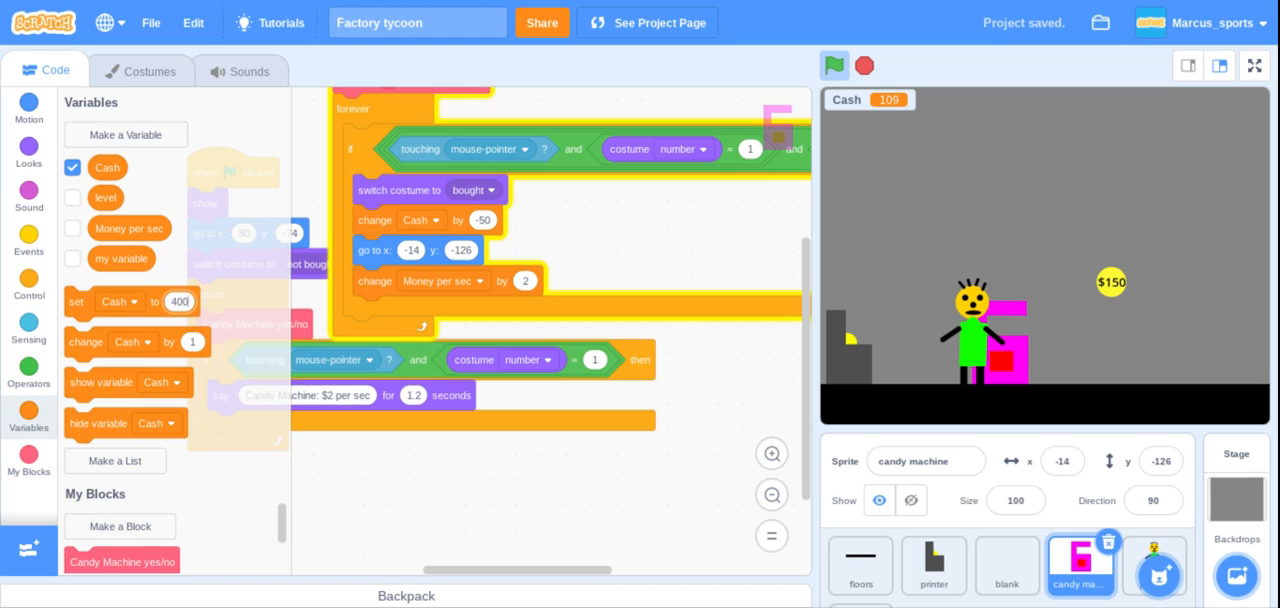
pyautogui.click(119, 301)
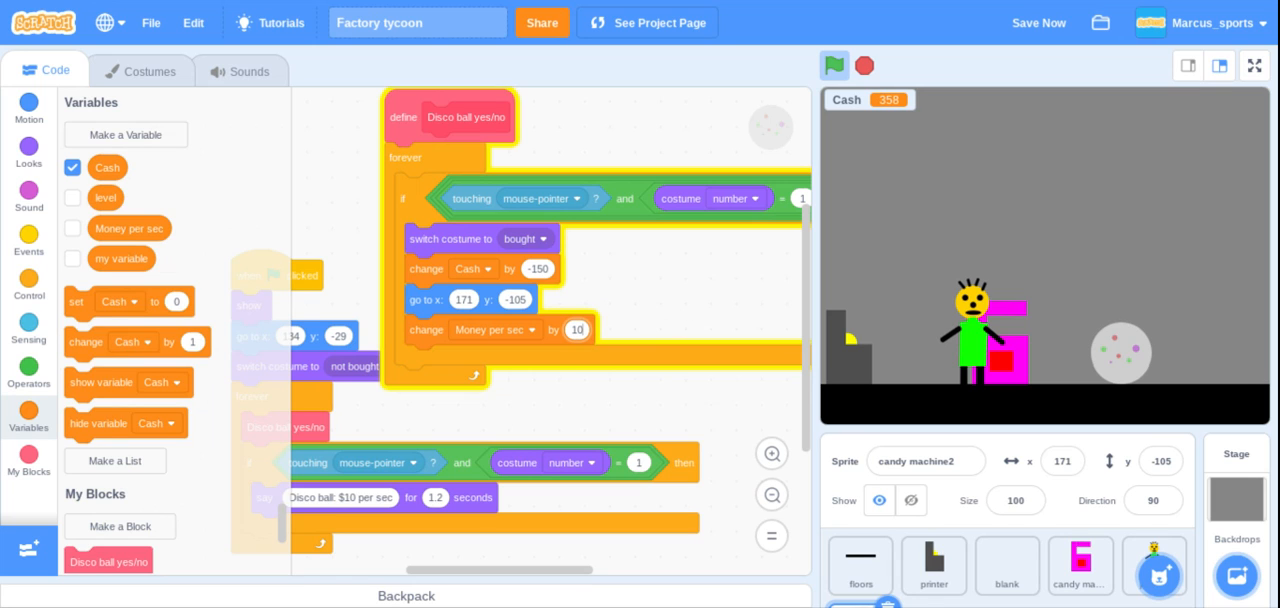
# - Restart the game with 400 Cash, buy the $150 disco ball, then stop at Cash 276
pyautogui.click(834, 65)
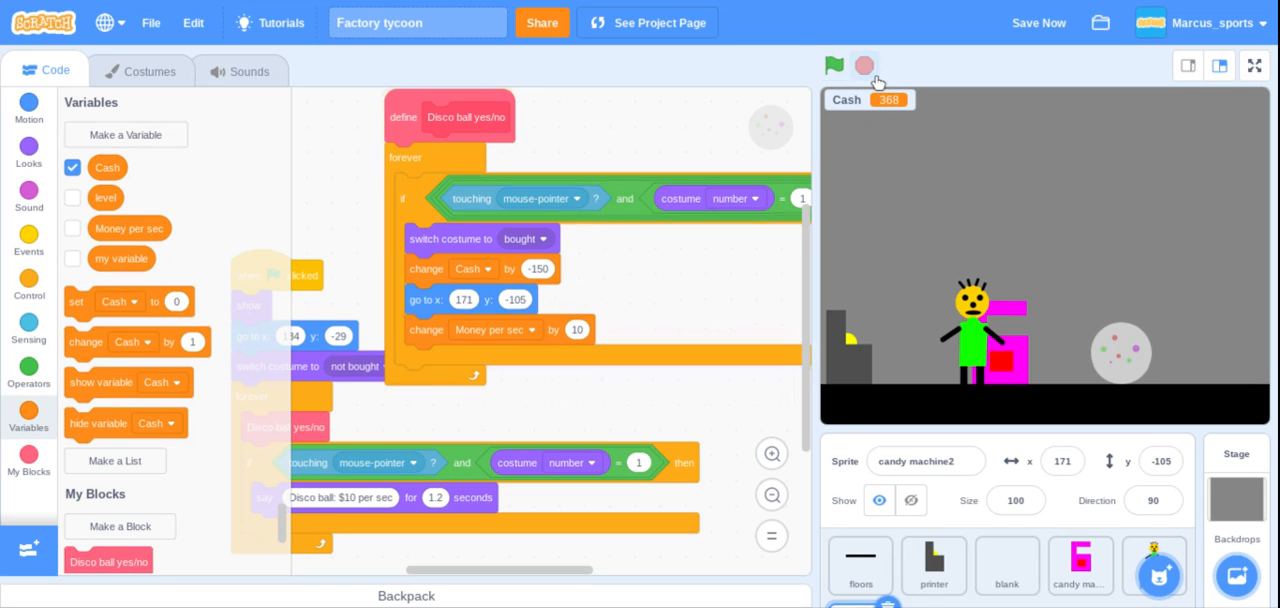
pyautogui.click(834, 66)
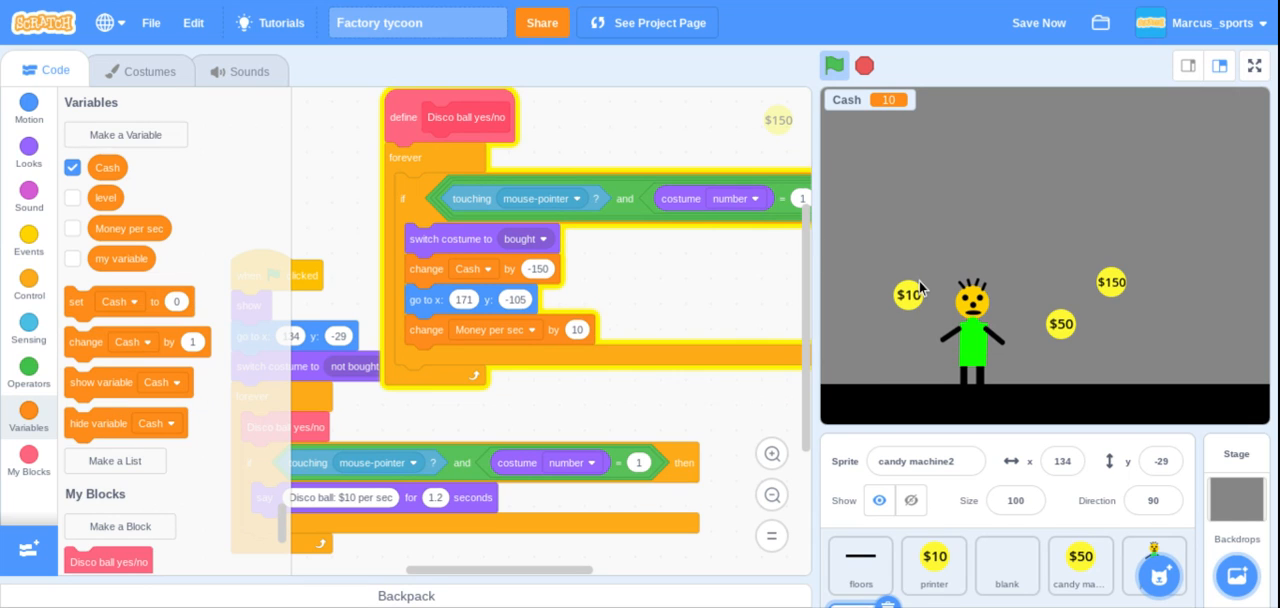
pyautogui.click(908, 295)
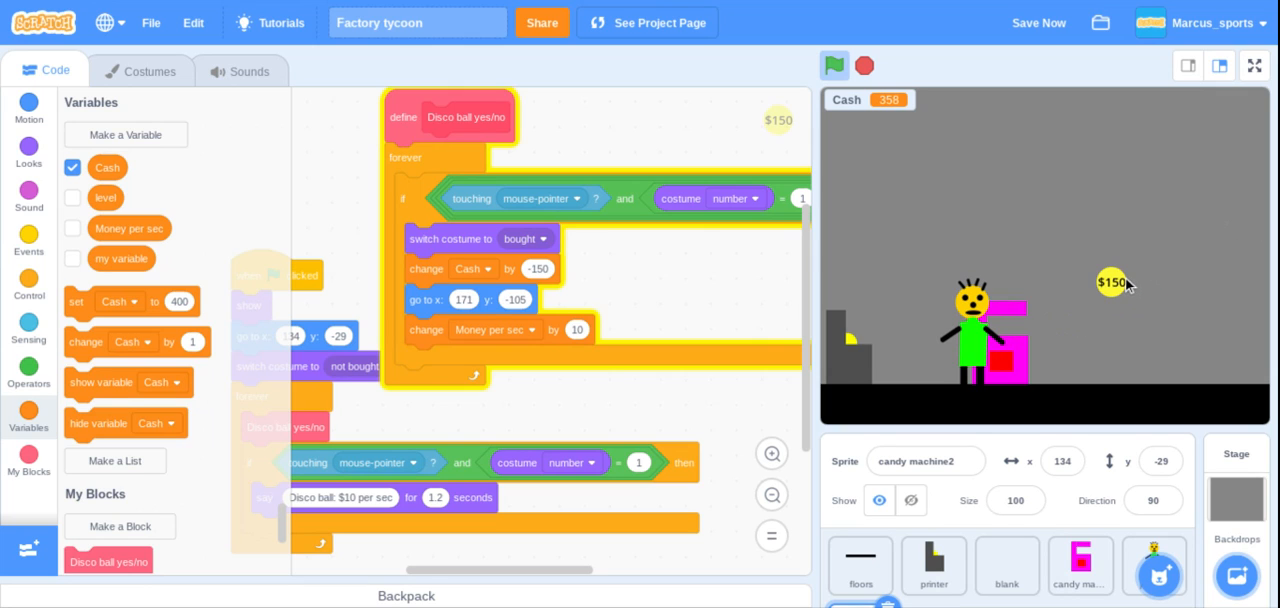
pyautogui.click(1113, 283)
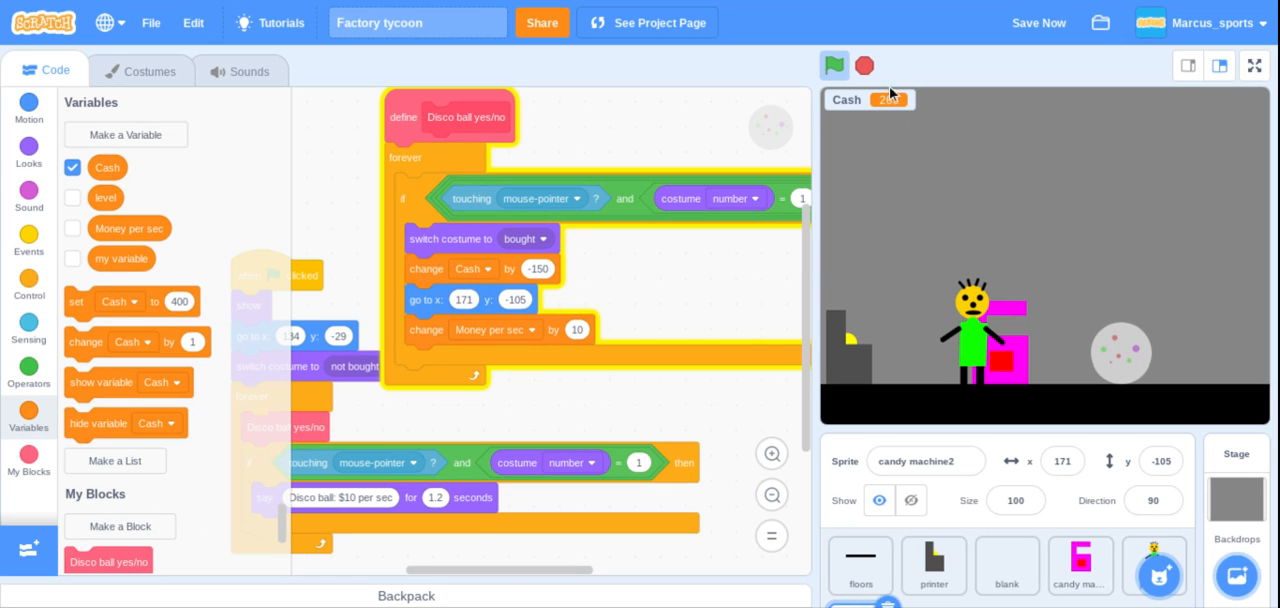
pyautogui.click(834, 65)
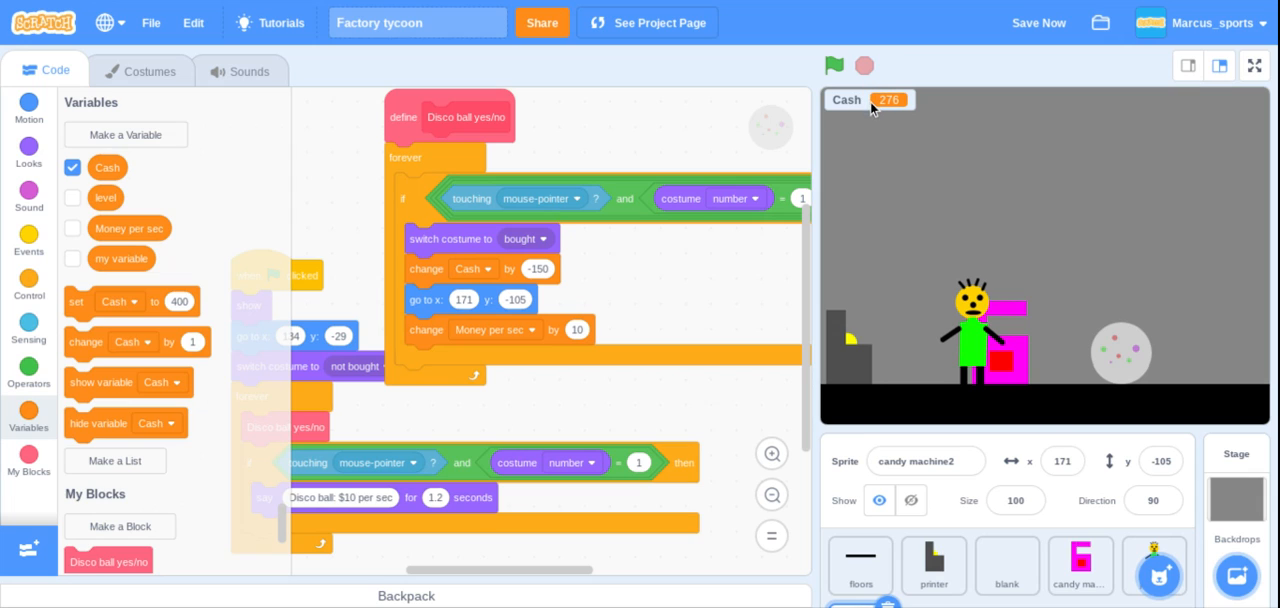
pyautogui.moveTo(1031, 185)
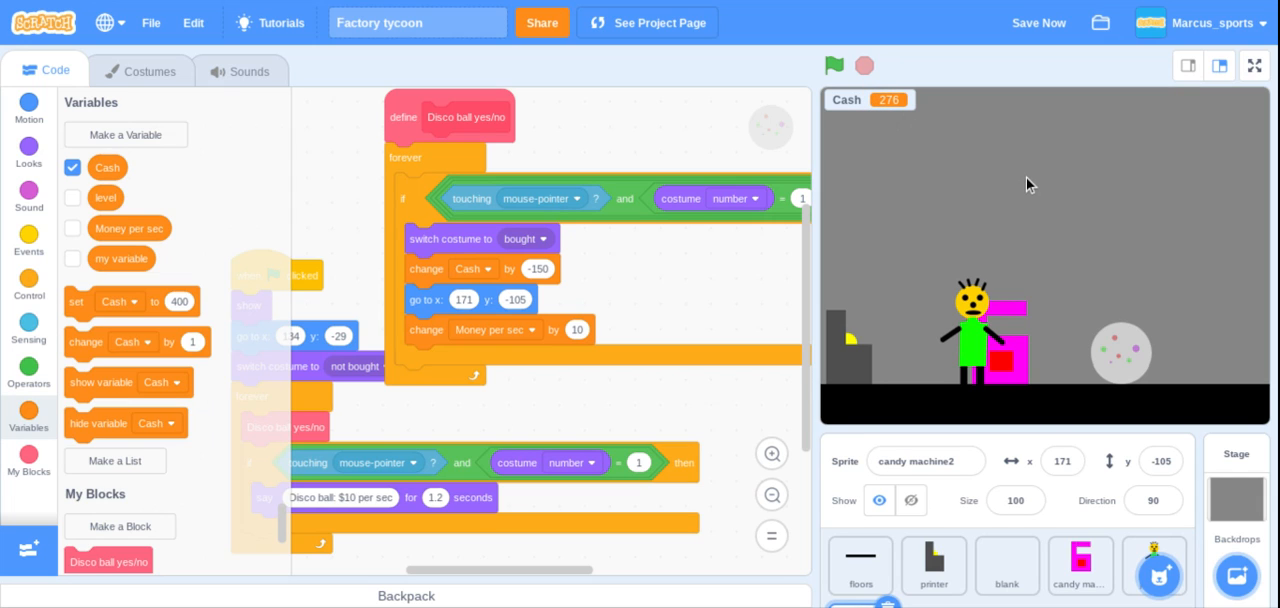
pyautogui.moveTo(1228, 373)
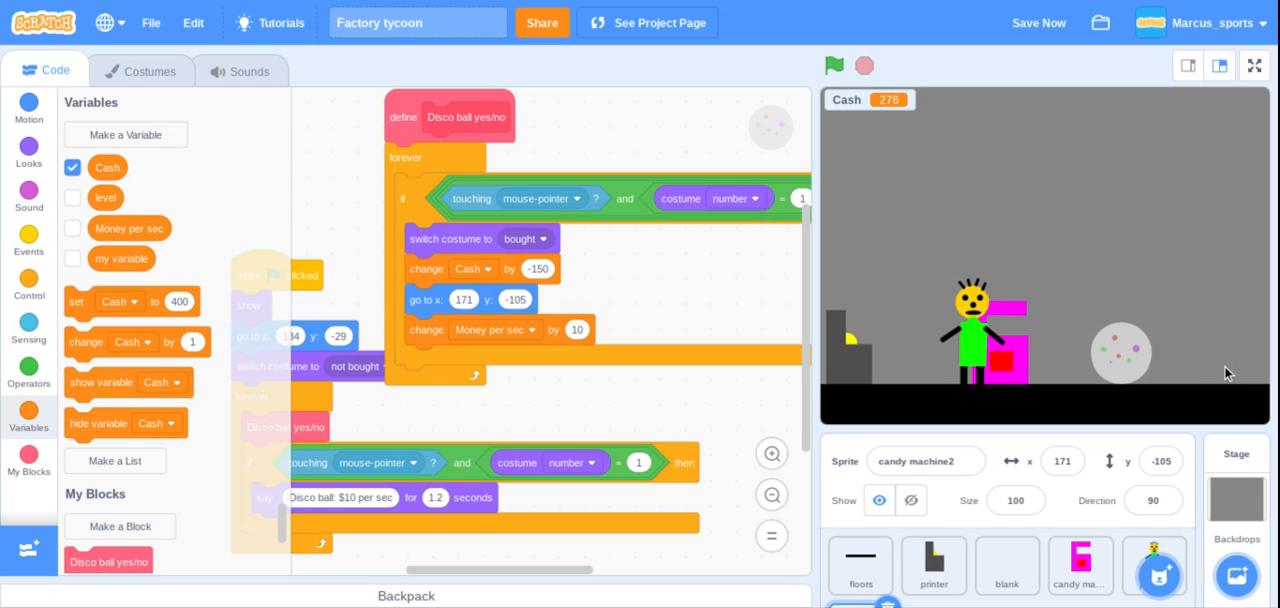
pyautogui.moveTo(1227, 350)
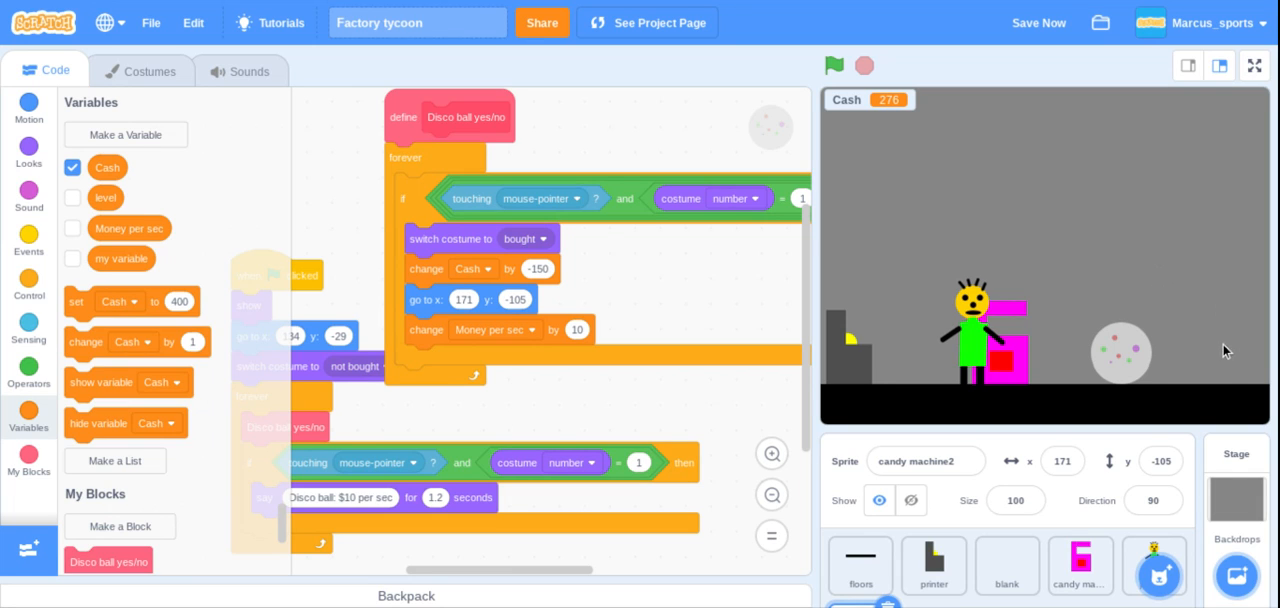